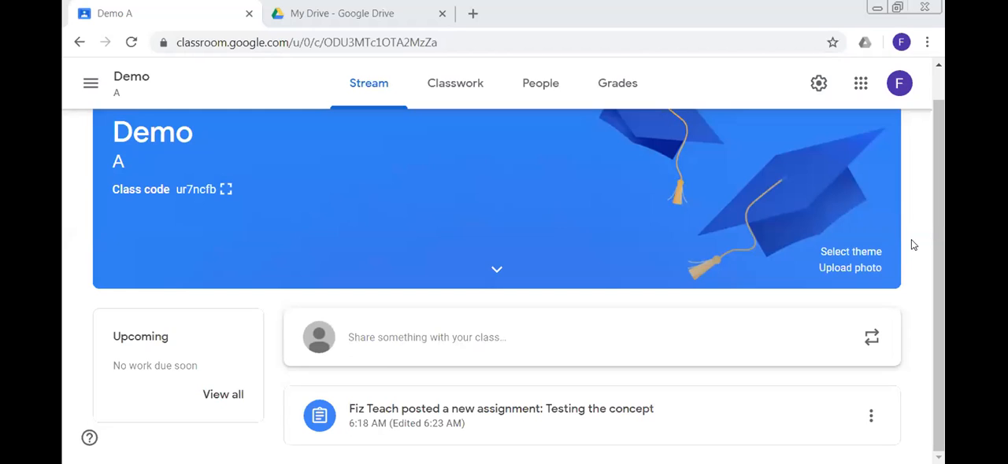
mouse_move(934, 230)
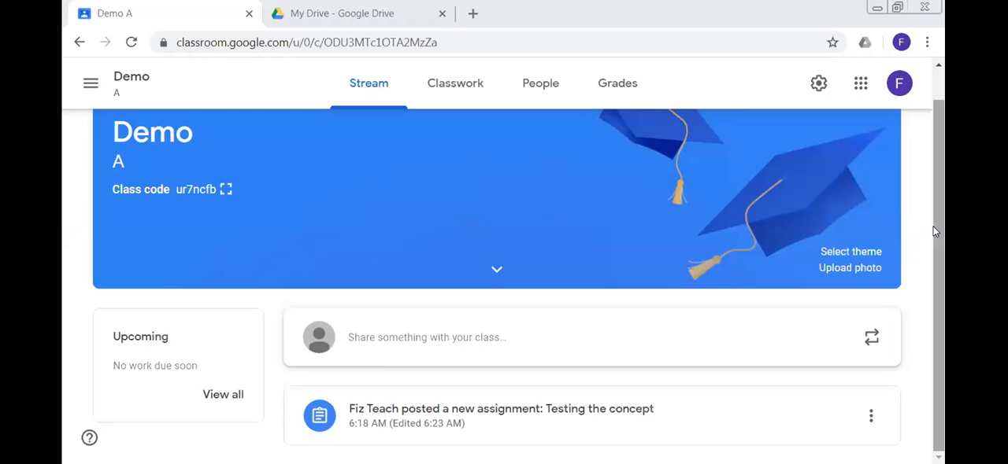
mouse_move(740, 301)
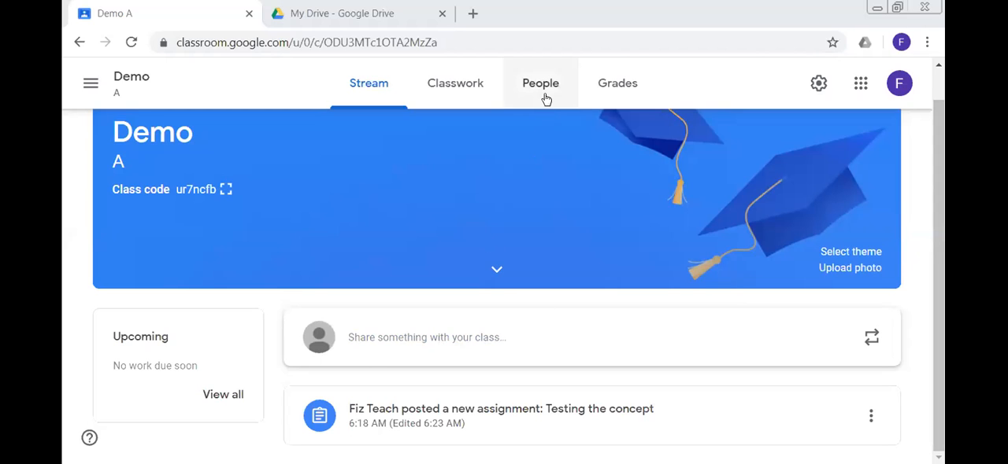
mouse_move(540, 83)
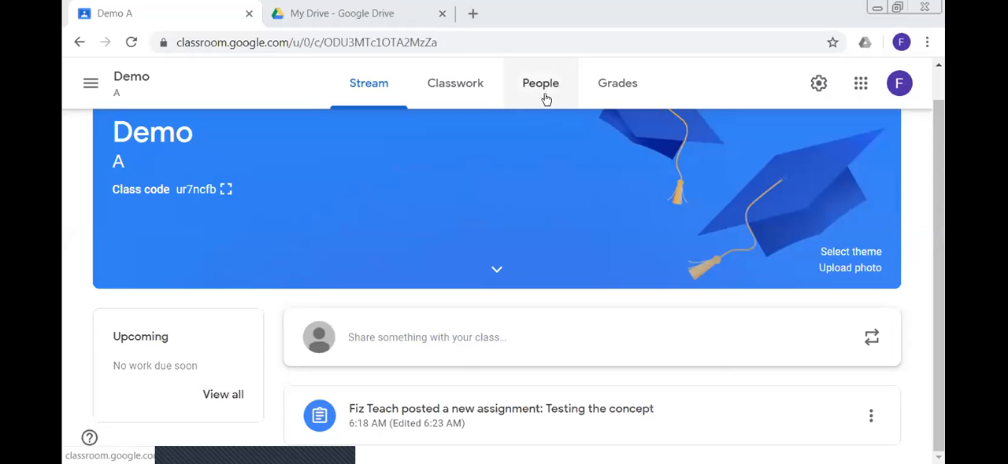
Step: Look through the People and Classwork tabs, then return to the class Stream
click(540, 83)
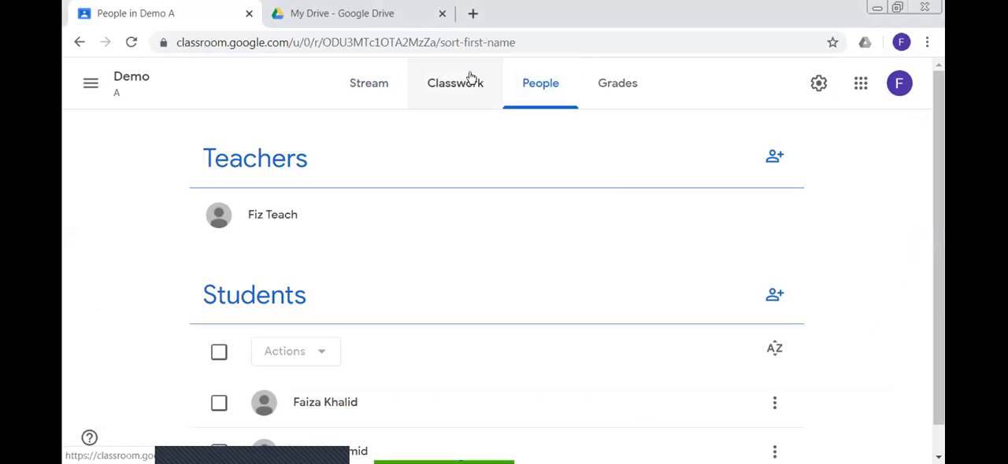
click(455, 82)
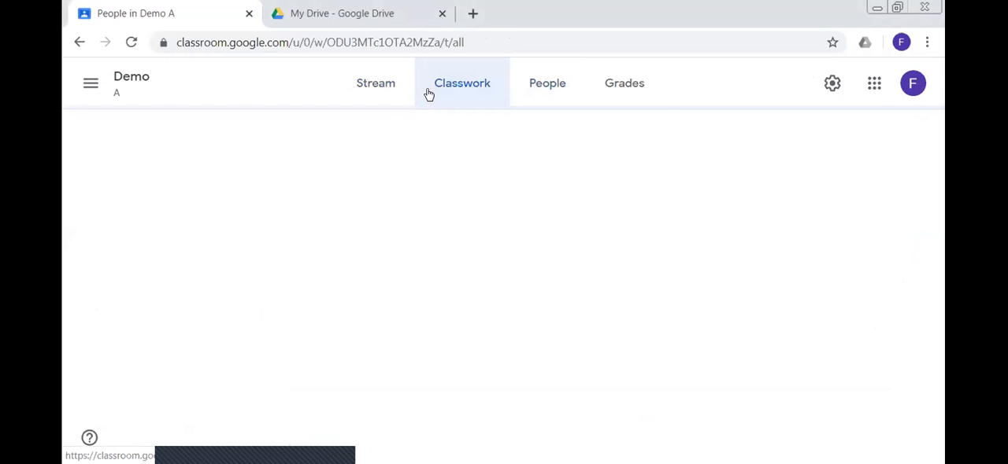
click(462, 83)
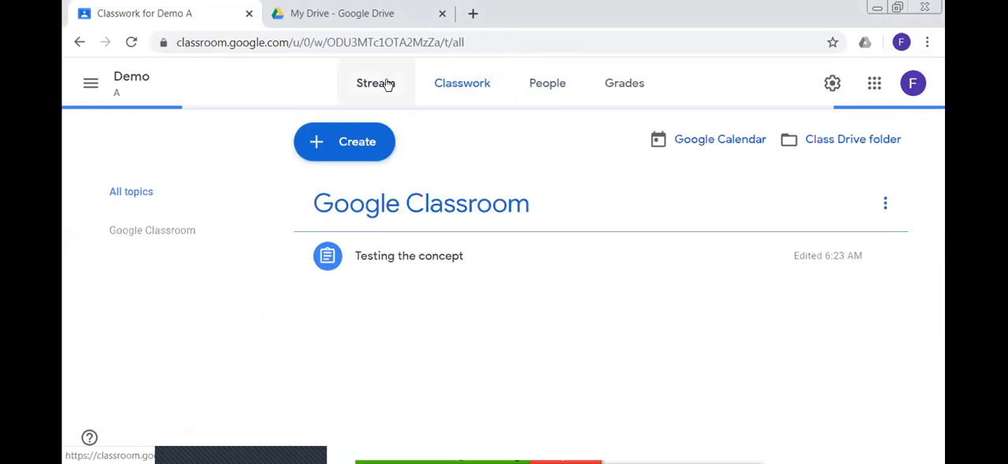
click(375, 82)
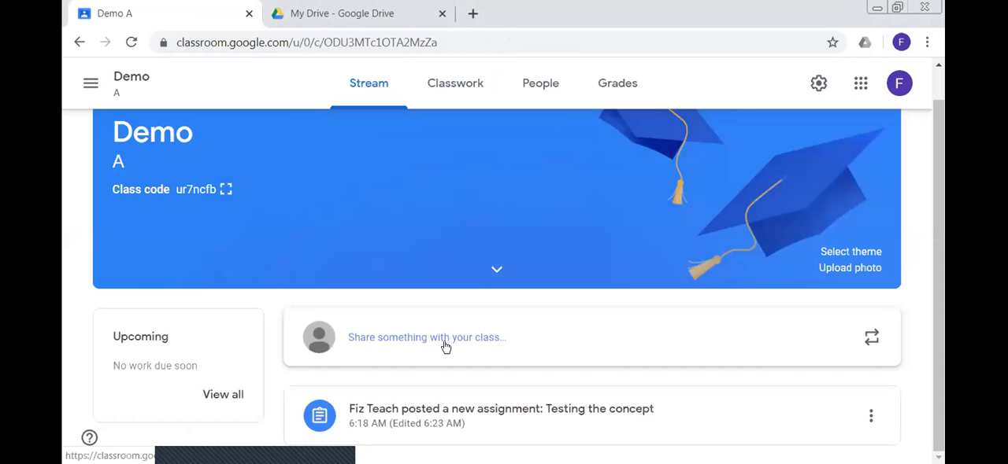
Step: Write 'Good to see you back!', glance at attachment options, and post it
click(426, 337)
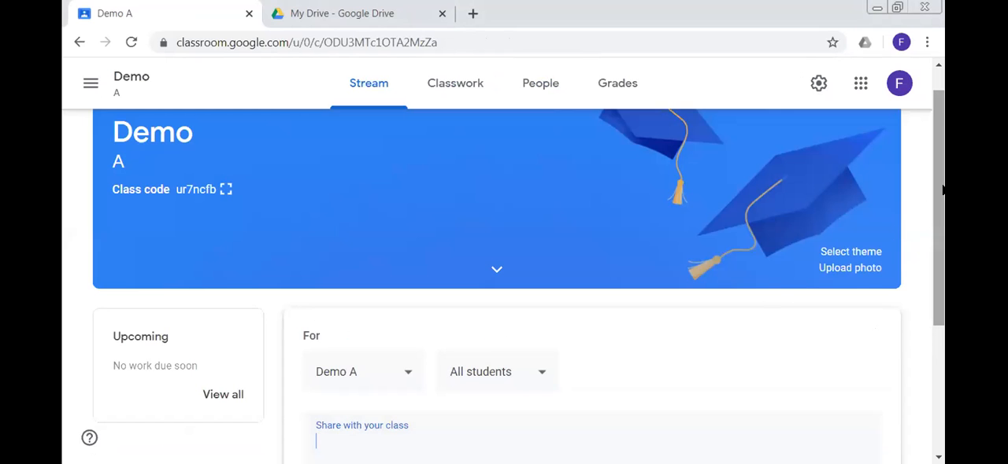
scroll(down, 3)
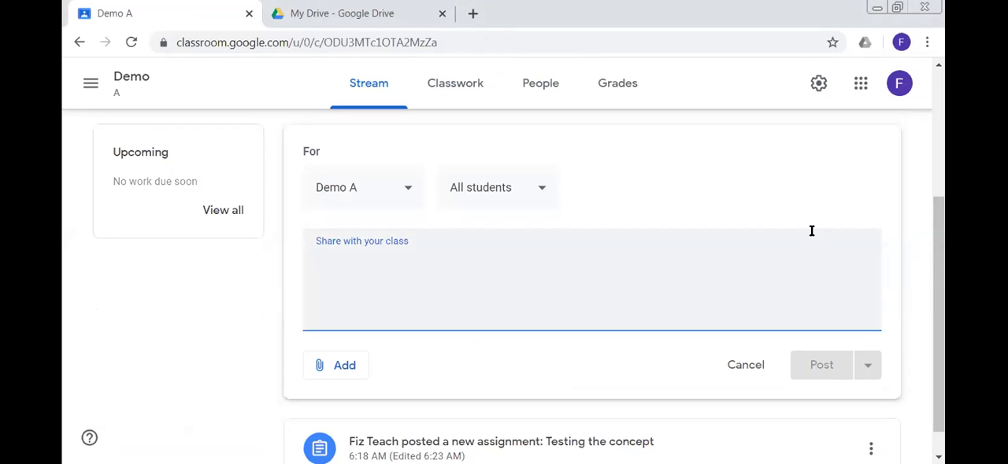
mouse_move(779, 253)
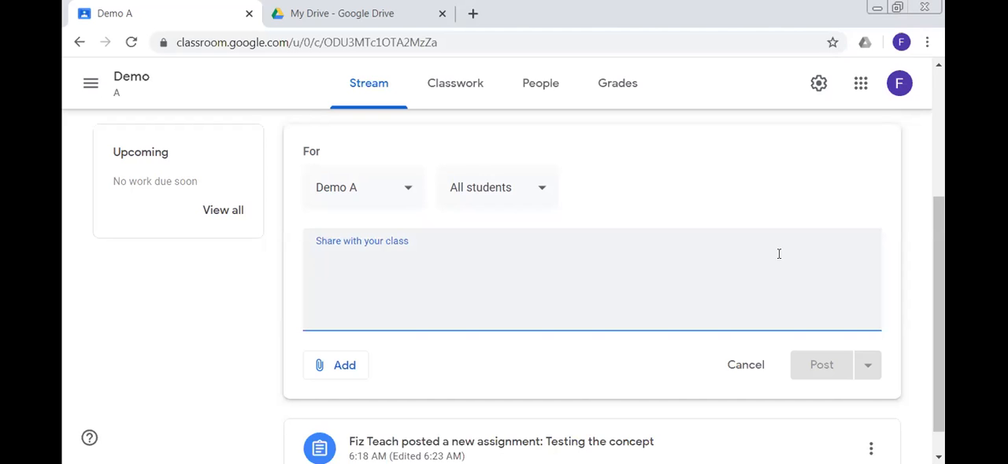
text(Good)
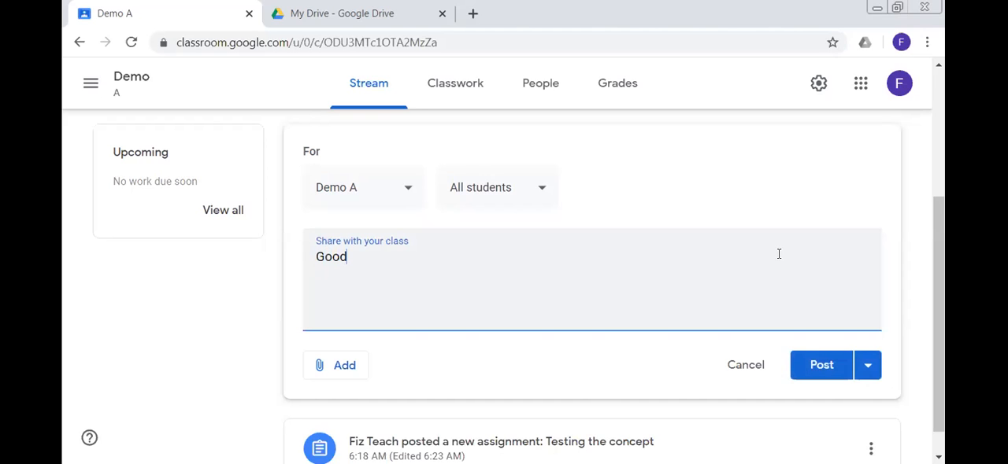
text(to s)
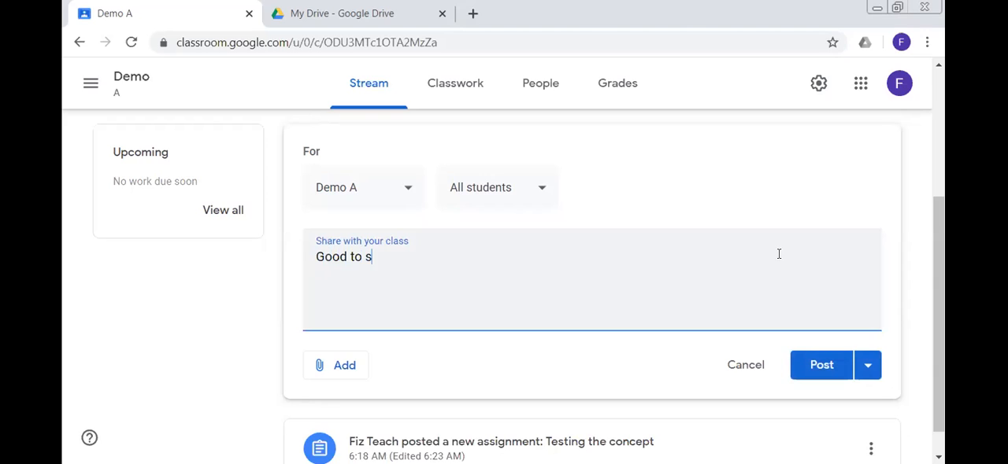
text(ee you)
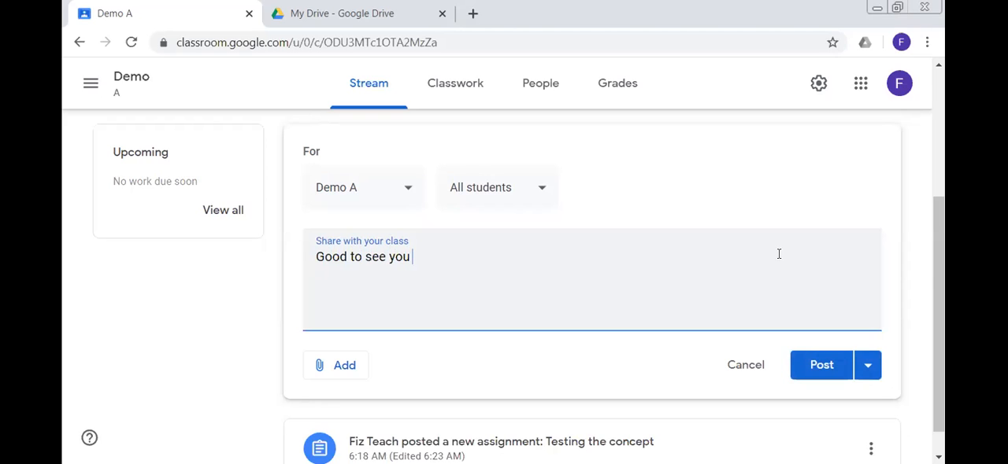
text(back!)
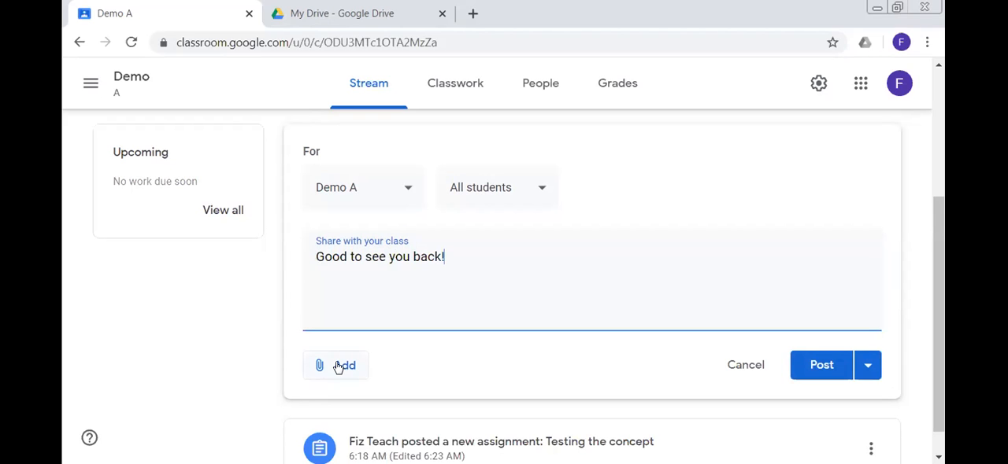
click(336, 365)
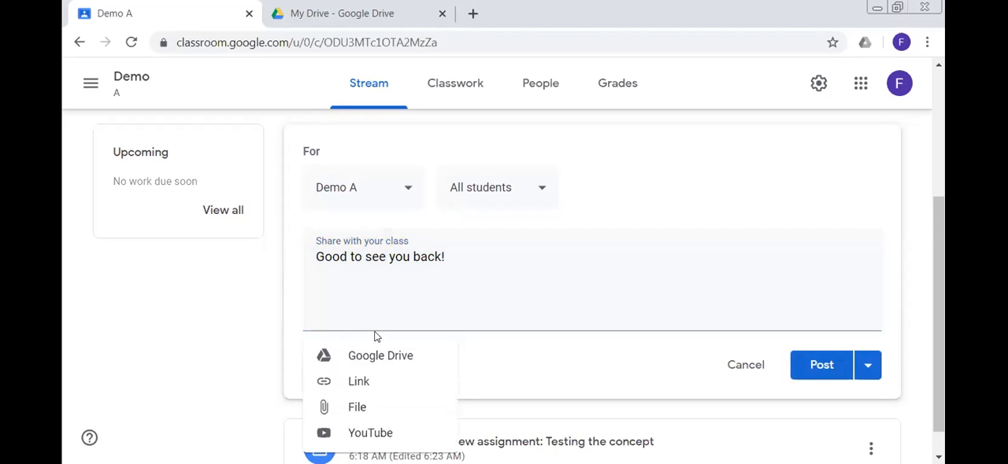
mouse_move(376, 366)
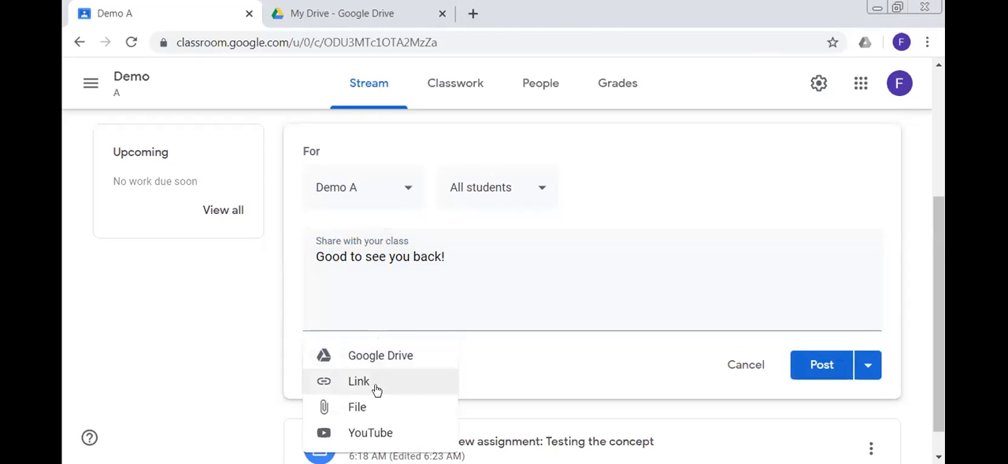
mouse_move(375, 408)
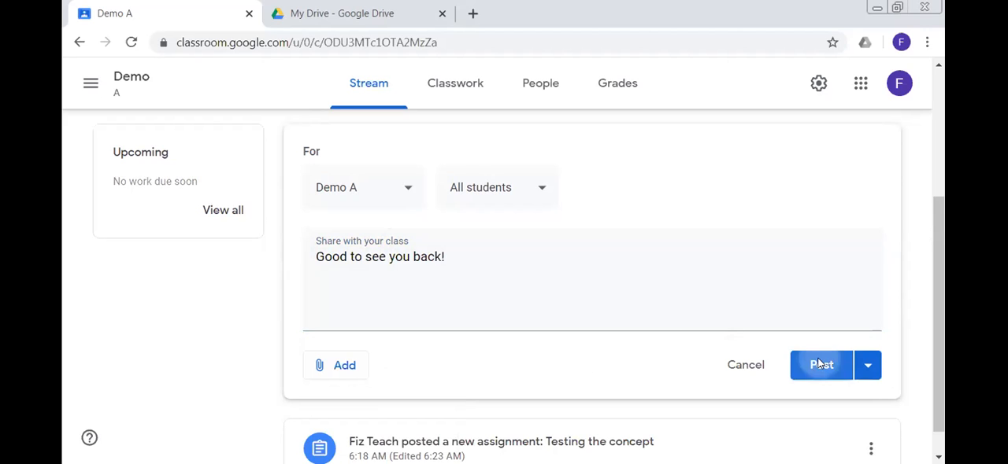
click(821, 364)
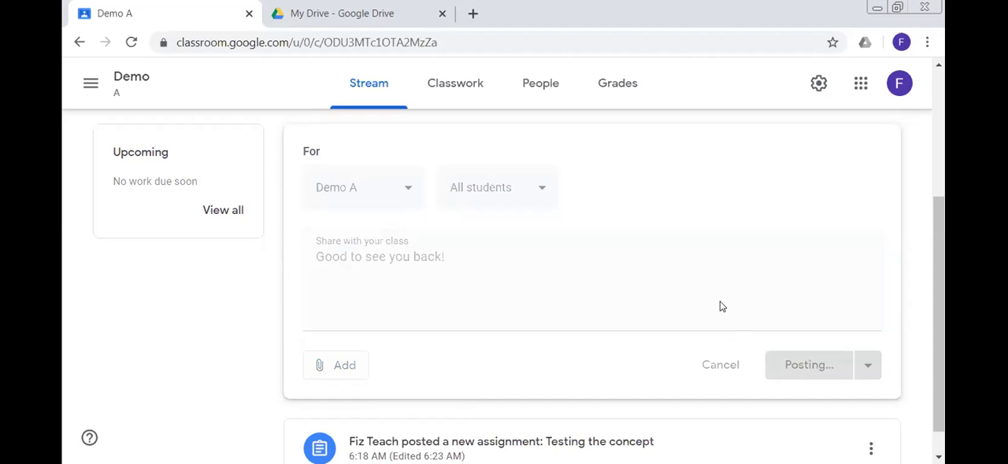
click(808, 366)
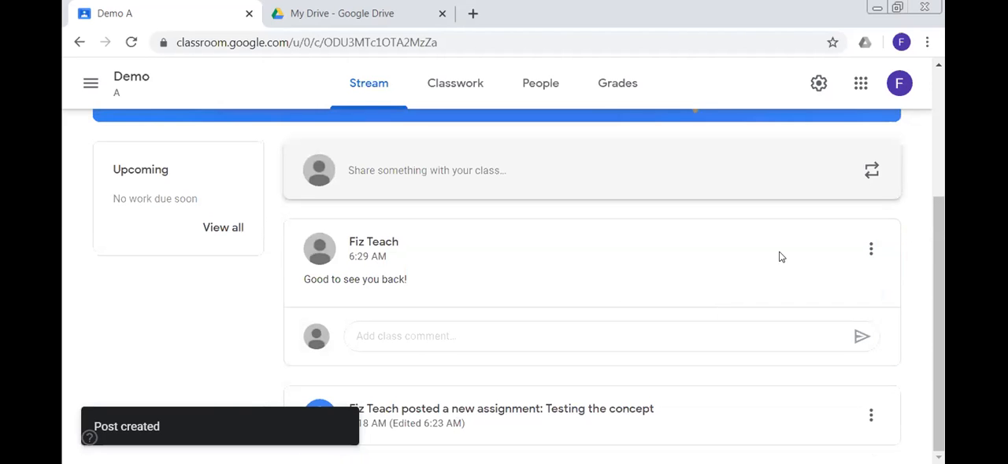
Step: Edit and save the announcement unchanged, then begin a new announcement draft
click(871, 249)
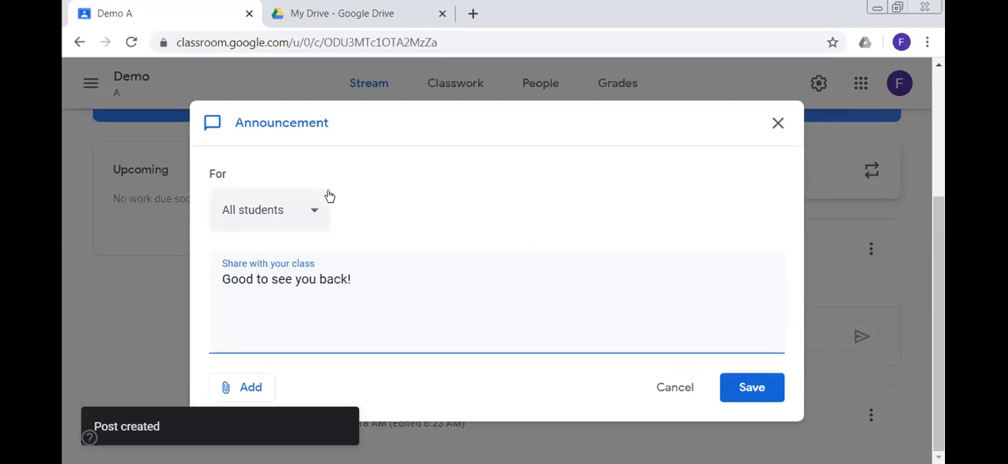
mouse_move(751, 387)
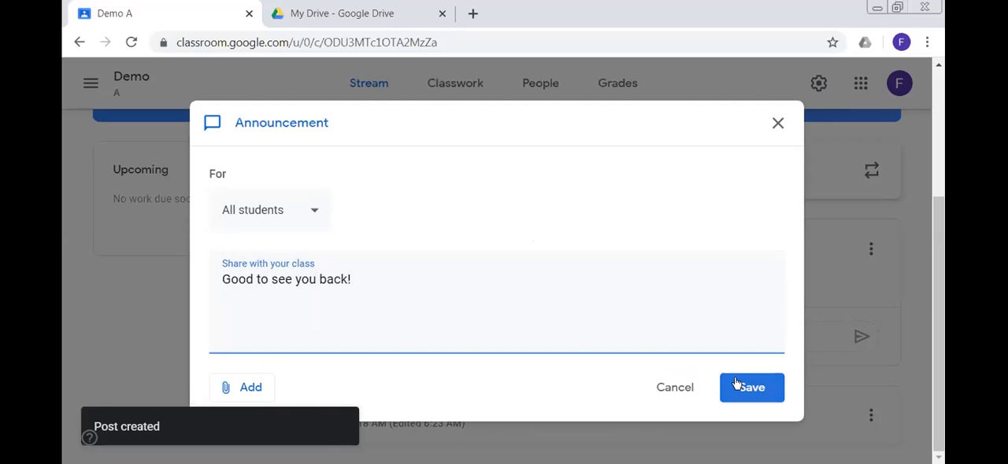
click(751, 388)
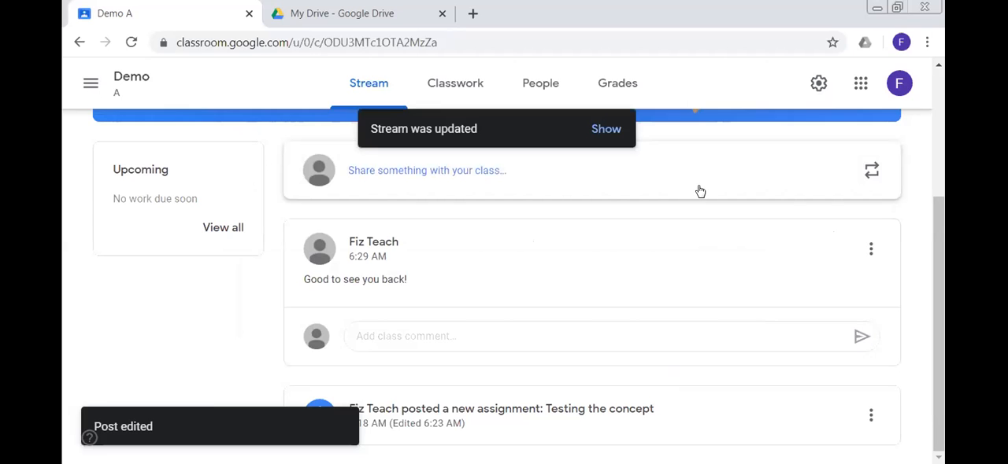
click(426, 170)
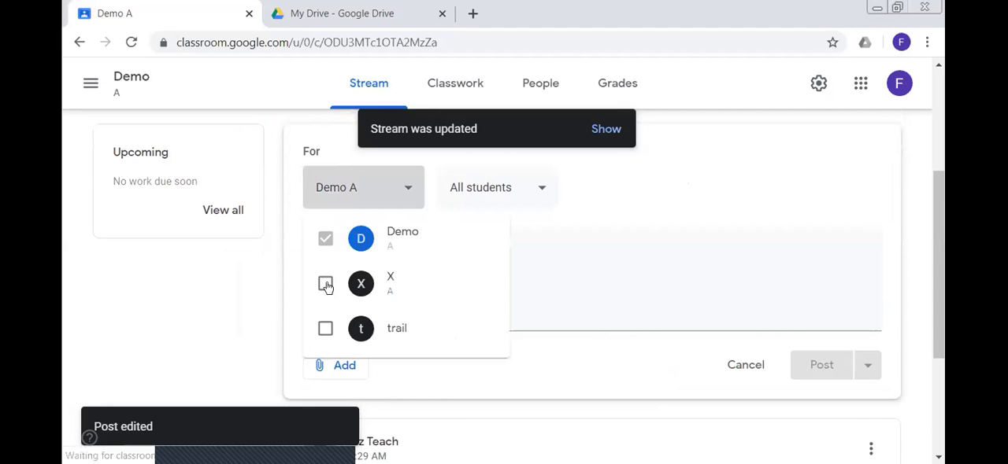
Step: Address the announcement to classes X and trail too, and post 'Hey!'
click(325, 283)
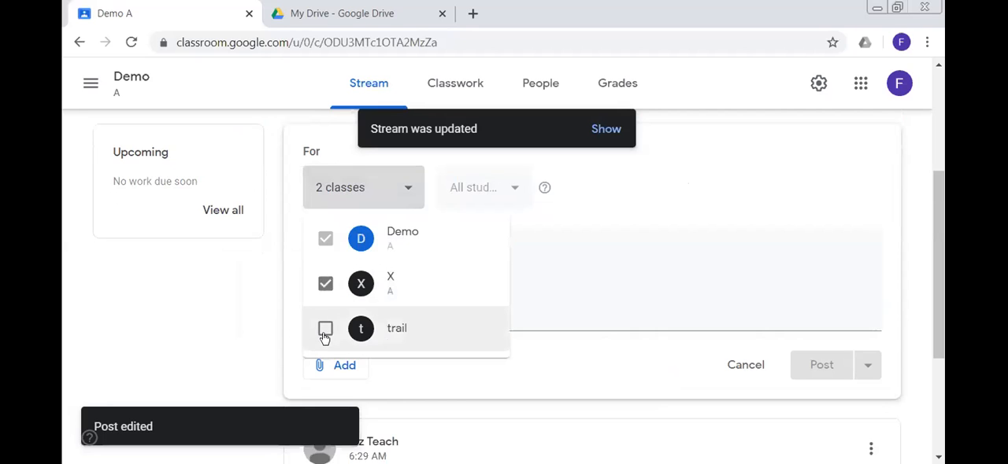
click(325, 328)
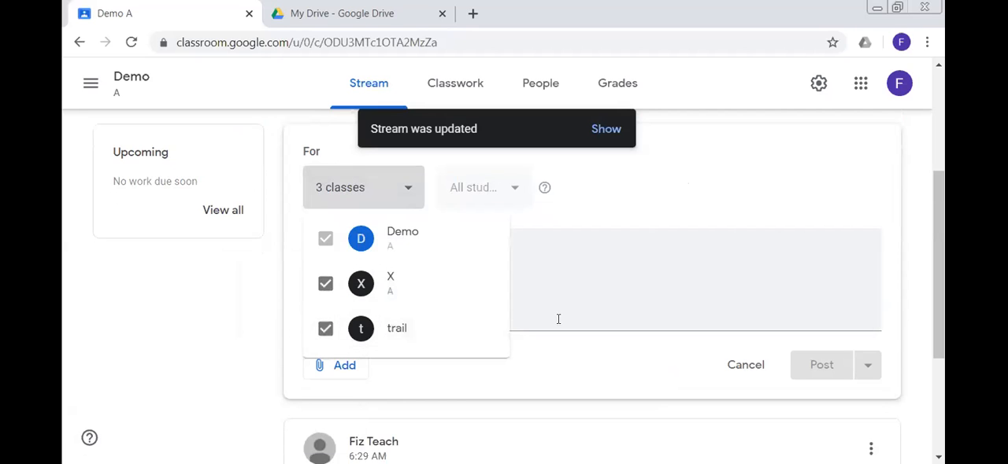
click(362, 188)
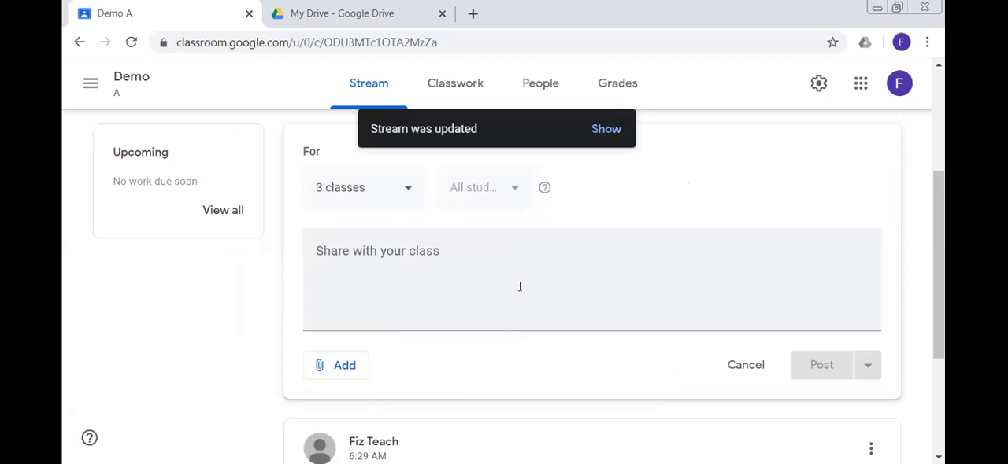
text(H)
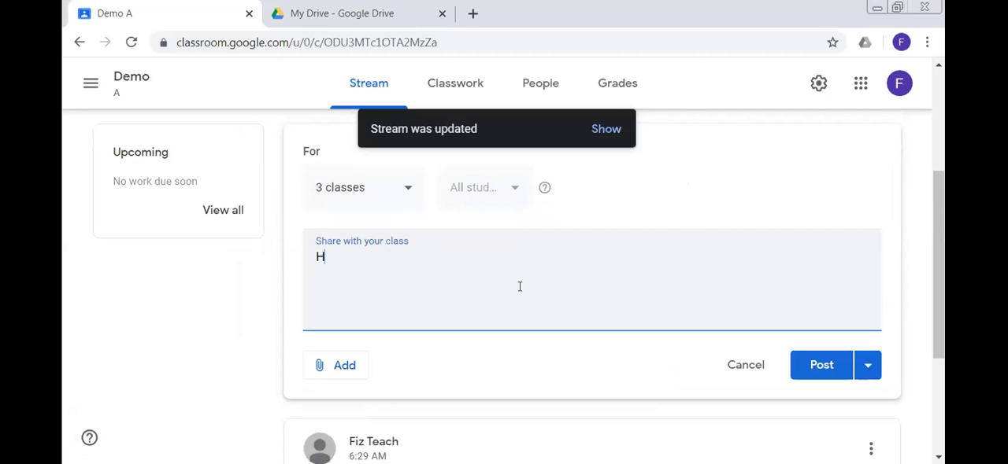
text(ey!)
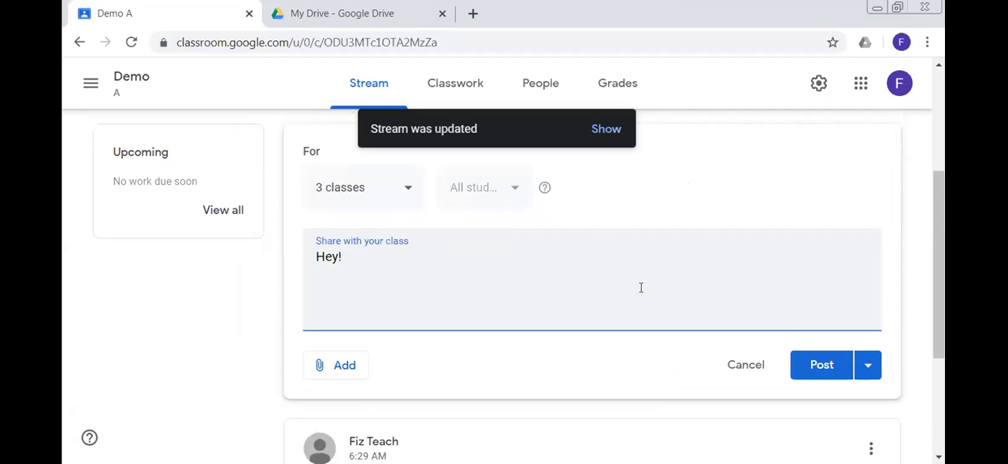
click(821, 364)
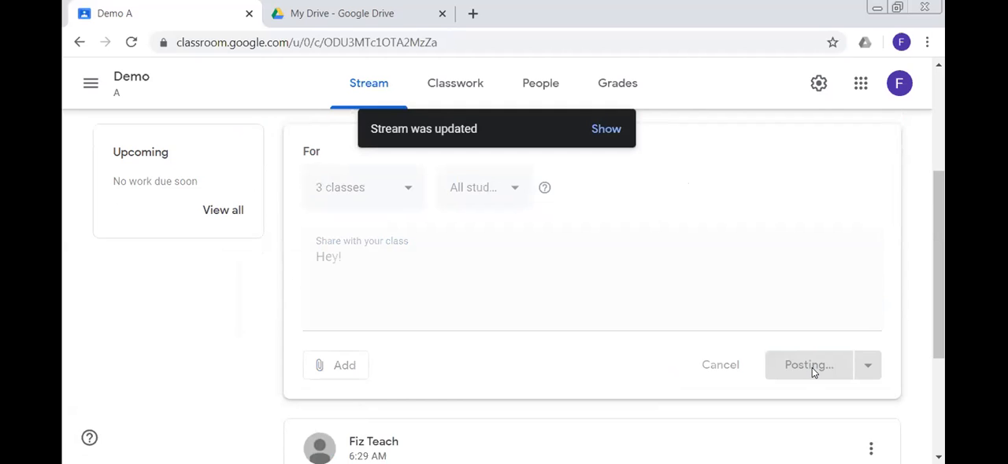
click(808, 365)
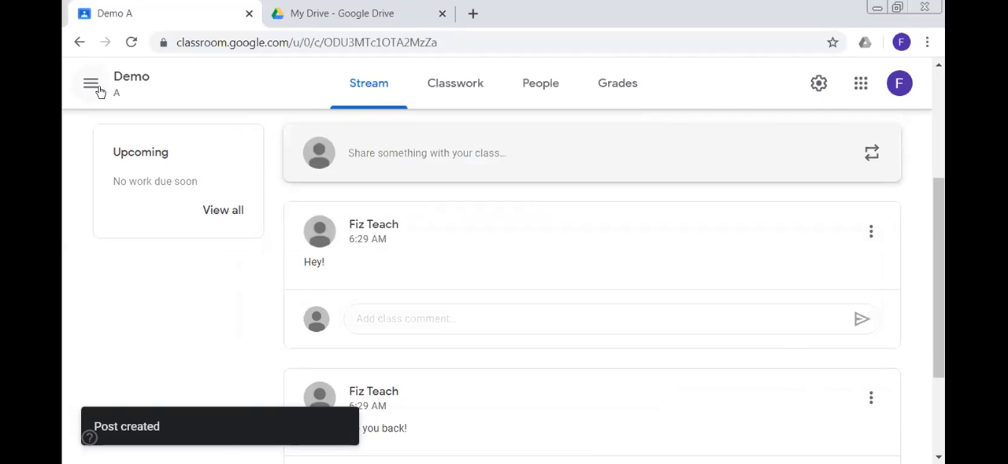
click(91, 83)
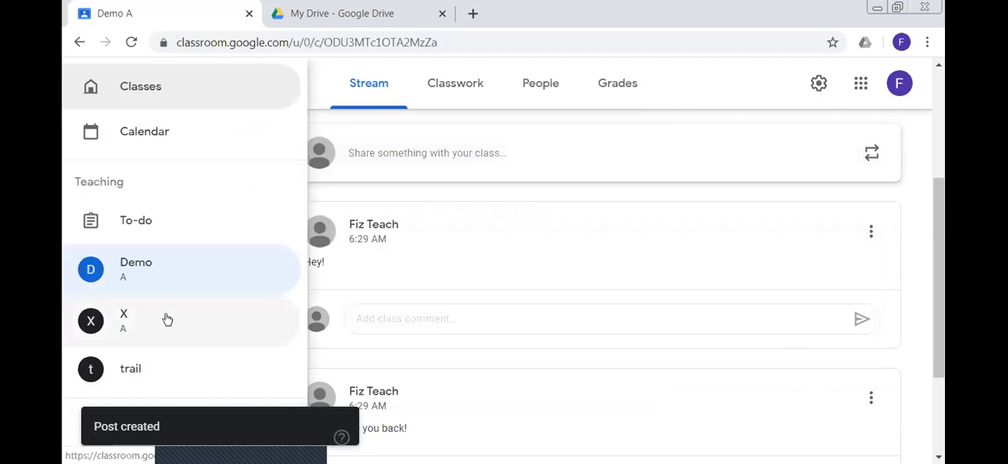
mouse_move(165, 319)
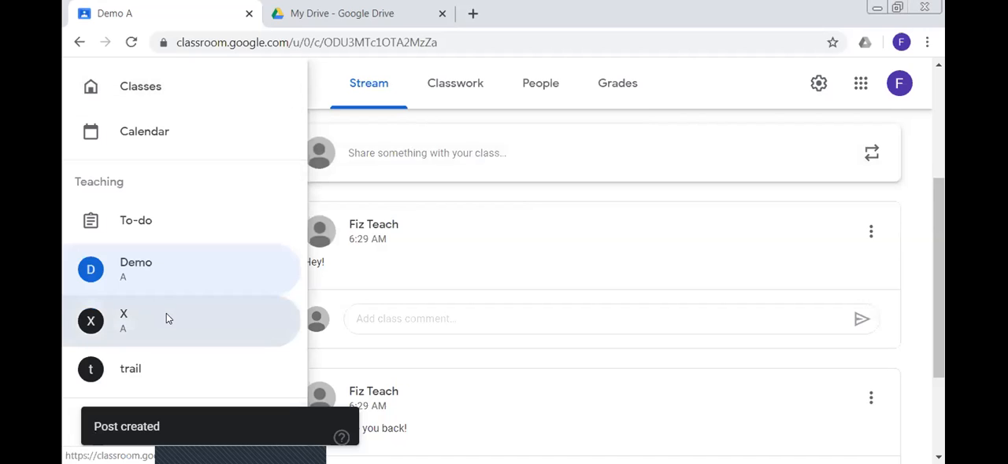
click(123, 319)
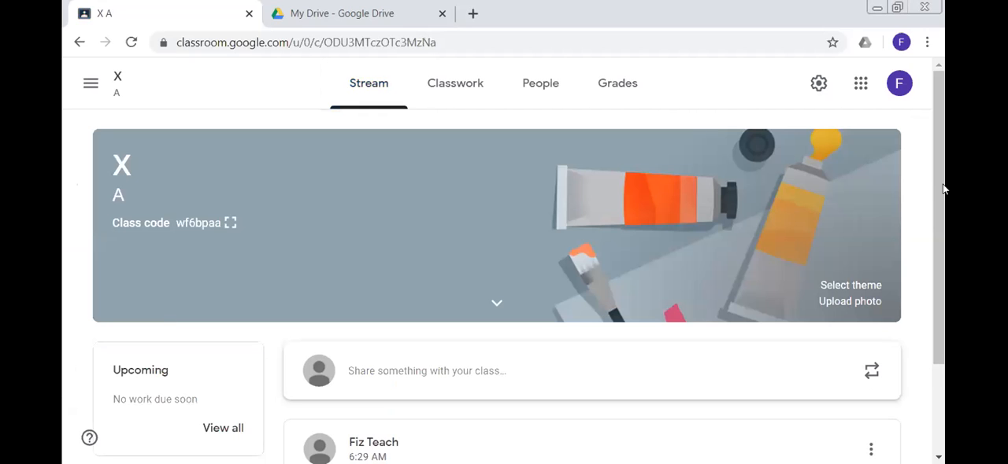
scroll(down, 3)
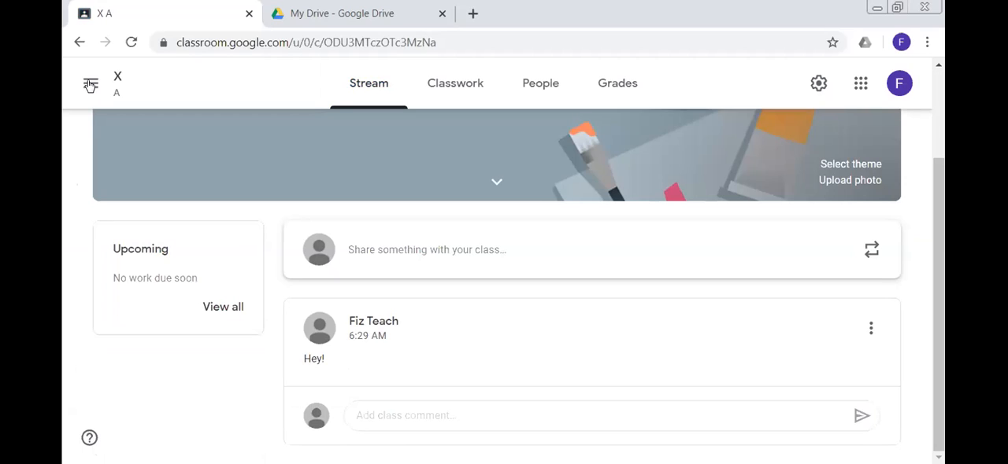
click(90, 84)
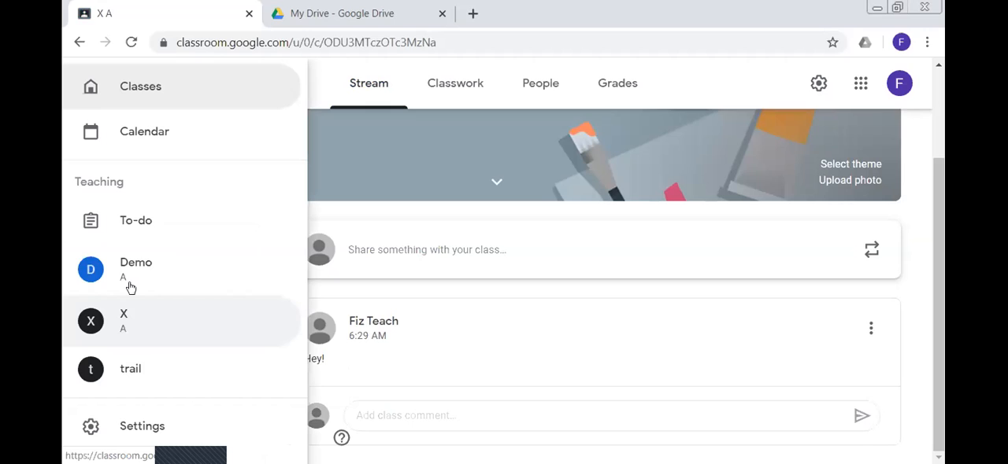
click(135, 270)
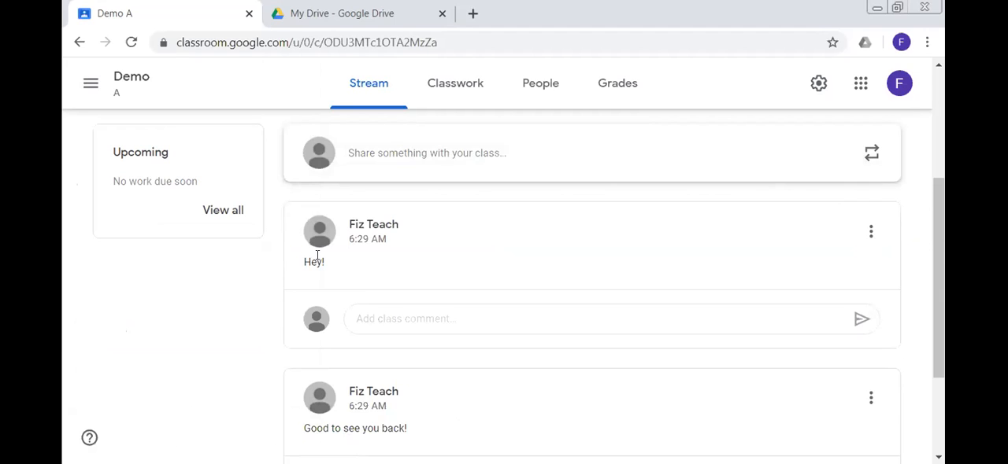
mouse_move(618, 267)
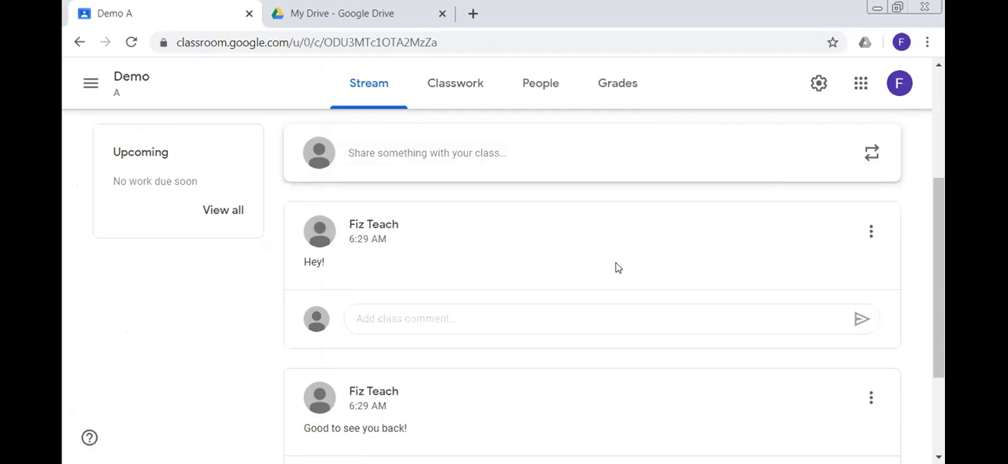
mouse_move(398, 183)
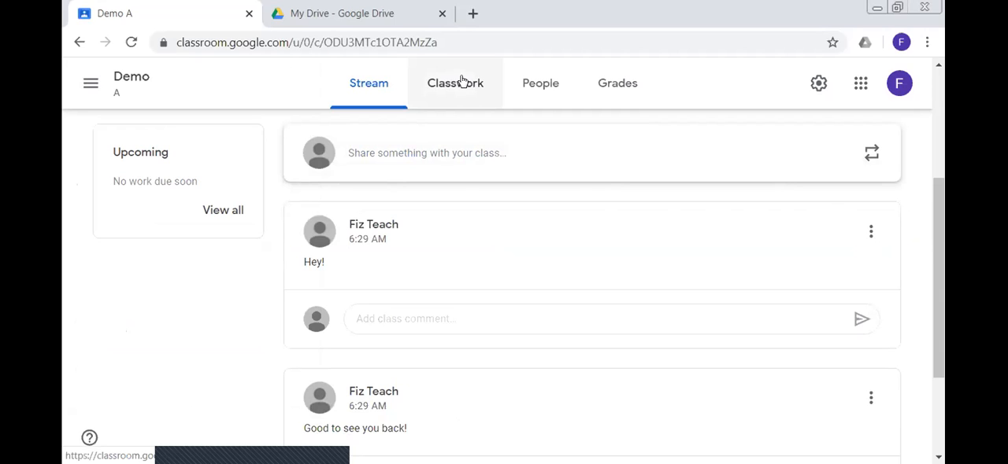
mouse_move(455, 87)
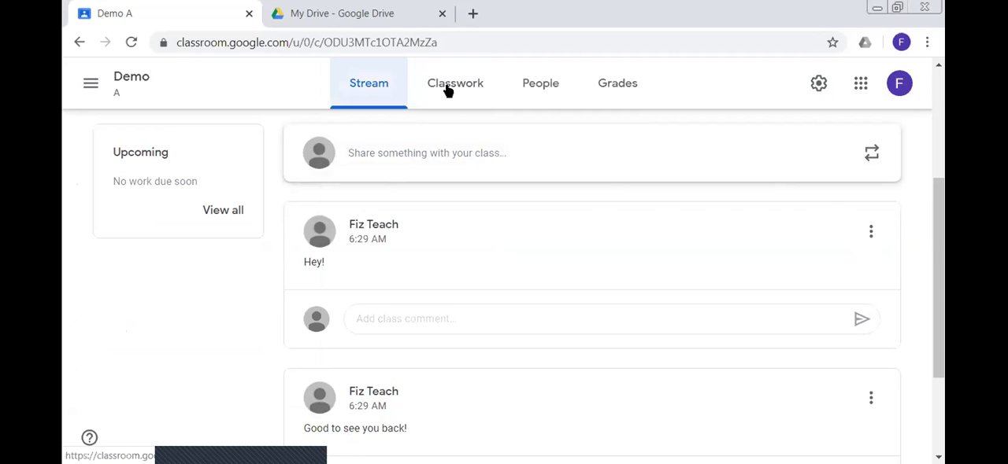
mouse_move(455, 83)
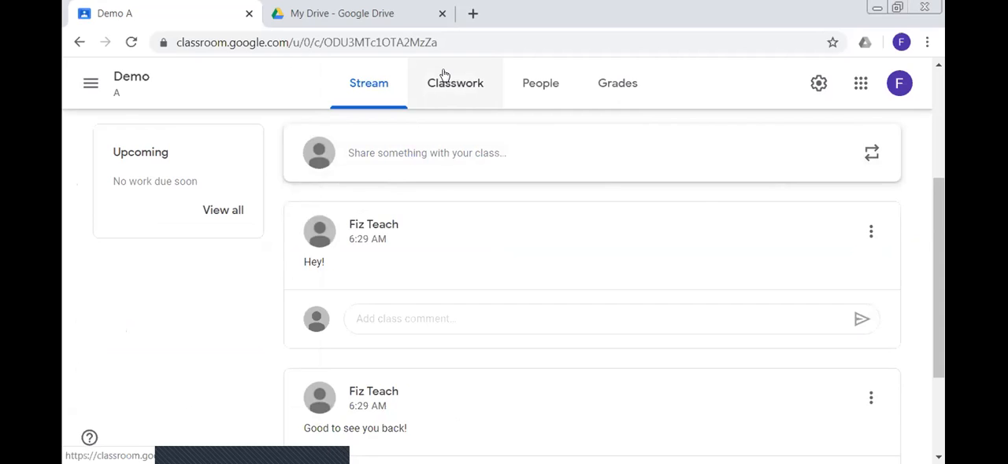
Step: On Demo A's Classwork page, check Testing the concept's options, then show the Create menu
click(455, 82)
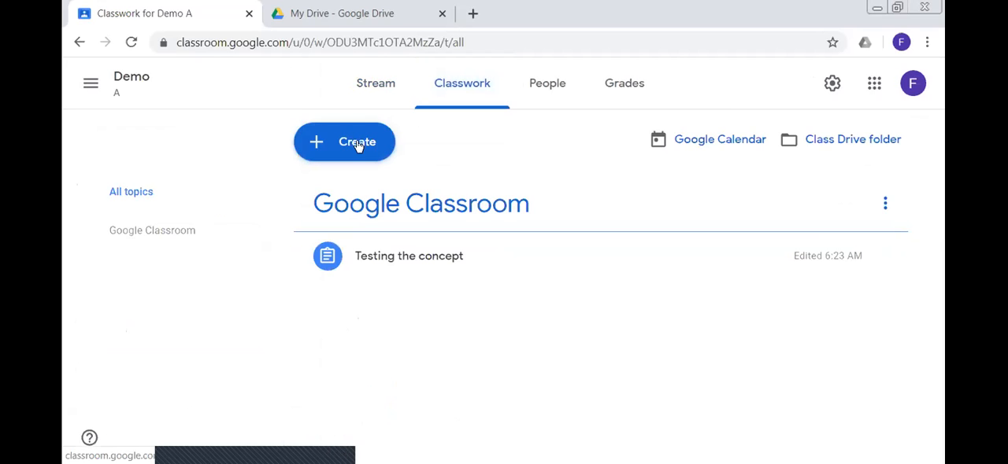
mouse_move(382, 156)
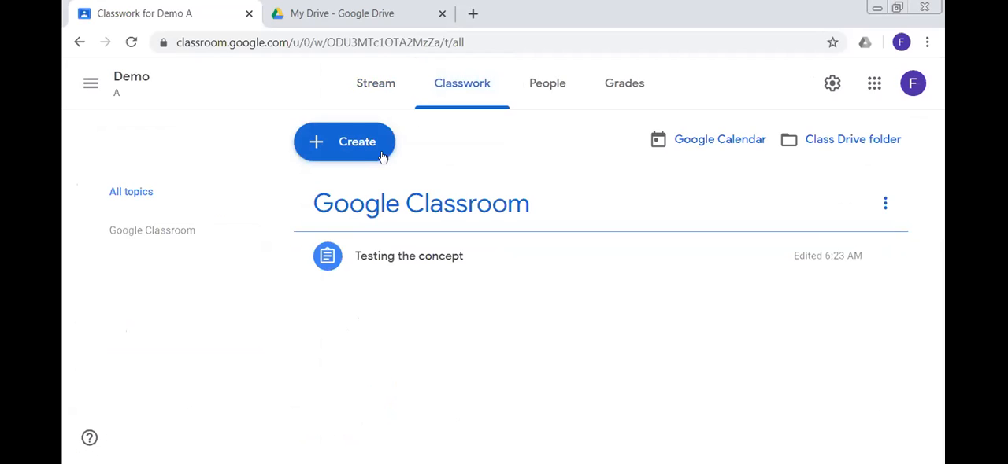
mouse_move(415, 265)
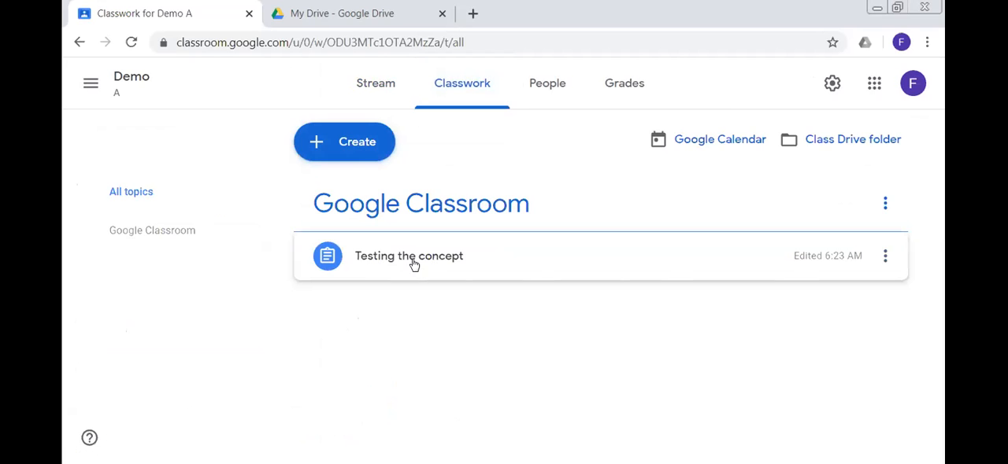
mouse_move(366, 216)
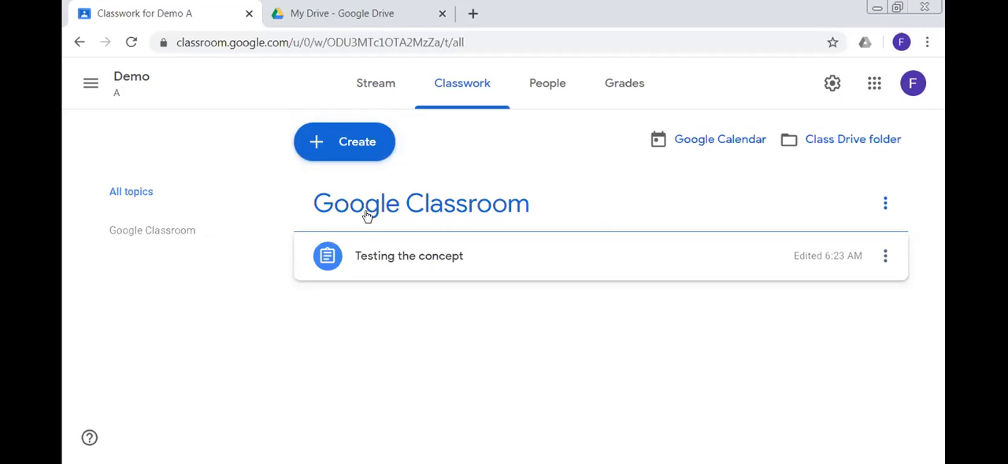
mouse_move(898, 261)
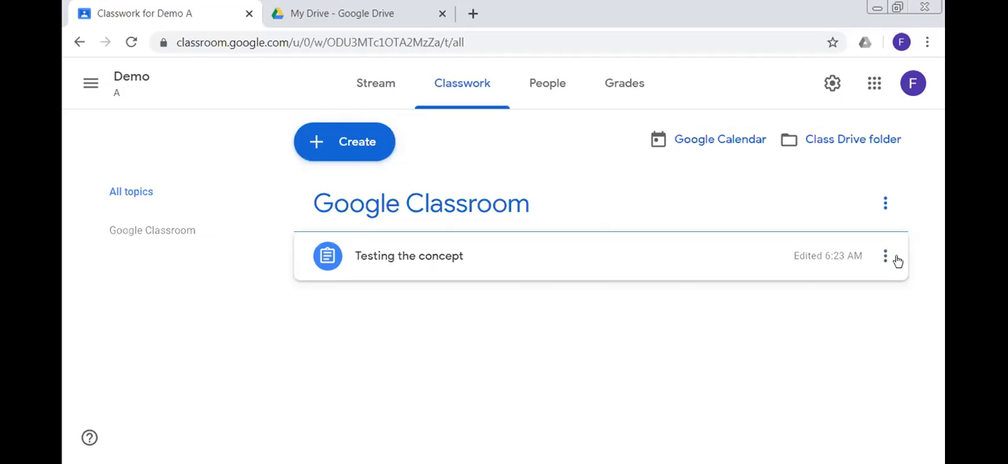
click(885, 256)
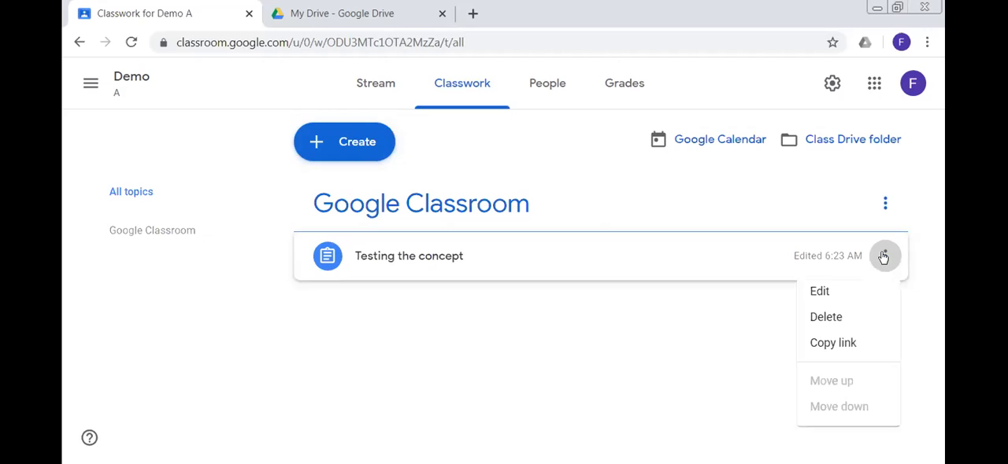
click(769, 309)
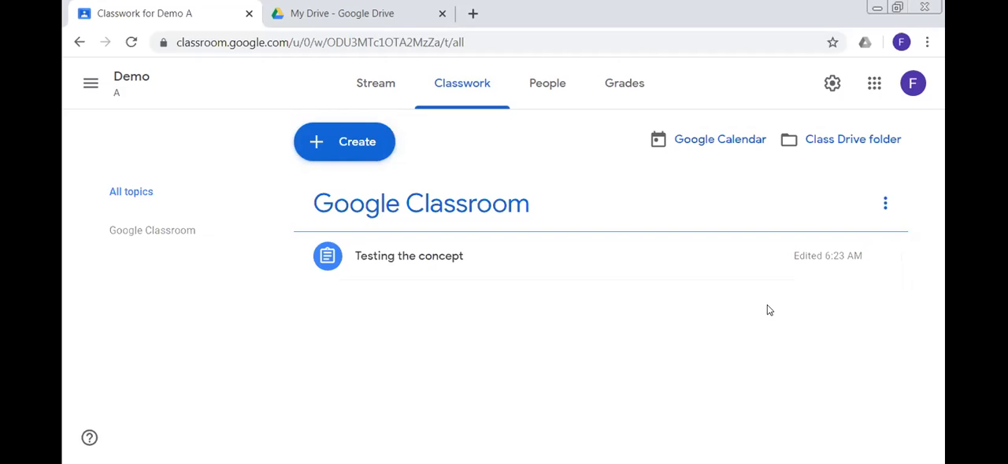
mouse_move(493, 256)
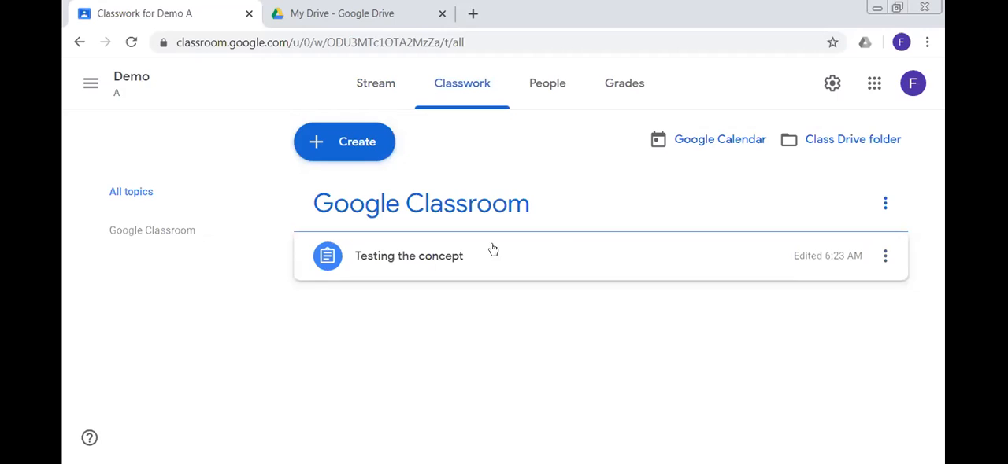
mouse_move(551, 257)
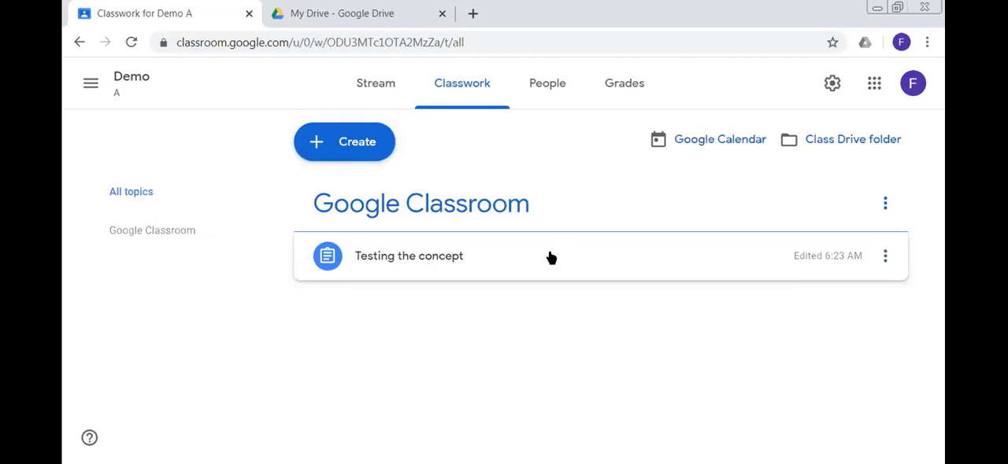
mouse_move(344, 141)
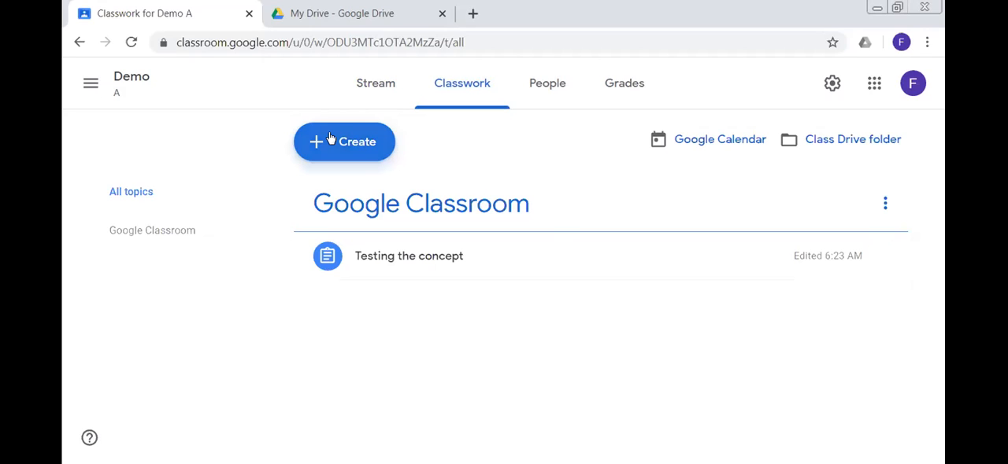
click(344, 142)
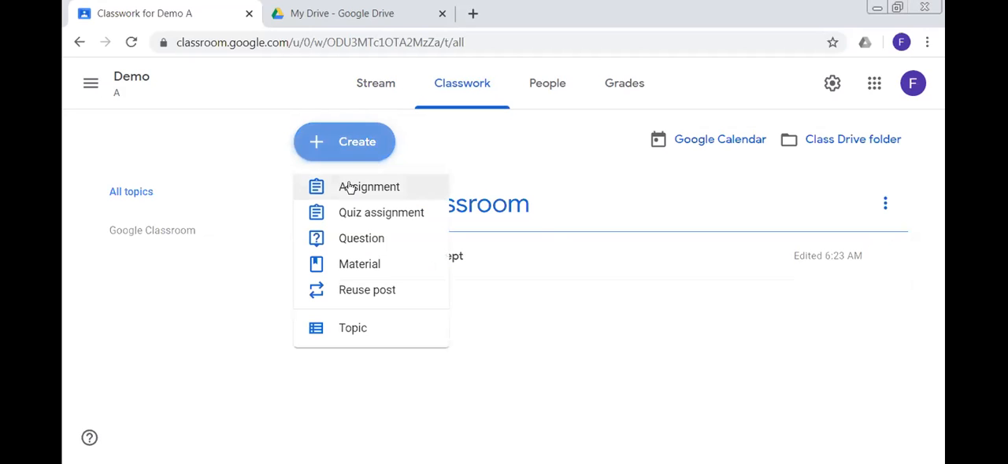
Step: Start a new assignment and create a blank Google Docs file as its attachment
click(368, 186)
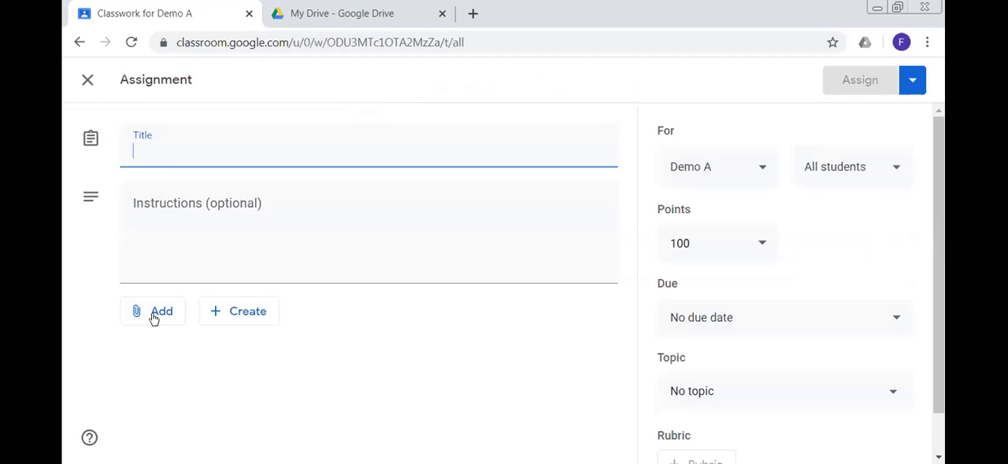
mouse_move(246, 311)
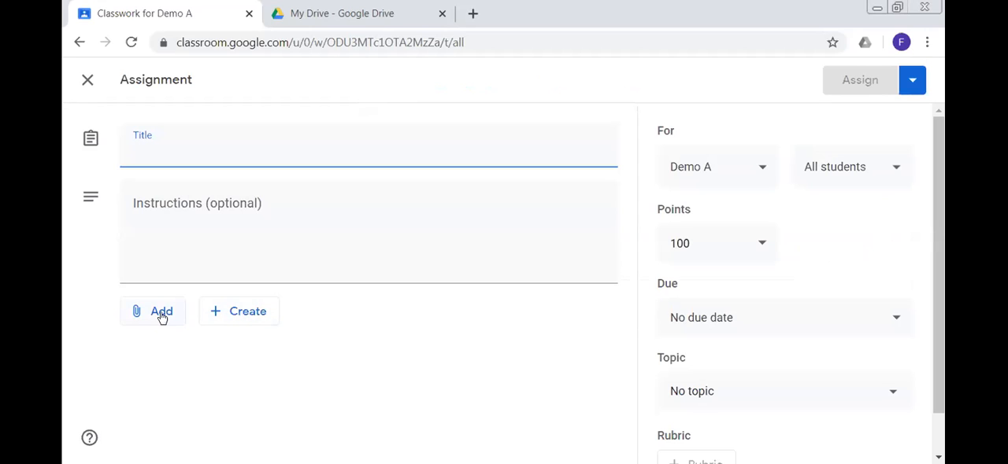
click(161, 311)
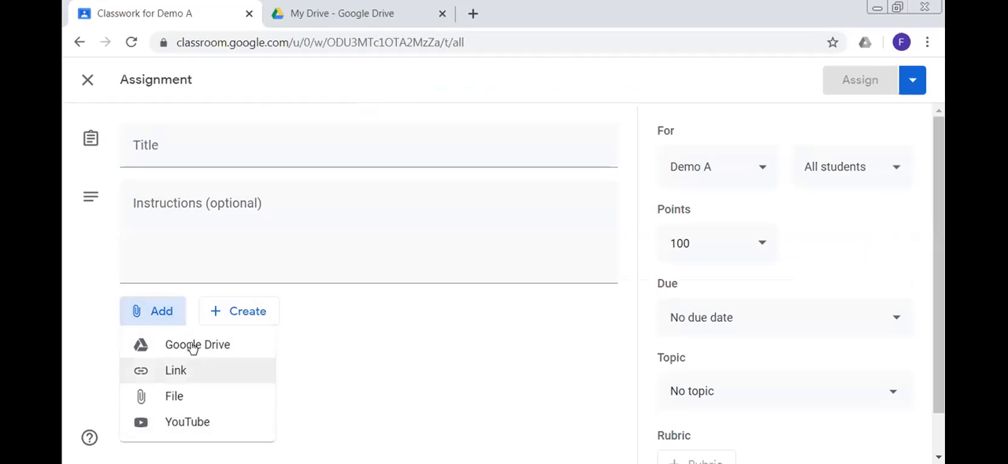
mouse_move(229, 349)
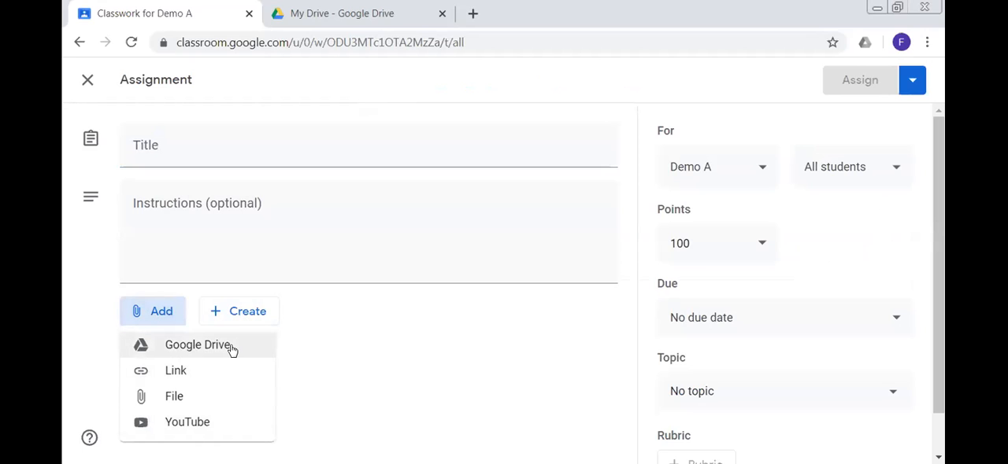
mouse_move(217, 356)
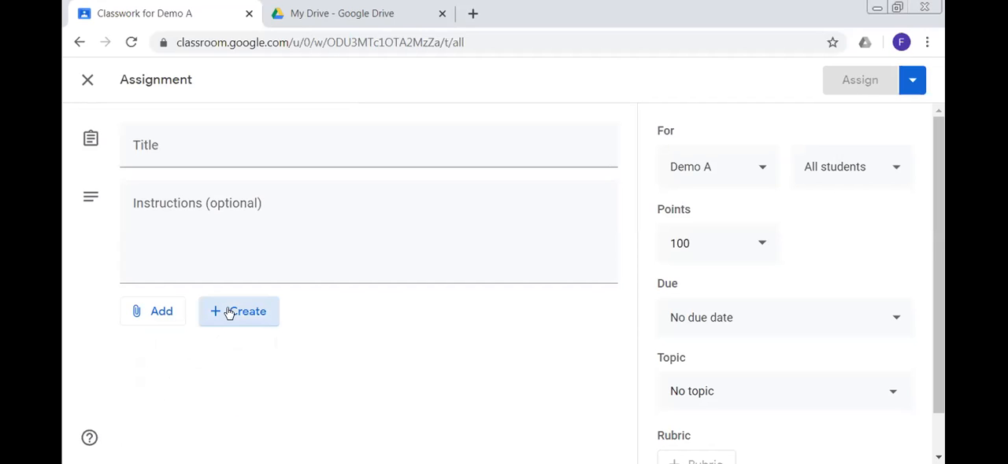
click(238, 311)
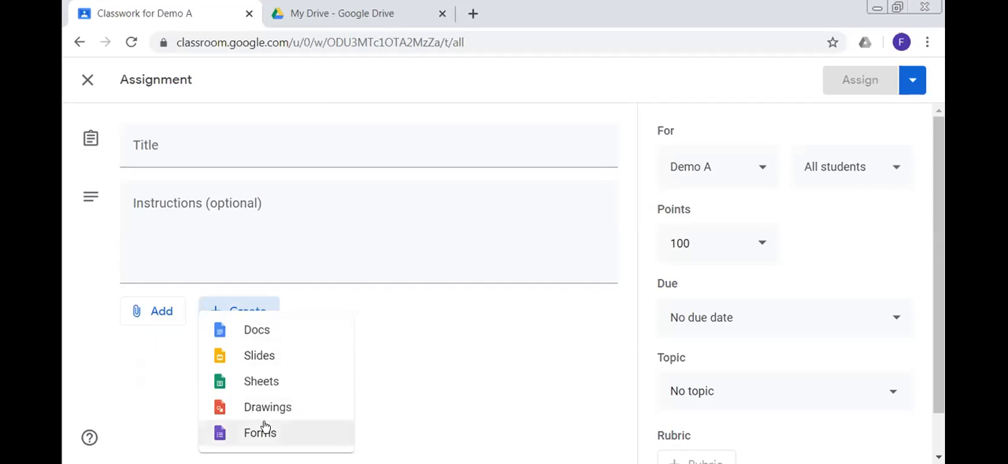
mouse_move(270, 337)
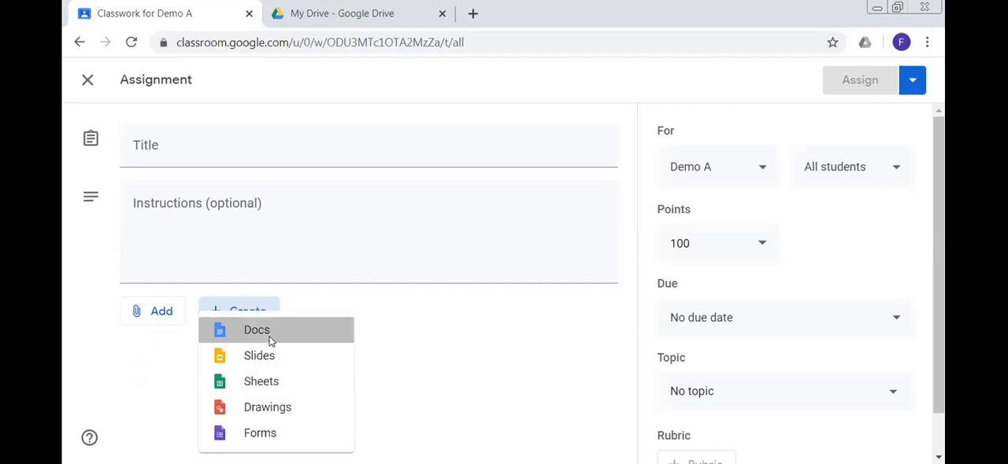
click(255, 330)
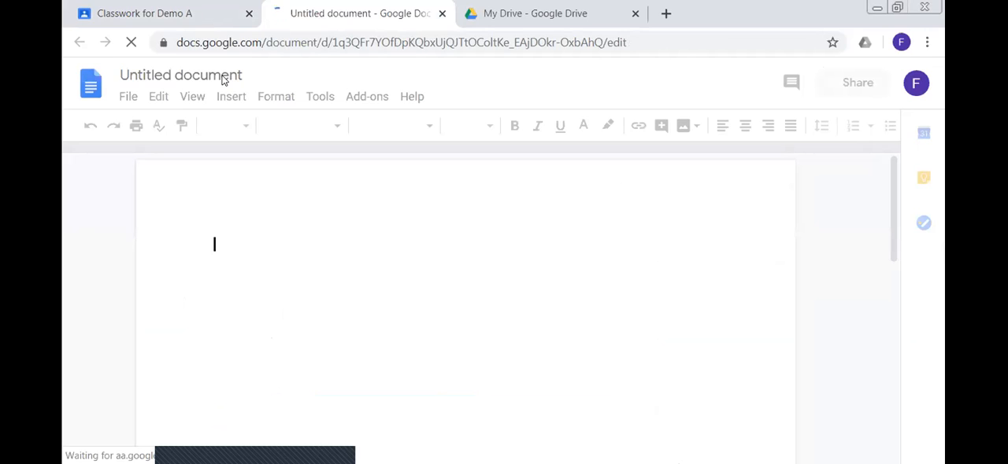
Step: Rename the untitled document to Assignment 1
click(180, 75)
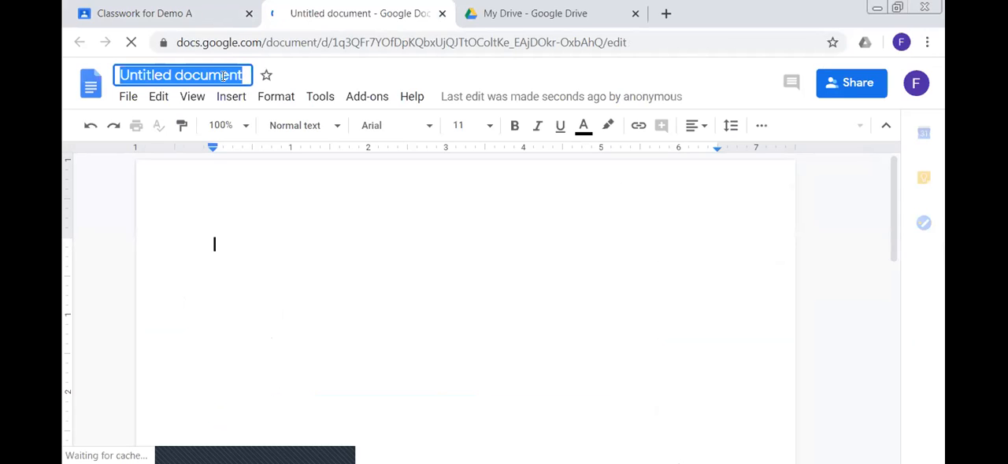
text(Assiug)
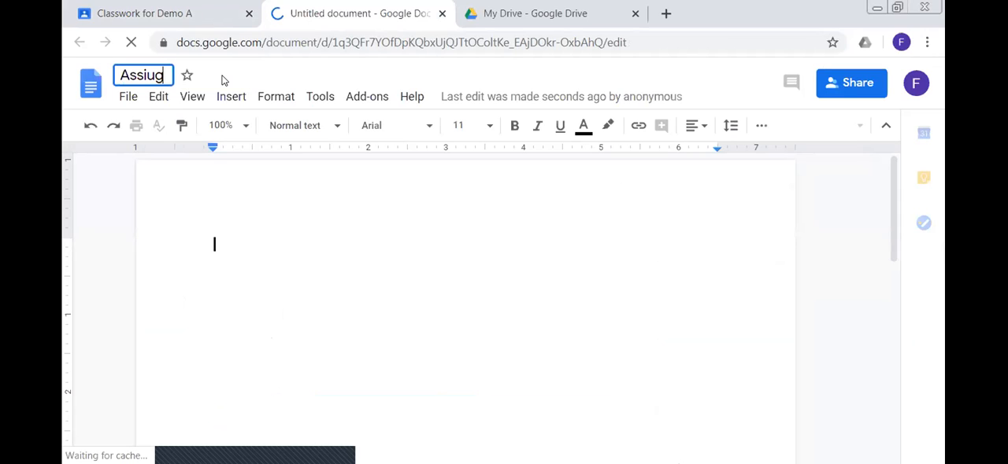
text(n)
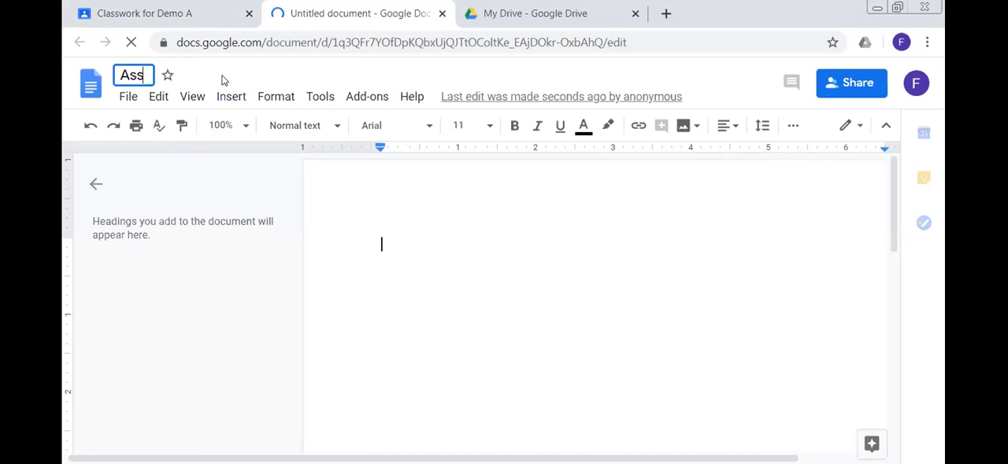
text(ignment 1)
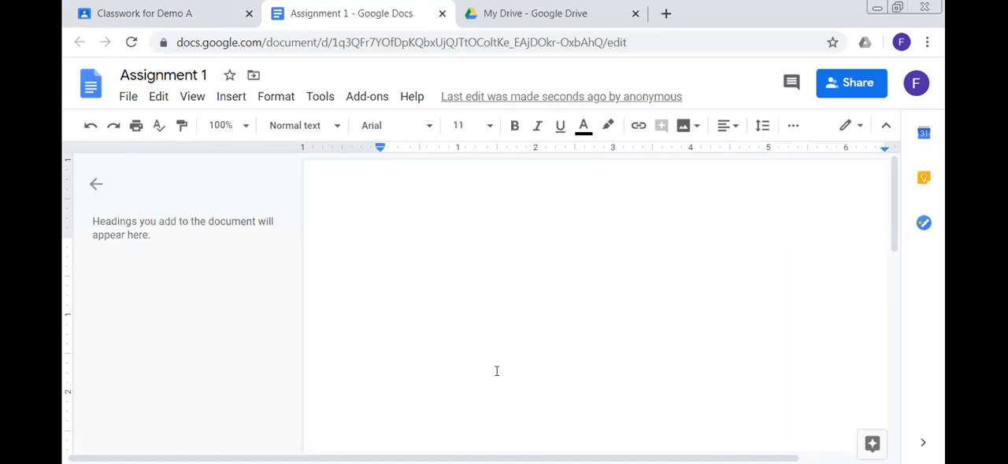
mouse_move(392, 239)
text(How)
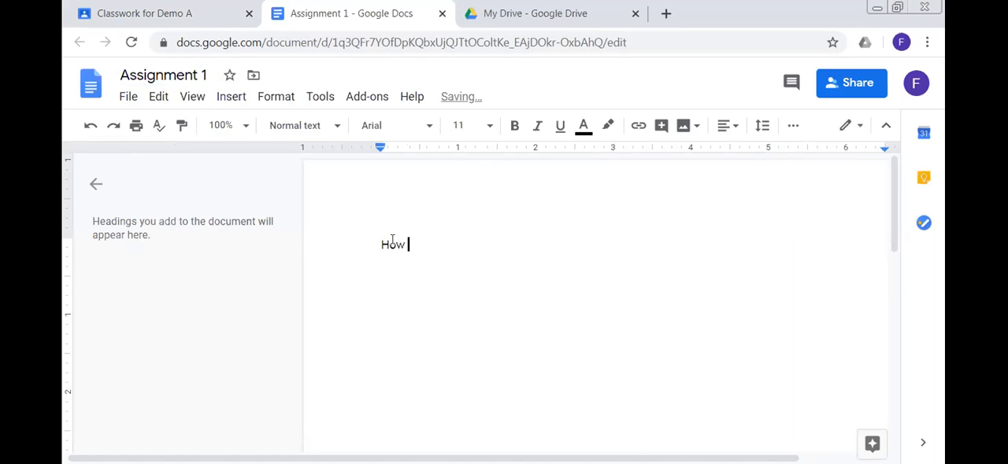
Step: Write 'How is quarantine treating you?' in the body, correcting the misspelled 'you'
text(ui)
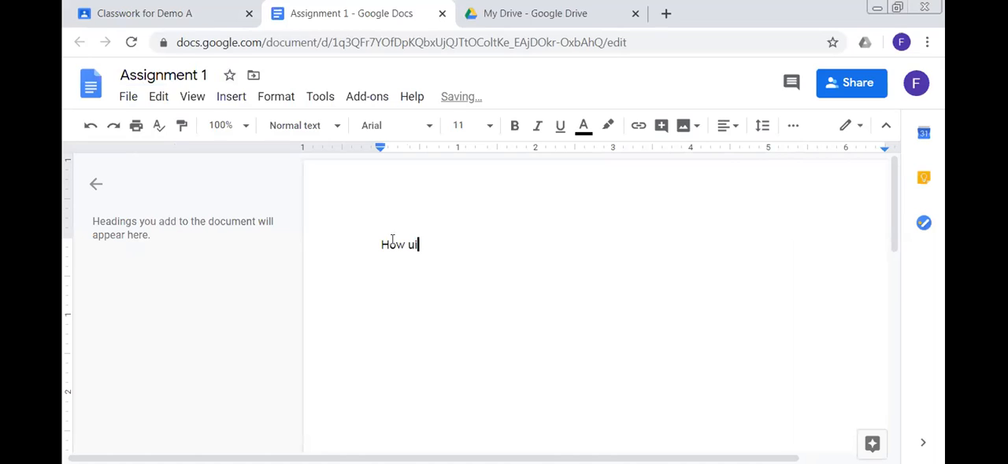
text(is)
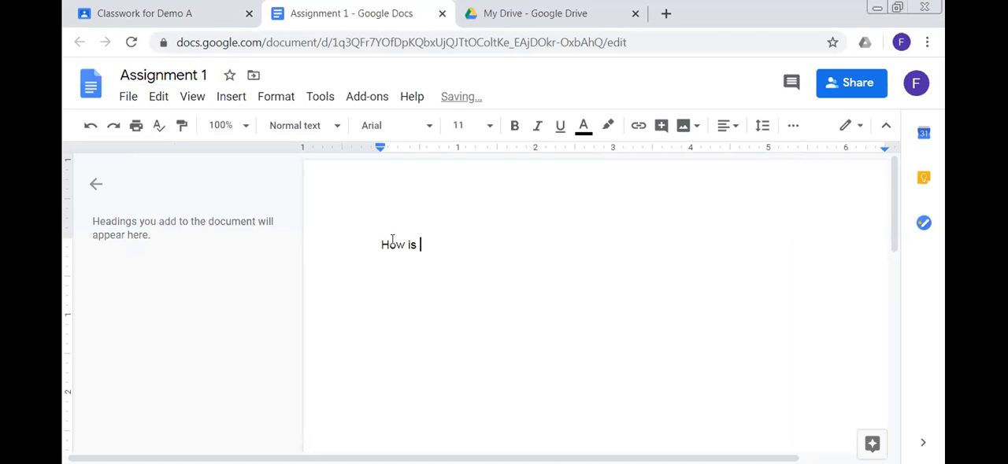
text(qu)
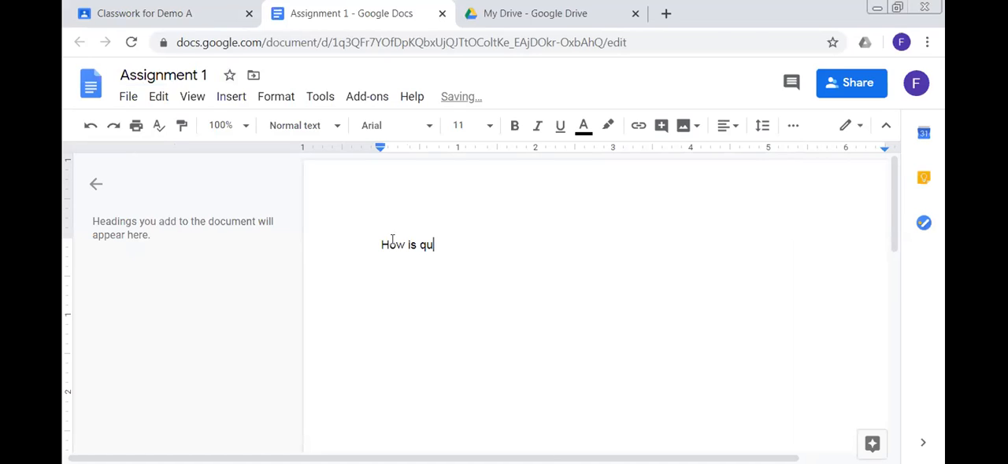
text(arant)
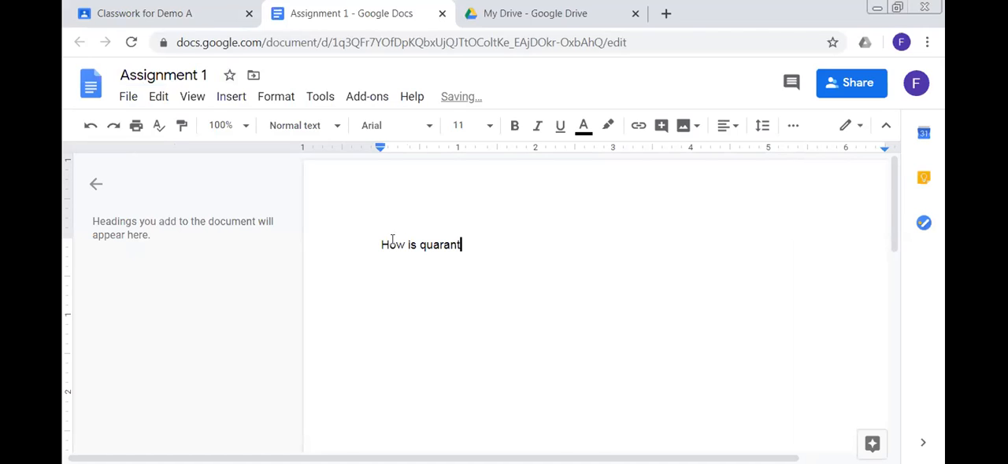
text(ine)
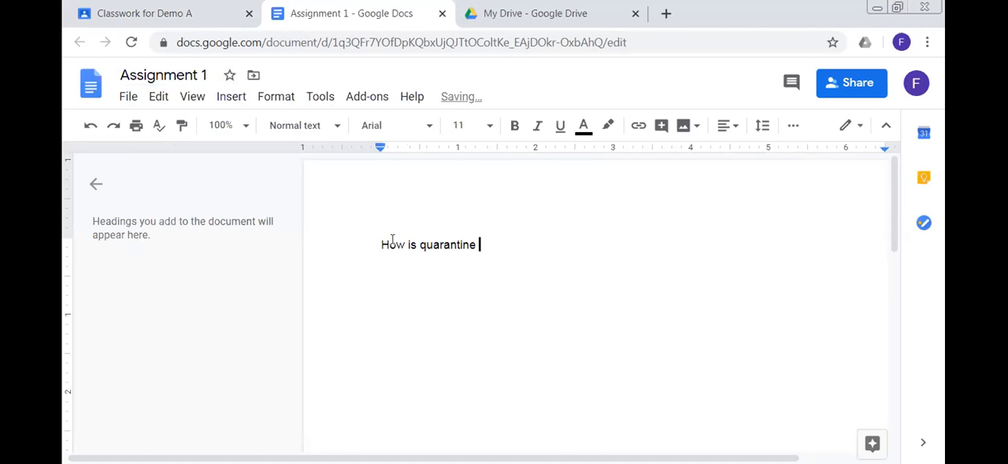
text(treating)
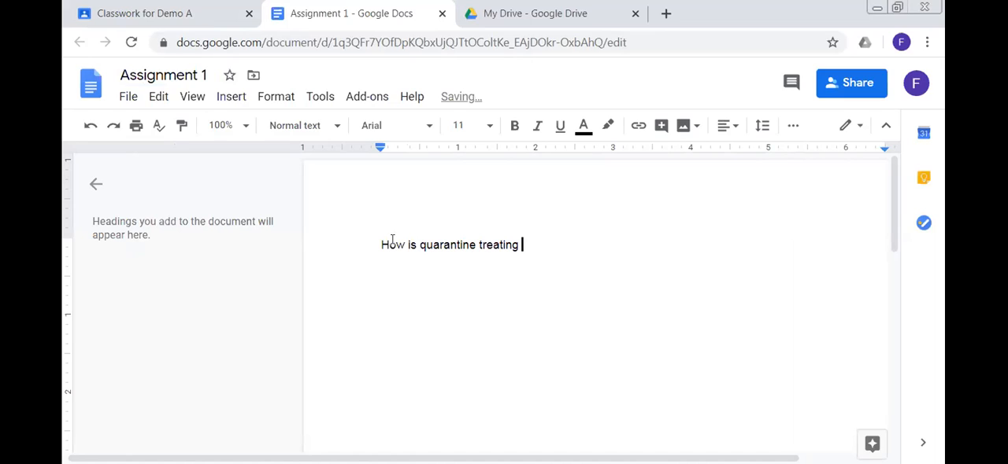
text(yuou?)
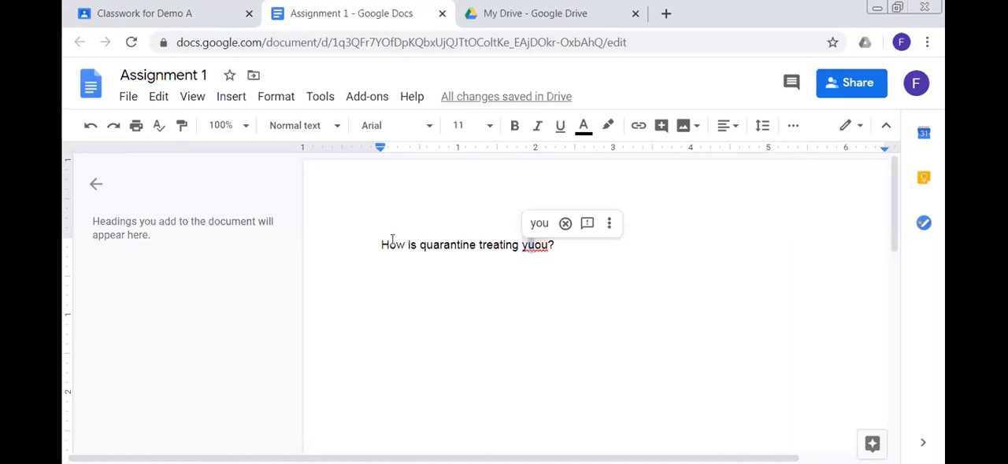
click(539, 224)
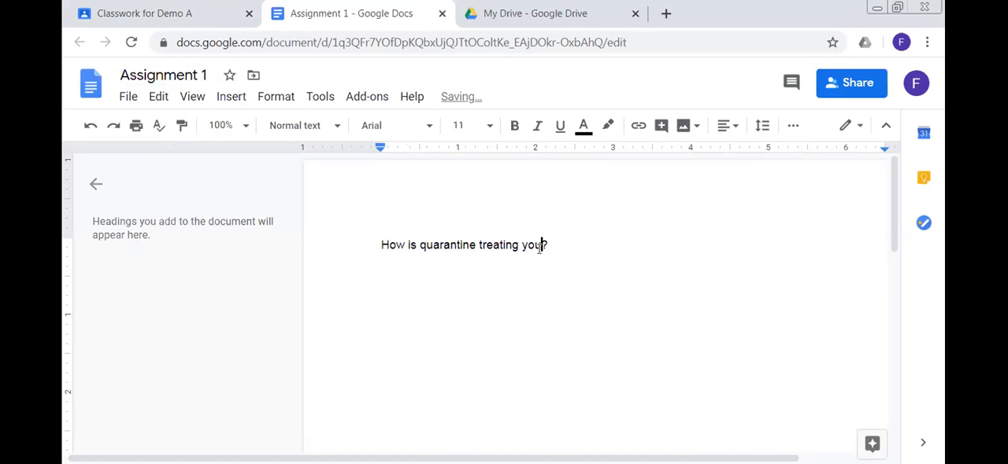
text(?)
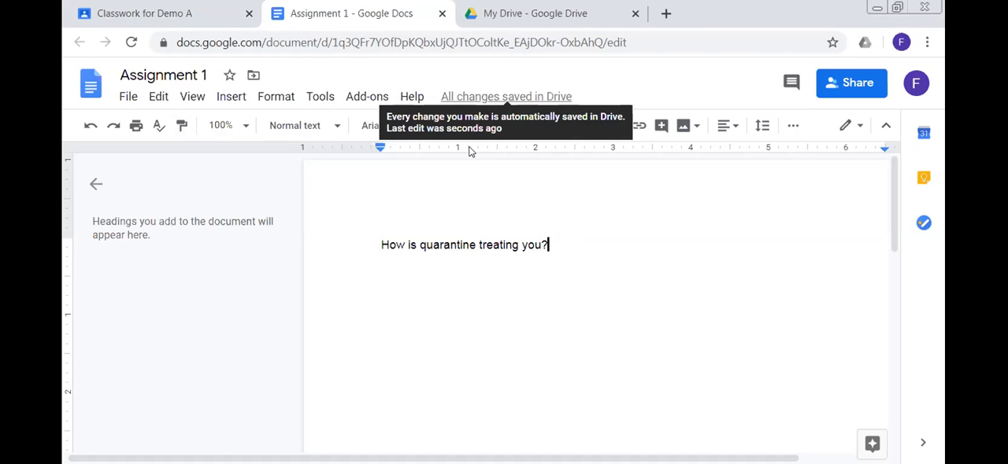
mouse_move(526, 97)
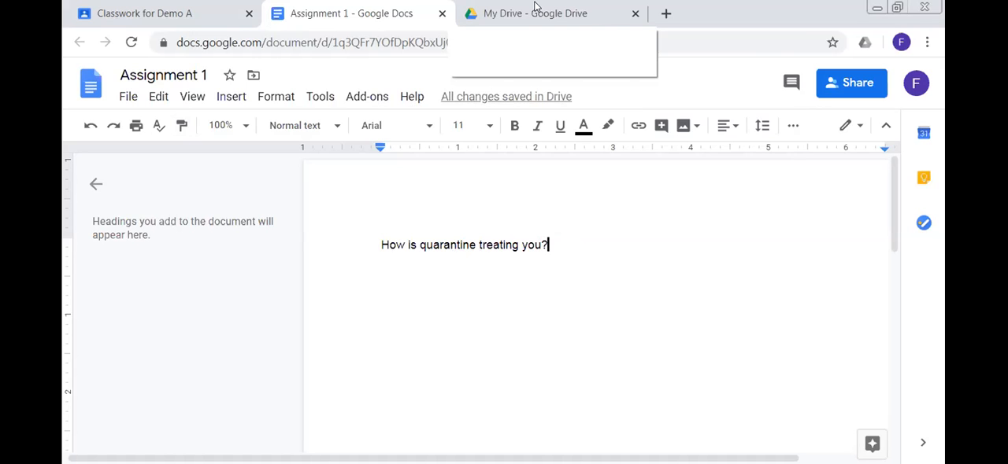
click(543, 13)
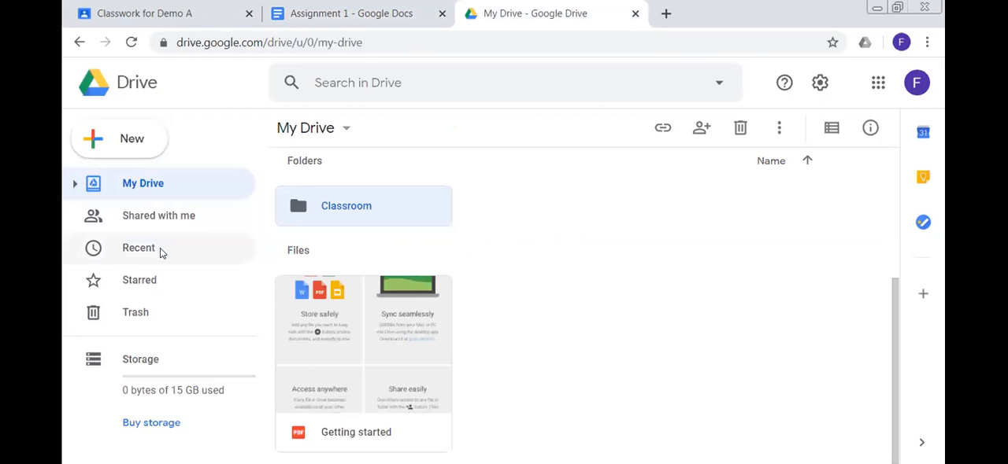
click(138, 247)
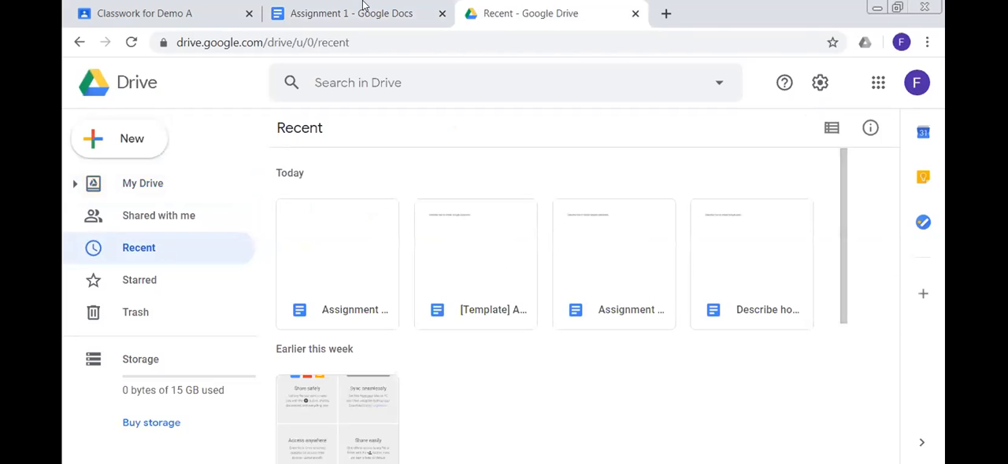
click(351, 13)
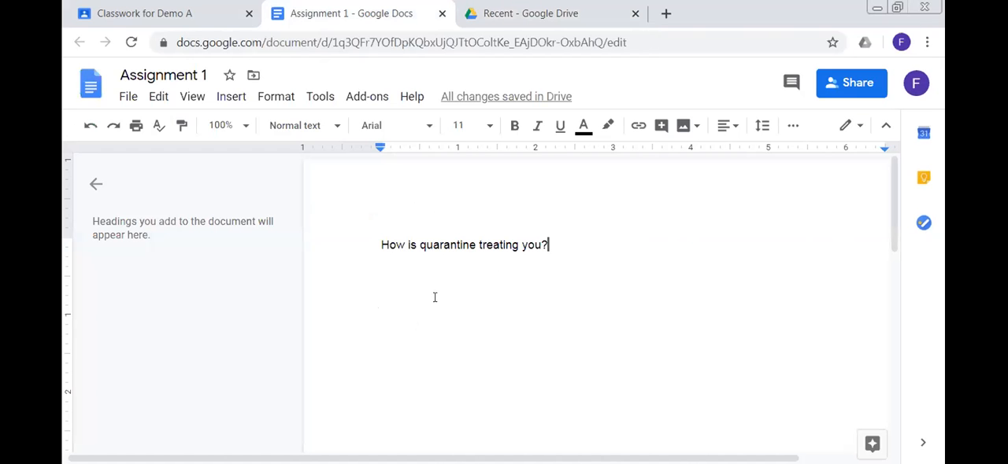
Step: Back in the draft, remove the Untitled document and attach Assignment 1 from Drive
click(142, 13)
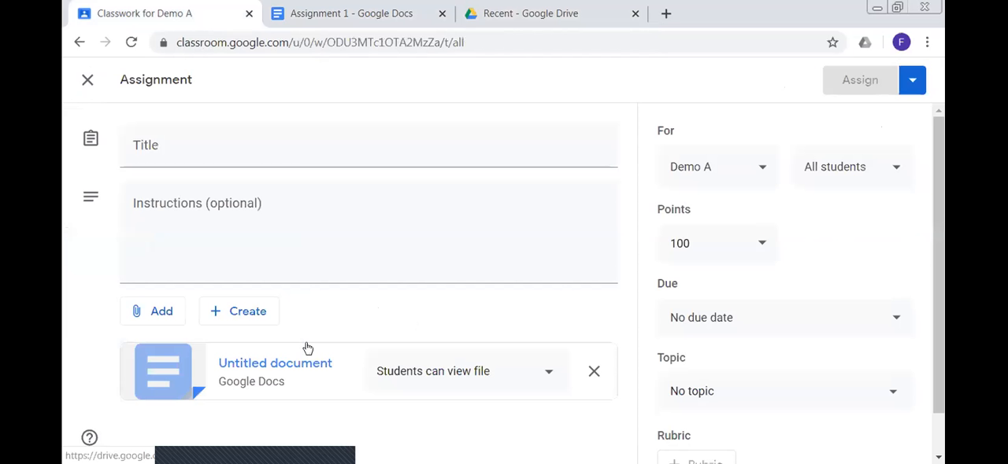
mouse_move(520, 361)
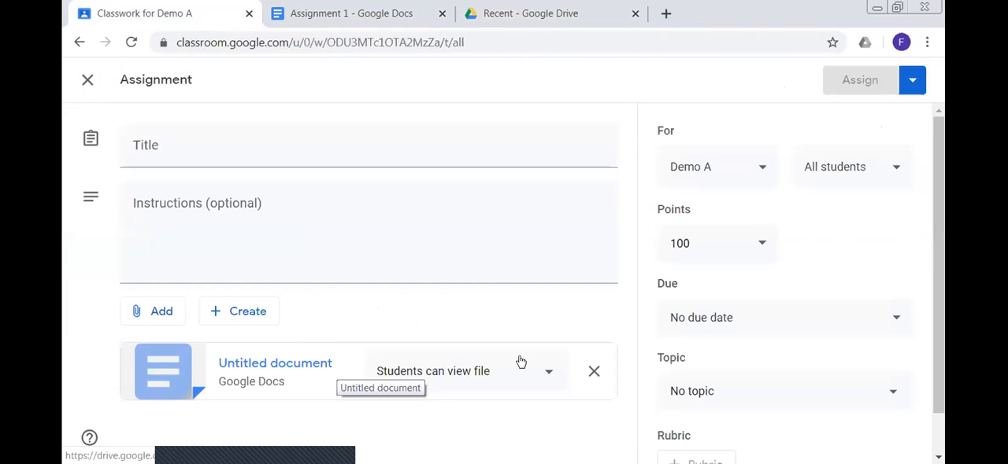
click(593, 372)
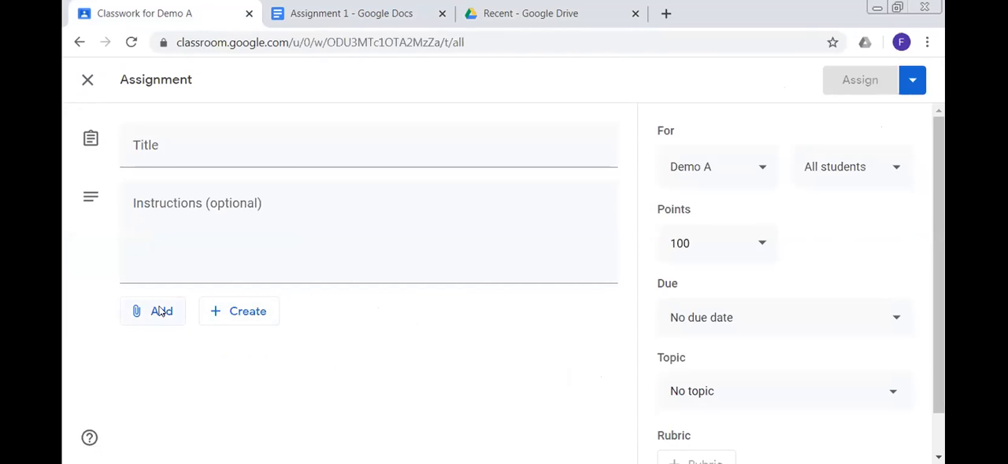
click(152, 311)
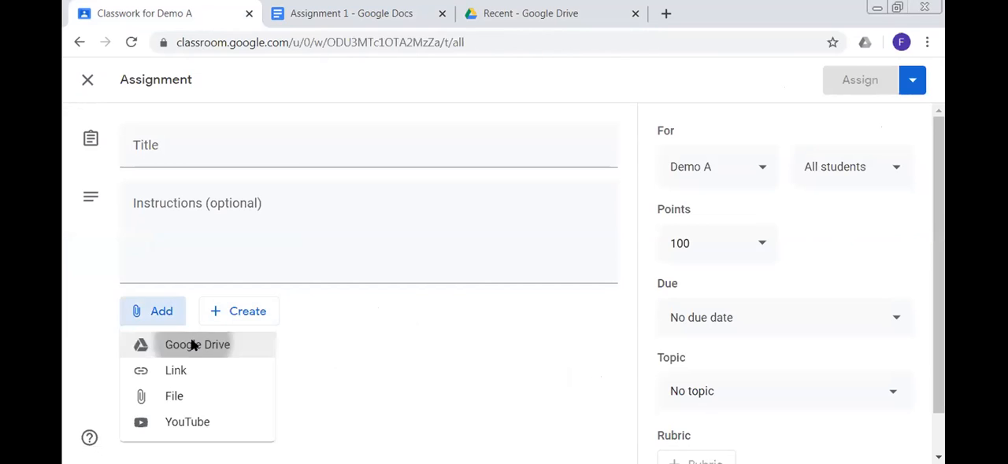
click(196, 345)
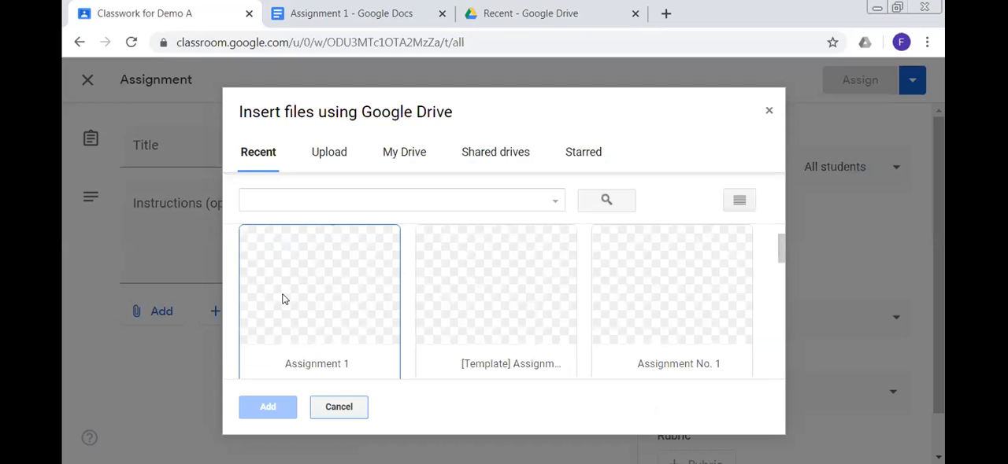
click(316, 299)
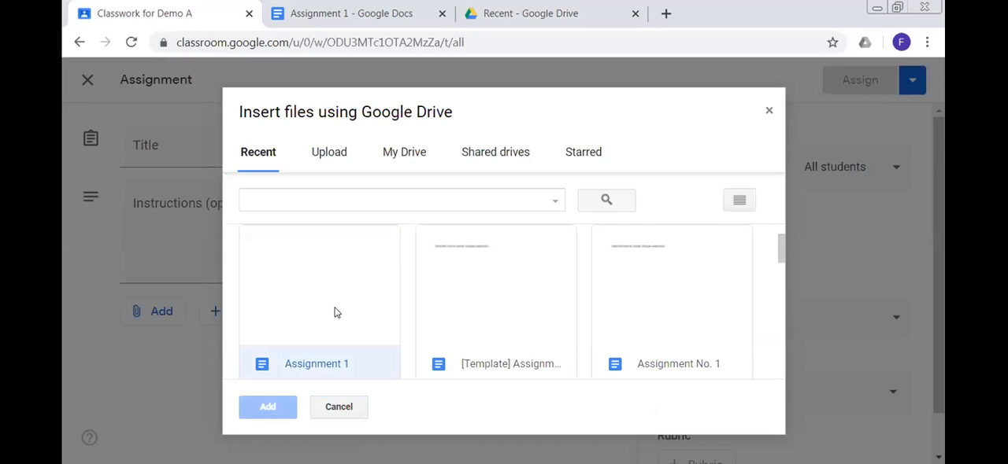
click(268, 407)
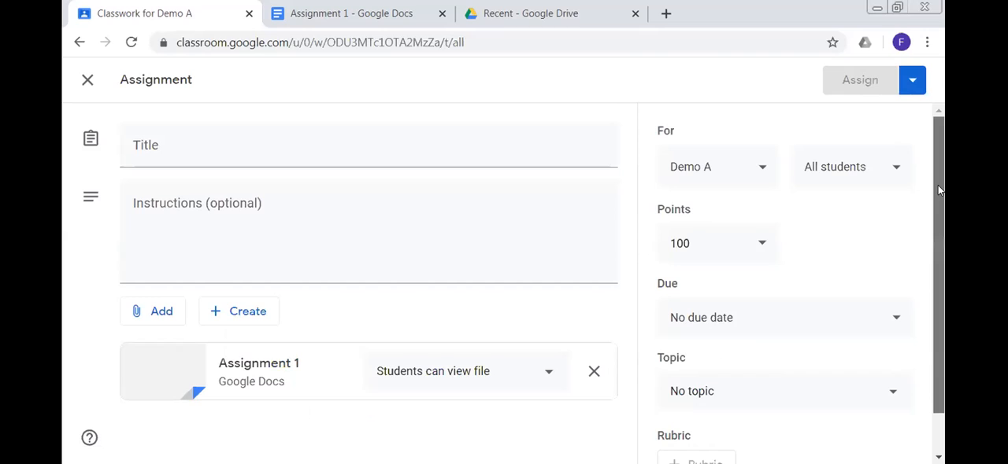
Step: Set the Assignment 1 attachment to 'Make a copy for each student'
scroll(down, 3)
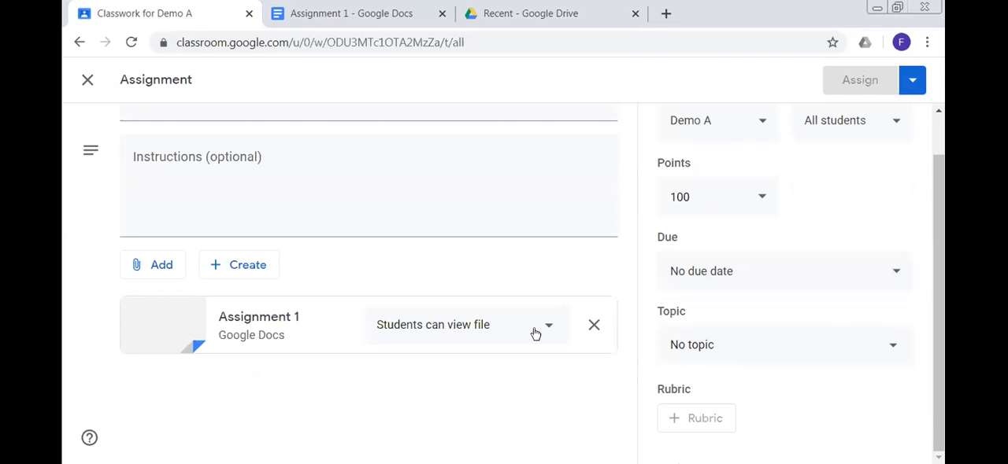
click(548, 324)
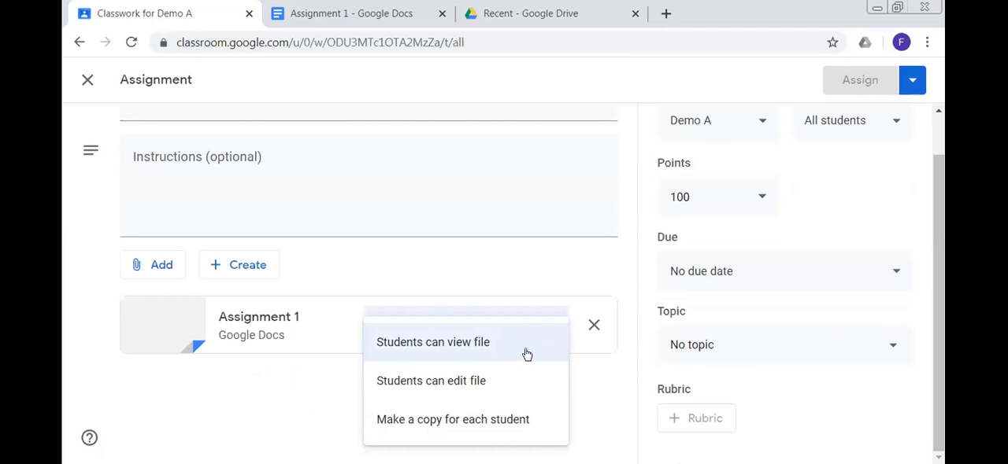
mouse_move(518, 350)
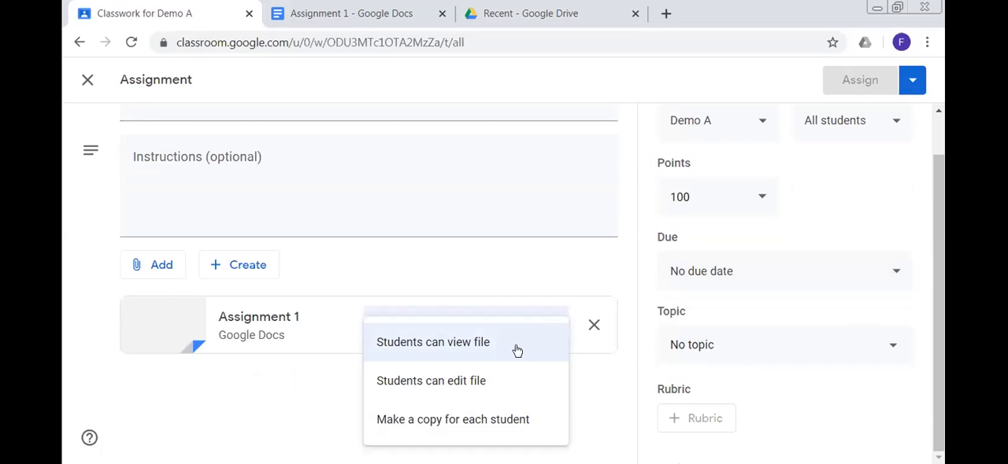
mouse_move(496, 378)
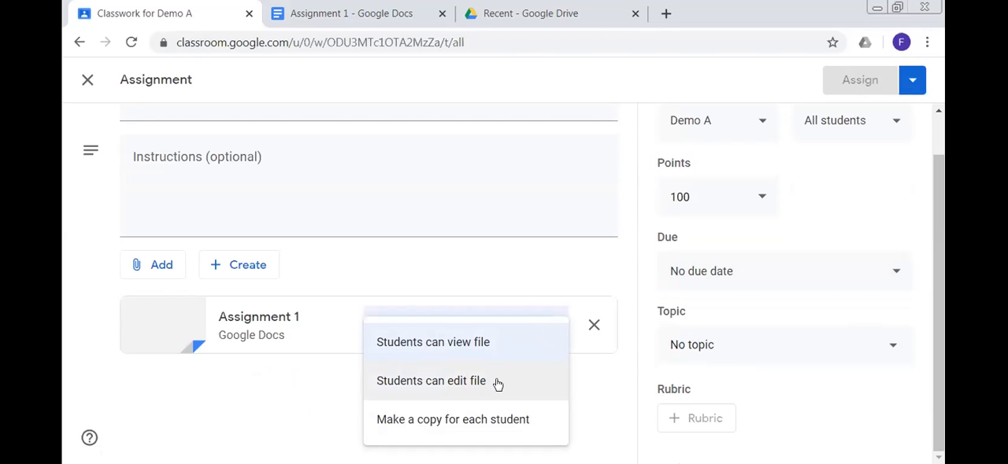
mouse_move(515, 388)
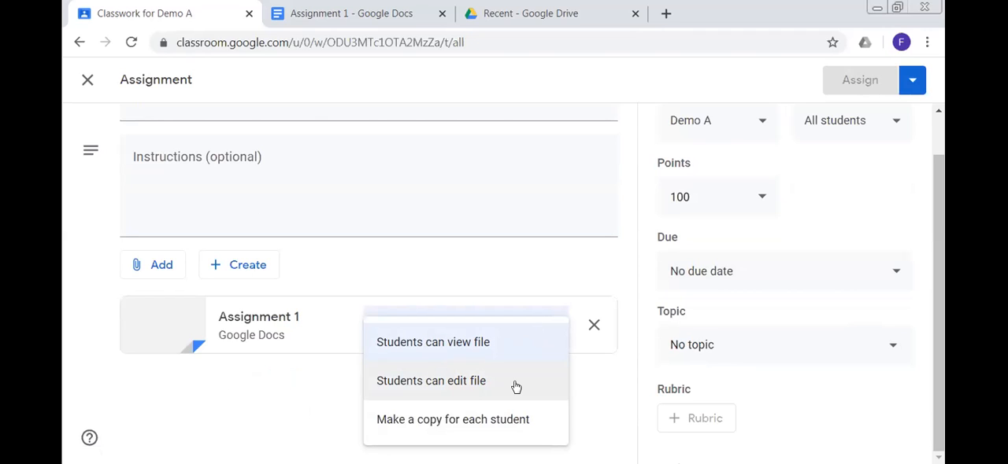
mouse_move(488, 375)
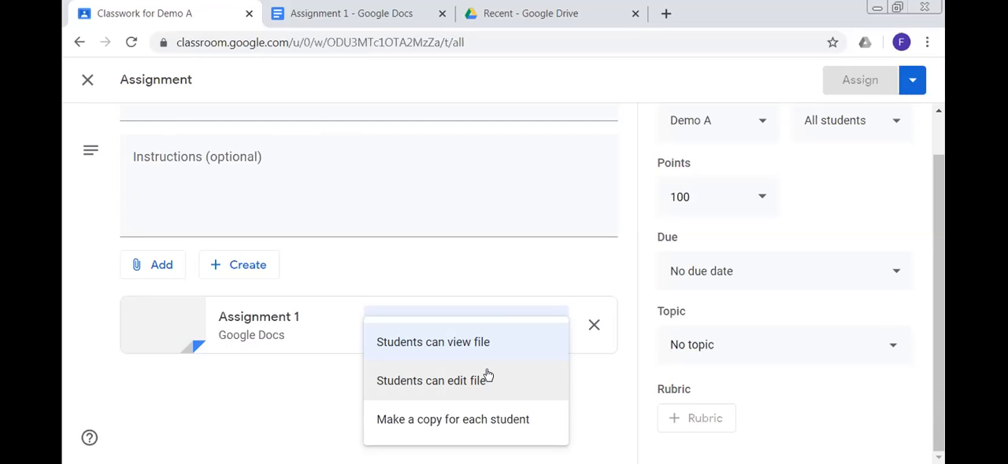
mouse_move(432, 419)
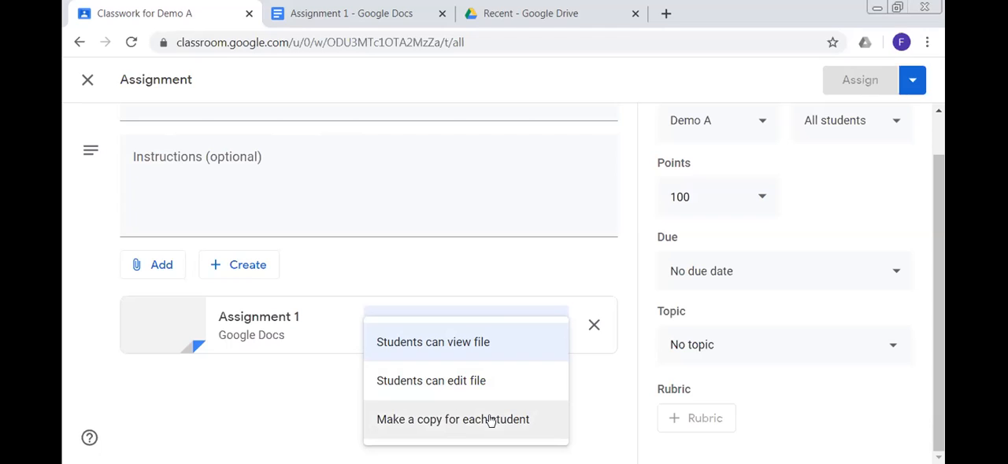
click(452, 419)
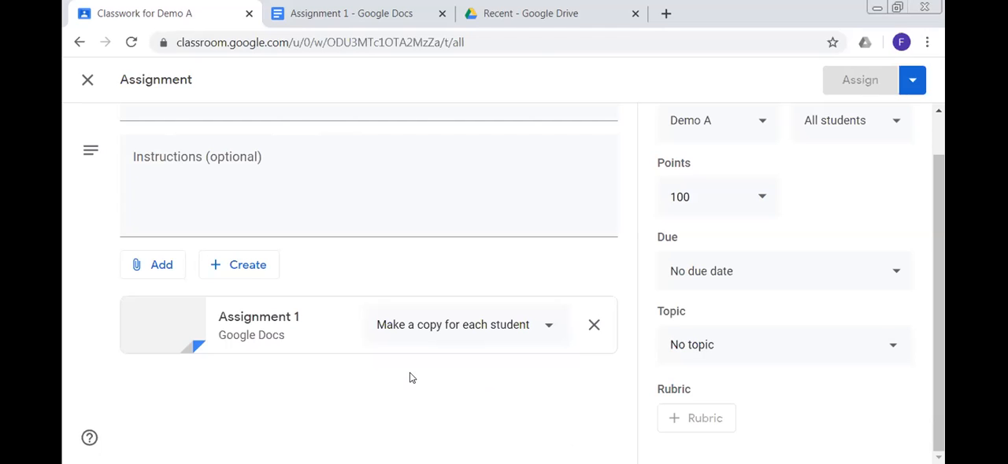
mouse_move(848, 281)
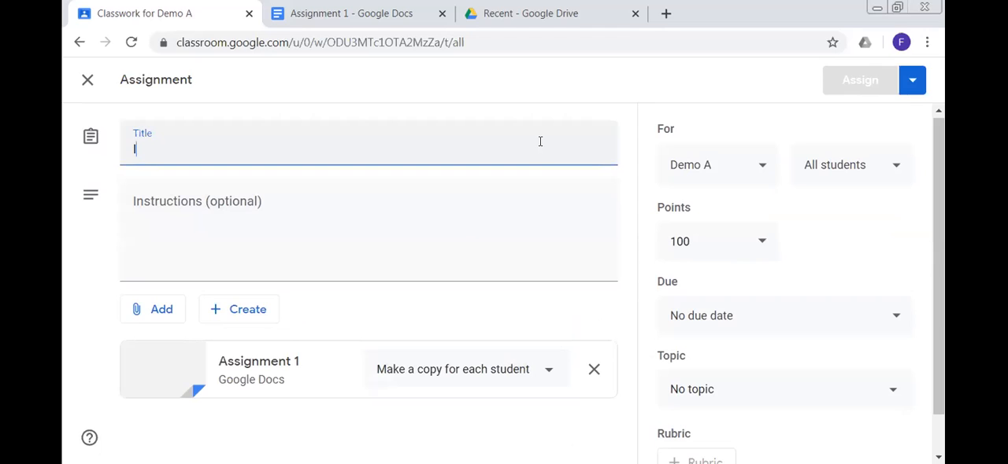
Step: Title the assignment 'Intro', add instructions 'xyz', and dismiss the drag-and-drop tip
text(Intro)
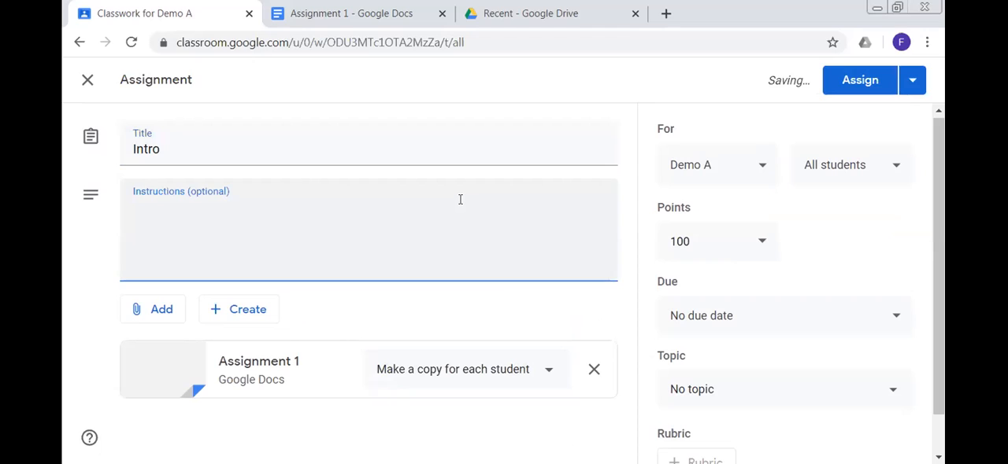
text(x)
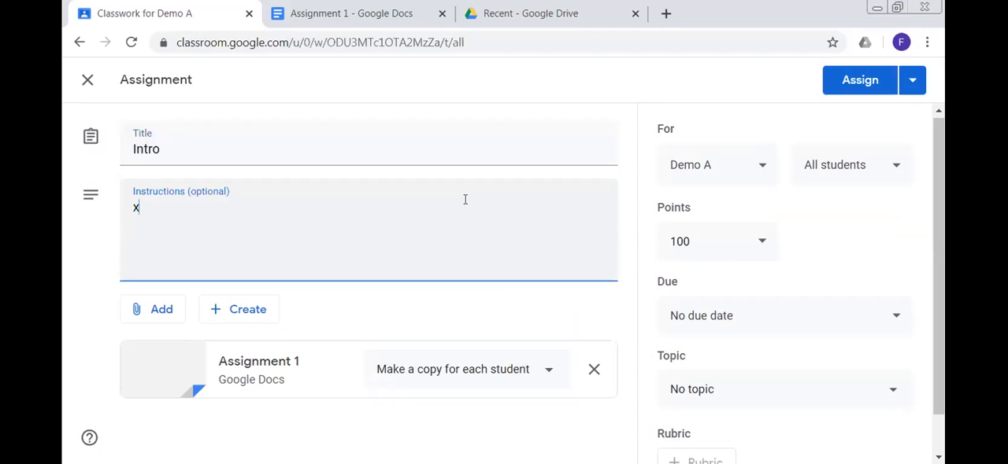
text(yz)
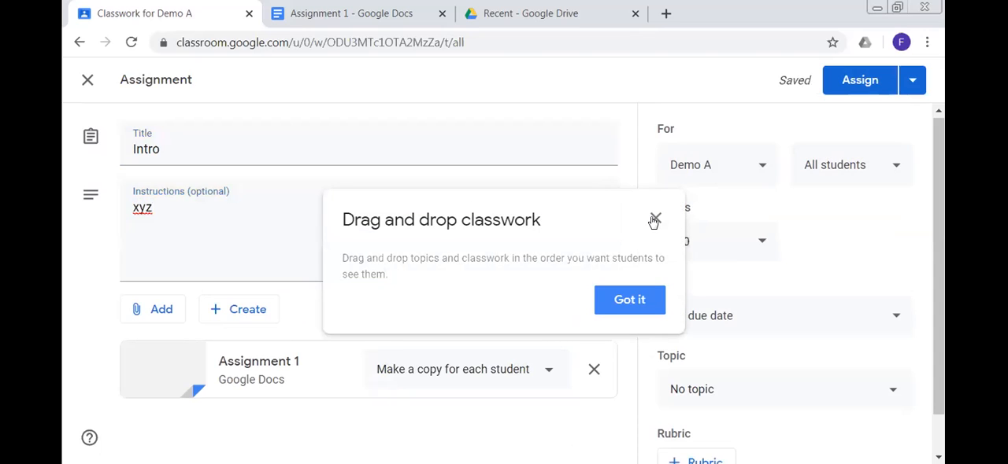
click(629, 300)
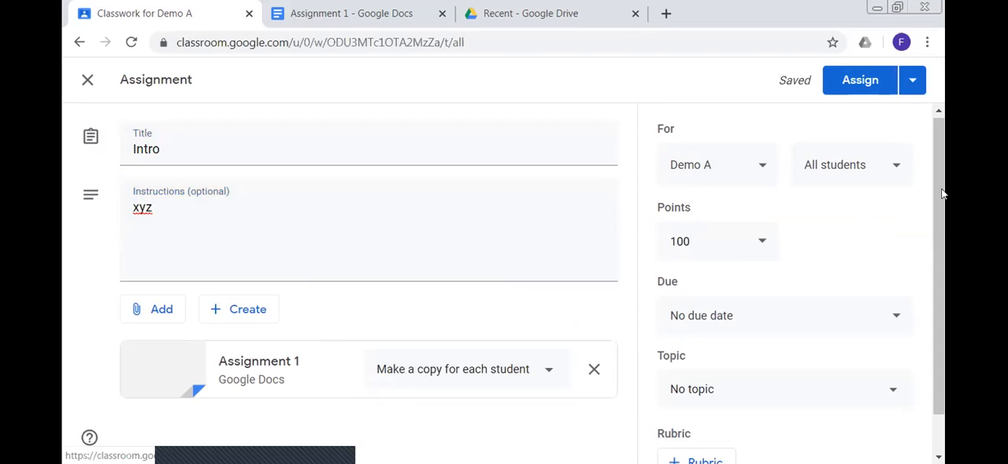
Step: Add class X as a recipient, set Points to Ungraded, and check due date settings
scroll(down, 3)
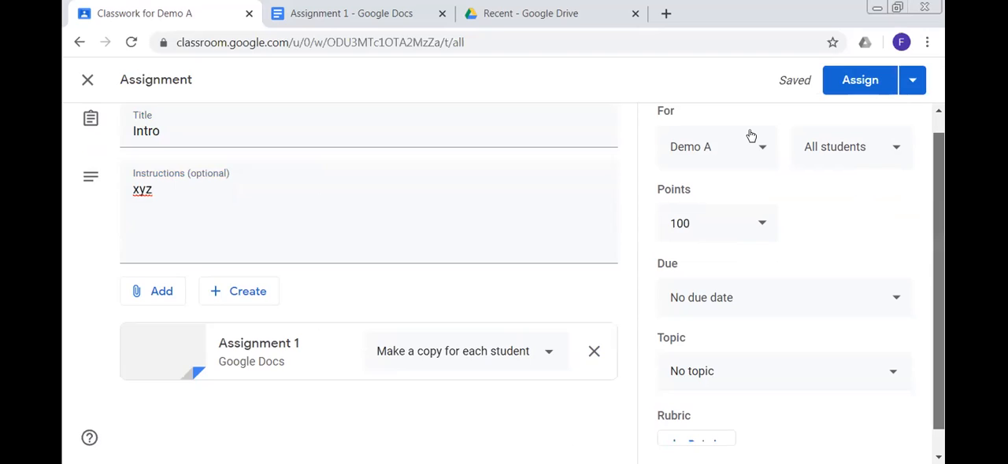
click(715, 147)
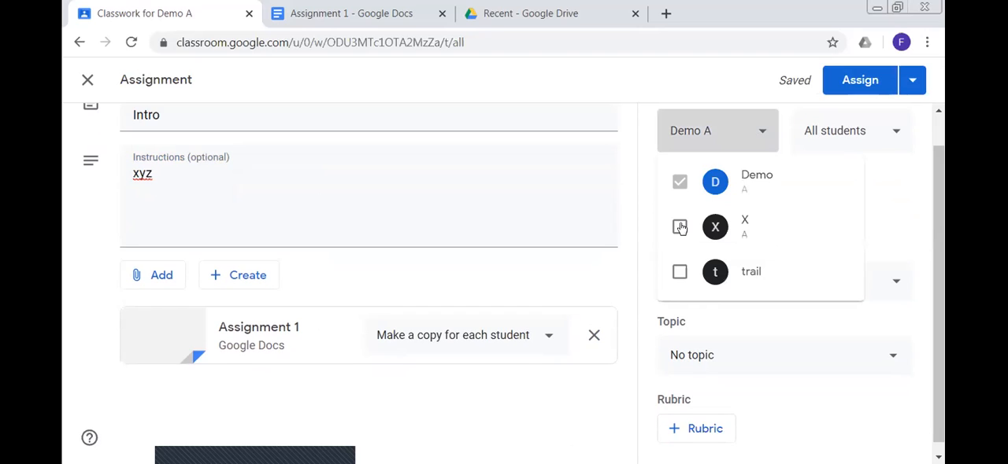
click(679, 226)
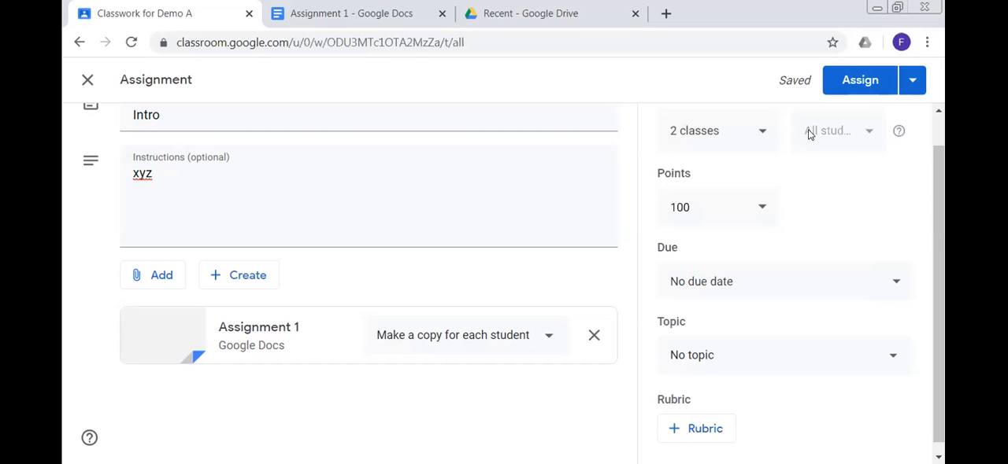
mouse_move(852, 172)
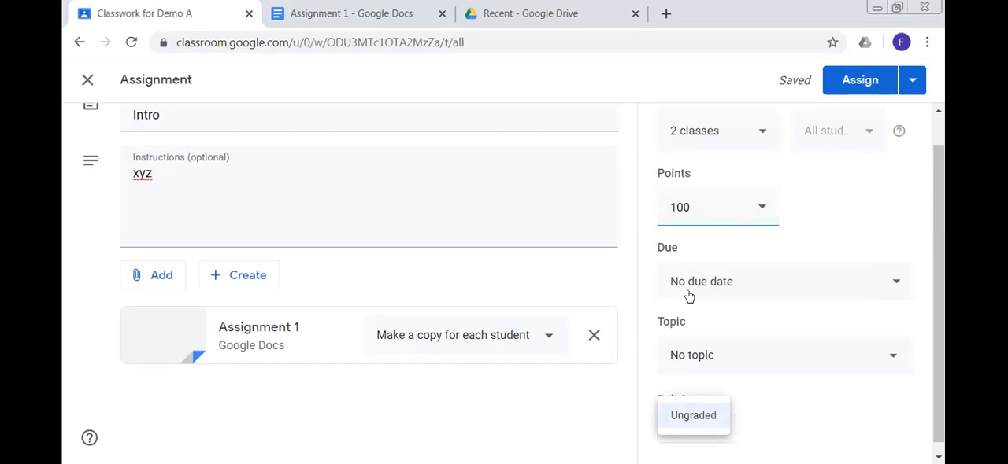
mouse_move(702, 425)
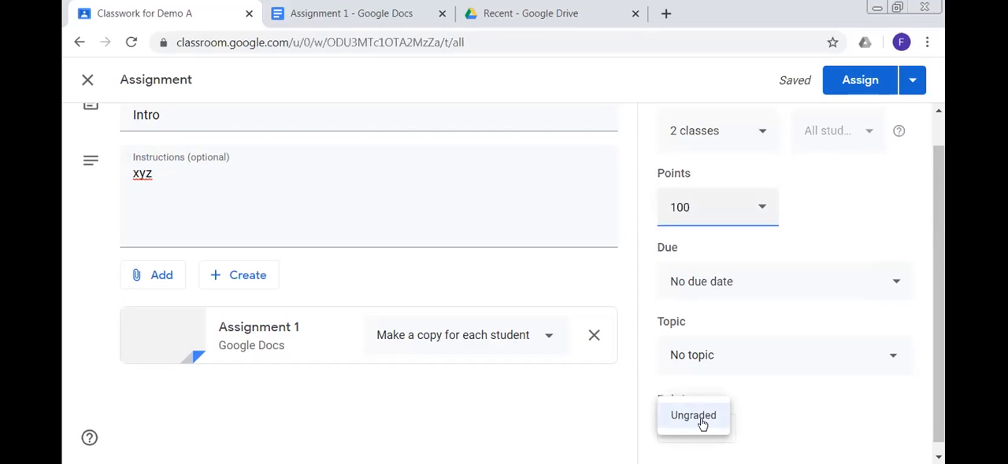
click(692, 416)
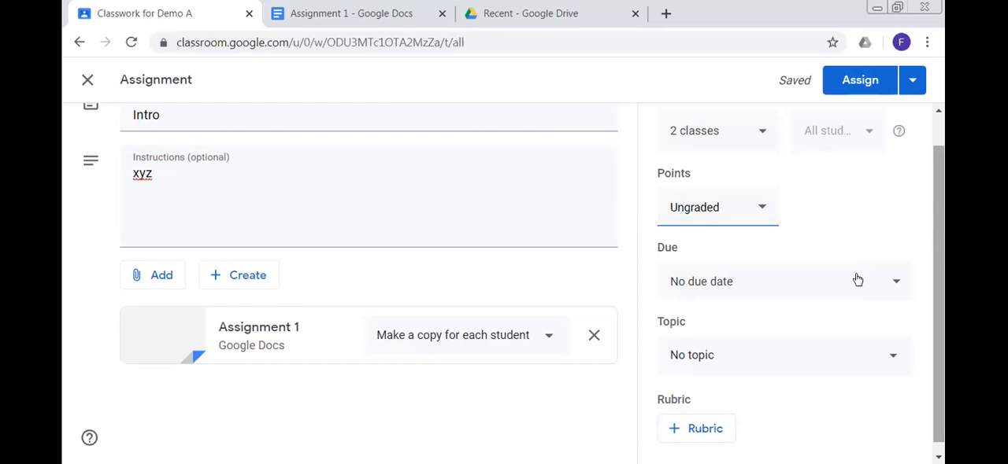
scroll(down, 3)
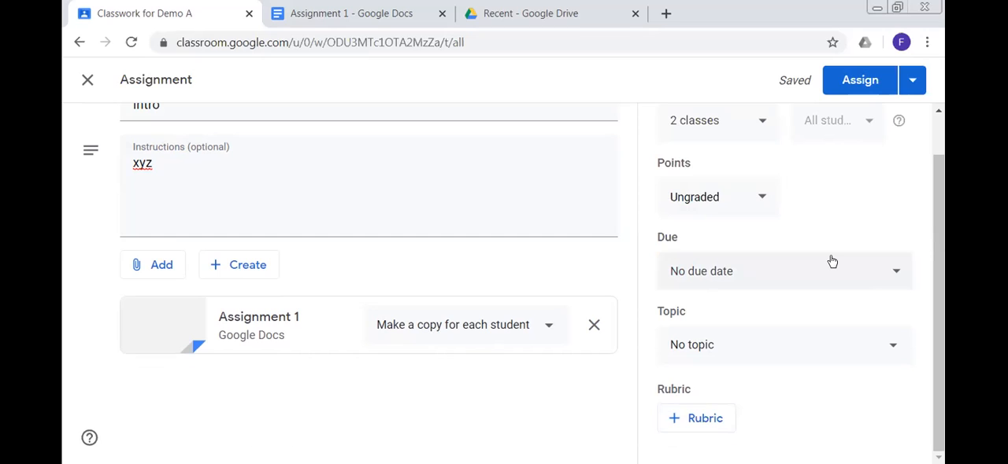
click(783, 271)
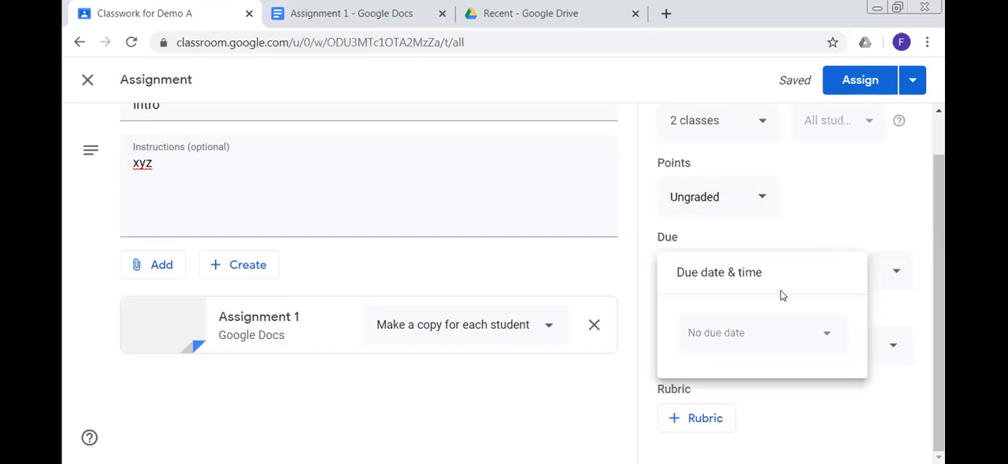
mouse_move(739, 285)
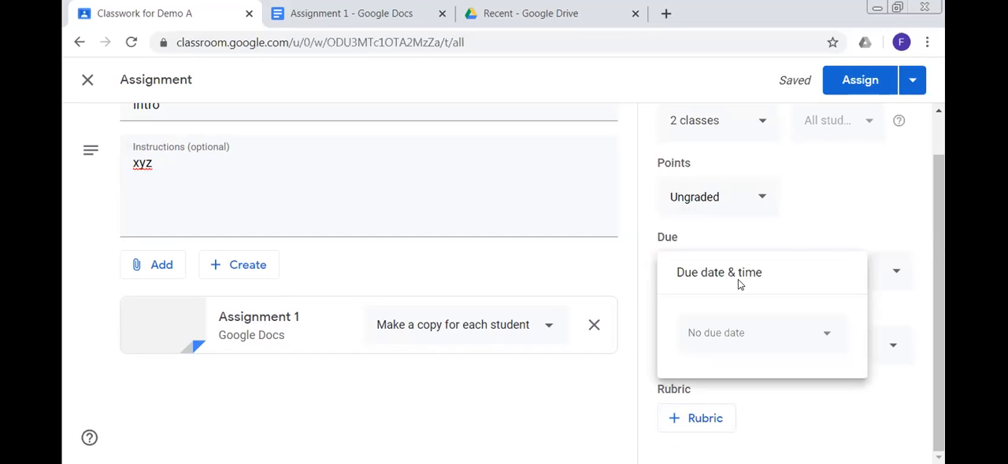
mouse_move(791, 246)
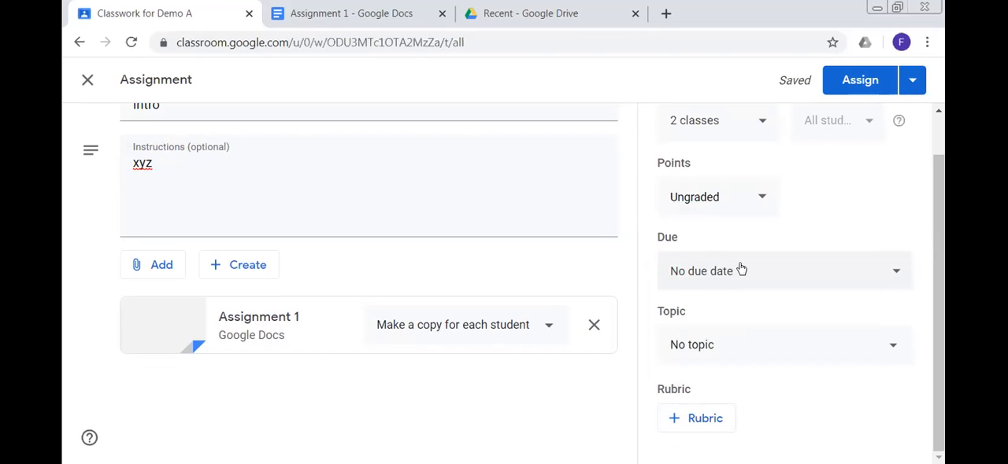
mouse_move(746, 270)
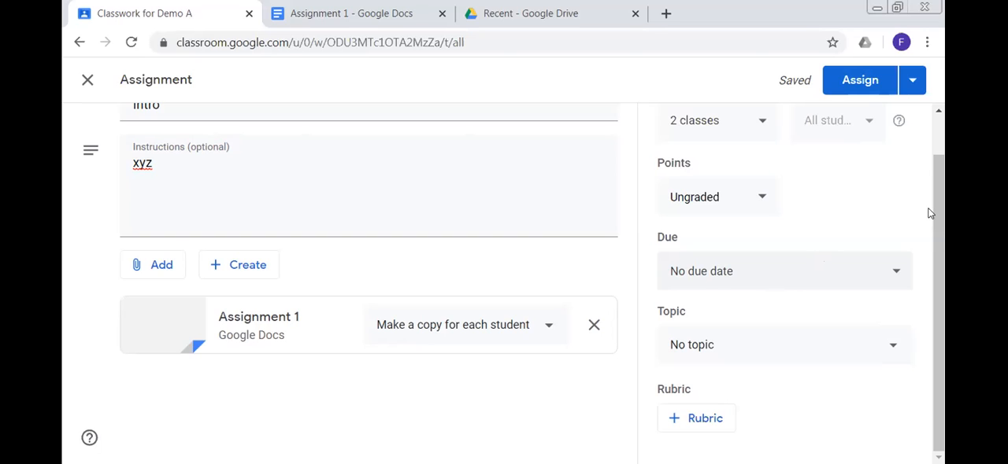
mouse_move(839, 344)
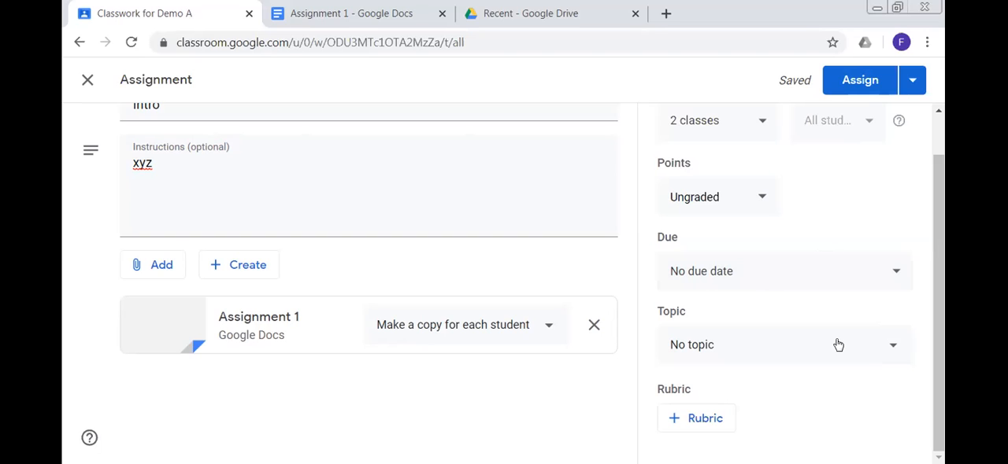
Step: From the Topic dropdown, create a new topic named 'Intro'
click(784, 345)
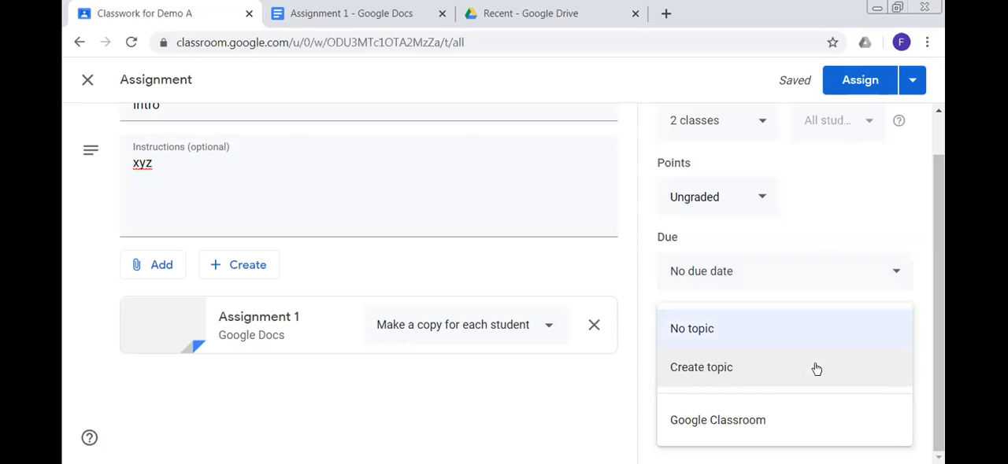
mouse_move(815, 367)
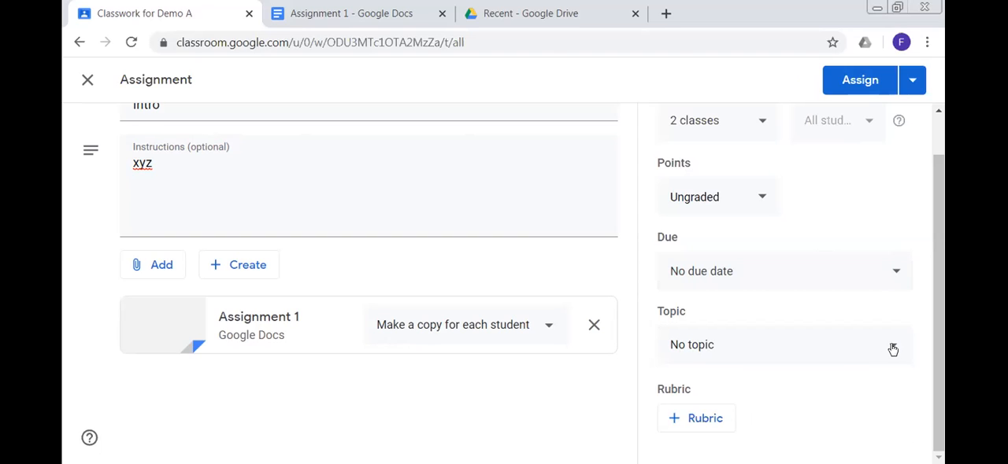
click(783, 345)
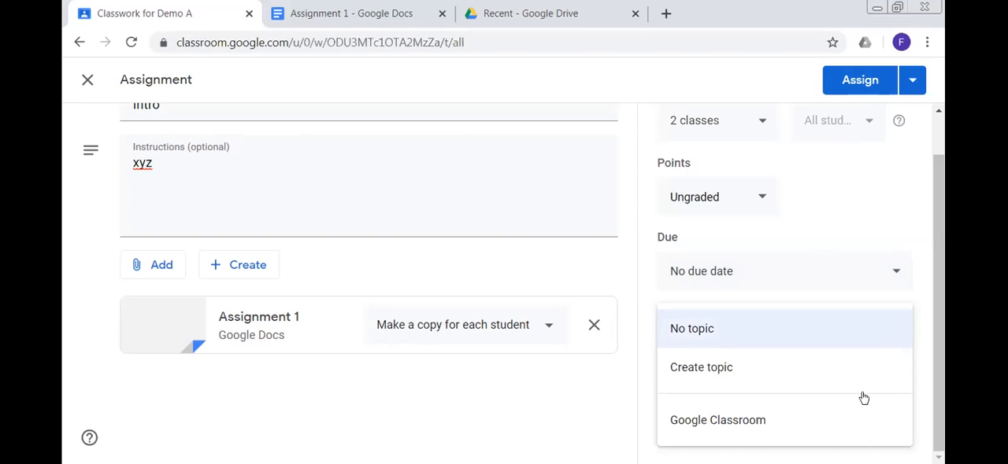
mouse_move(703, 424)
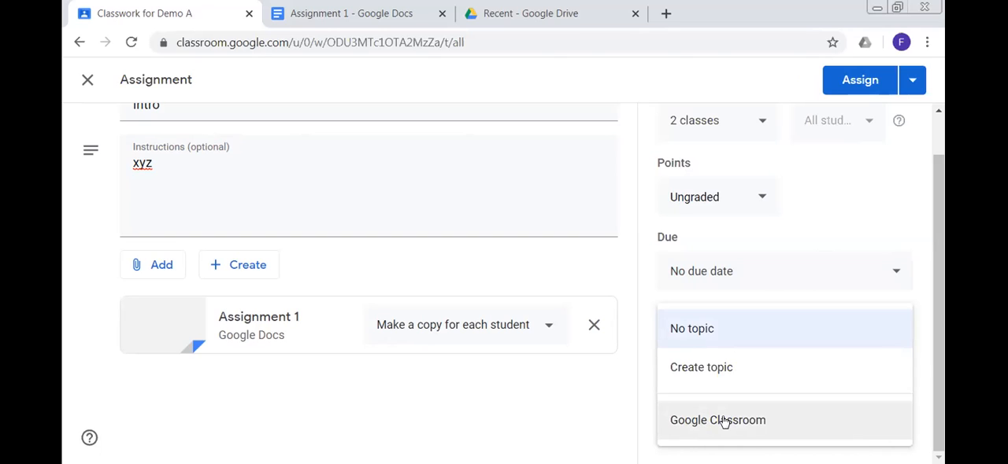
mouse_move(709, 368)
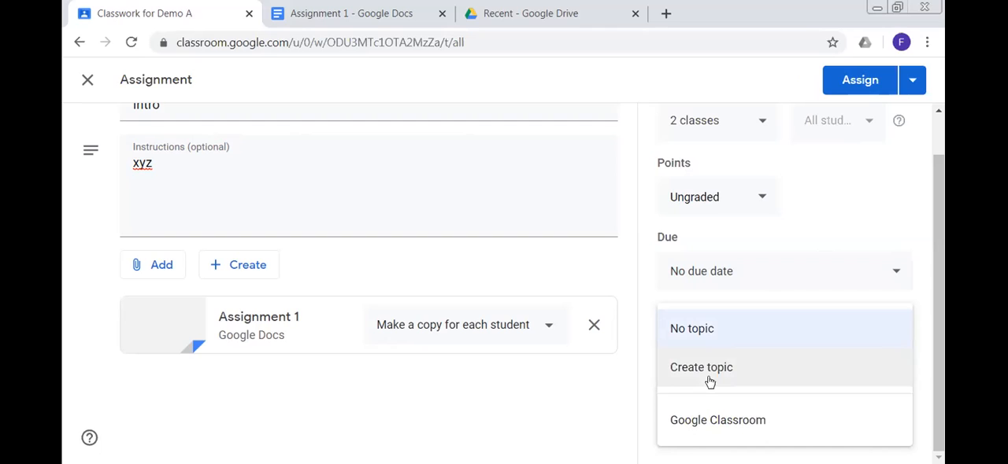
mouse_move(735, 373)
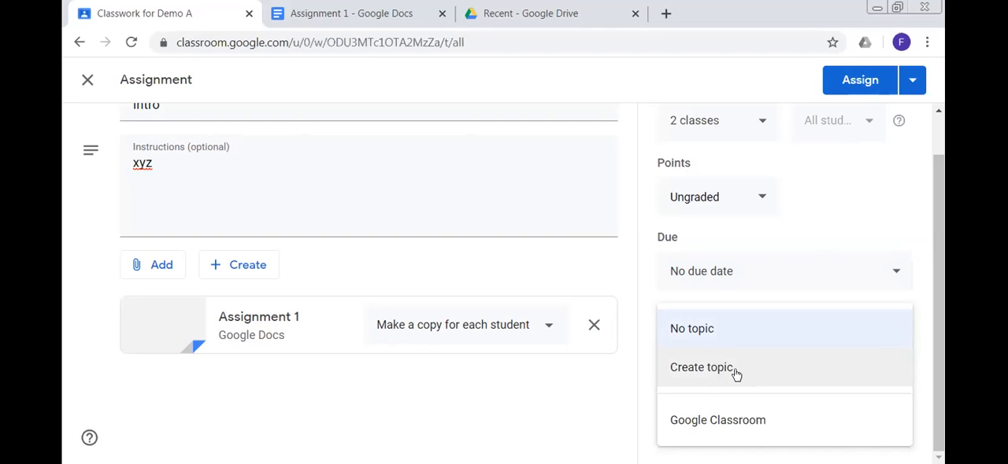
mouse_move(717, 420)
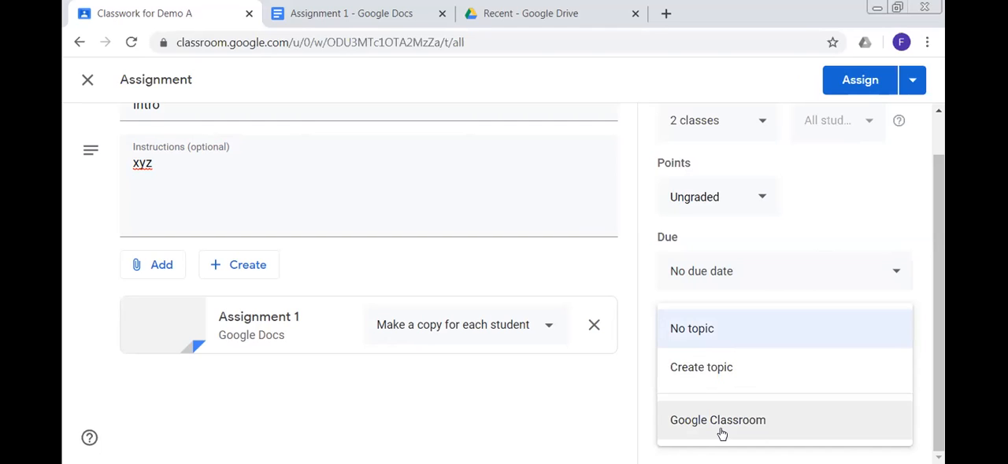
mouse_move(687, 421)
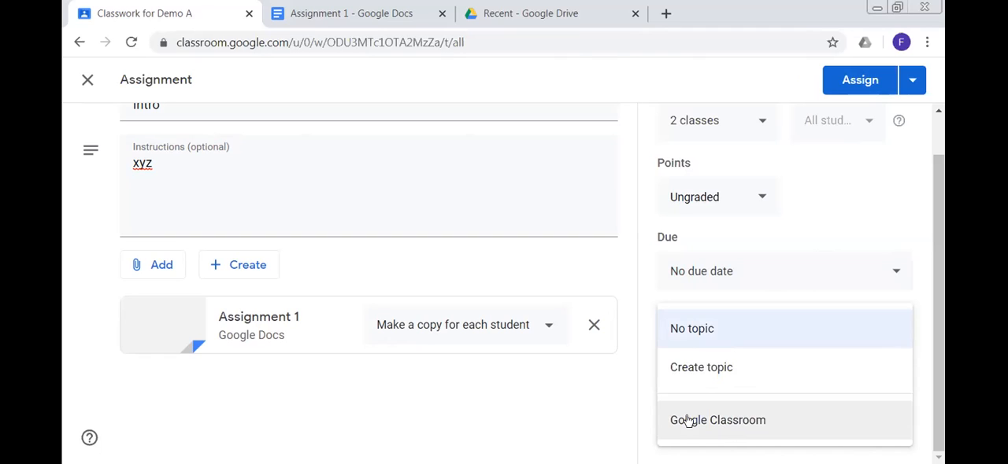
mouse_move(718, 425)
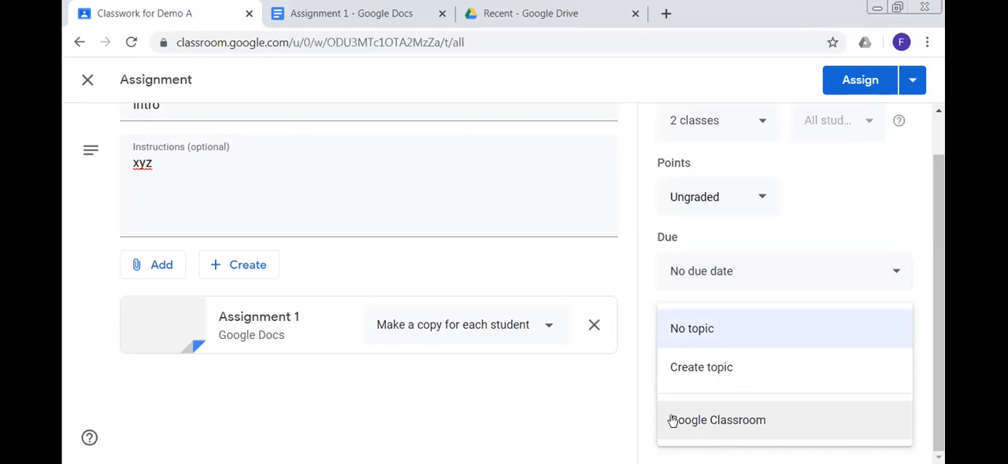
mouse_move(717, 420)
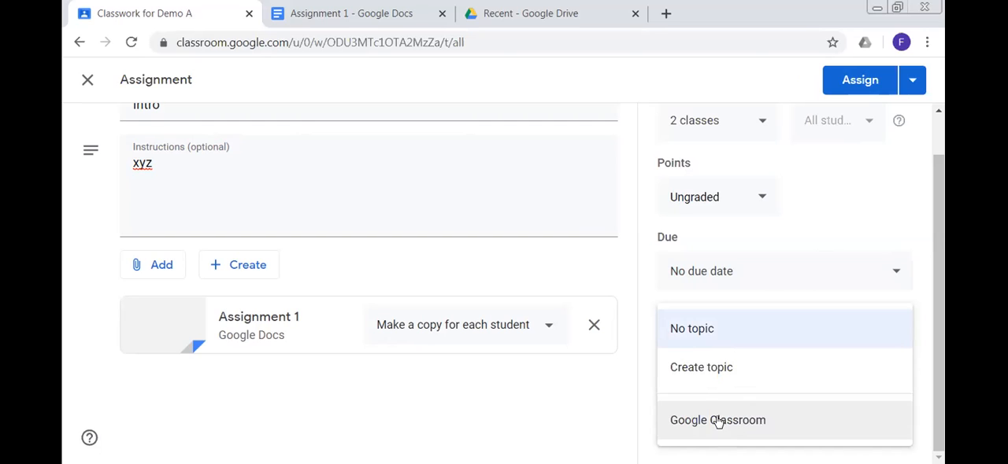
mouse_move(701, 368)
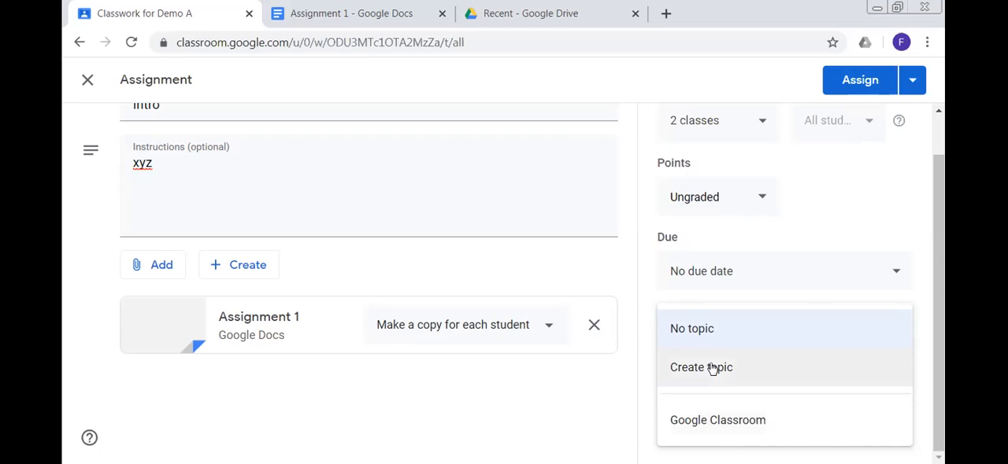
click(700, 367)
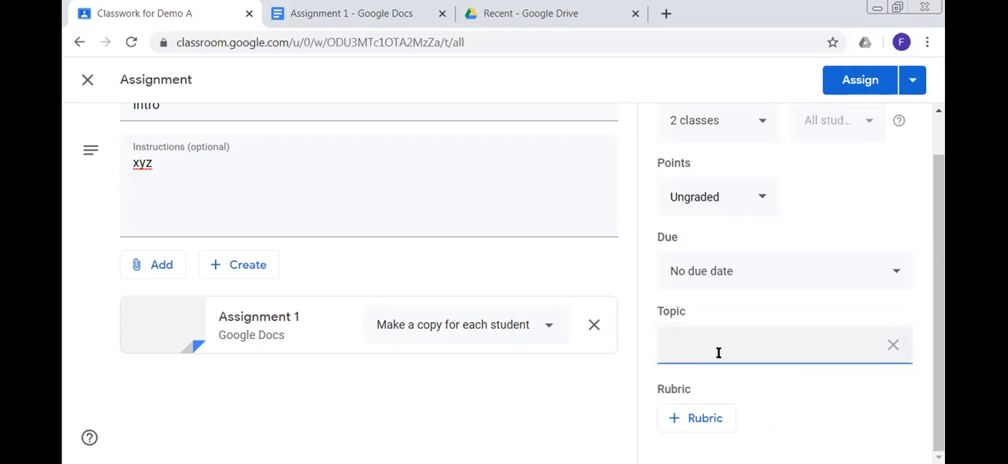
text(Inr)
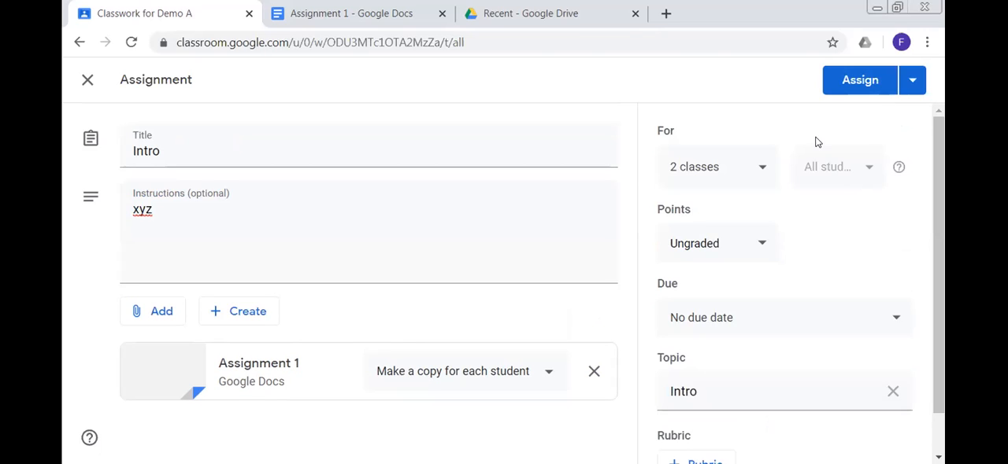
mouse_move(859, 80)
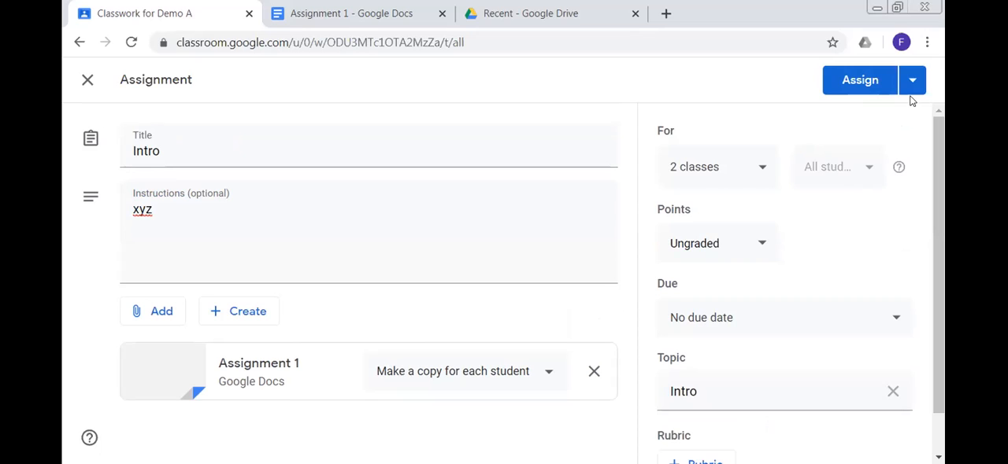
Step: Set the Intro assignment's due date to Monday, May 18 and assign it to both classes
click(912, 80)
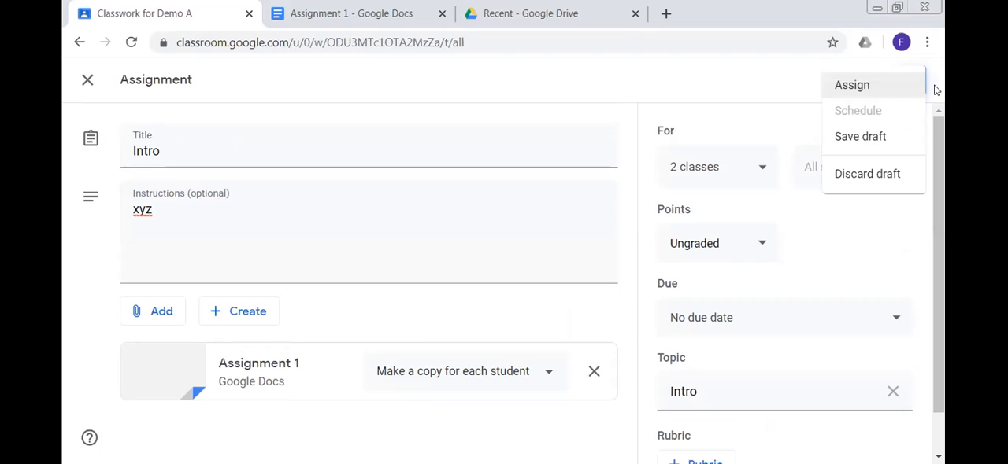
click(911, 81)
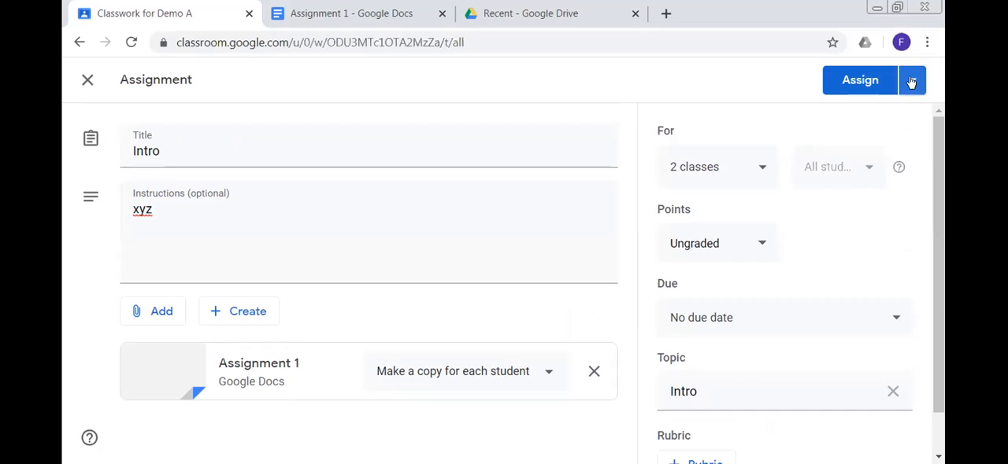
click(911, 81)
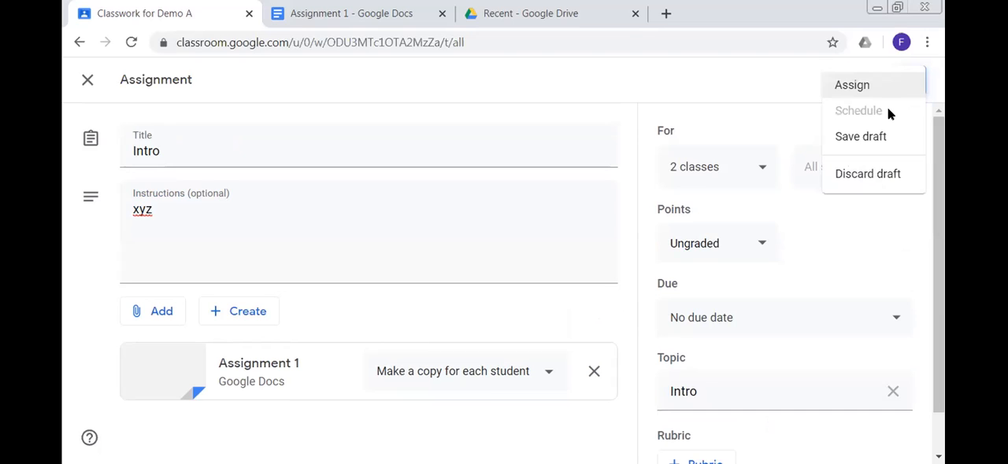
mouse_move(810, 332)
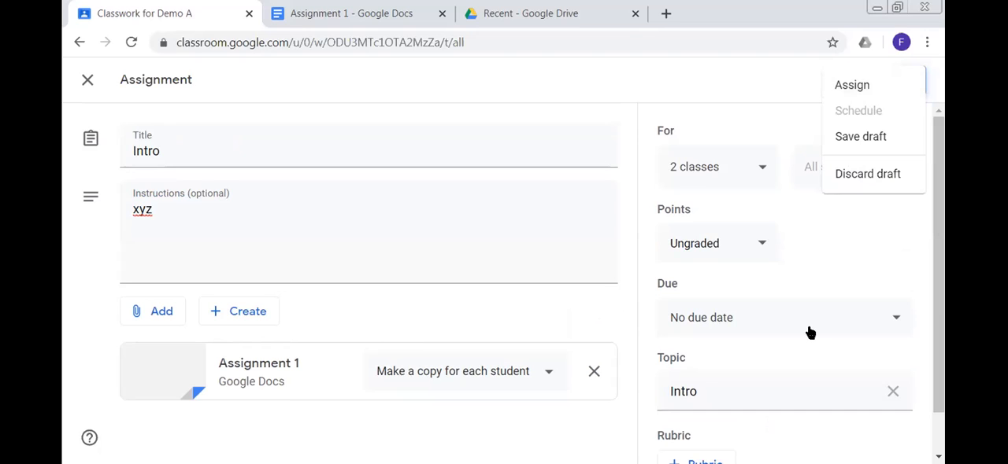
click(783, 317)
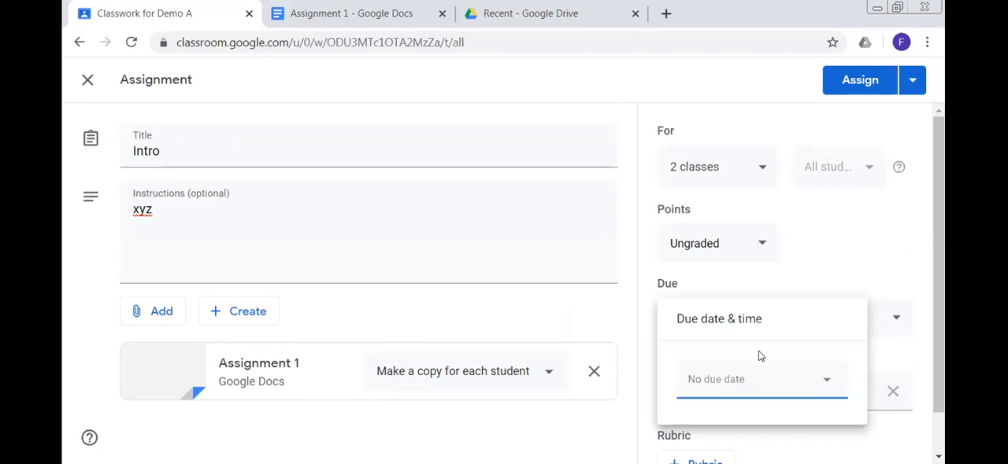
click(762, 379)
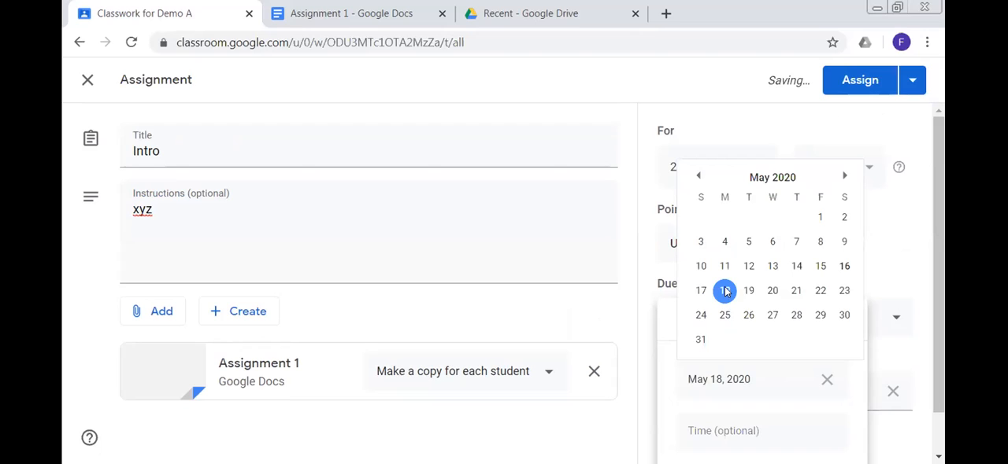
click(724, 291)
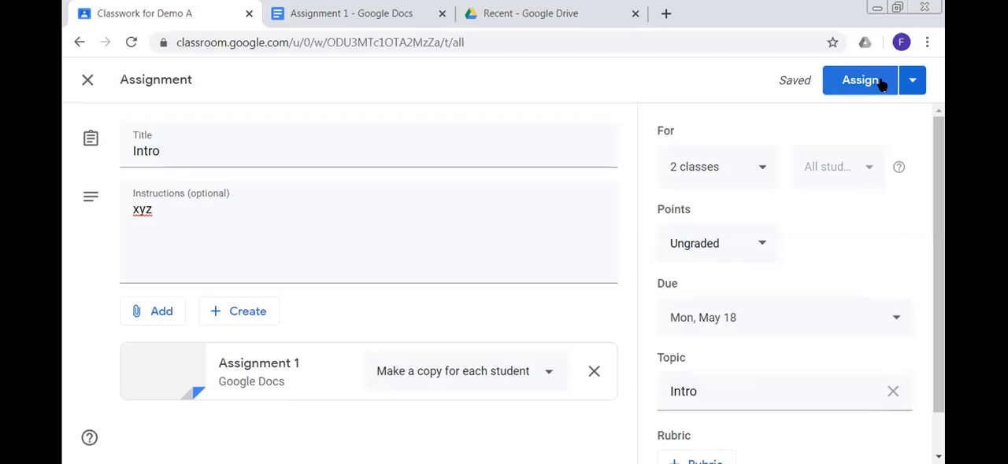
click(860, 80)
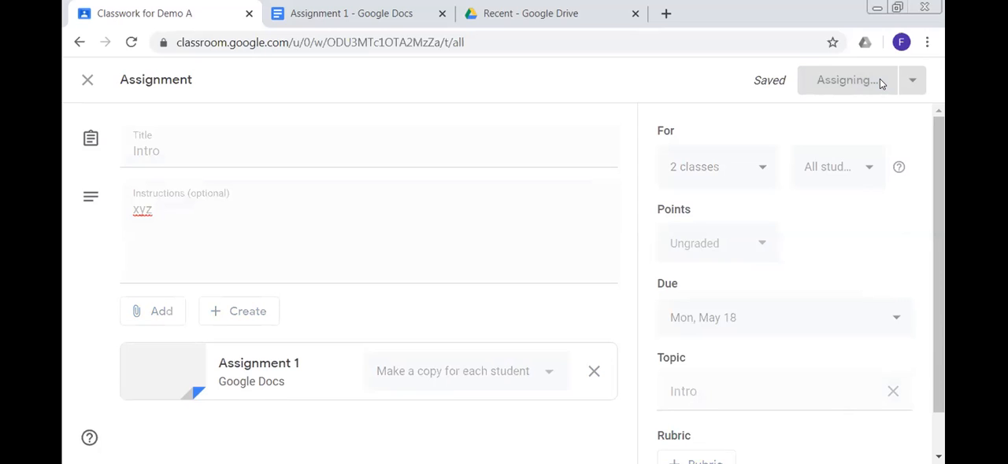
mouse_move(780, 98)
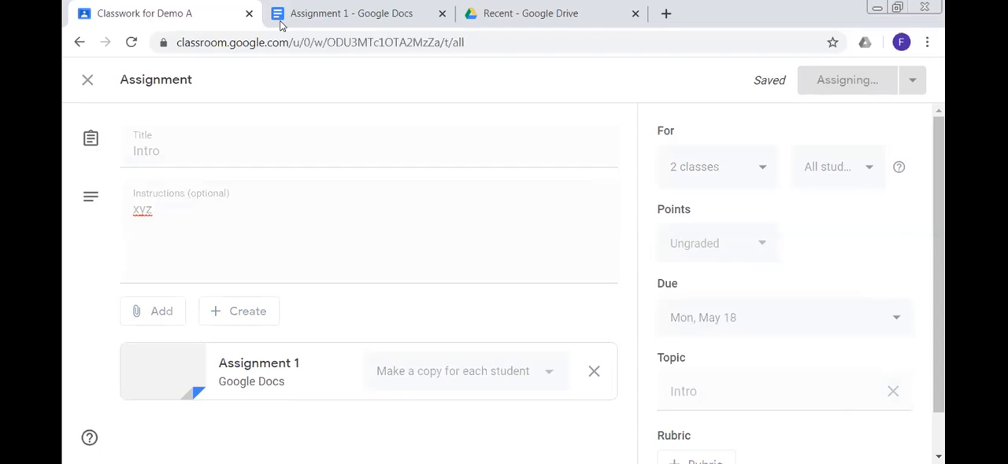
mouse_move(378, 79)
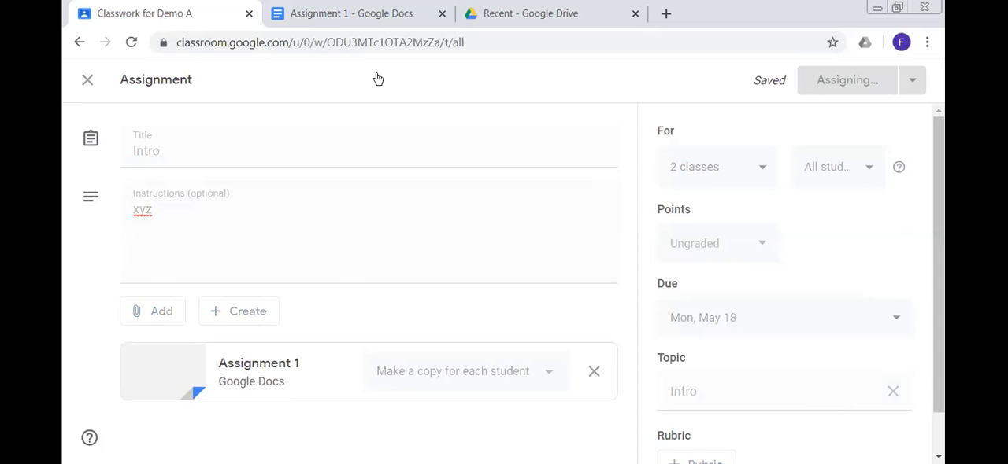
Step: Open the Demo A stream, then switch to class X A from the class list
click(847, 79)
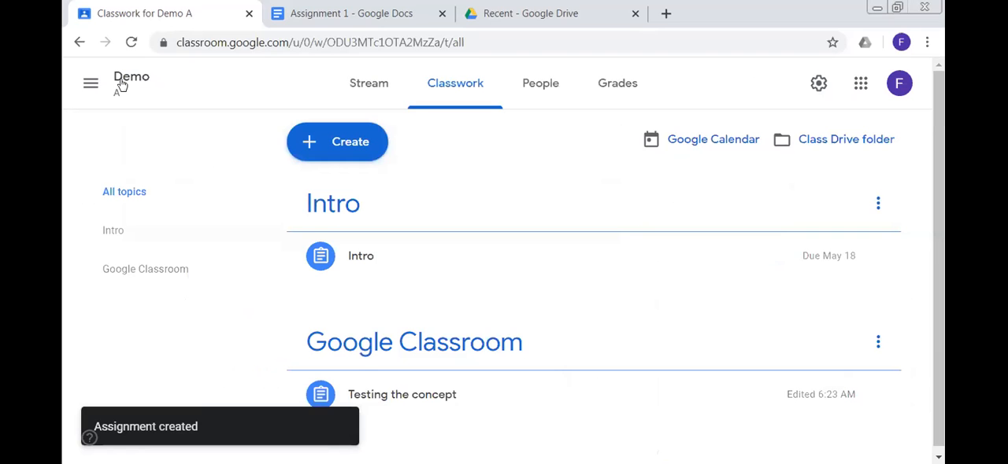
click(369, 83)
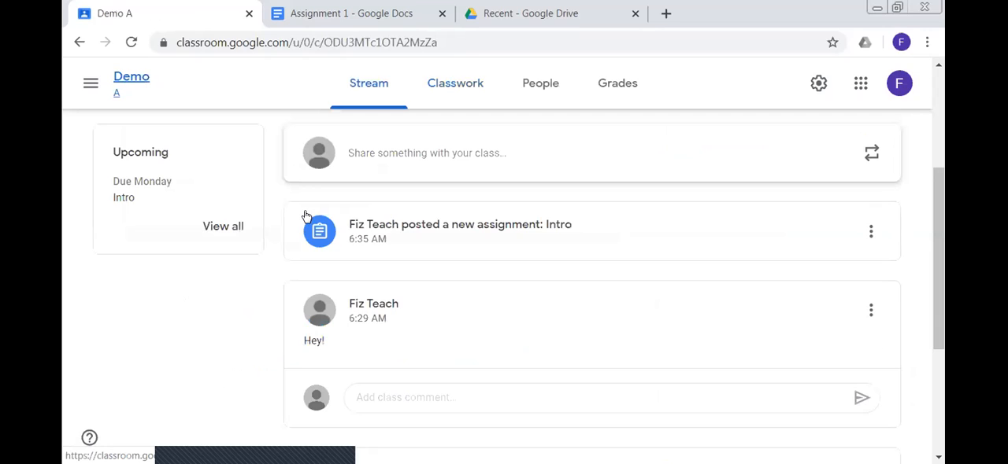
mouse_move(447, 232)
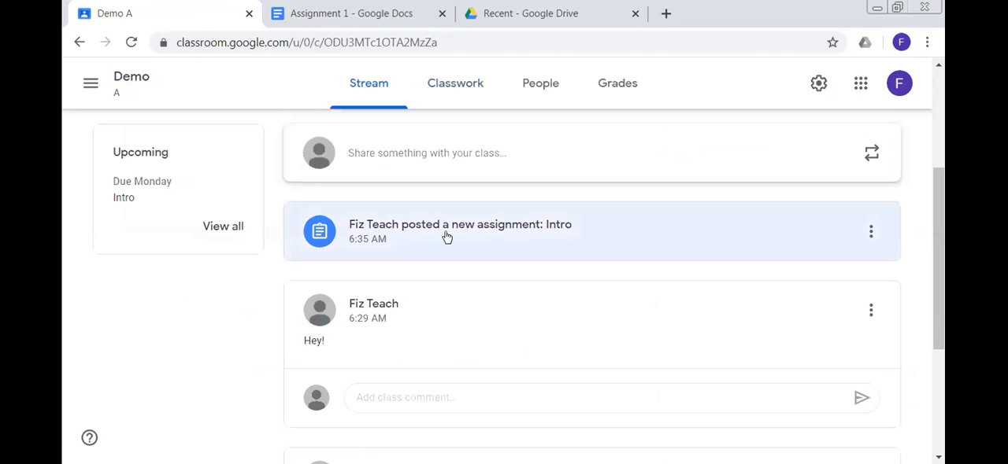
mouse_move(383, 243)
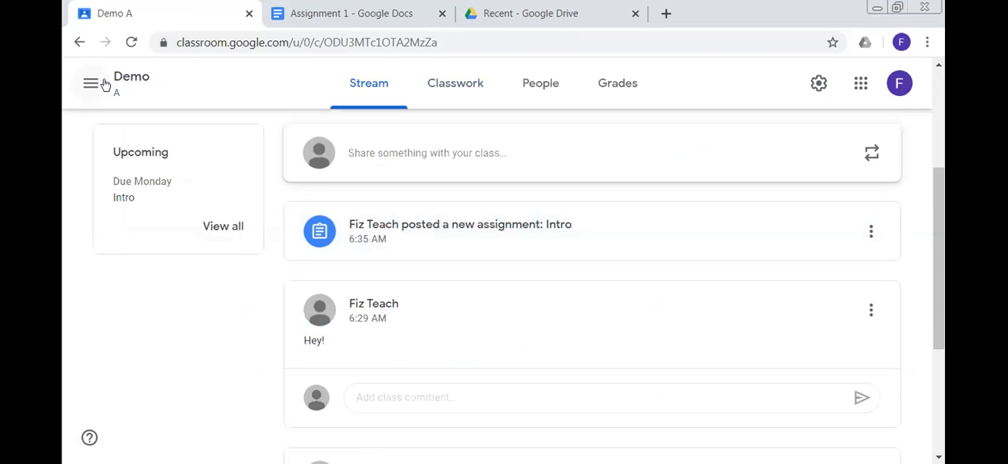
click(90, 83)
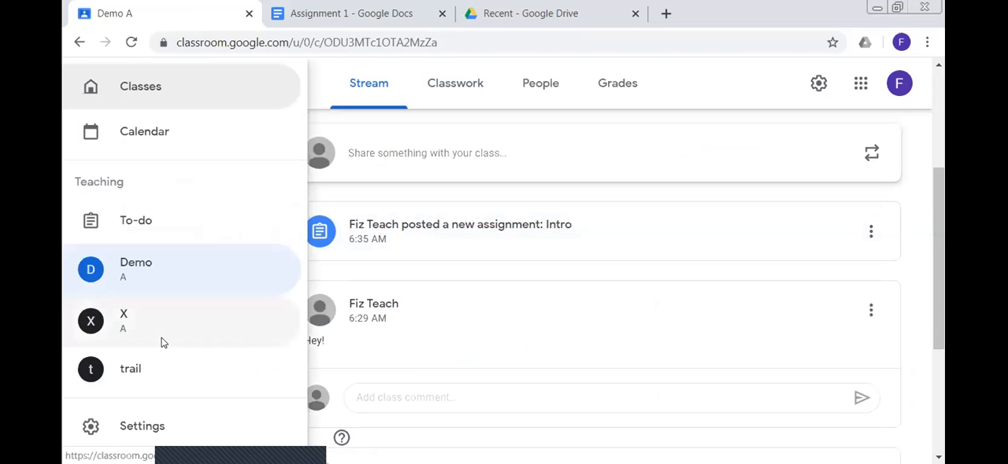
click(124, 320)
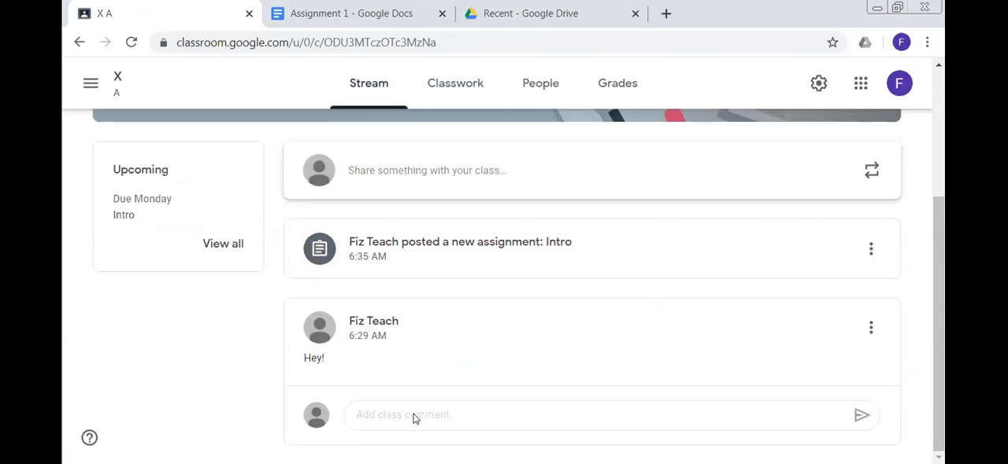
mouse_move(843, 327)
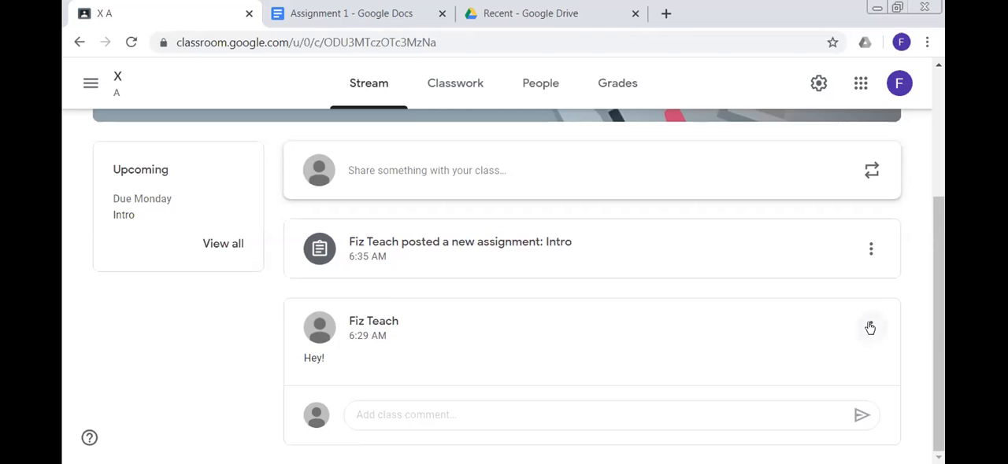
click(870, 327)
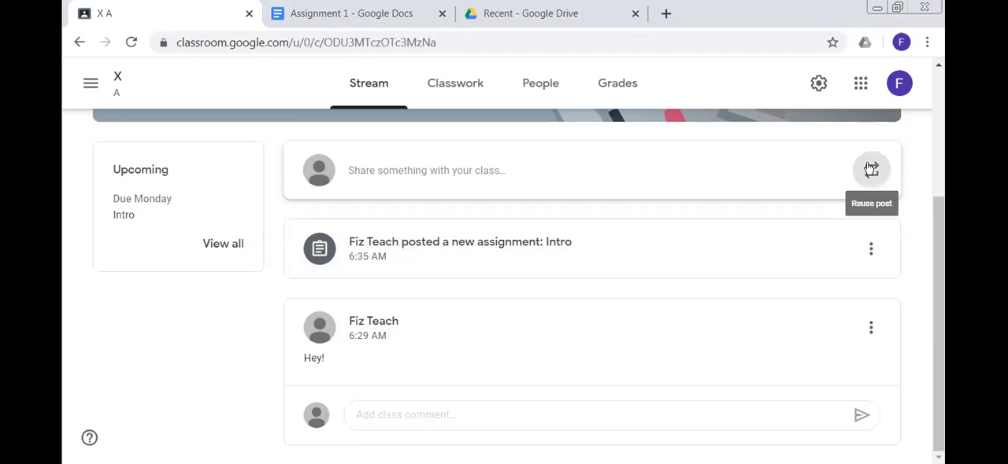
Step: Reuse the 'Hey!' announcement from X A and post it to the X A stream
click(870, 170)
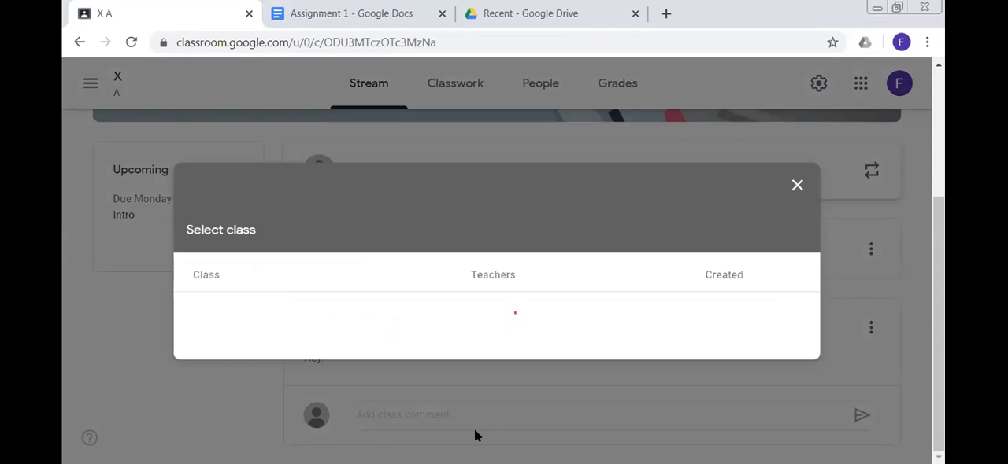
click(797, 185)
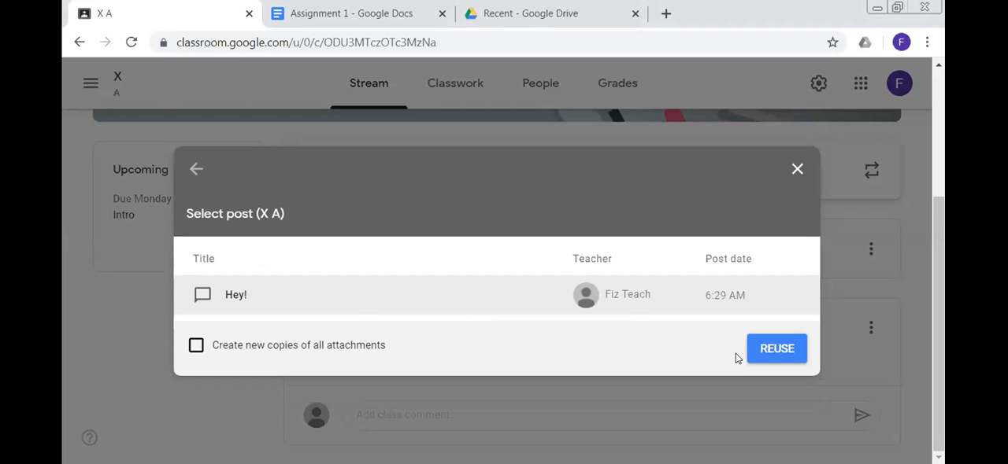
click(776, 348)
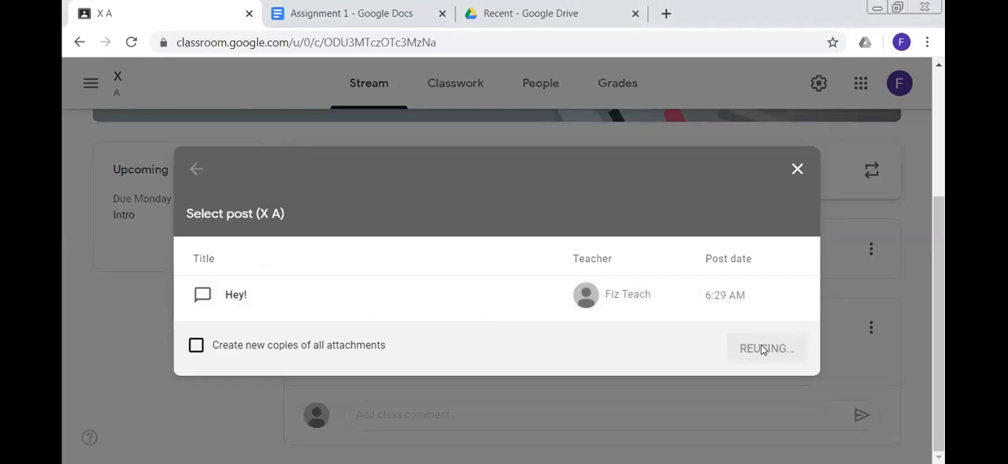
mouse_move(742, 278)
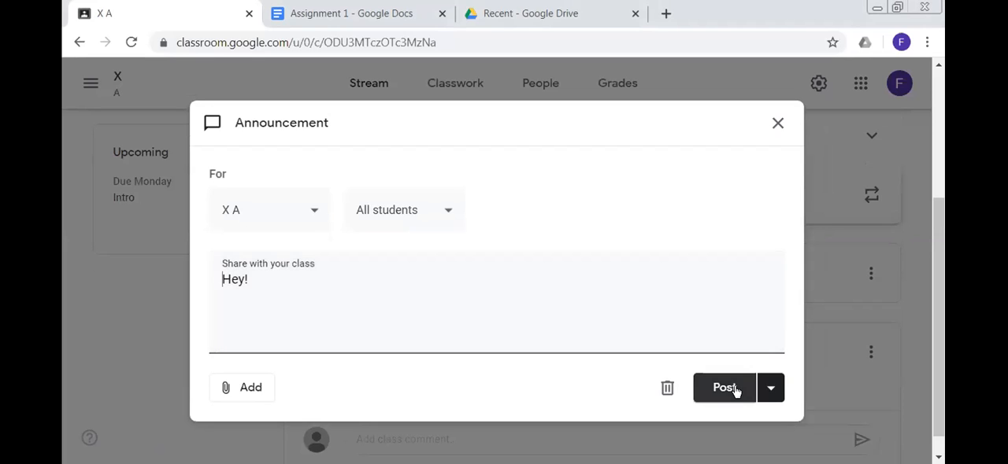
click(722, 387)
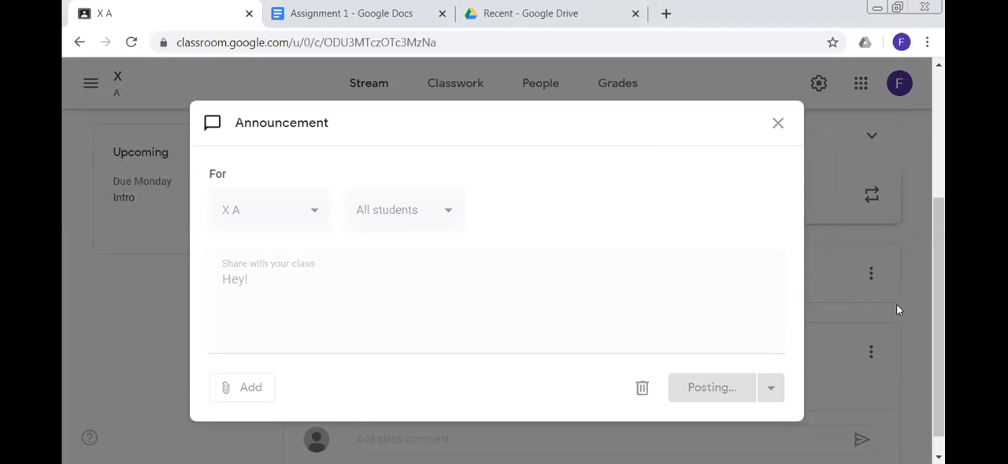
click(711, 387)
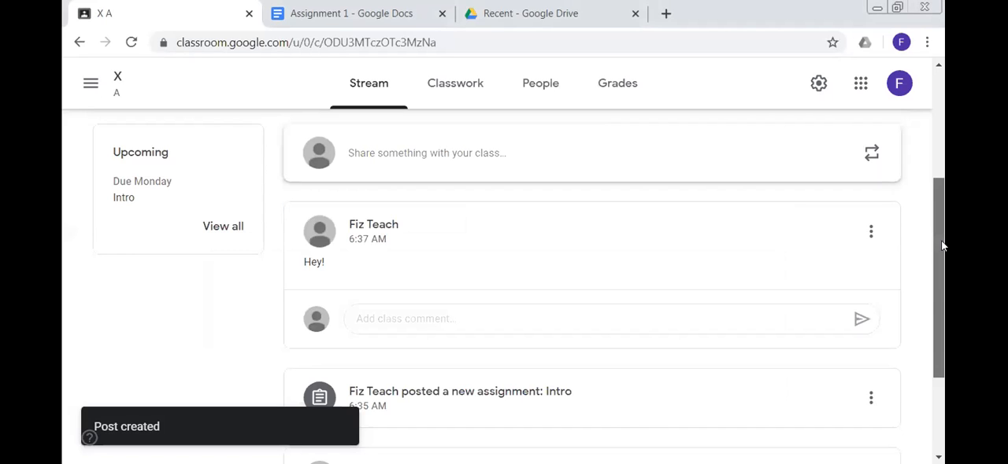
scroll(down, 3)
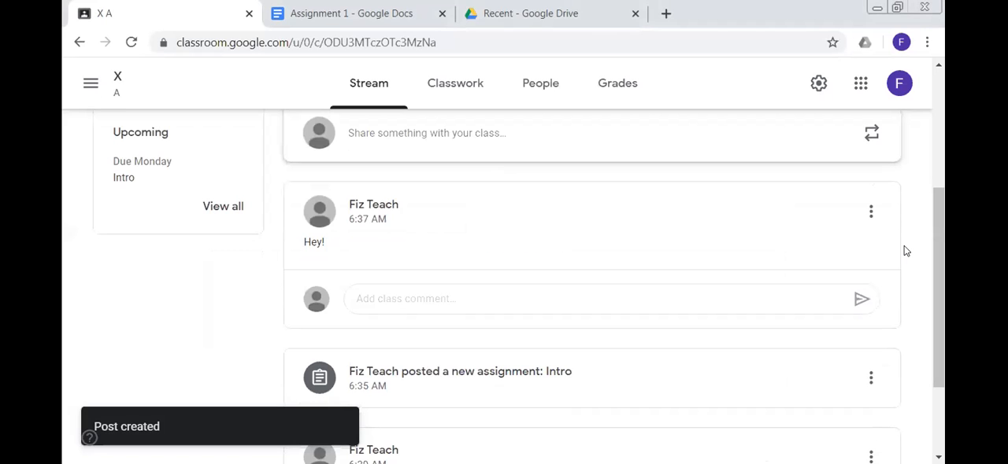
mouse_move(357, 250)
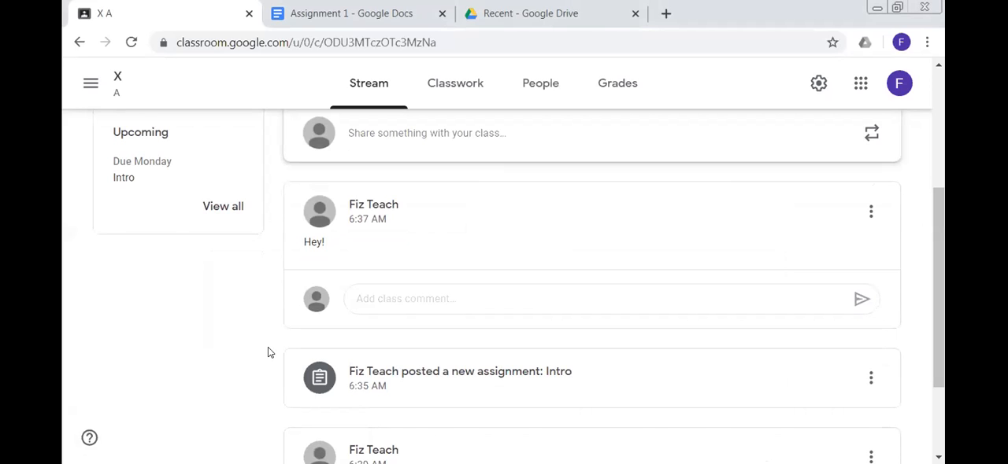
mouse_move(332, 223)
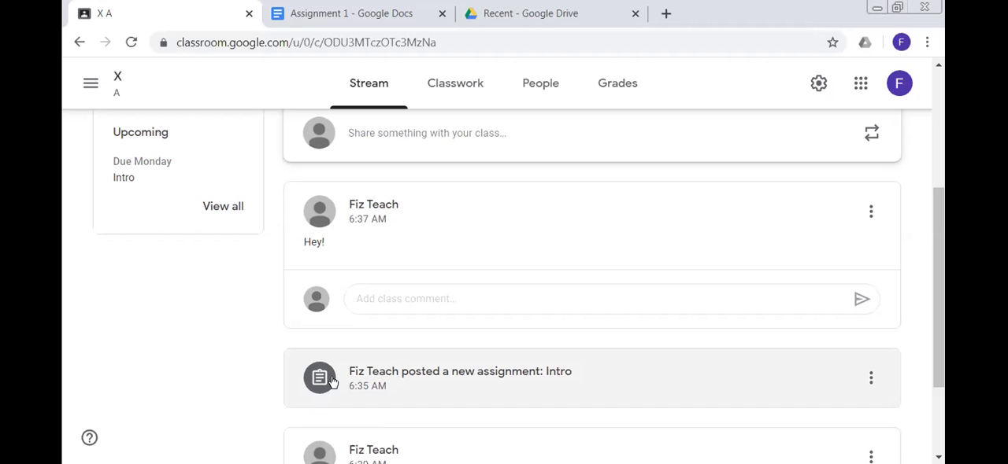
mouse_move(245, 269)
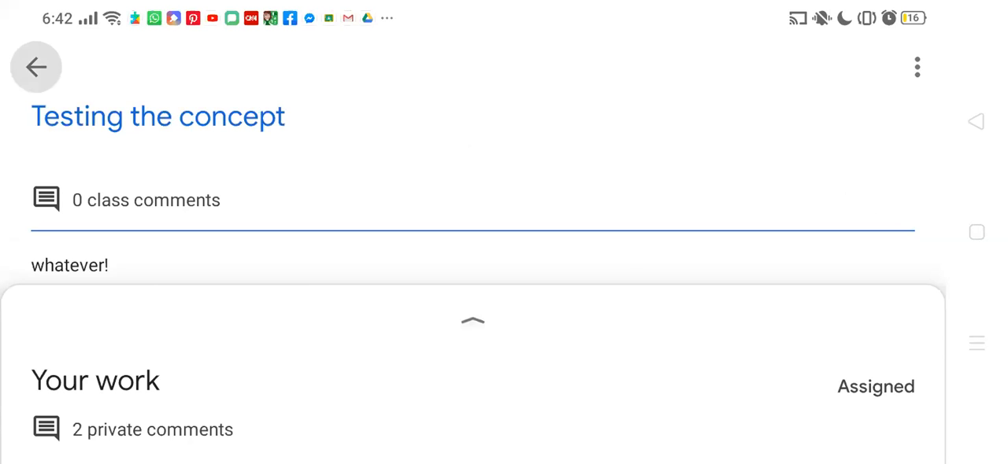
Step: Open the Demo new-items notification from the Notifications page
click(35, 67)
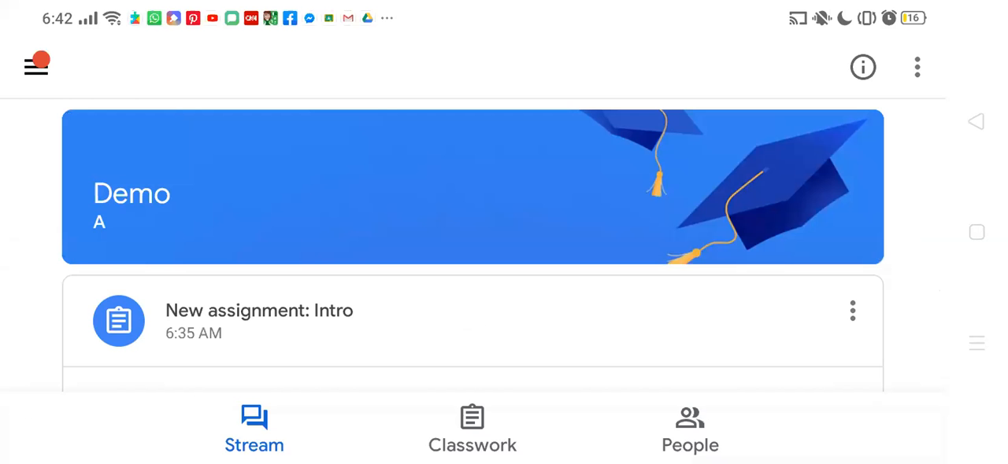
click(36, 66)
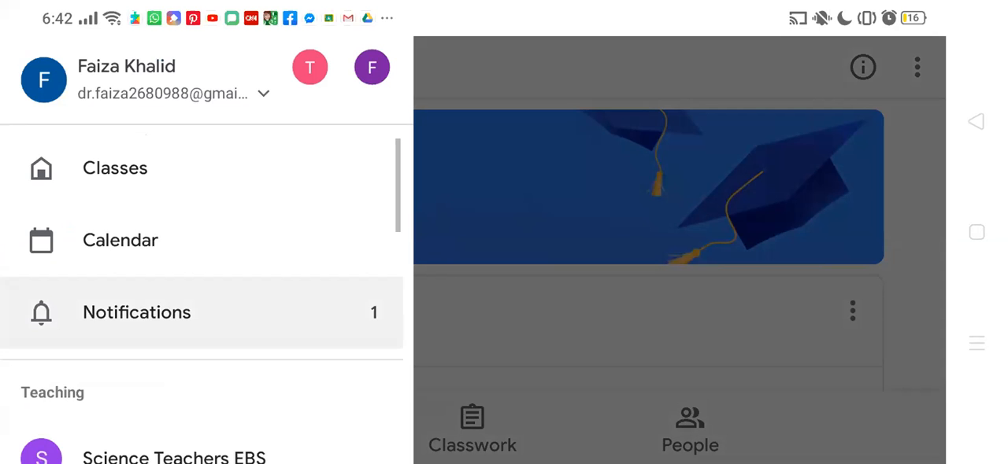
click(136, 312)
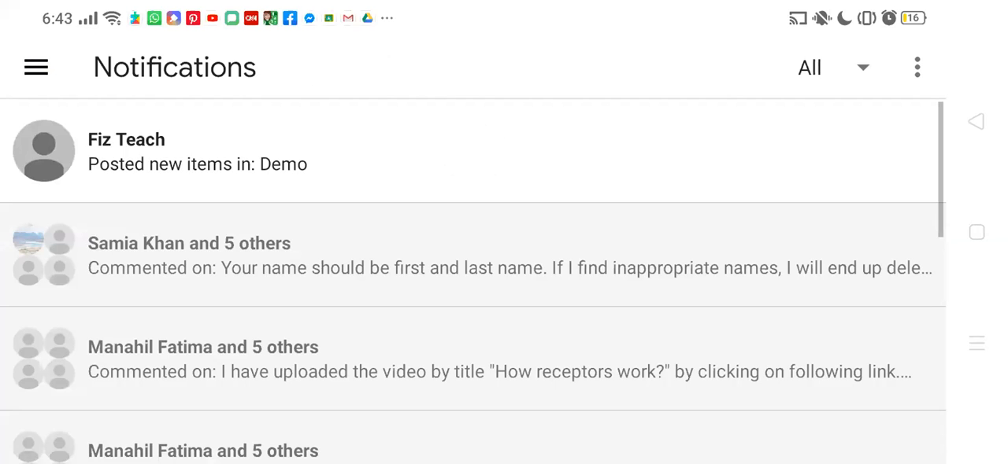
click(197, 151)
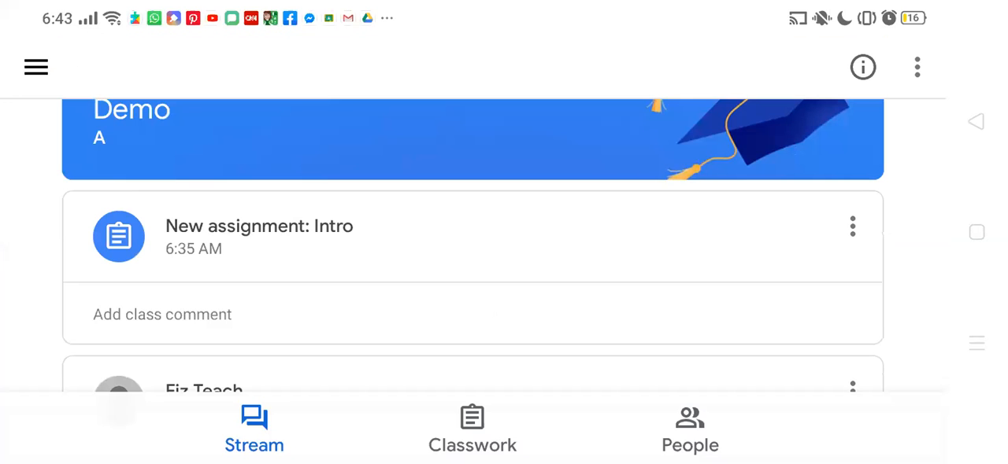
Step: View the Intro assignment's details, then return to the Demo class stream
click(258, 226)
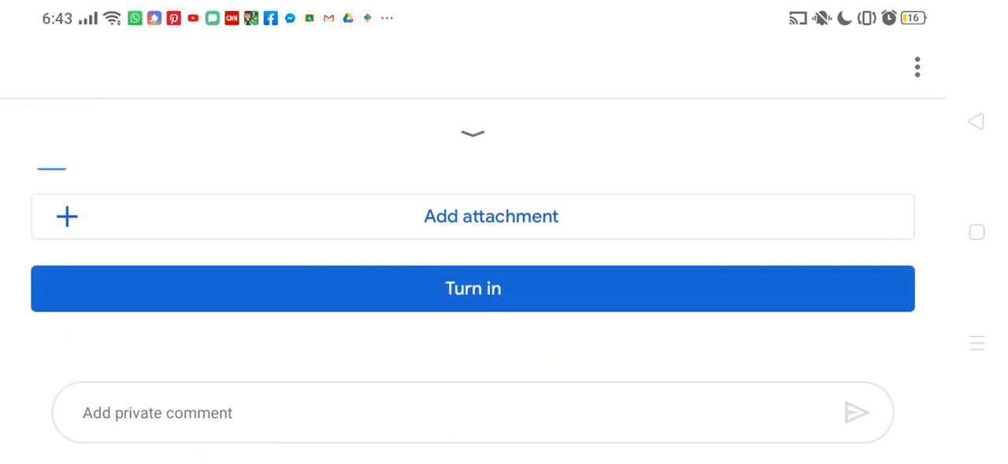
click(473, 133)
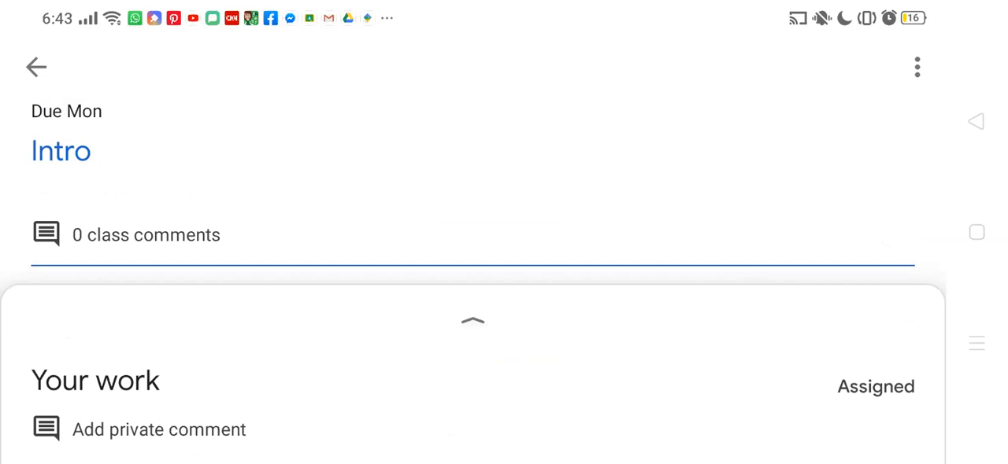
click(472, 321)
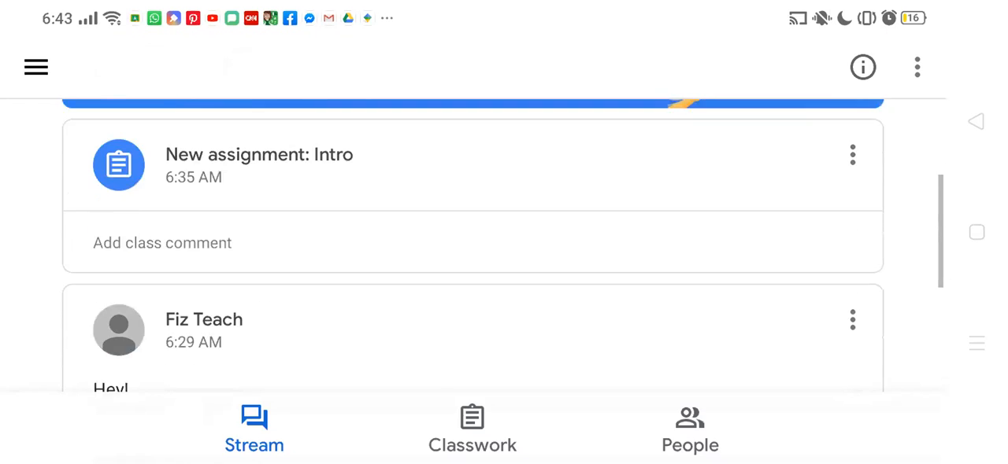
Step: Annotate the Assignment 1 document by hand and save it as an Edited PDF attachment
click(259, 154)
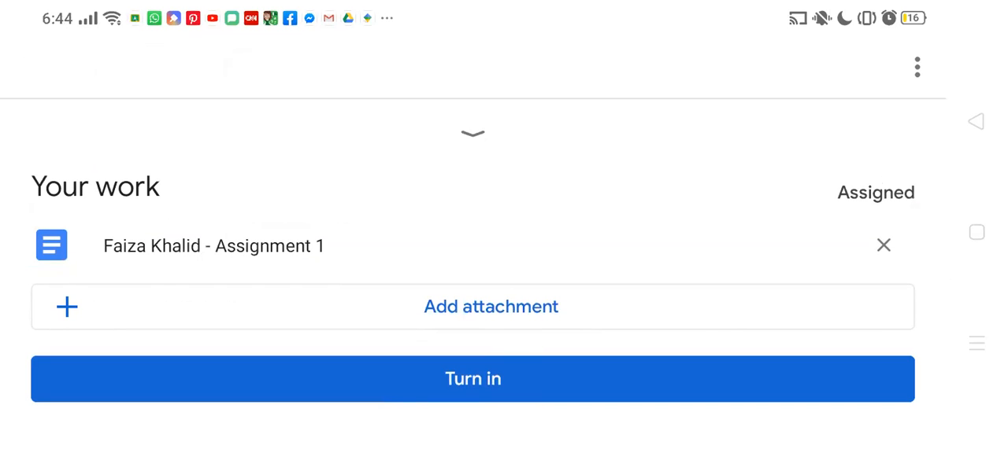
click(213, 245)
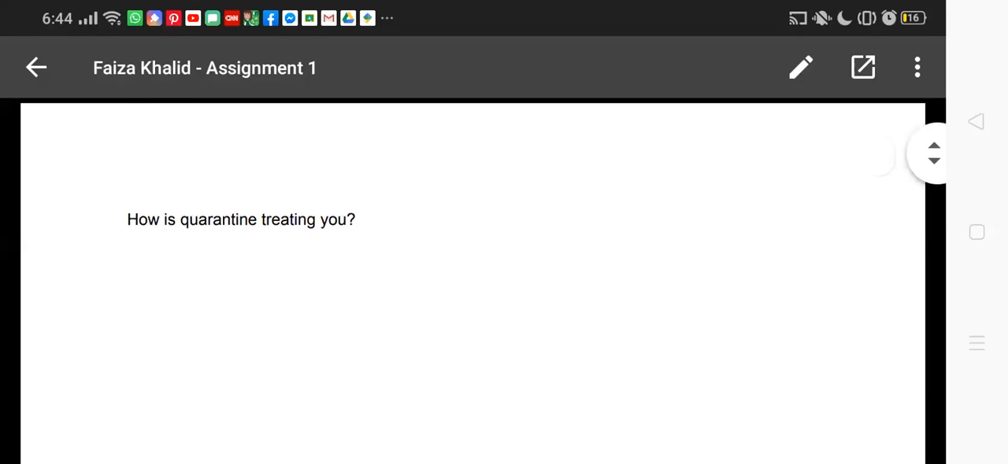
click(800, 66)
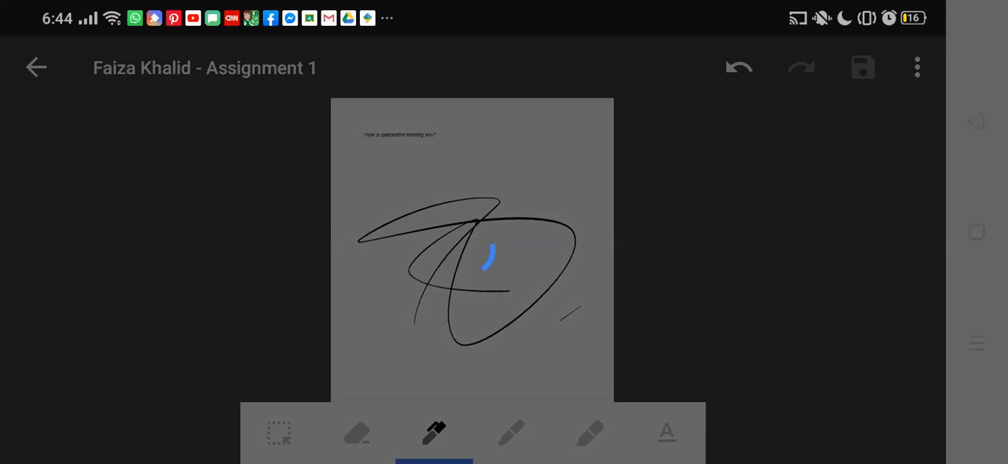
click(36, 67)
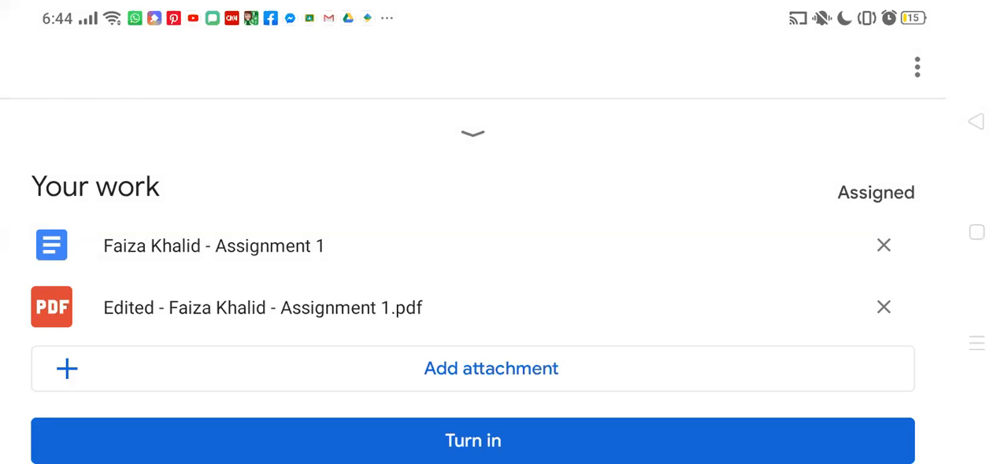
Step: Remove the original Assignment 1 attachment and turn in the Intro work
click(884, 245)
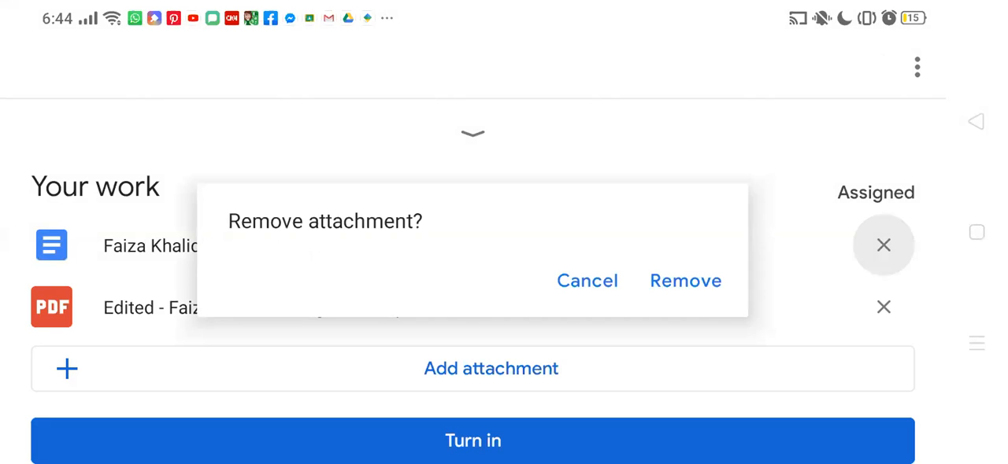
click(684, 281)
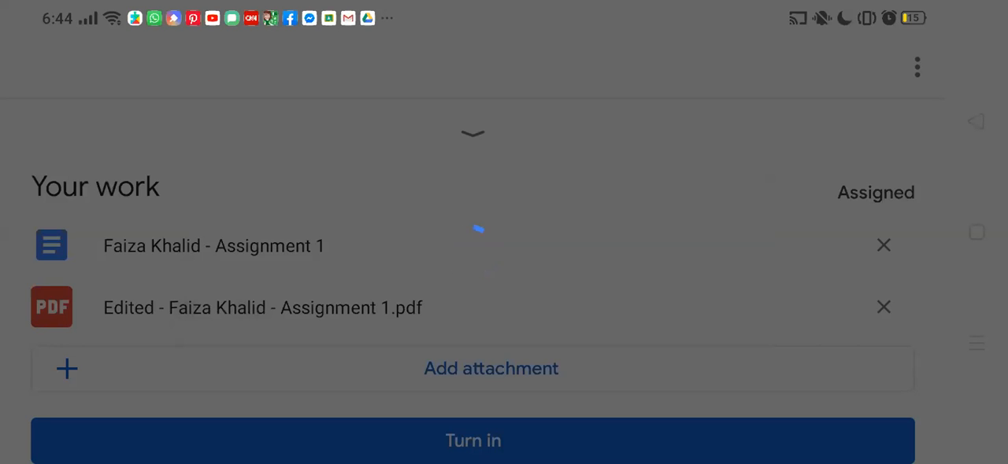
click(883, 245)
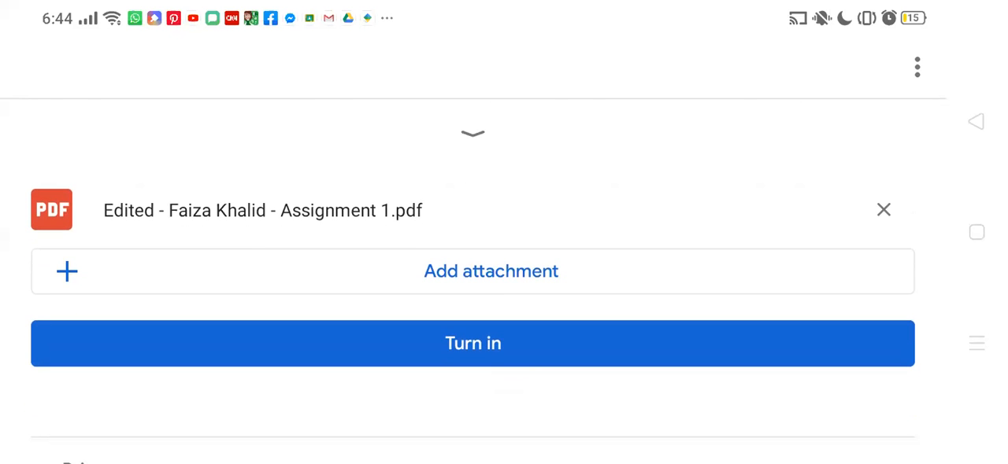
click(473, 344)
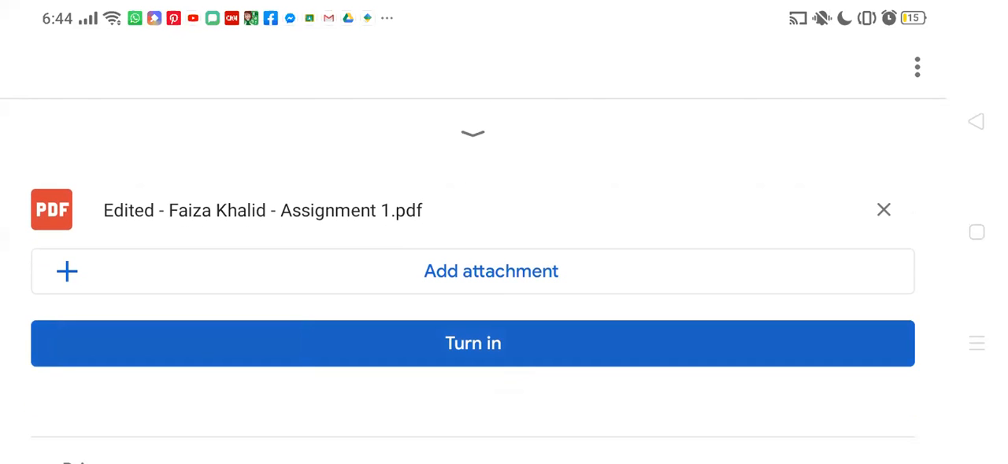
click(473, 344)
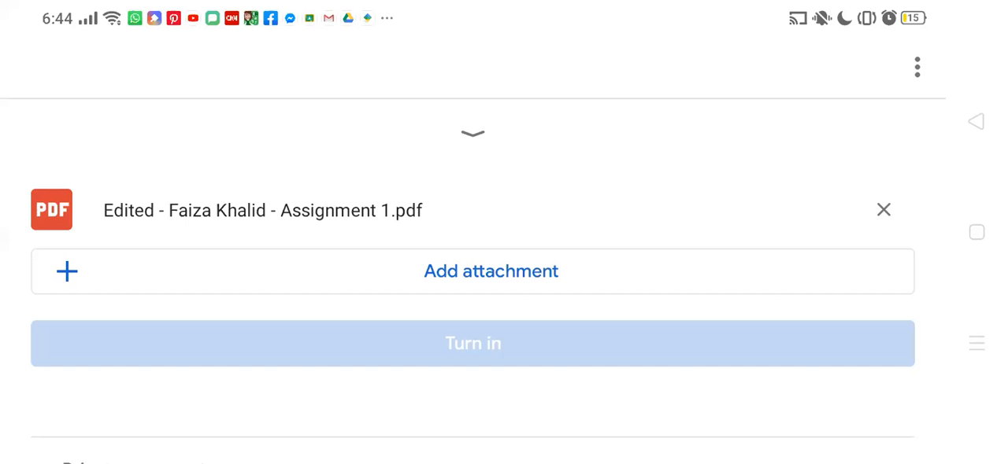
click(472, 343)
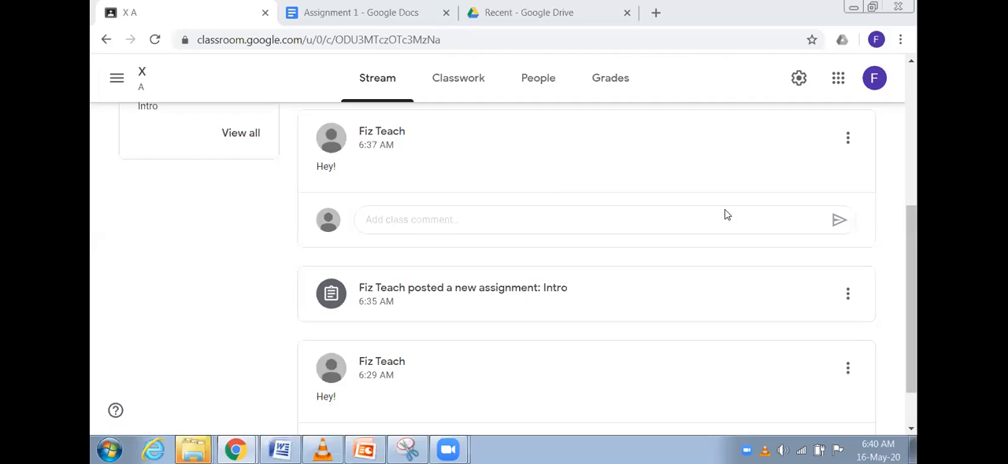
mouse_move(547, 186)
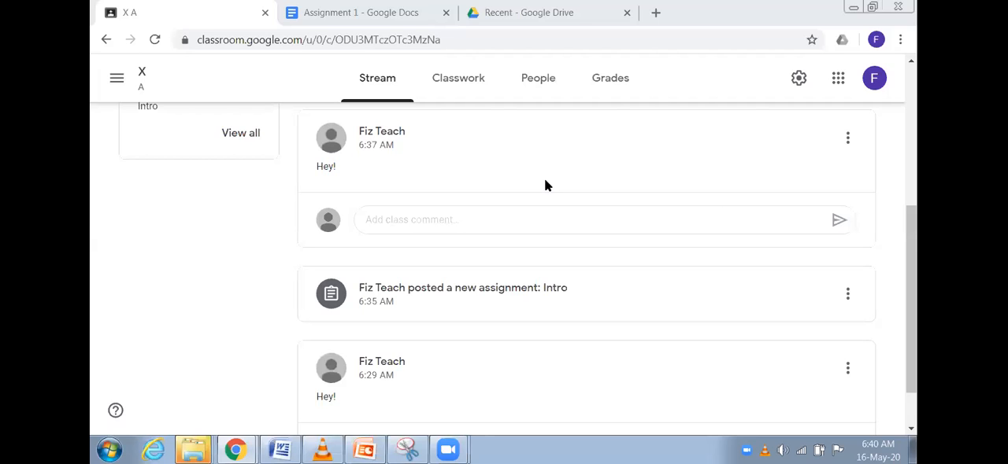
mouse_move(504, 172)
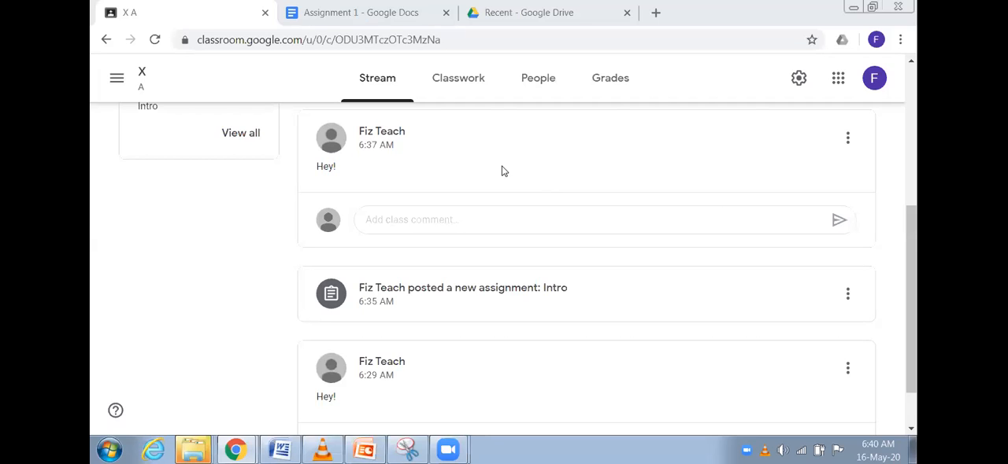
mouse_move(508, 161)
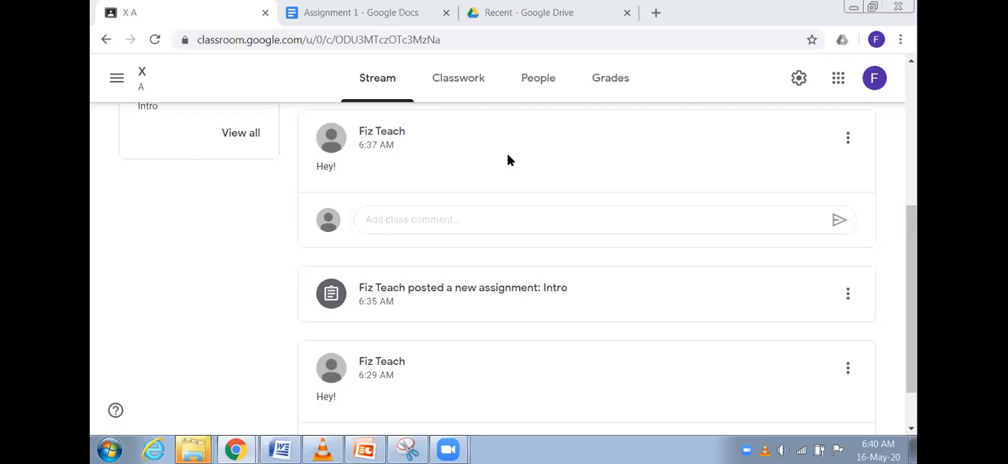
mouse_move(421, 152)
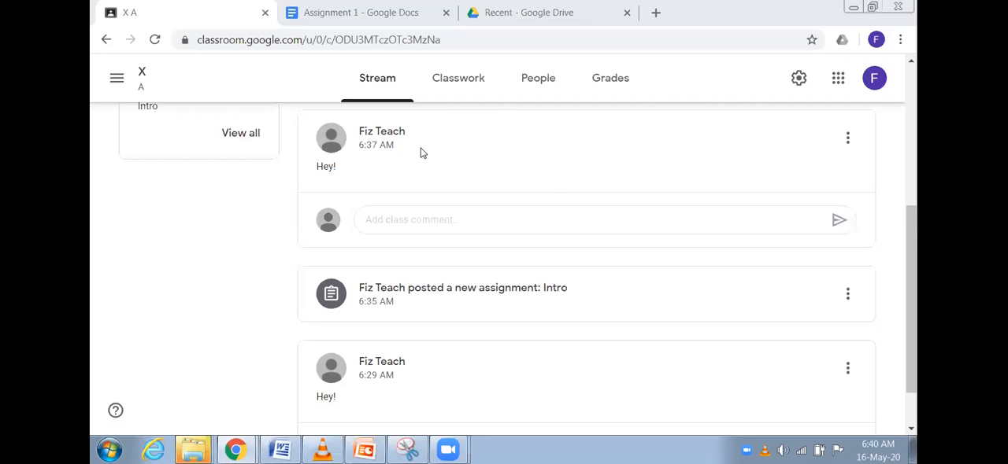
mouse_move(117, 78)
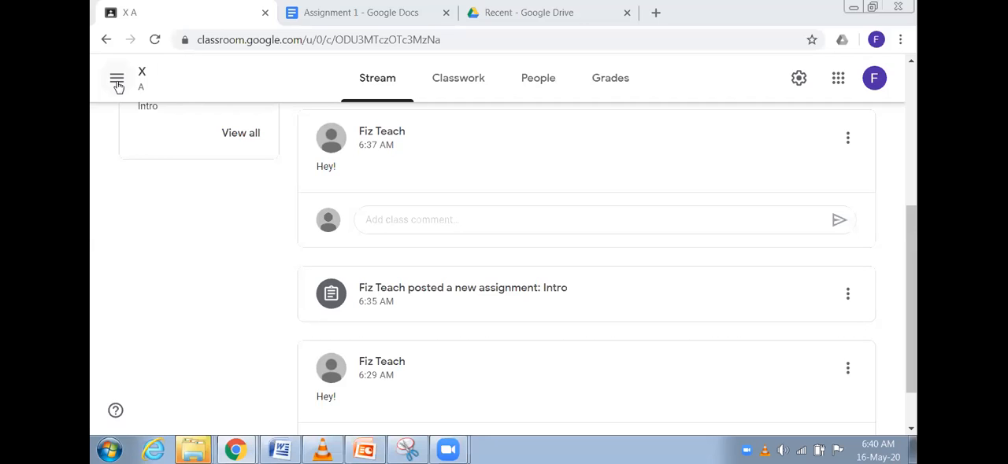
Step: Open the To-do page from the Classroom menu
click(117, 78)
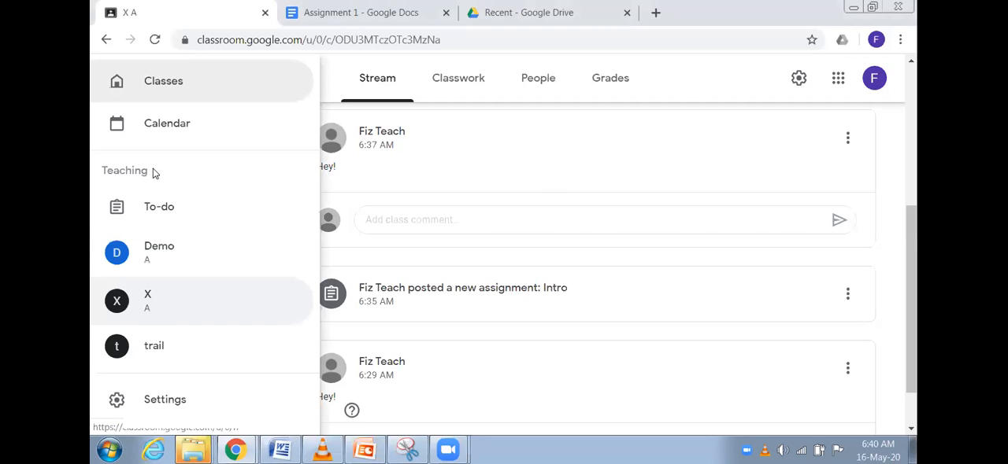
mouse_move(159, 207)
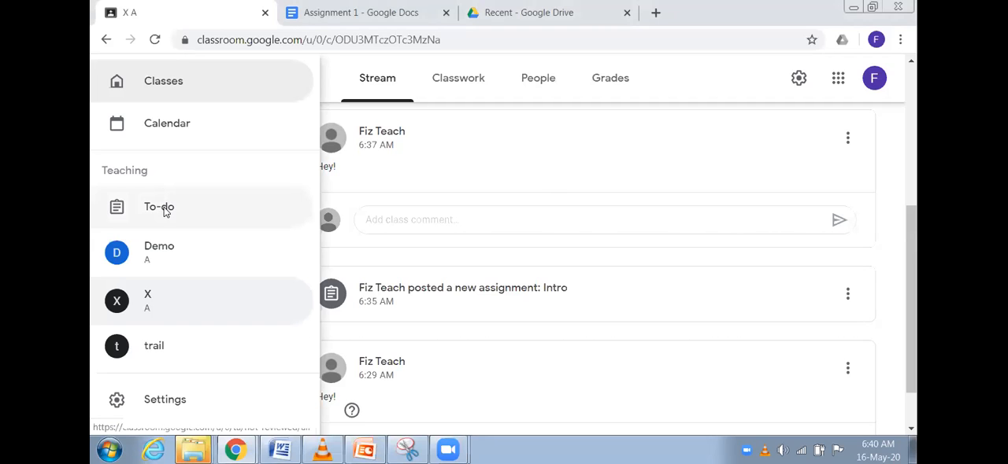
click(158, 207)
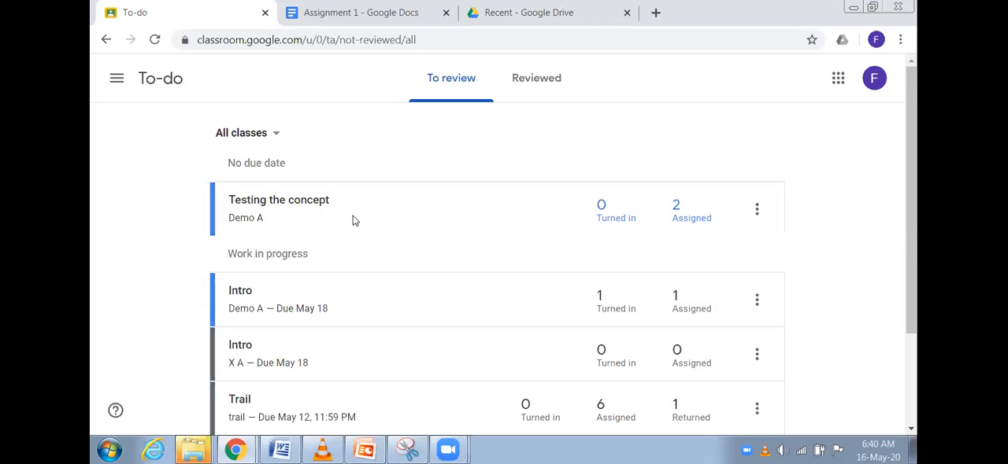
mouse_move(244, 218)
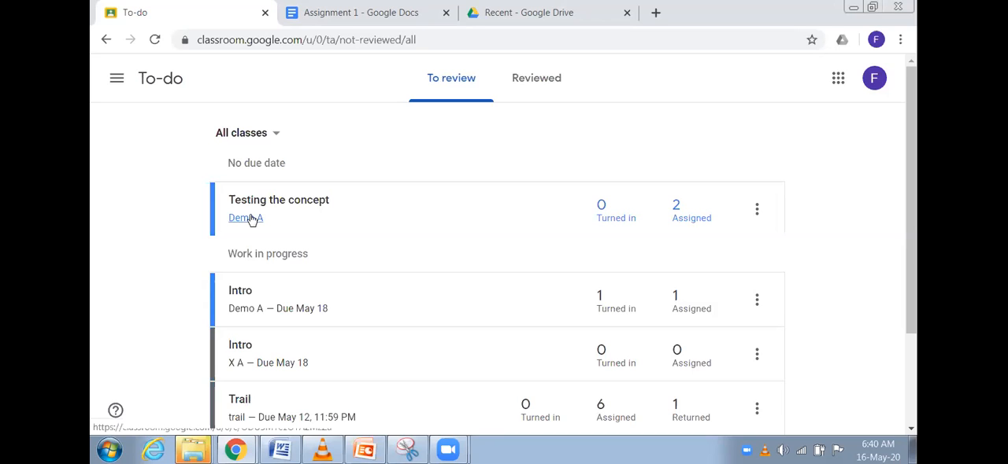
mouse_move(278, 200)
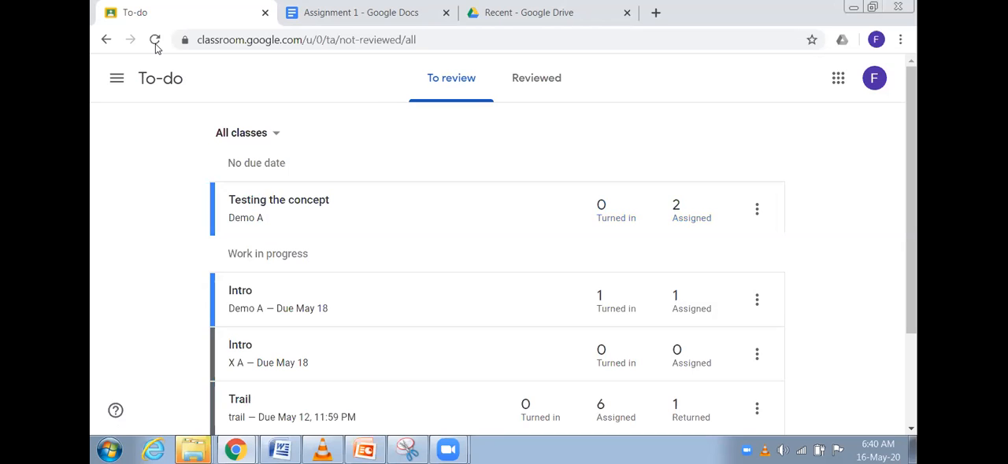
Step: Reload the To-do page to refresh the turned-in counts
click(155, 39)
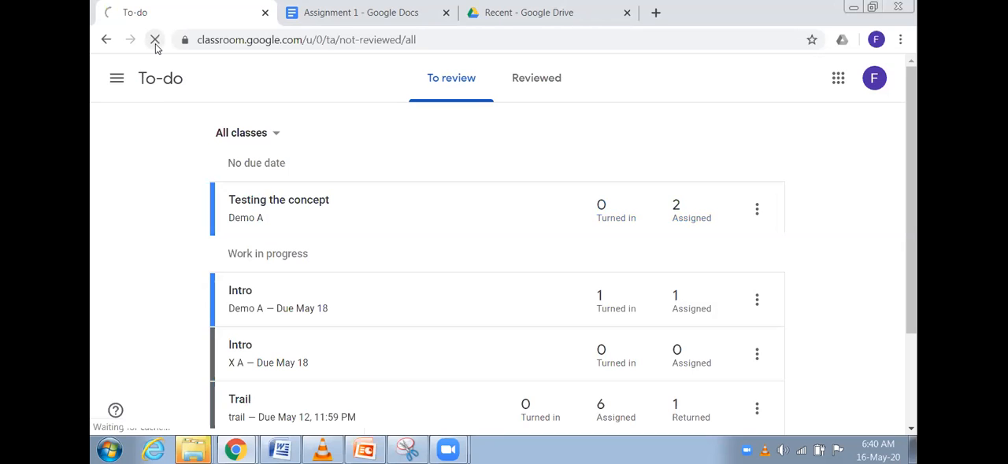
click(155, 39)
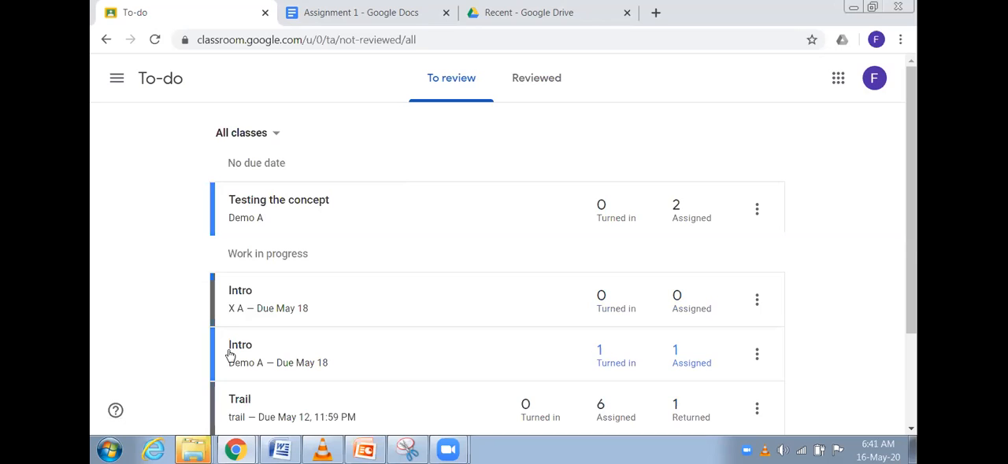
mouse_move(301, 357)
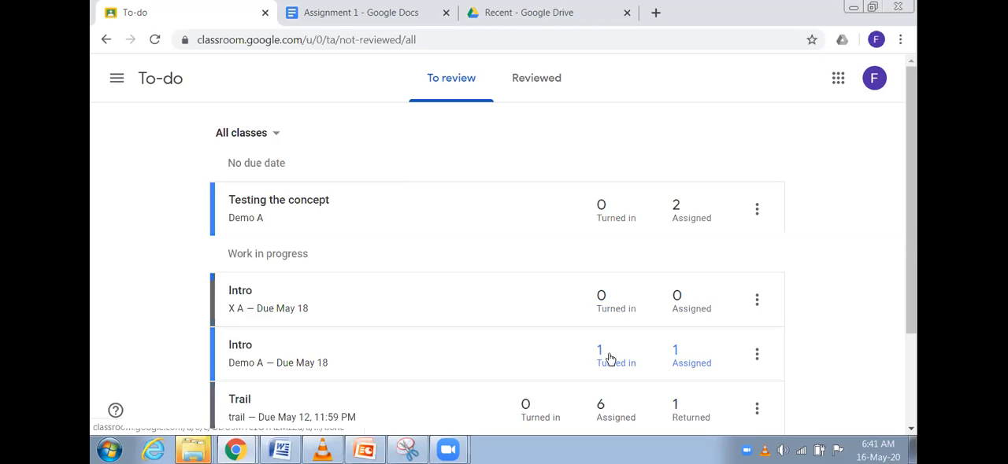
mouse_move(601, 349)
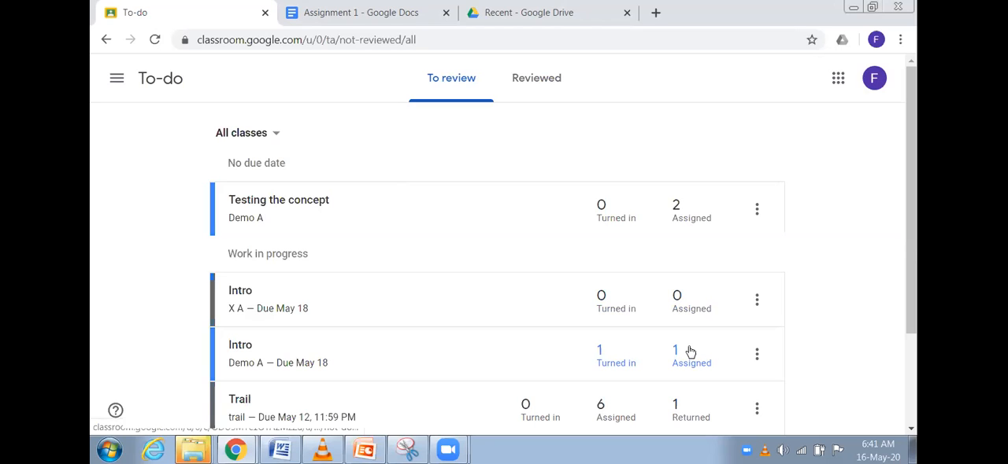
mouse_move(251, 355)
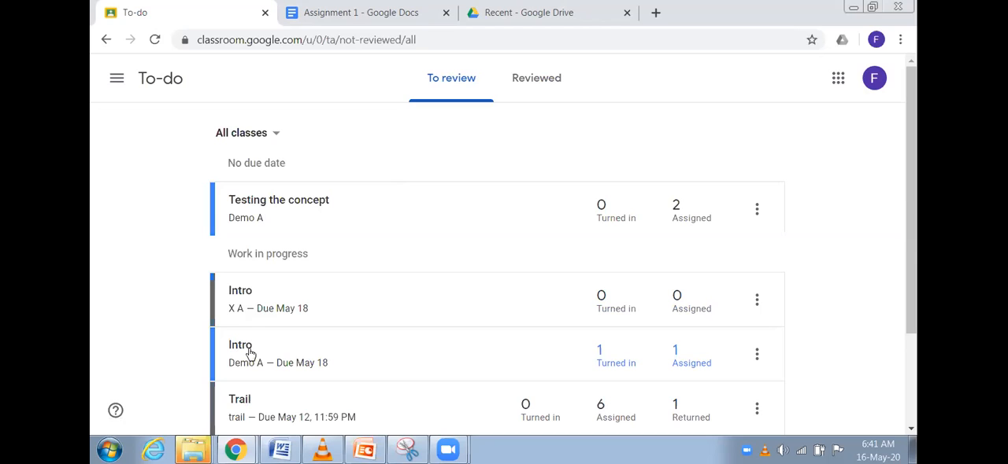
Step: Open the Demo A Intro assignment's student work page and scroll through it
click(240, 353)
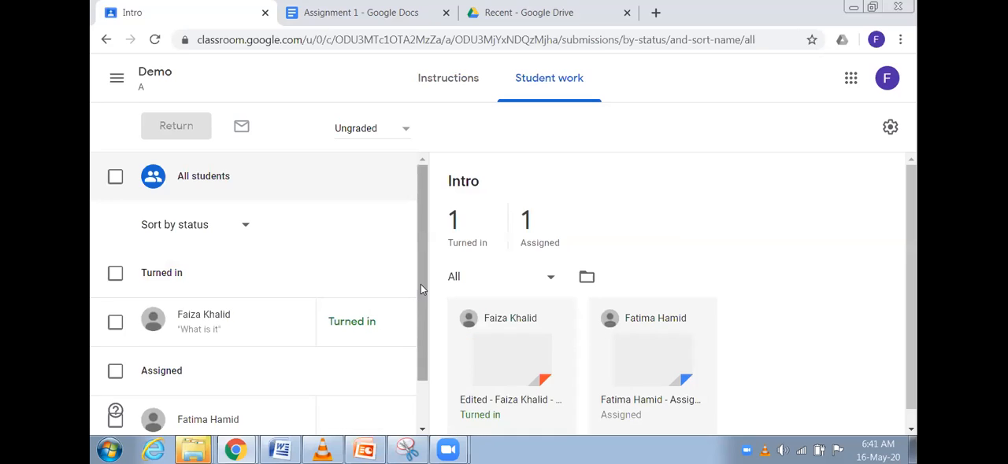
scroll(down, 3)
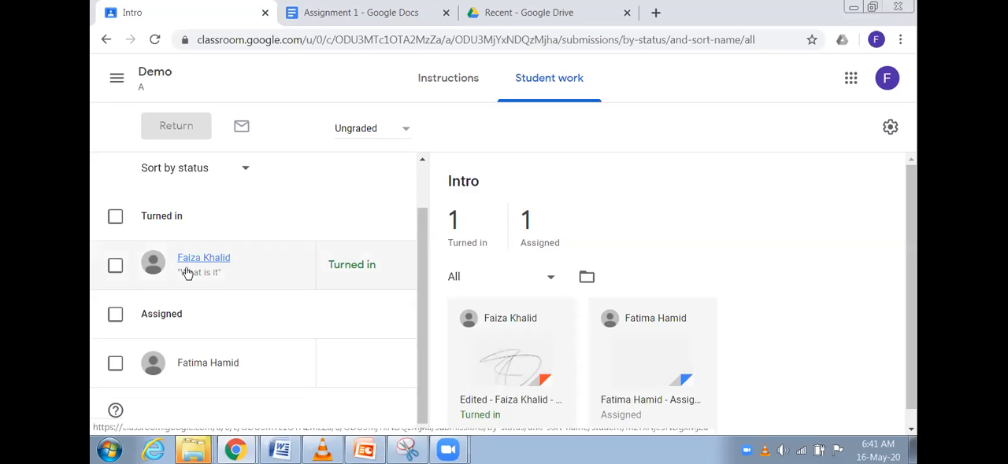
mouse_move(248, 289)
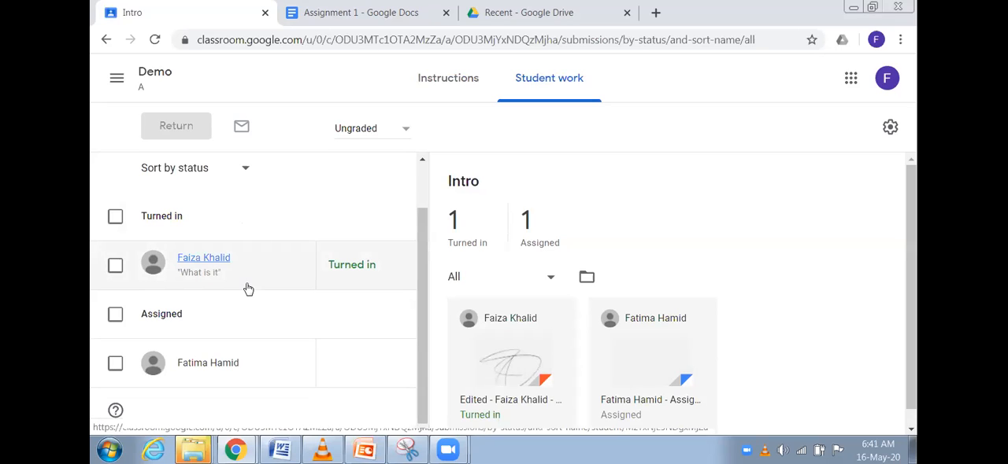
mouse_move(250, 283)
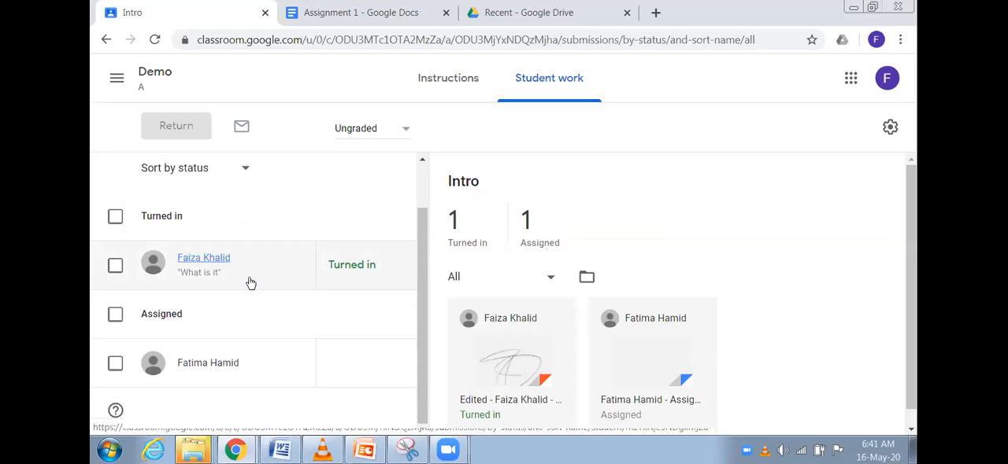
mouse_move(265, 267)
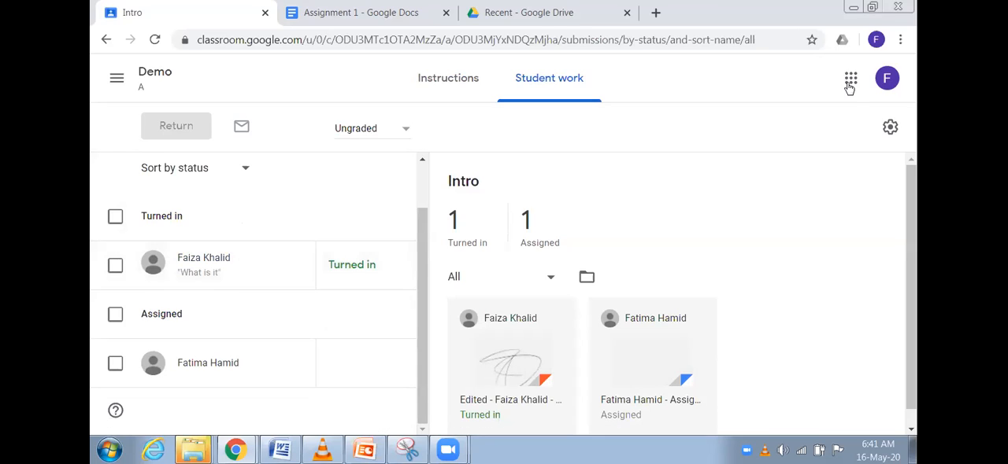
mouse_move(849, 78)
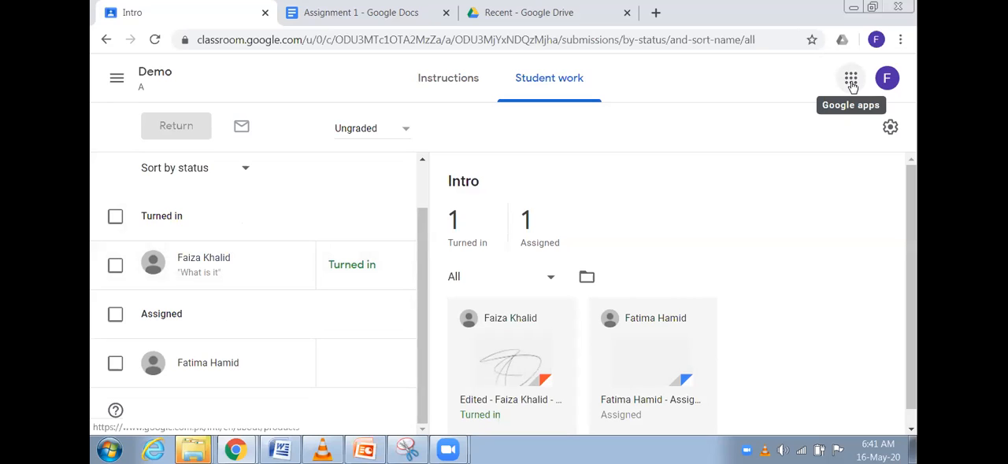
Step: Open Gmail from the Google apps launcher, then return to the Intro tab
click(849, 78)
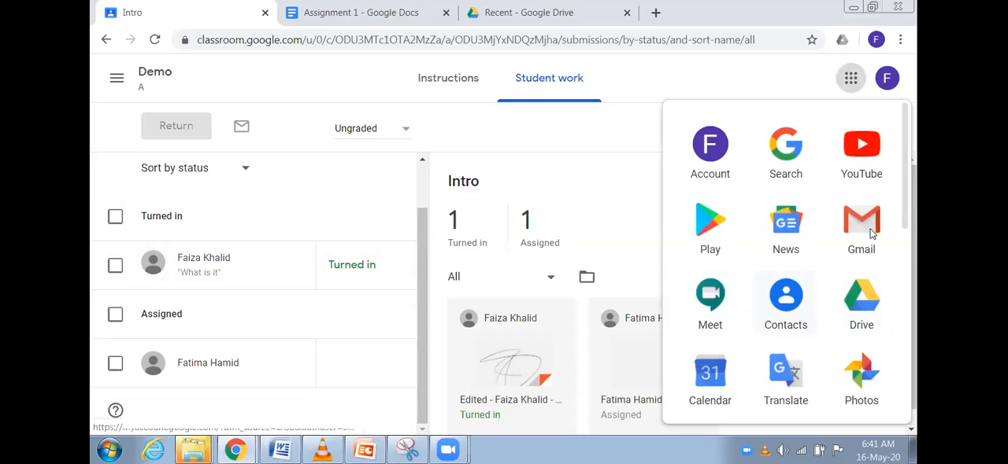
click(860, 221)
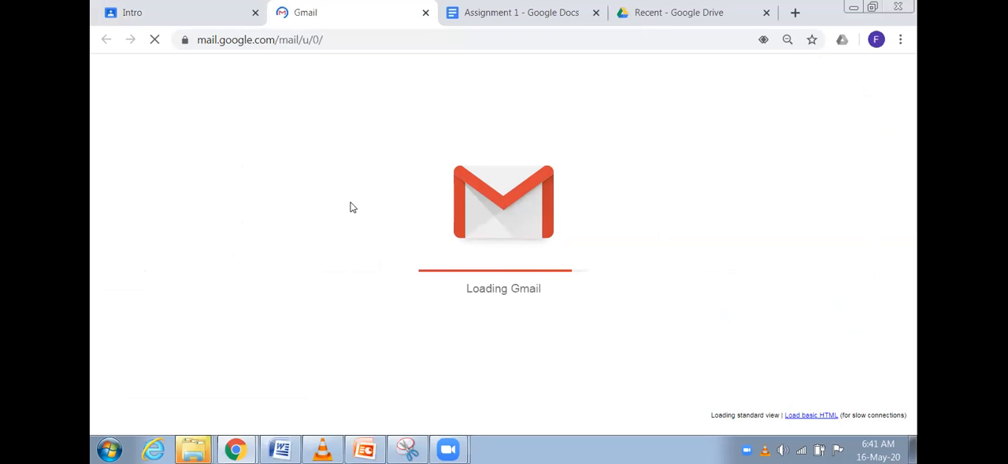
mouse_move(286, 171)
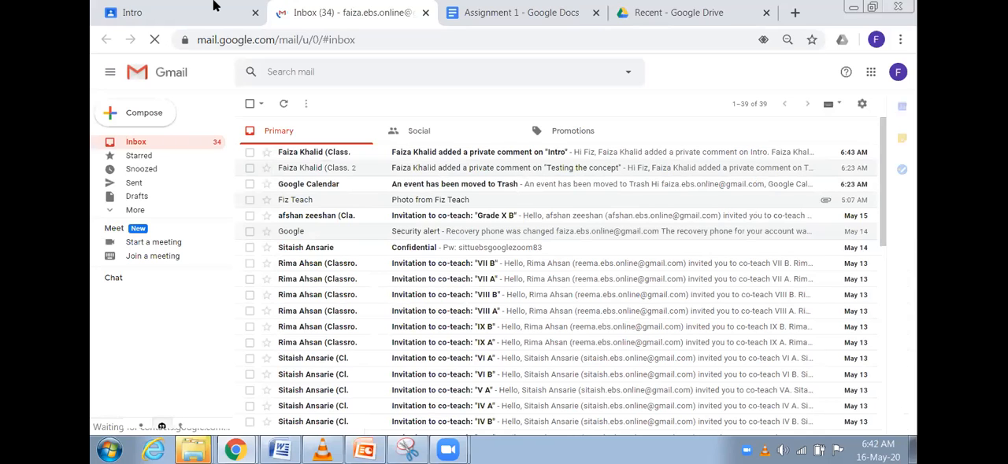
click(132, 13)
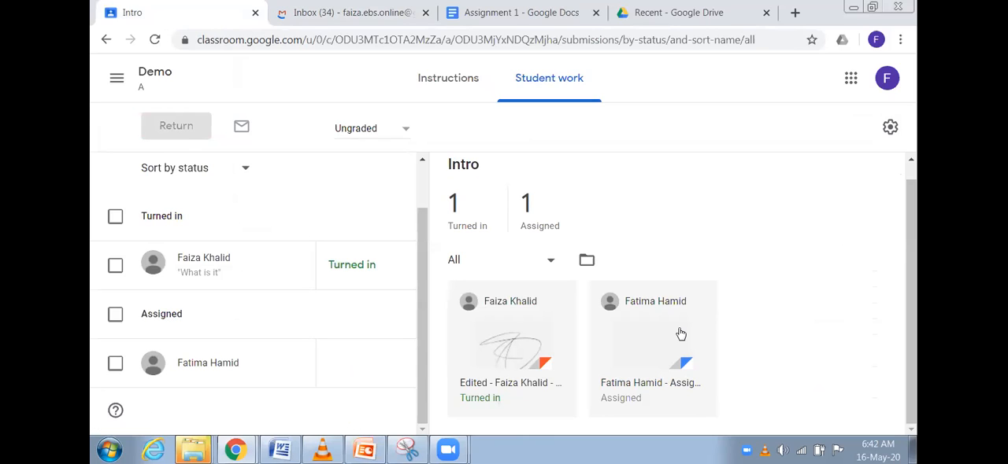
mouse_move(516, 340)
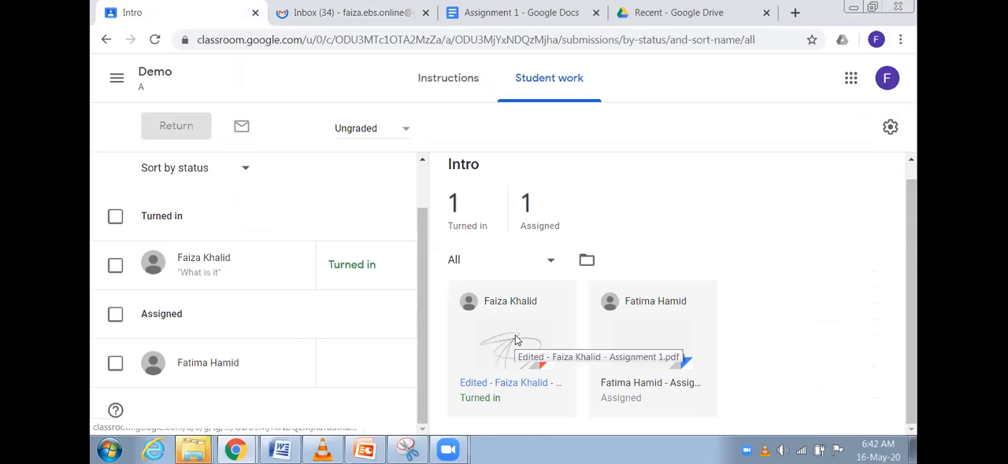
click(512, 347)
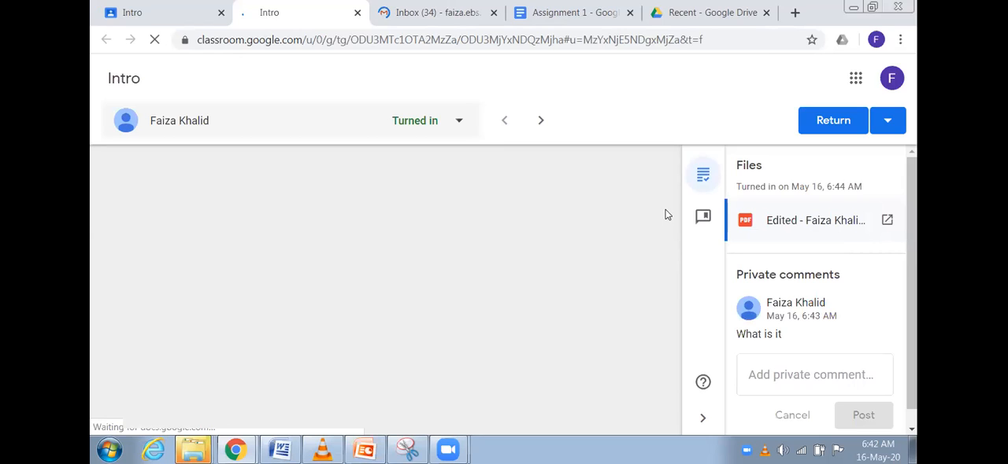
click(887, 220)
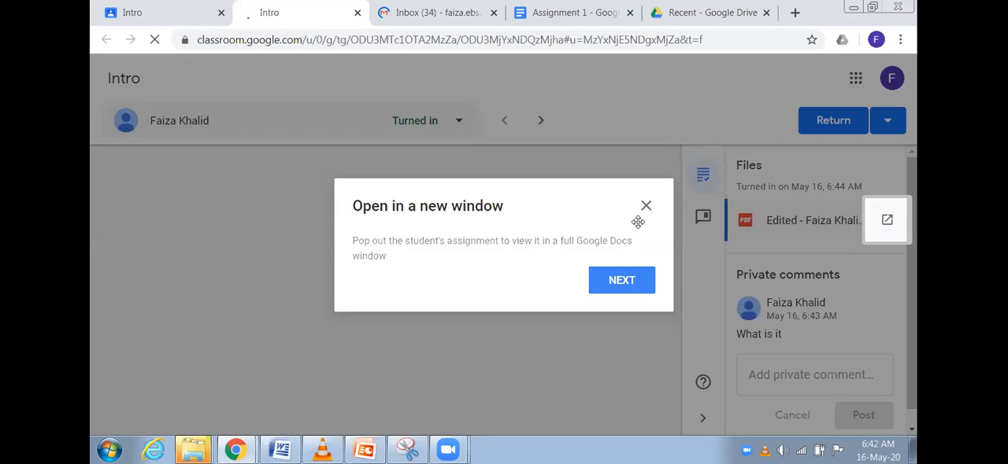
mouse_move(638, 218)
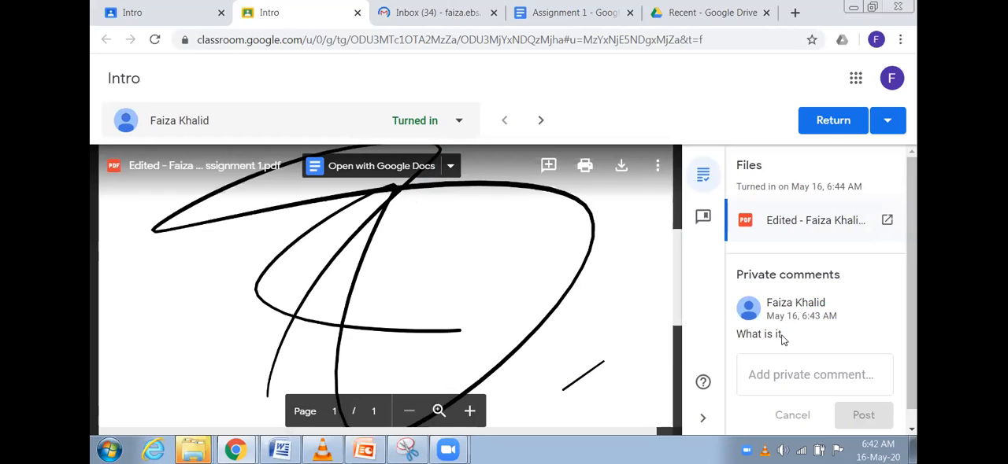
mouse_move(786, 311)
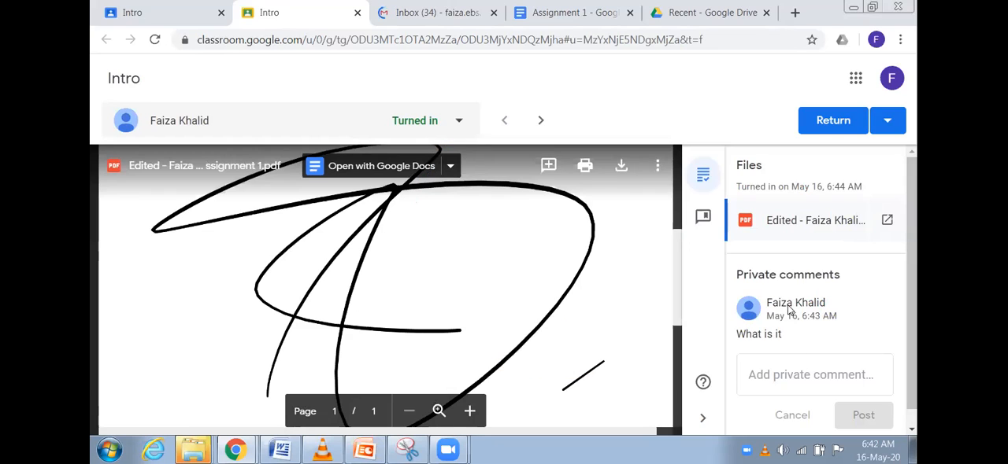
mouse_move(769, 364)
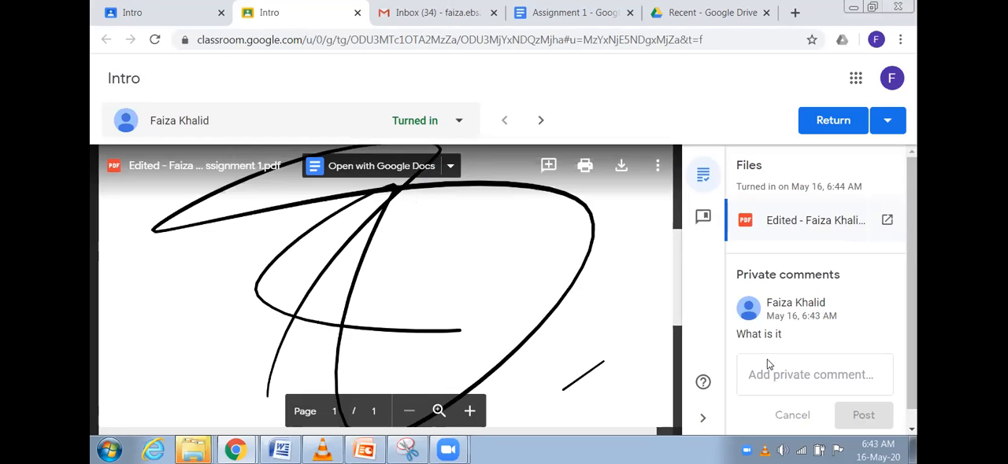
click(814, 375)
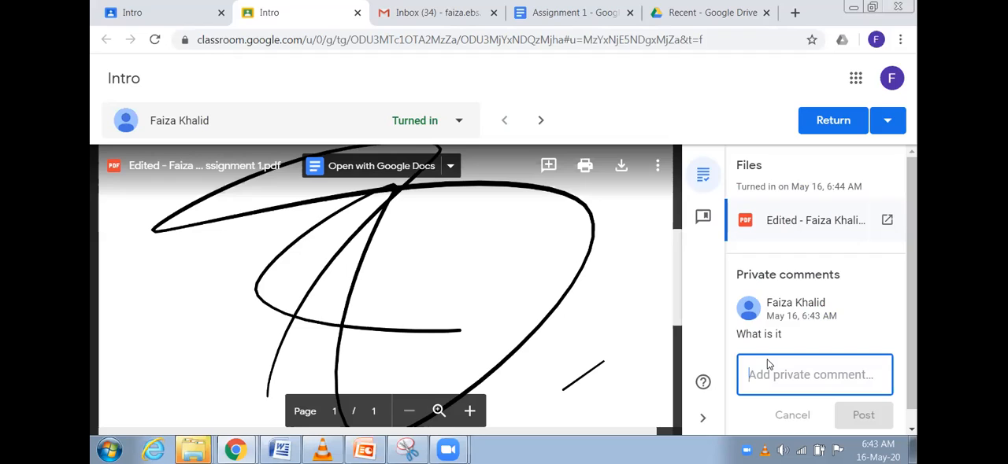
text(?)
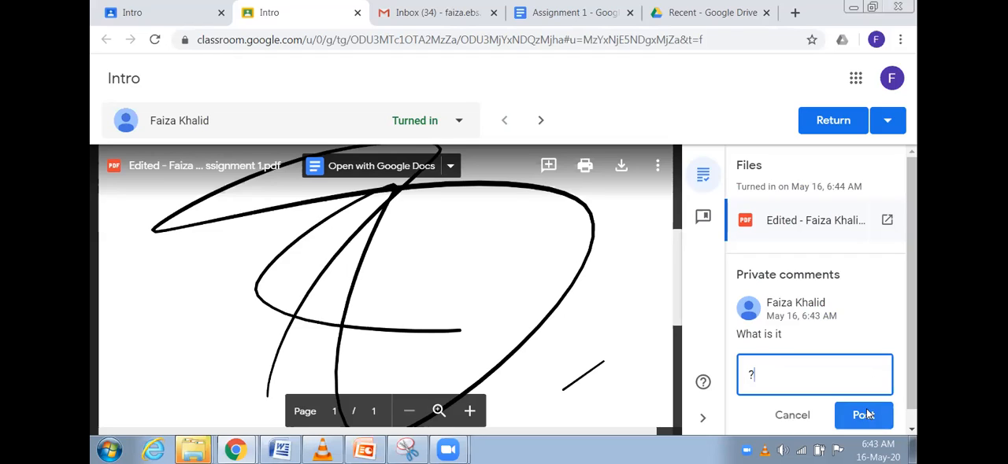
click(862, 415)
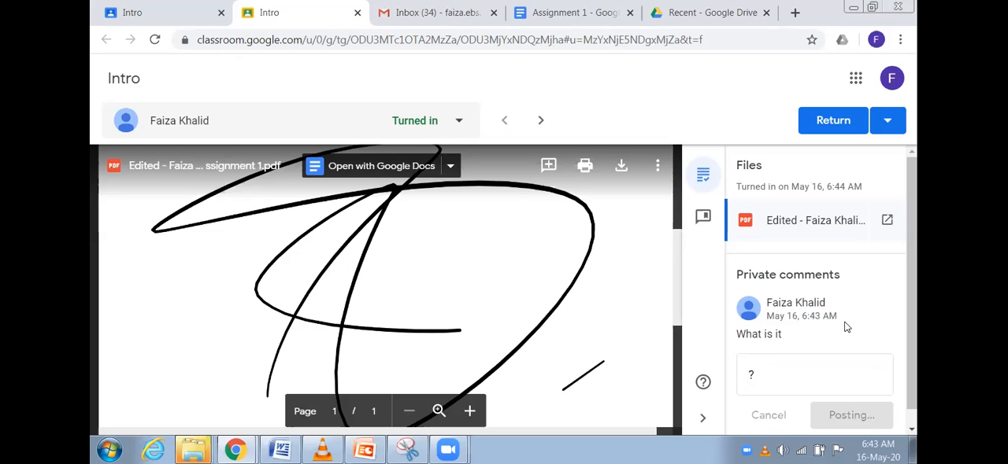
click(851, 416)
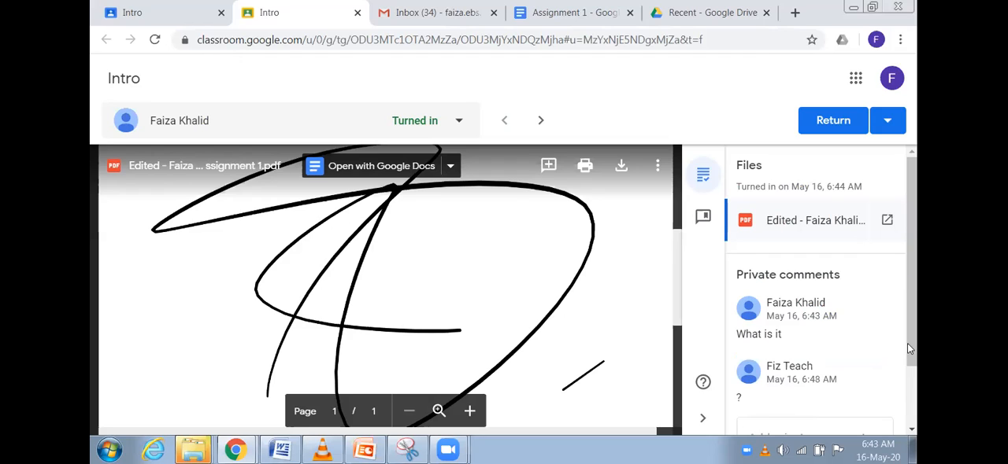
mouse_move(912, 268)
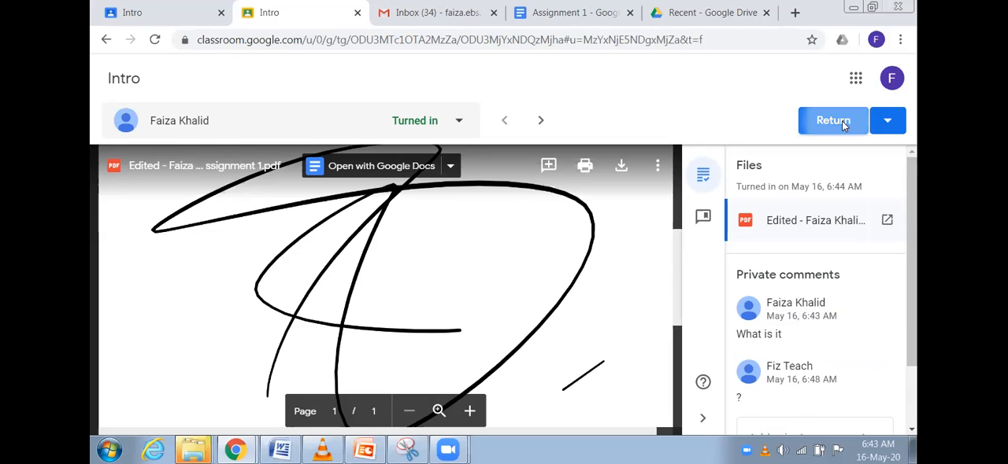
click(832, 120)
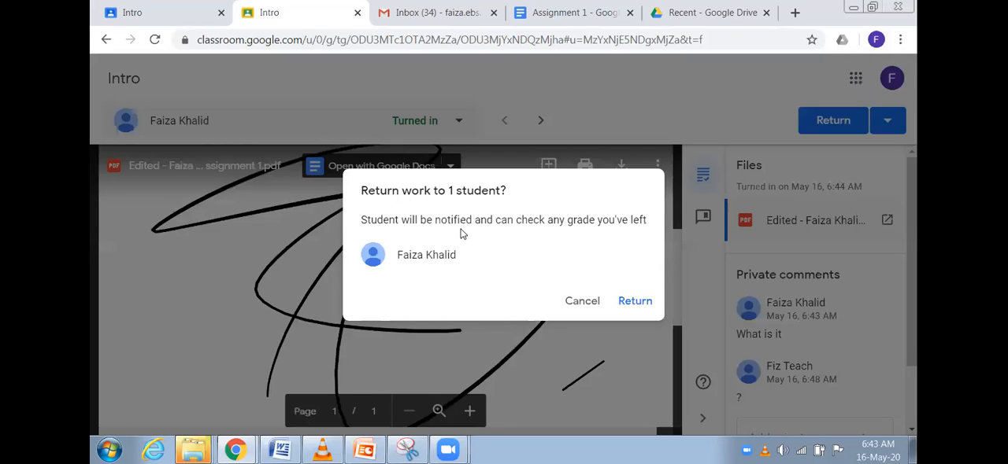
mouse_move(596, 281)
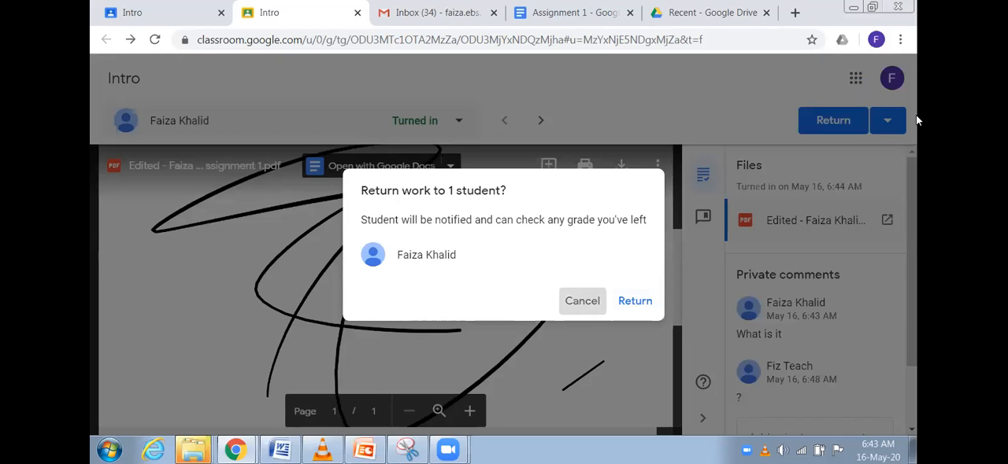
click(581, 300)
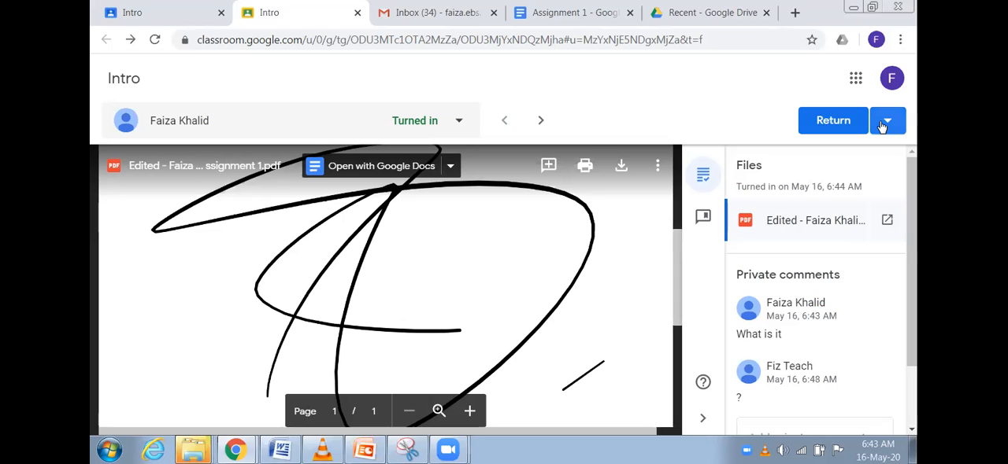
click(887, 119)
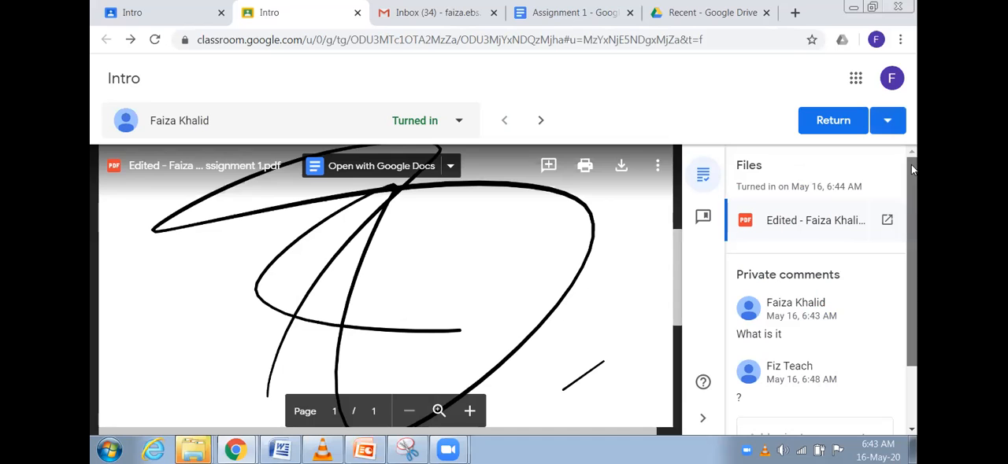
scroll(down, 3)
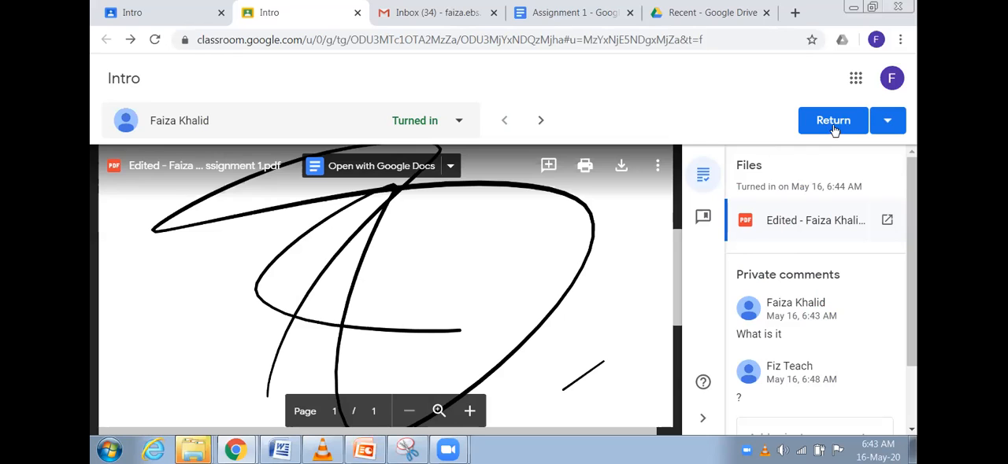
click(833, 120)
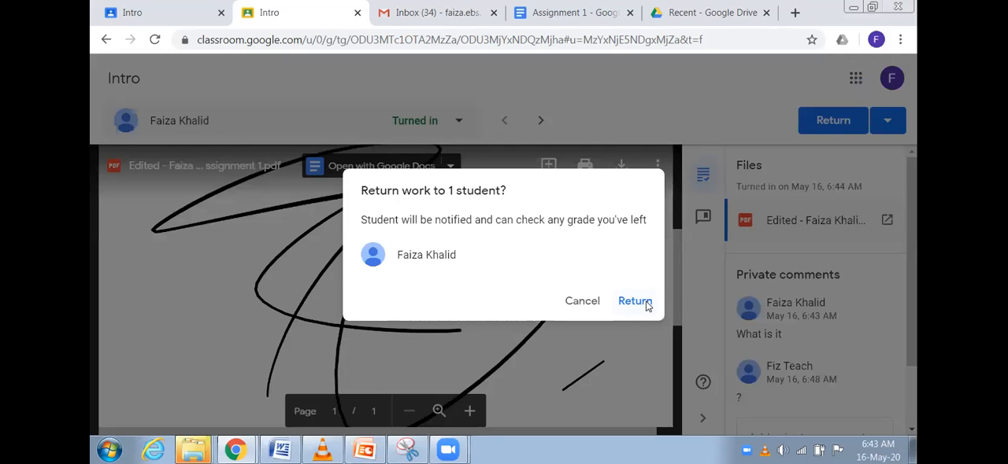
click(634, 301)
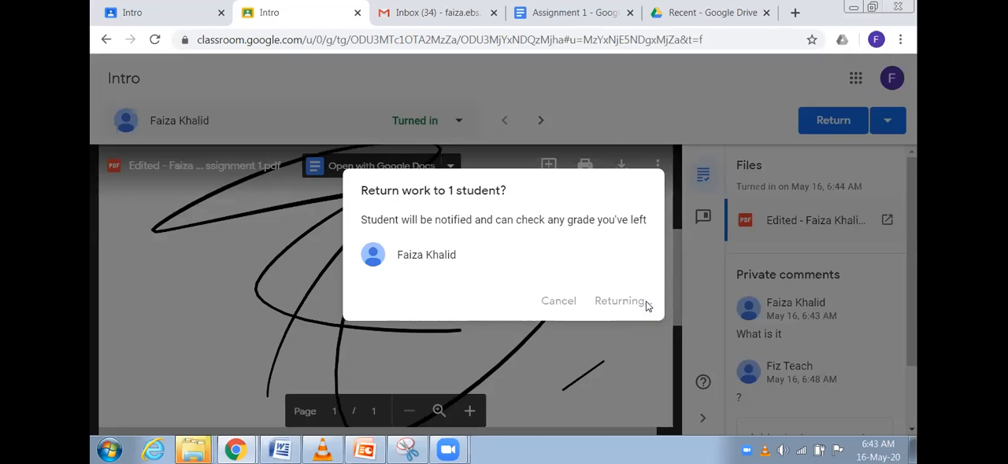
click(620, 300)
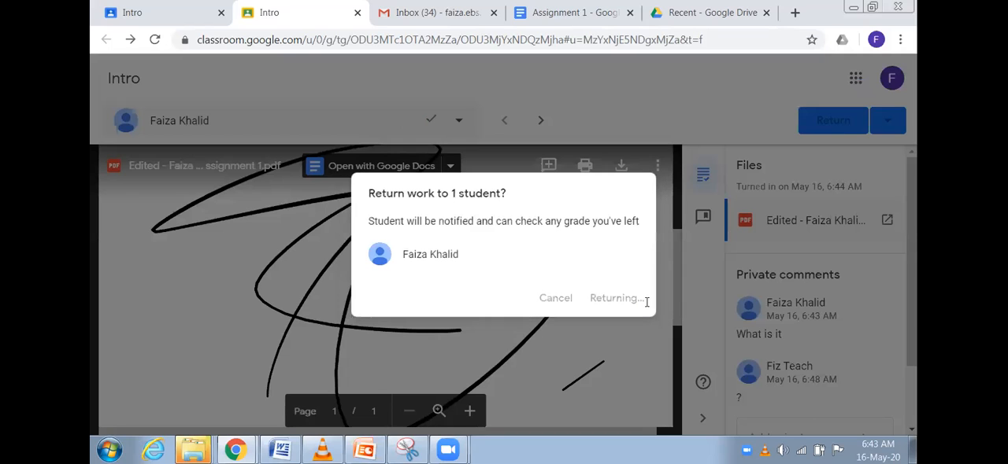
click(615, 298)
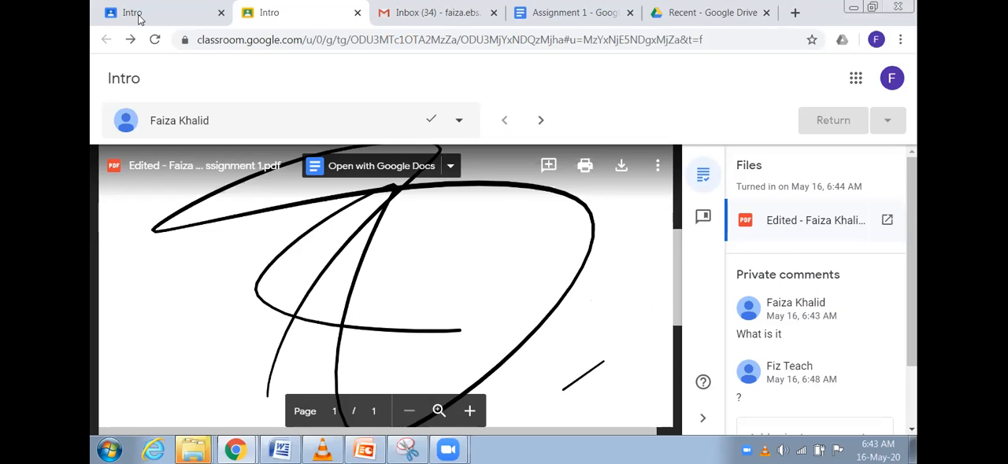
Step: Switch to the other Intro tab and open the Demo class from the class list
click(106, 40)
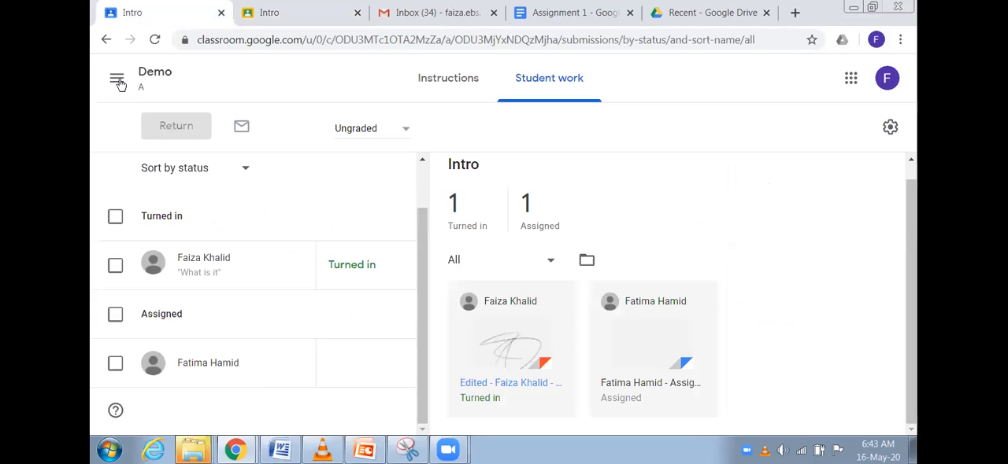
click(116, 81)
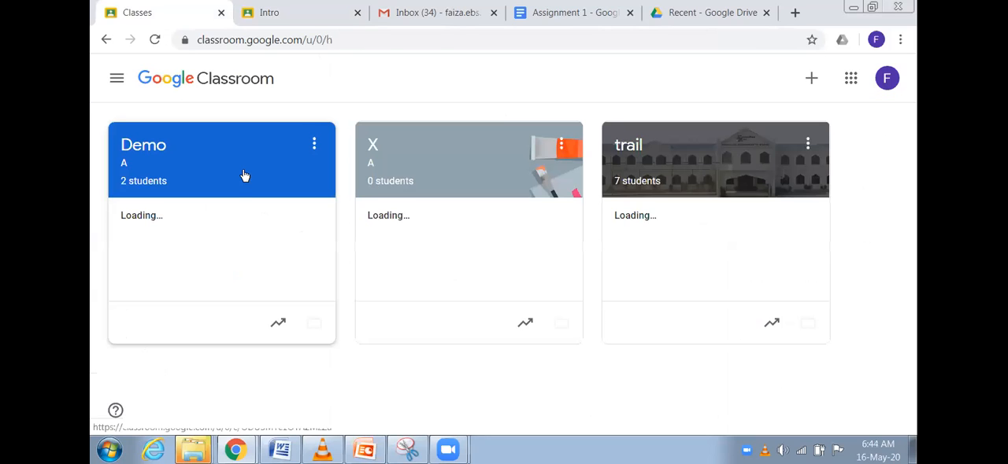
click(221, 161)
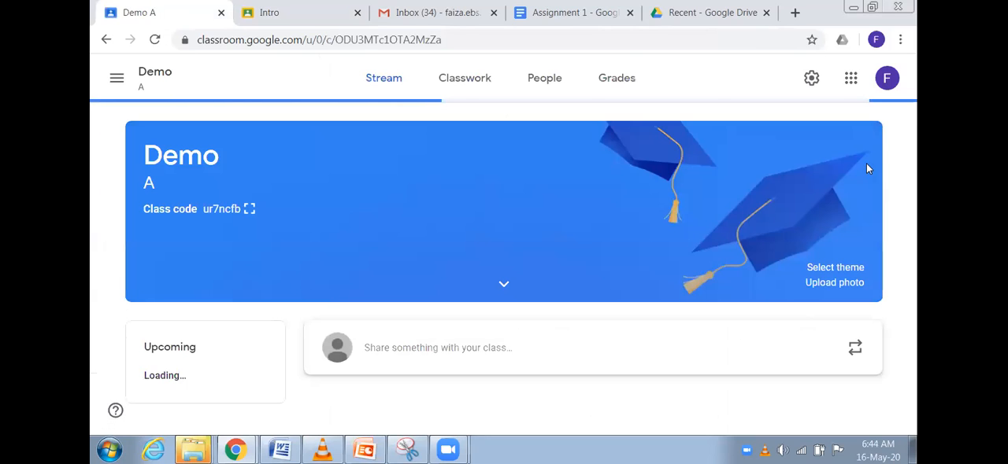
scroll(down, 3)
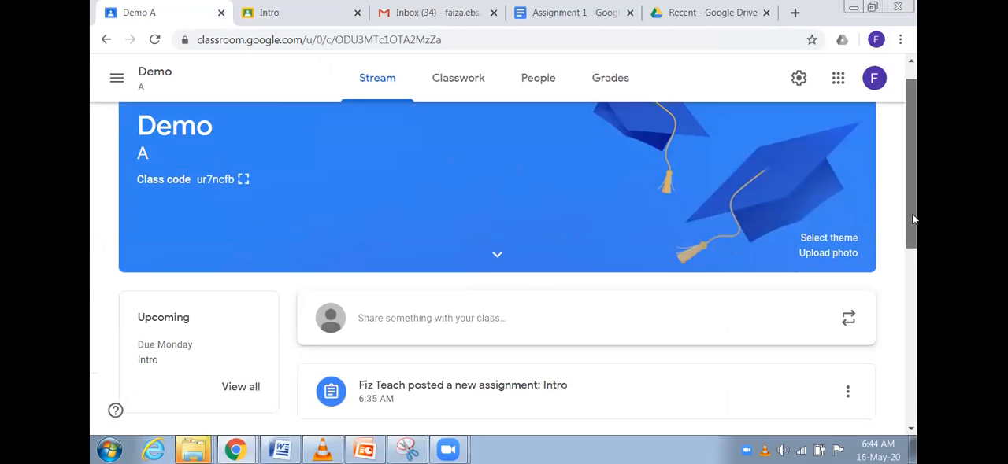
scroll(down, 3)
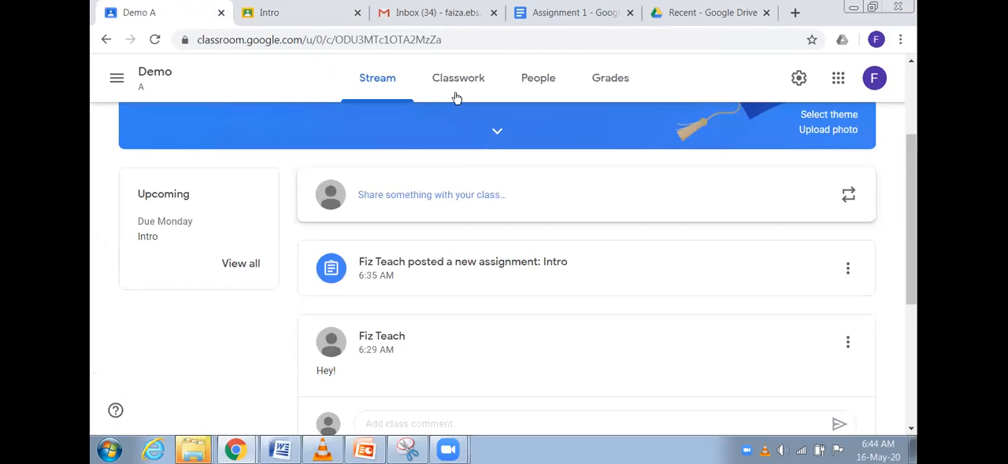
mouse_move(458, 78)
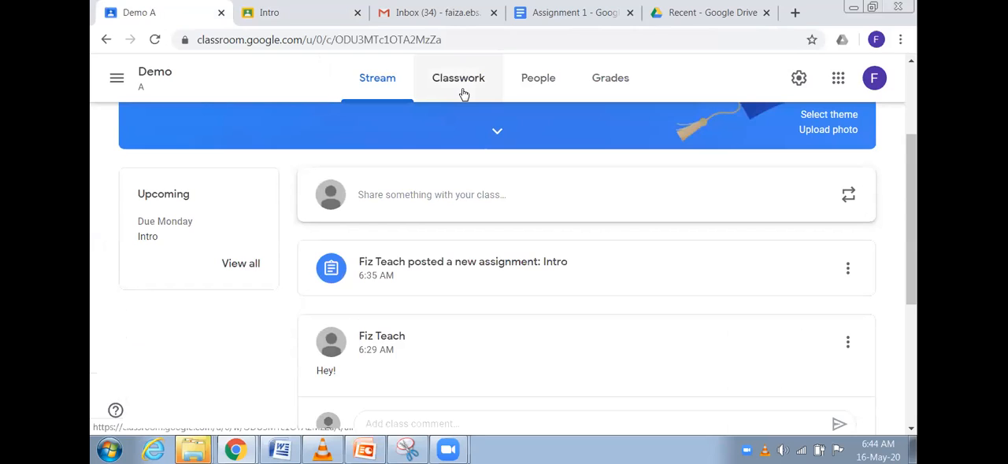
Step: View Demo's Classwork, expand Testing the concept, and show the Google Classroom topic options
click(458, 78)
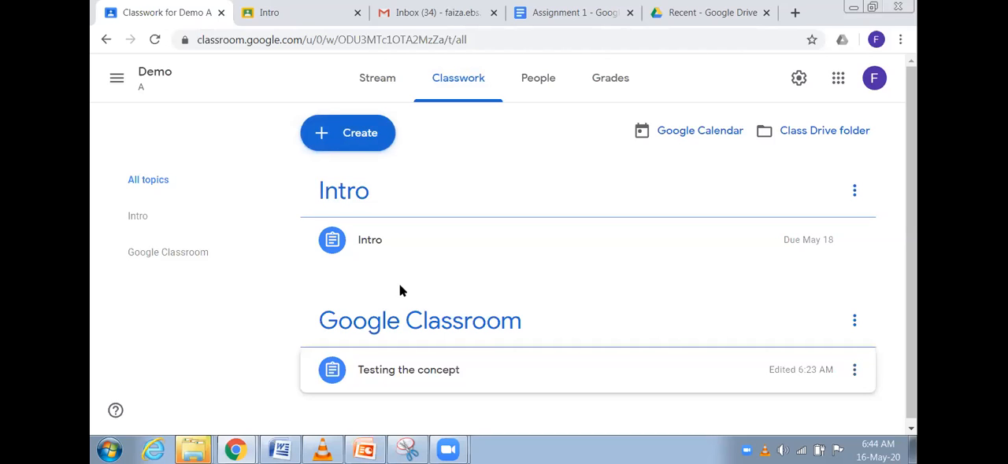
click(408, 370)
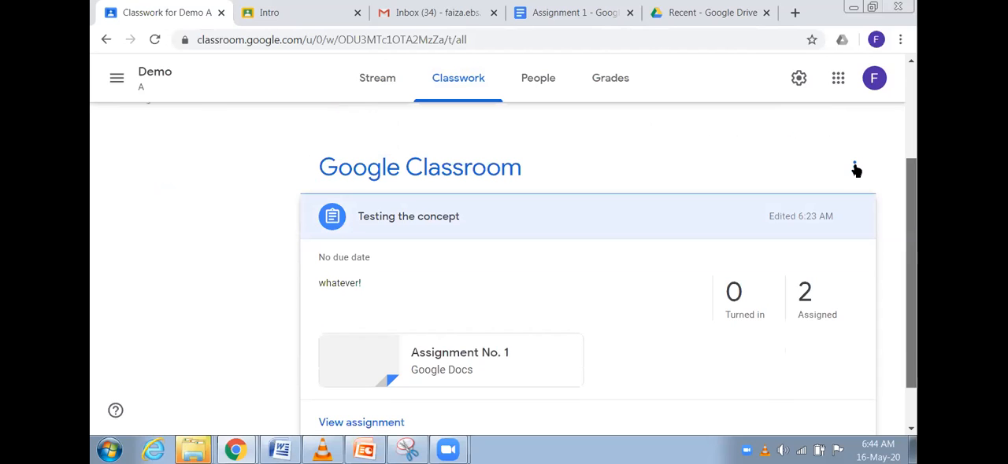
click(856, 170)
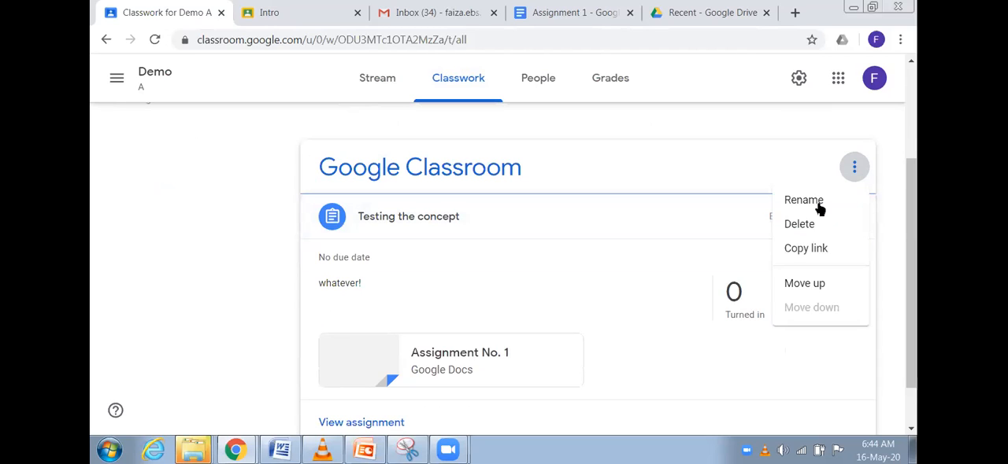
mouse_move(824, 258)
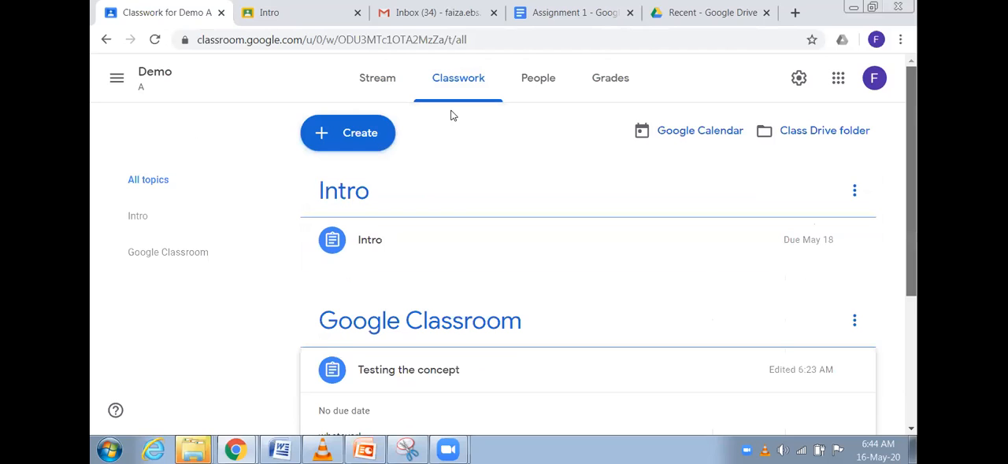
Step: Create a new assignment and attach the Assignment 1 document from Google Drive
click(348, 132)
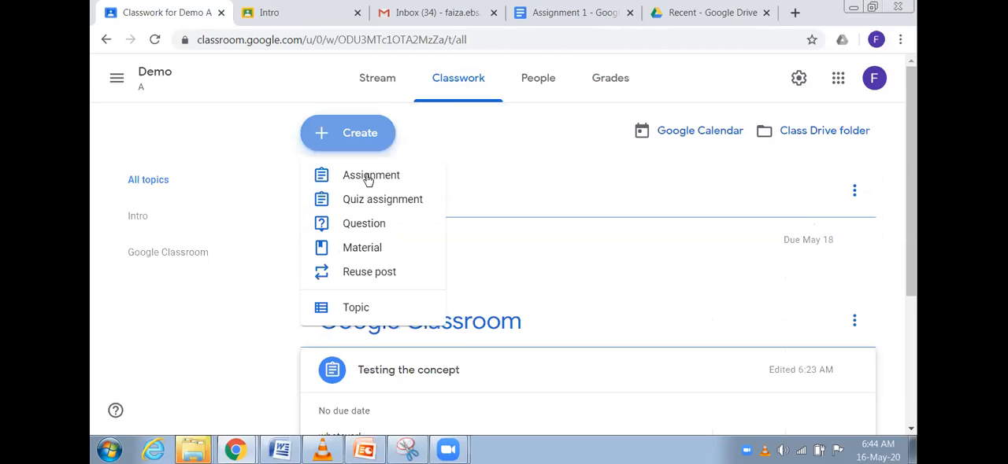
click(370, 174)
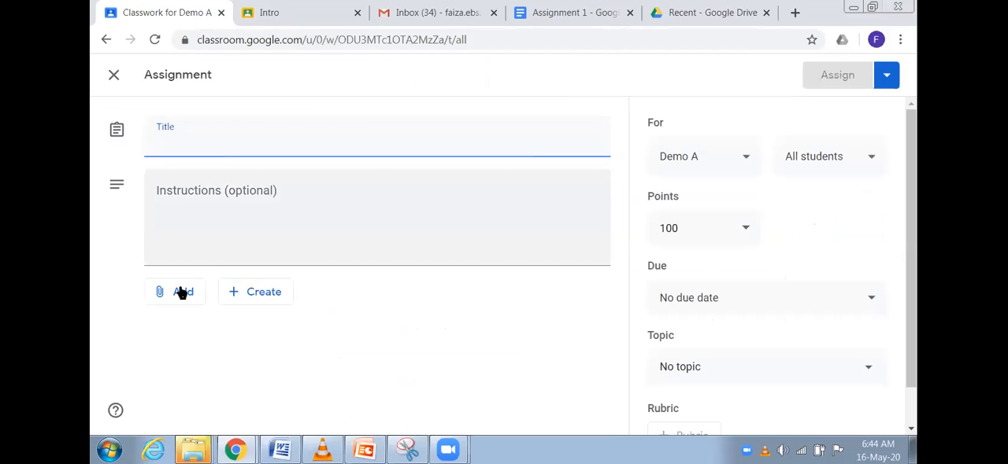
click(175, 292)
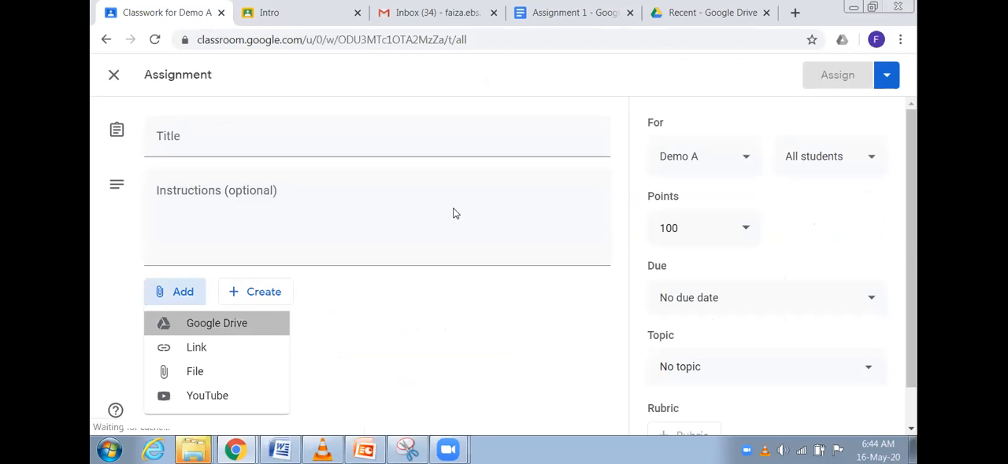
click(216, 323)
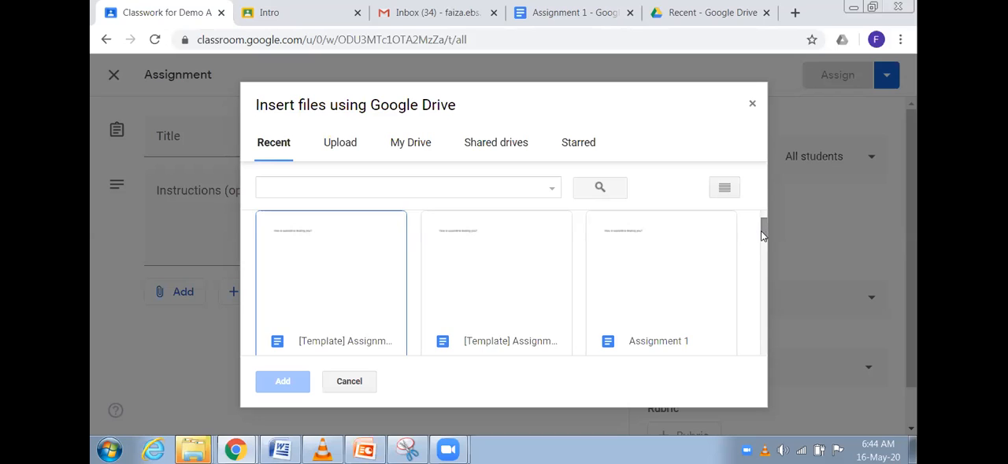
scroll(down, 3)
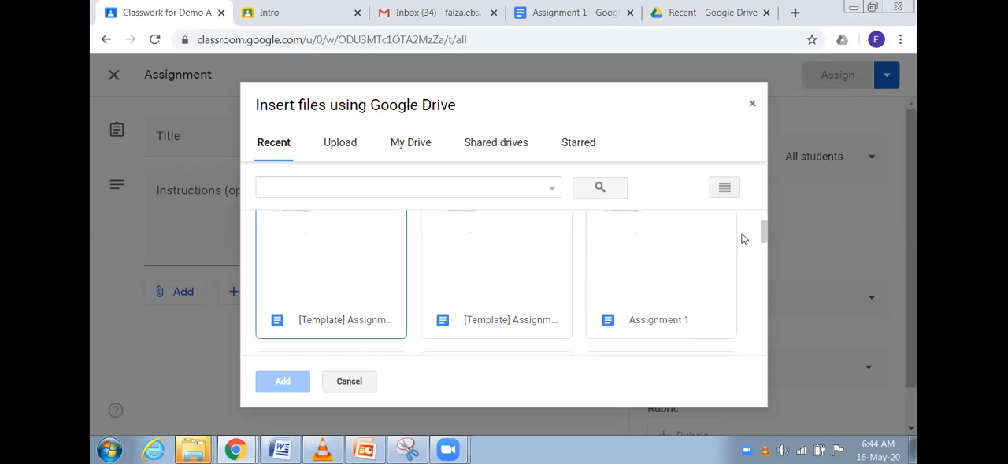
mouse_move(673, 248)
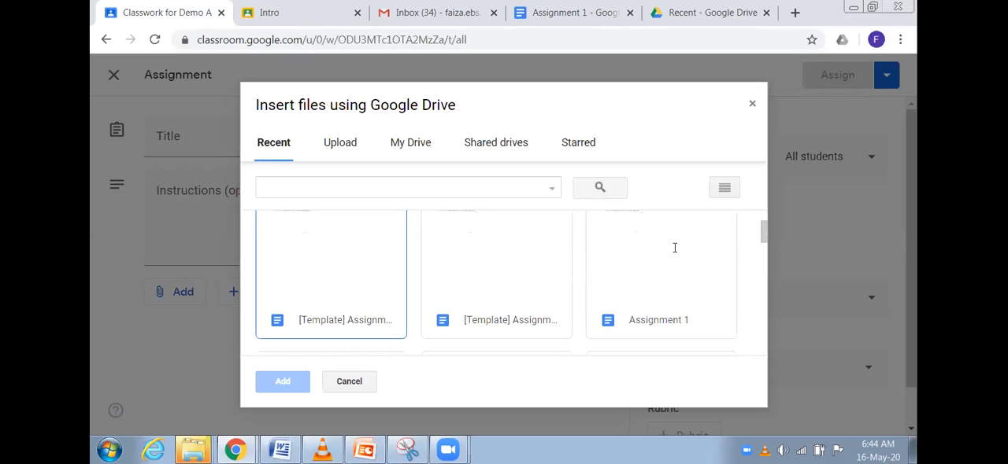
click(281, 382)
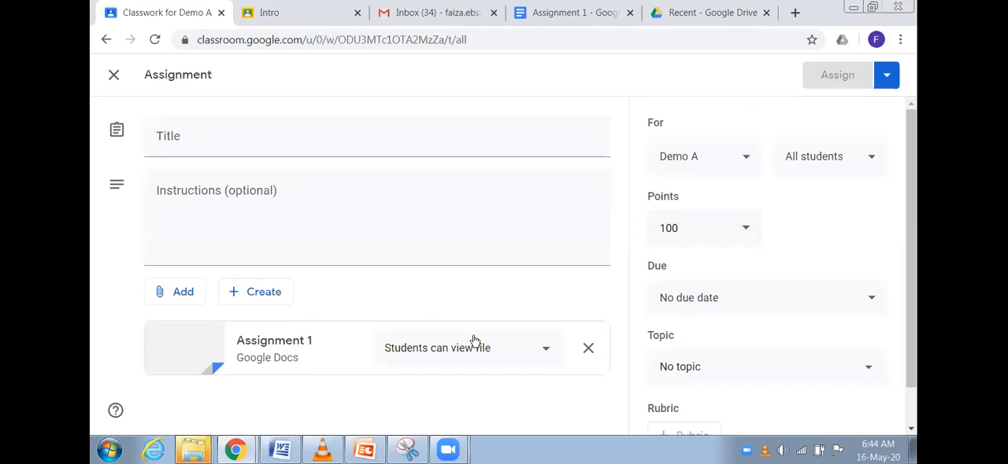
mouse_move(477, 344)
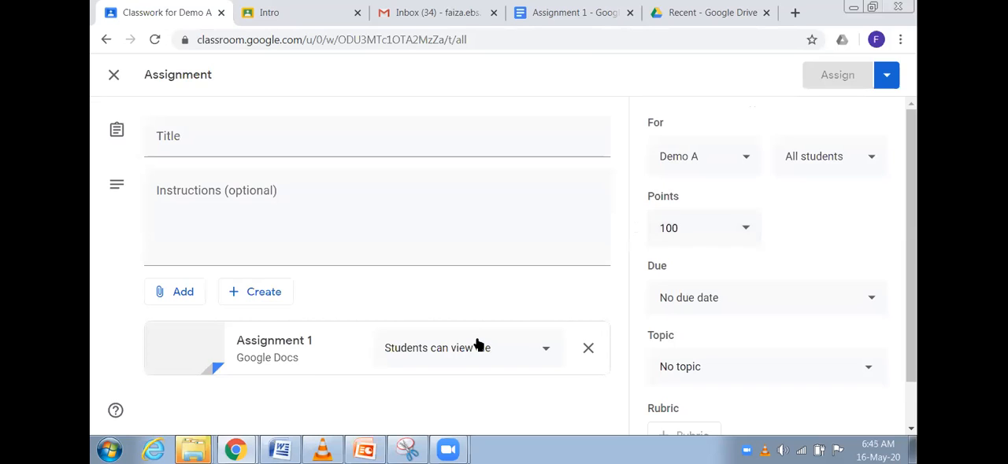
Step: Set the attachment to a copy per student, title 'Lets do it', instructions 'Its marked'
click(464, 348)
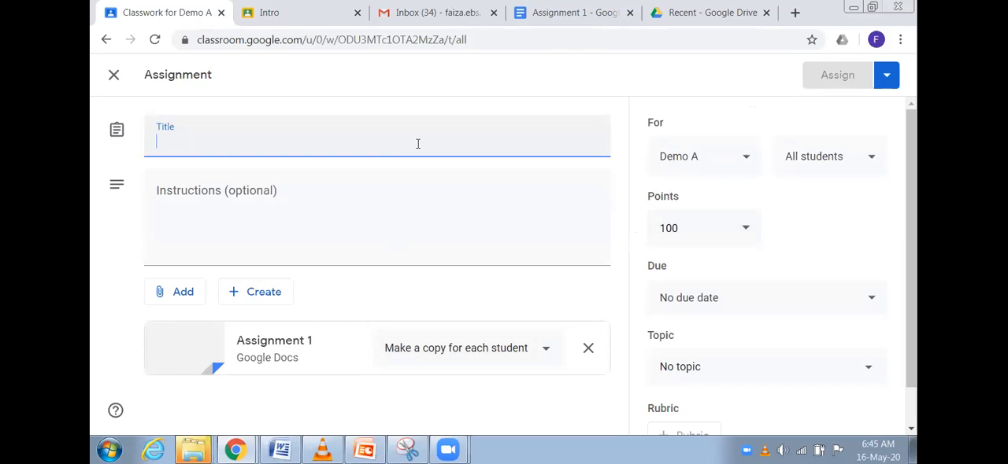
text(Lets do it)
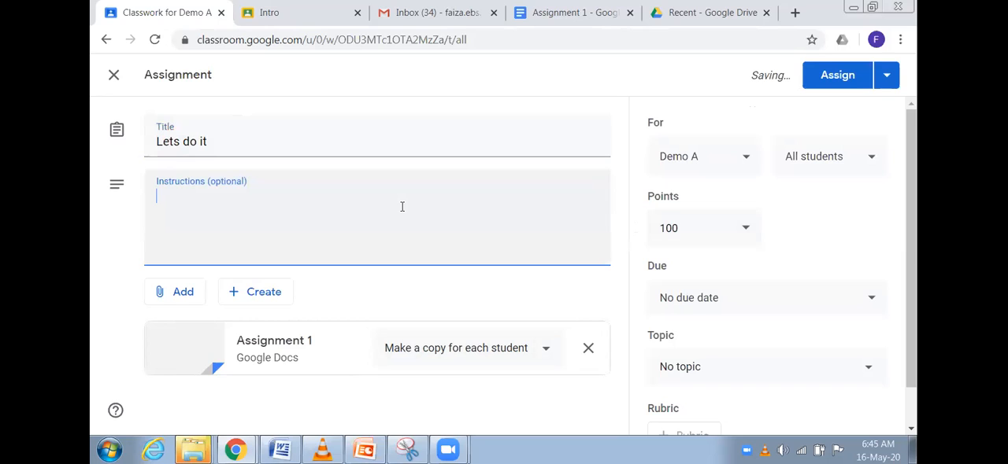
text(Its)
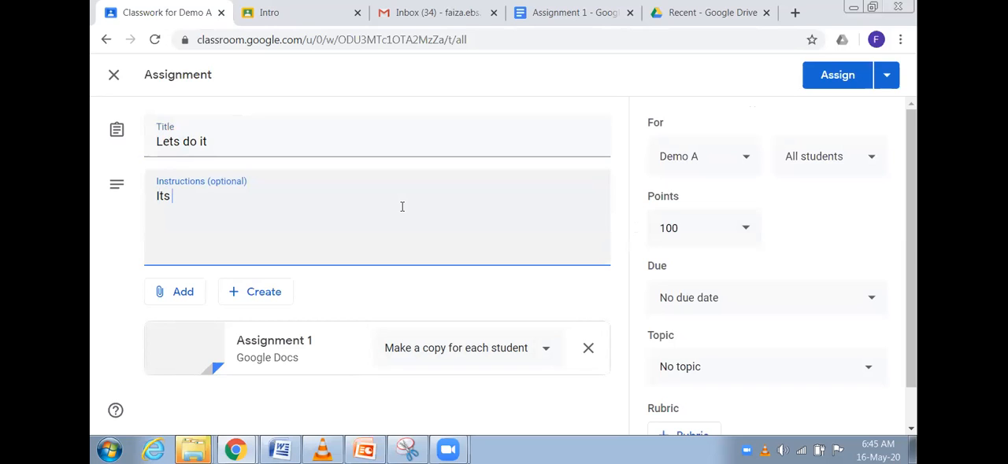
text(marked)
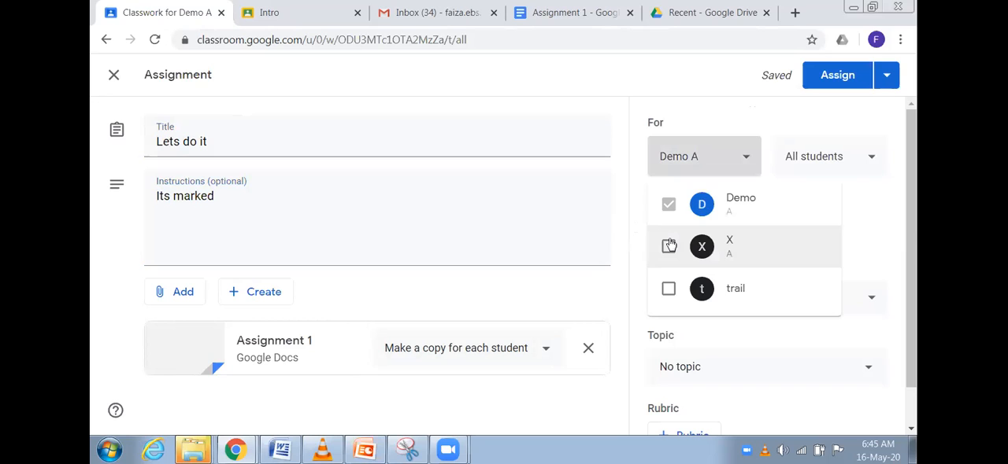
Step: Also assign it to class X and file it under the Google Classroom topic
click(668, 246)
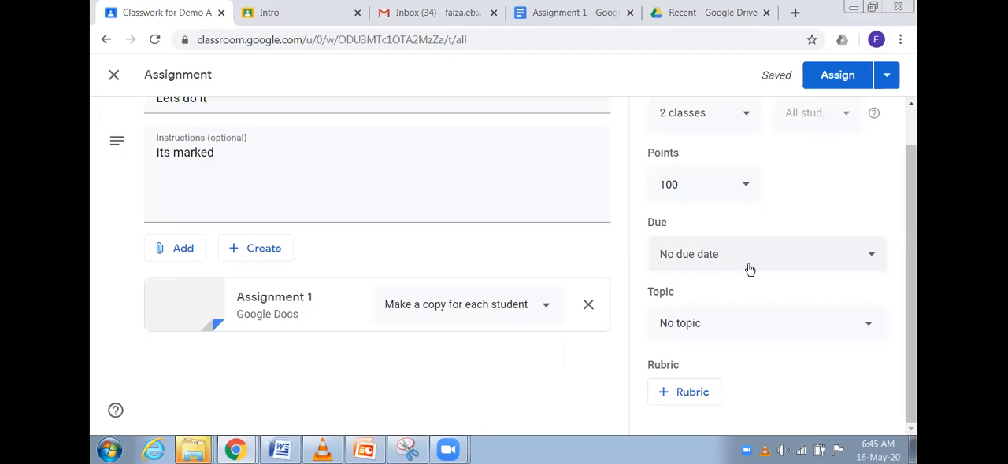
mouse_move(758, 268)
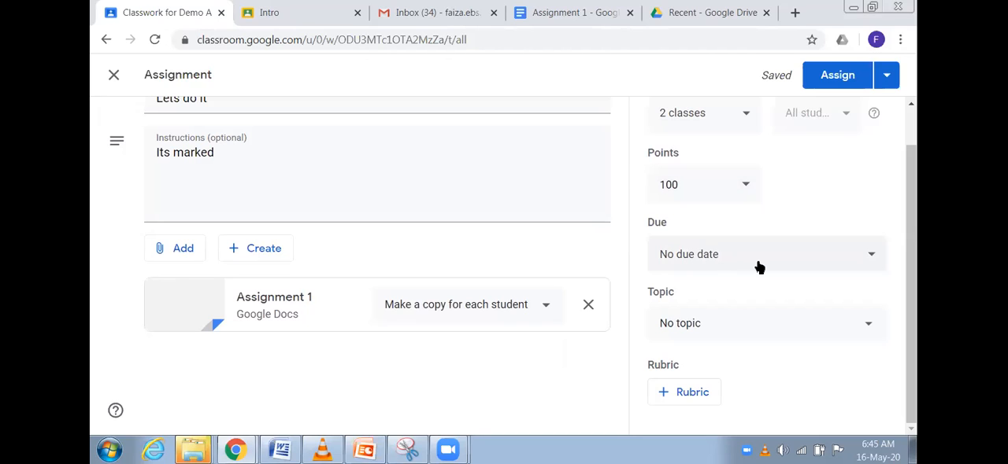
click(763, 322)
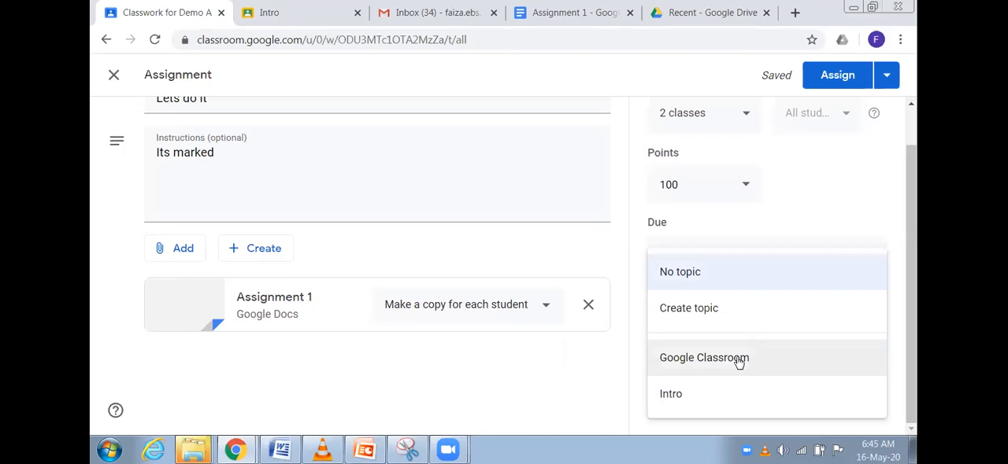
click(704, 358)
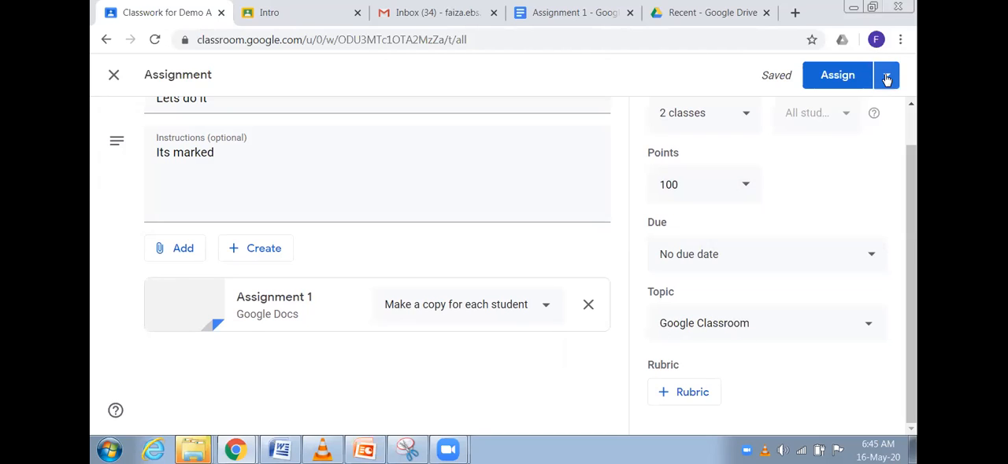
Step: Assign Lets do it to the selected classes and go back to the Classwork list
click(886, 74)
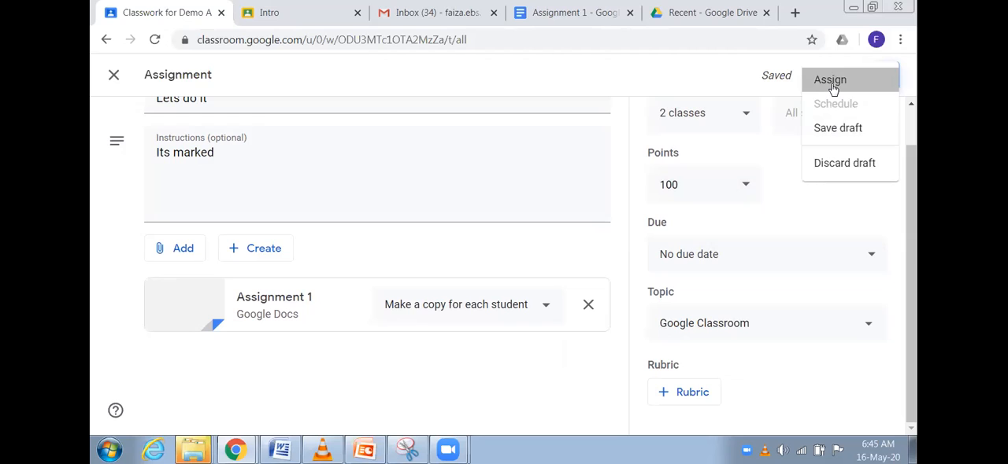
click(829, 79)
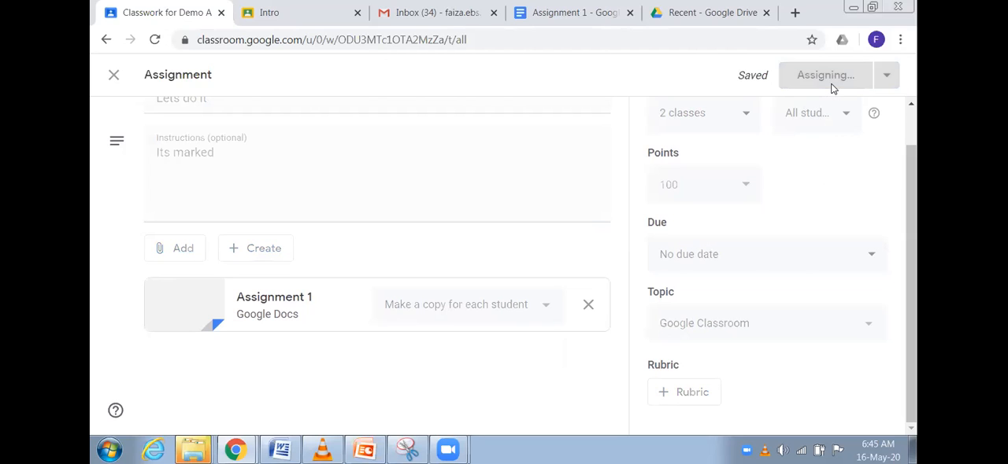
mouse_move(384, 24)
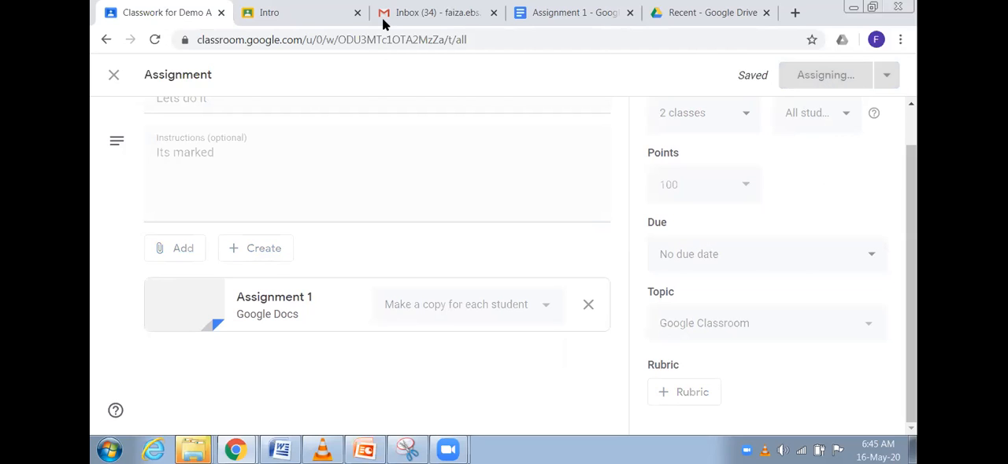
mouse_move(256, 130)
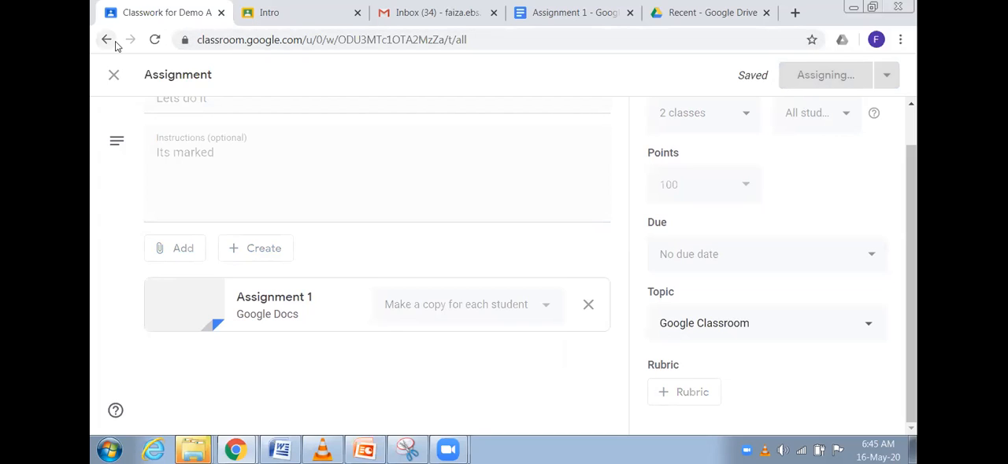
mouse_move(252, 84)
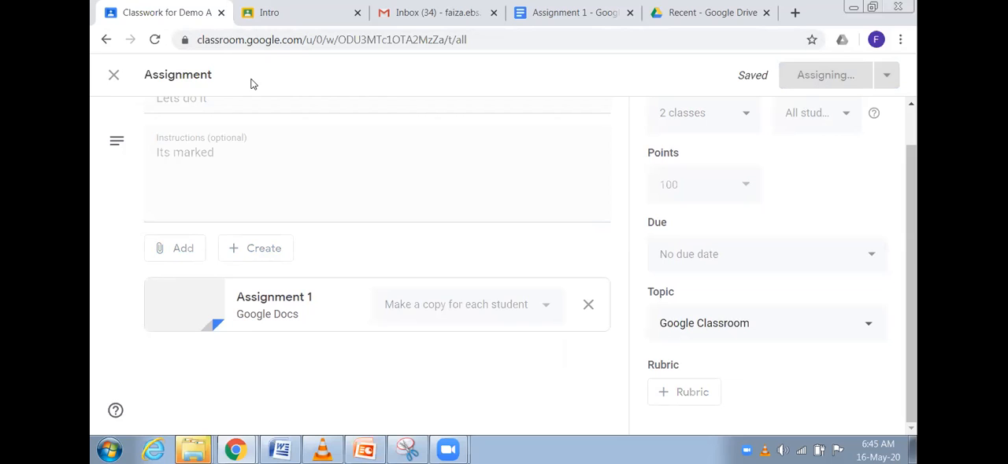
click(825, 75)
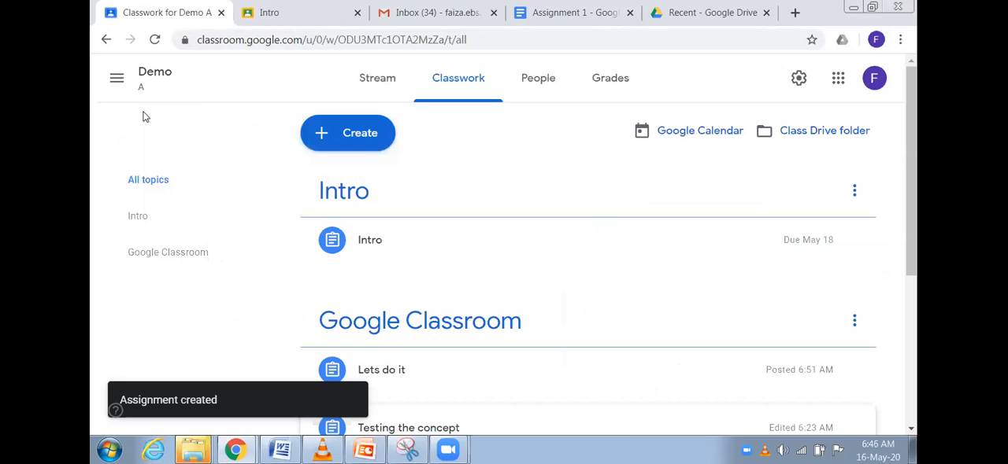
mouse_move(137, 137)
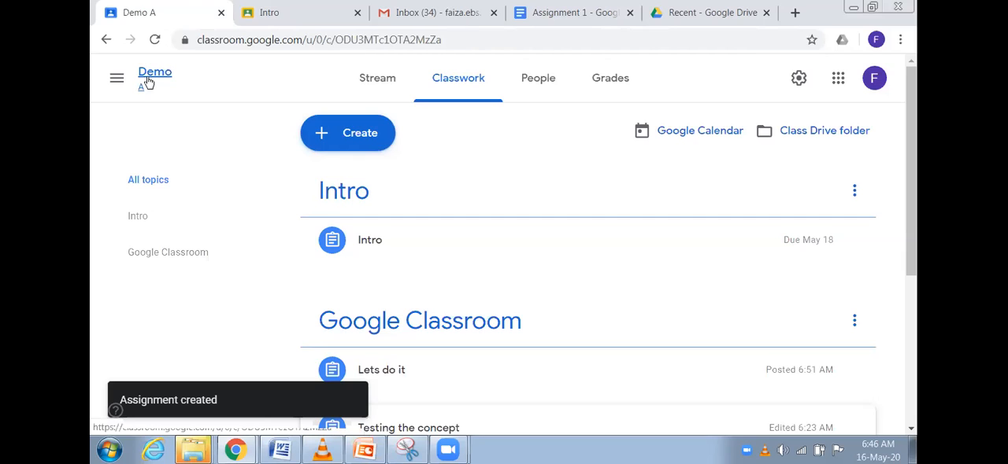
Step: Open Demo A's Stream, where the new Lets do it post appears at the top
click(378, 78)
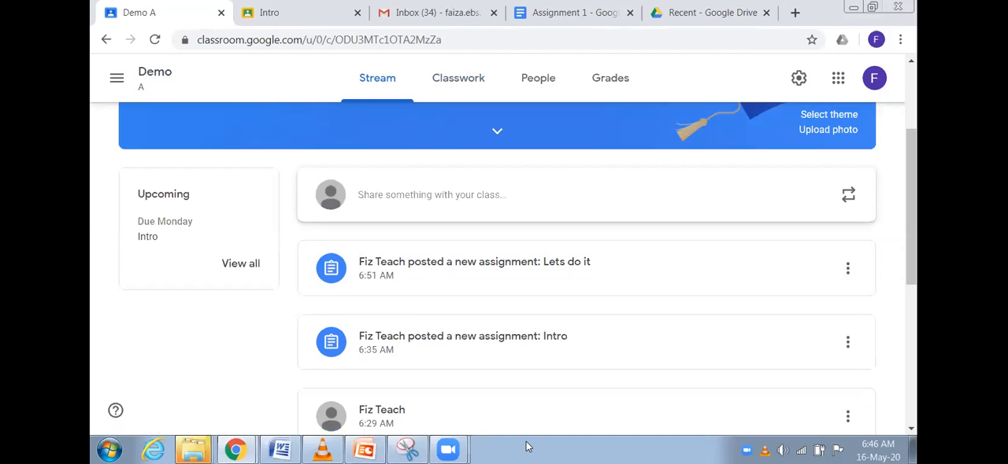
mouse_move(728, 169)
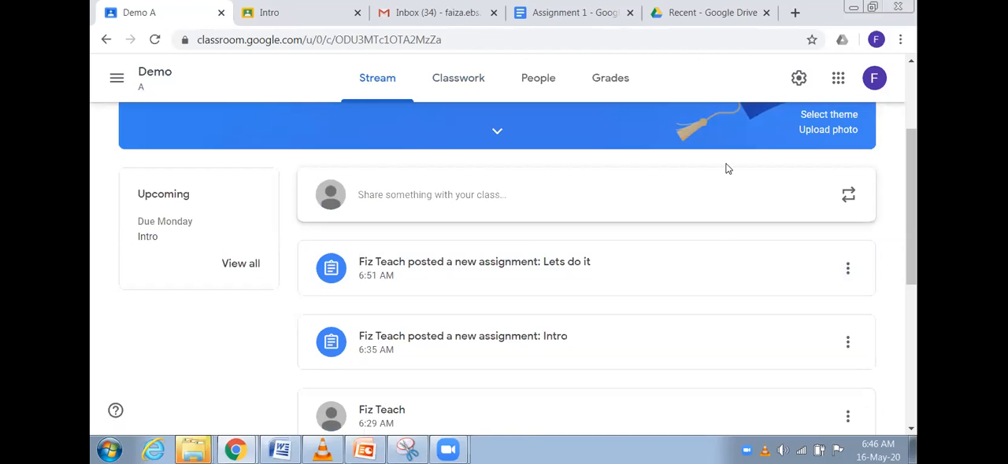
mouse_move(721, 233)
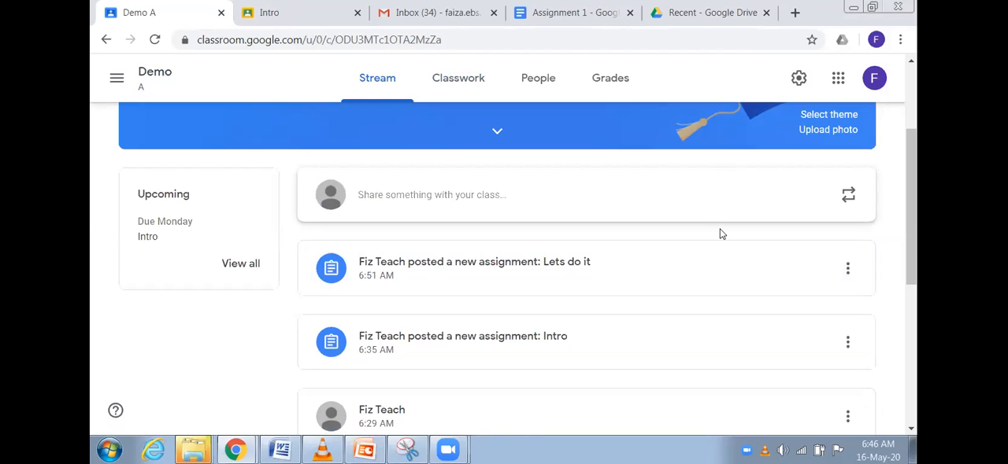
mouse_move(208, 309)
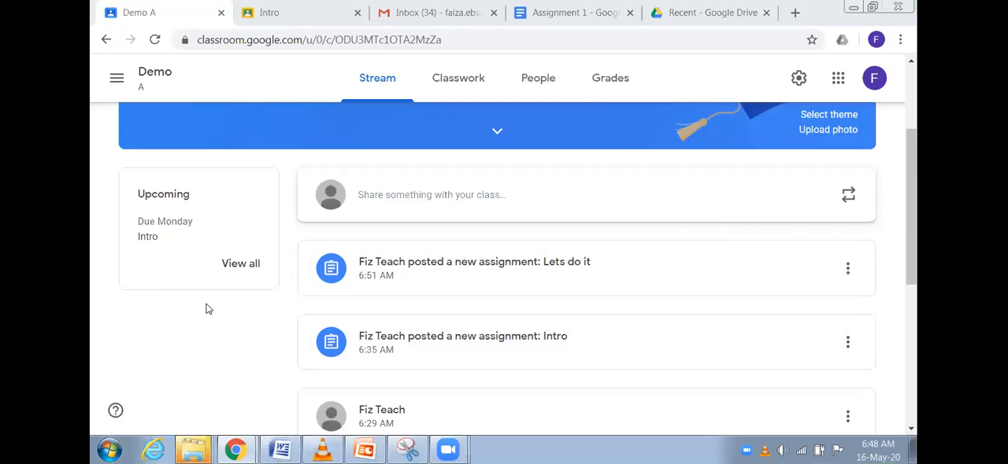
mouse_move(143, 85)
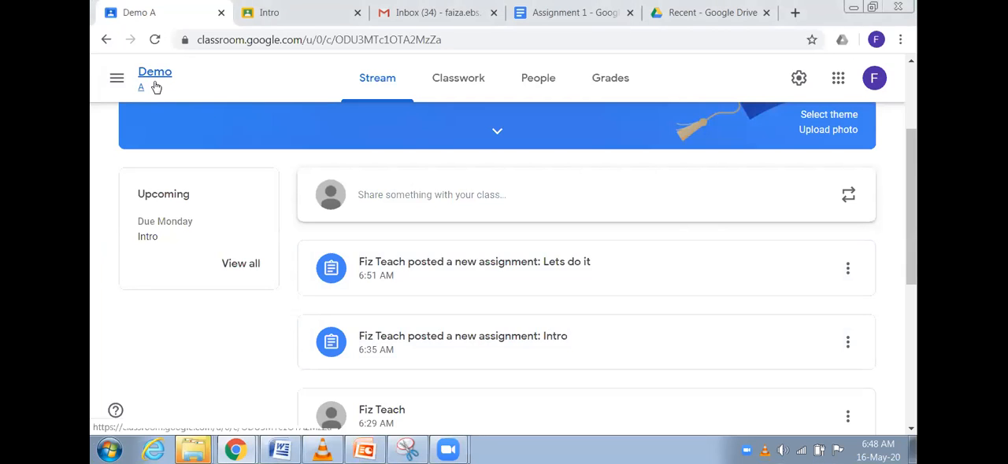
mouse_move(150, 72)
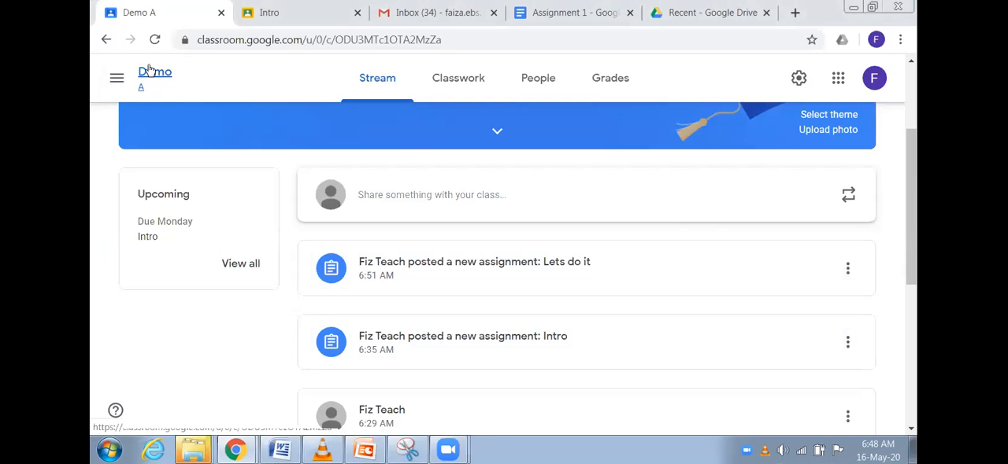
mouse_move(140, 86)
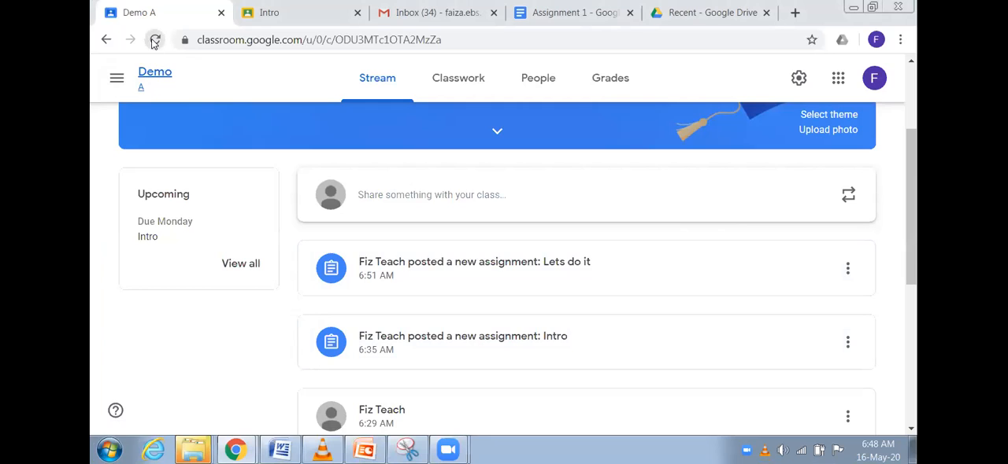
Step: Reload the page and open the Teaching To-do list from the main menu
click(154, 39)
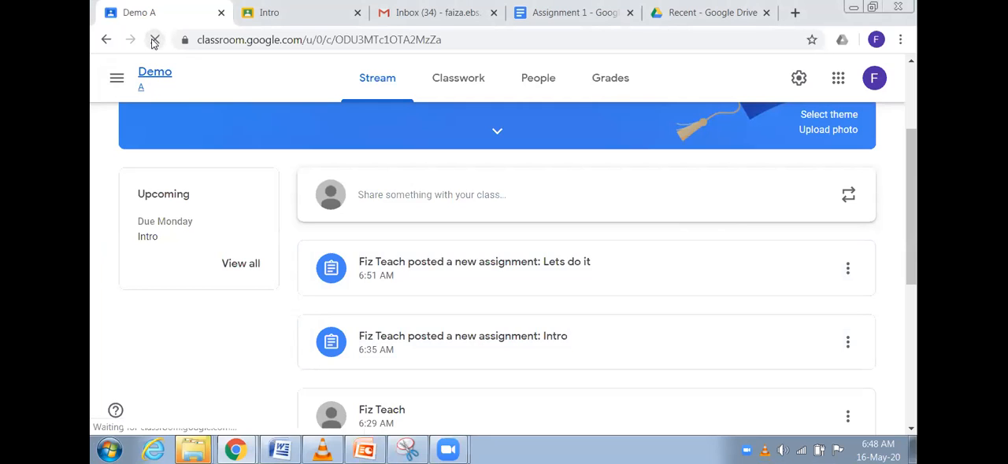
click(154, 40)
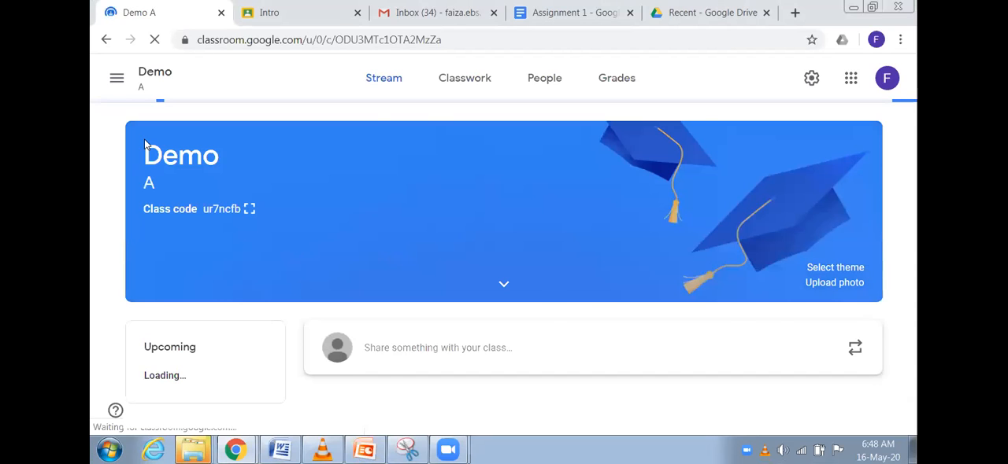
scroll(down, 3)
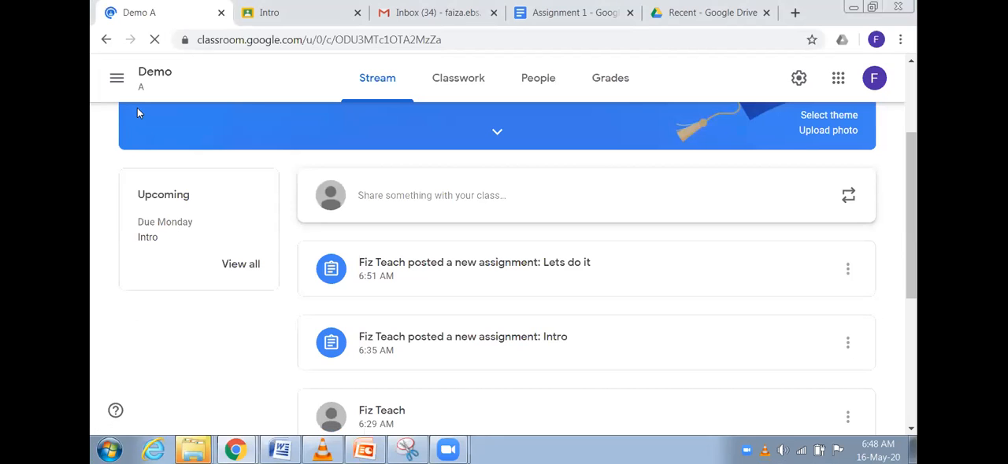
click(116, 78)
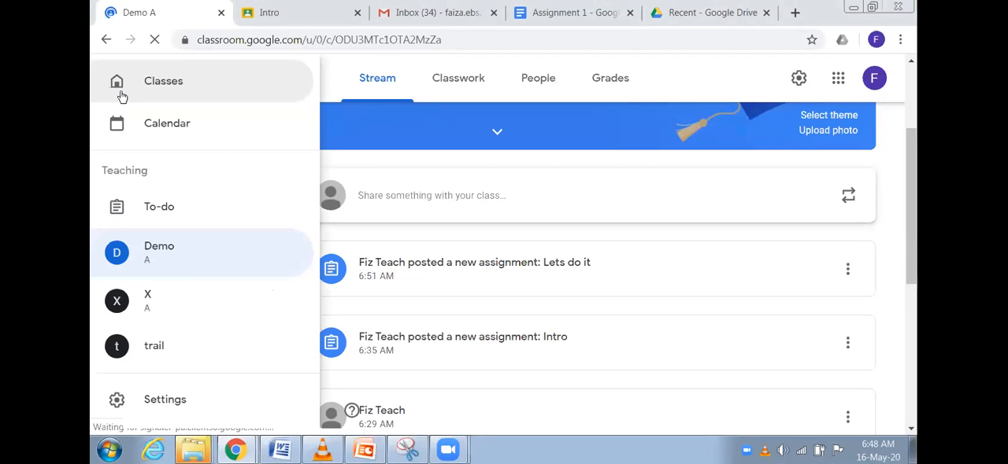
click(159, 206)
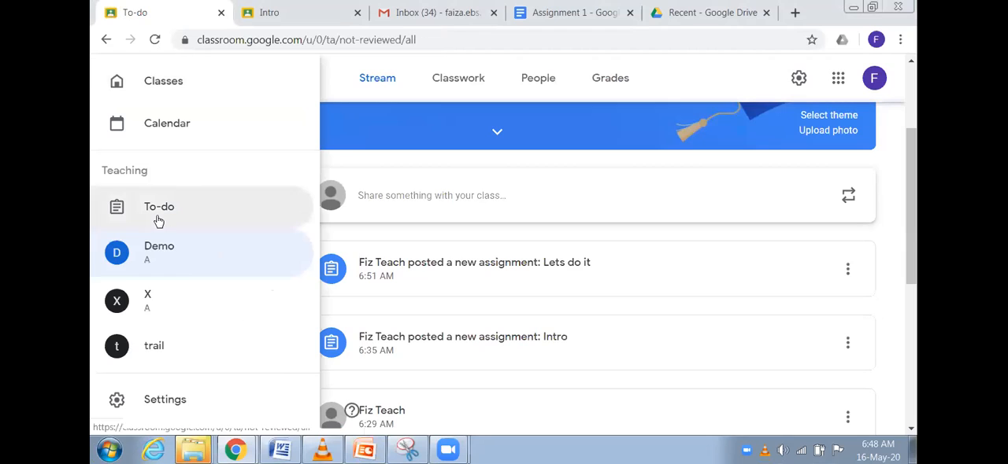
click(159, 206)
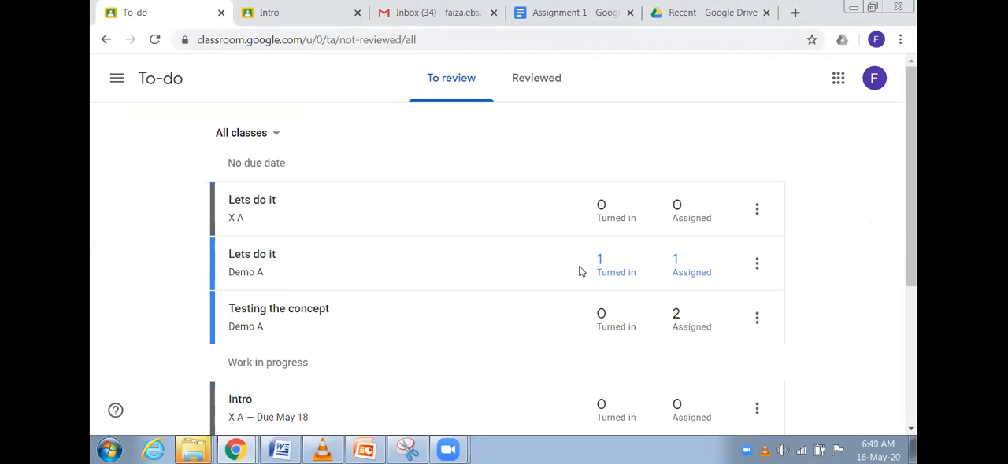
mouse_move(691, 272)
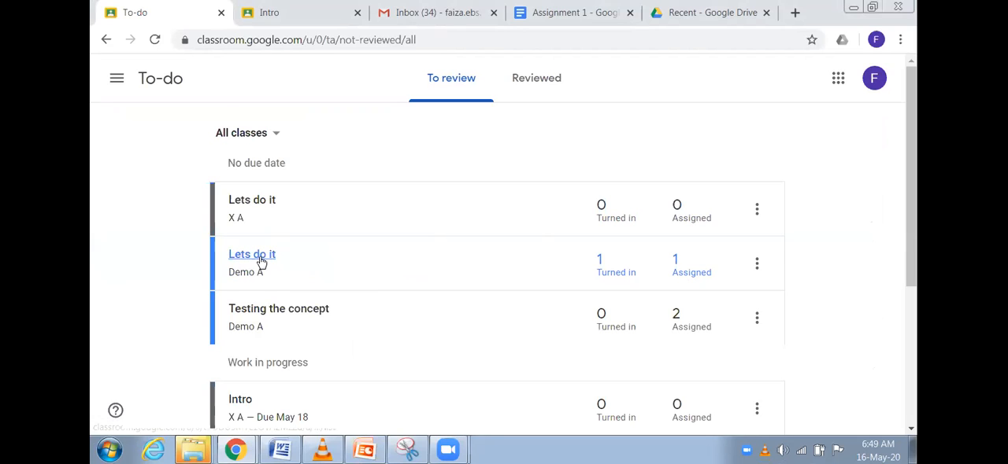
click(251, 254)
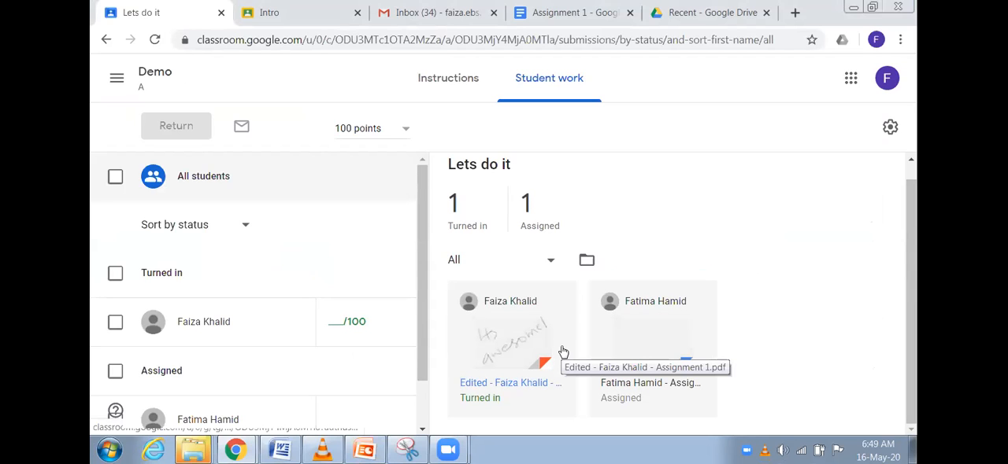
click(512, 339)
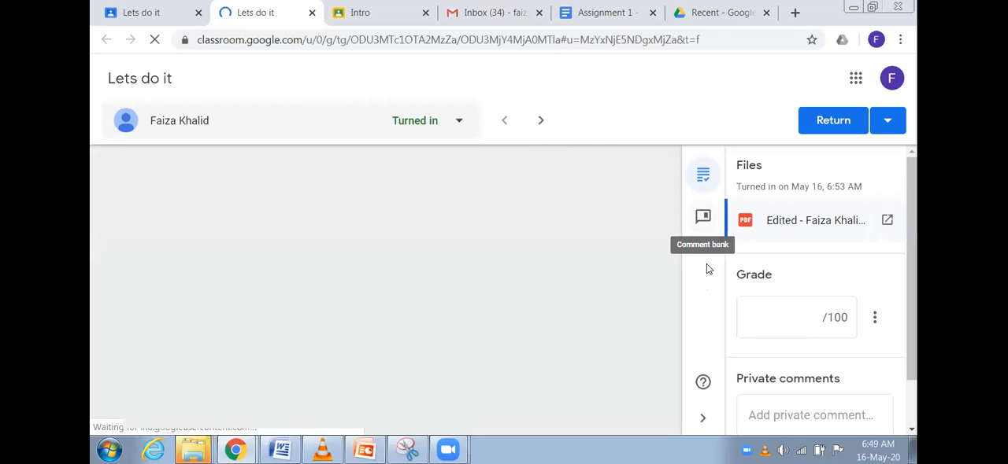
click(815, 220)
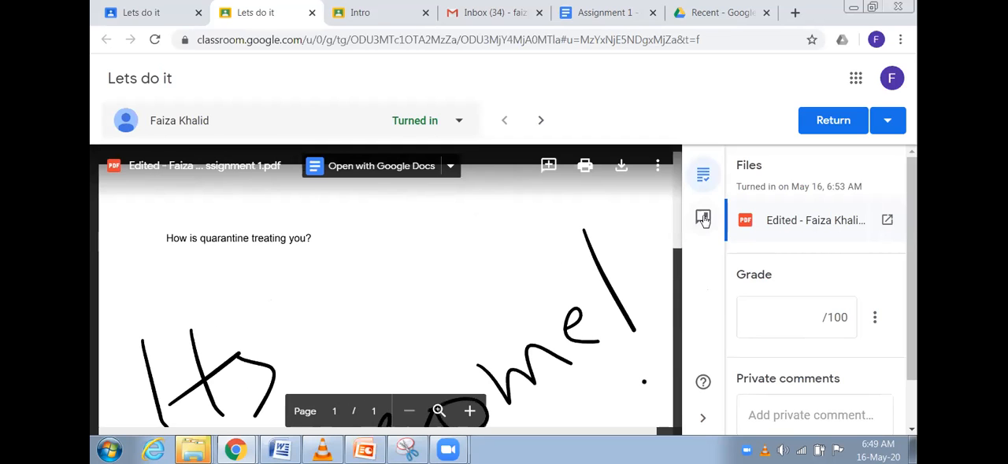
mouse_move(702, 174)
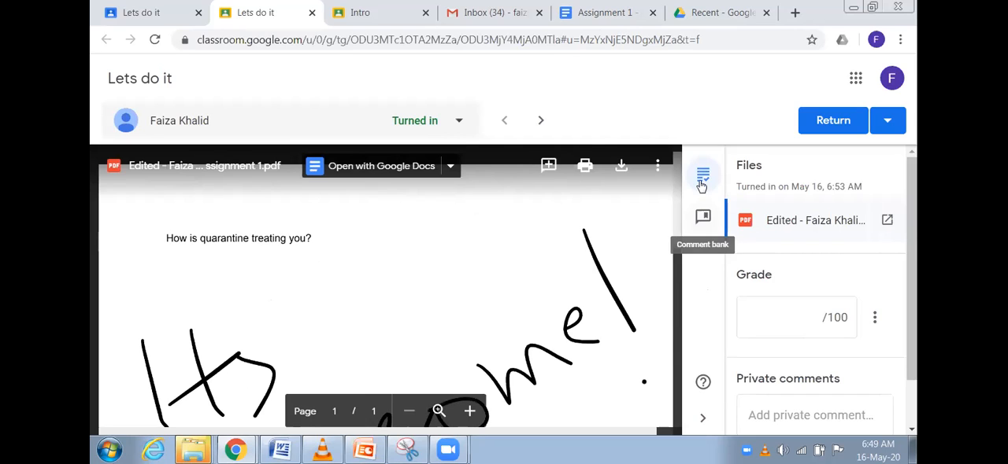
mouse_move(702, 175)
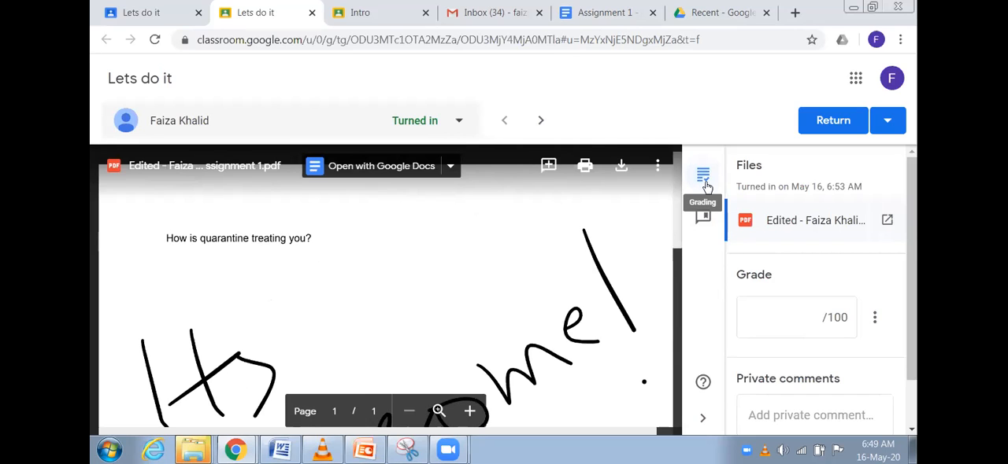
Step: Give the submission a 90/100 grade and post the private comment 'I'm happy for you'
click(793, 317)
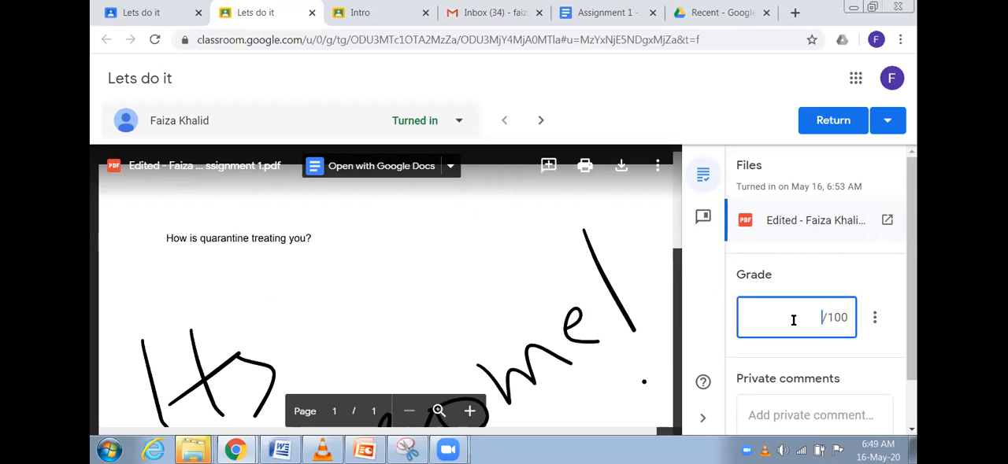
text(90)
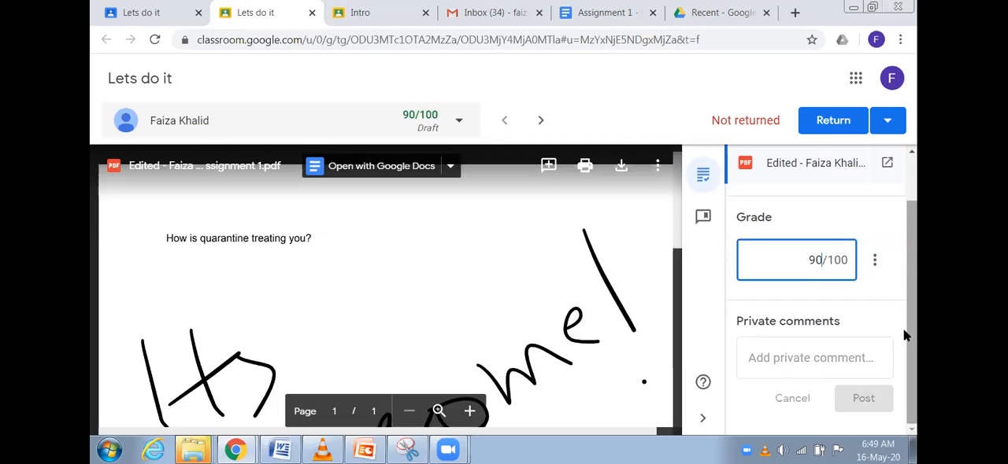
click(814, 357)
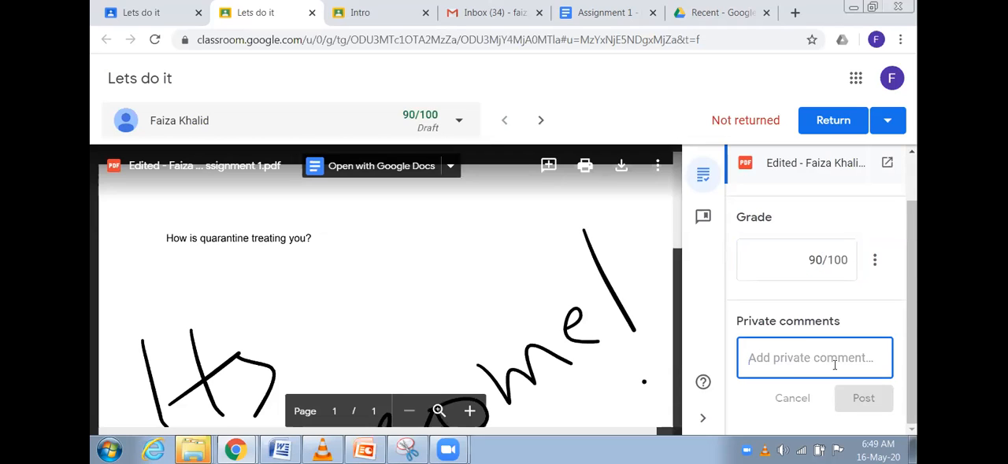
text(Im)
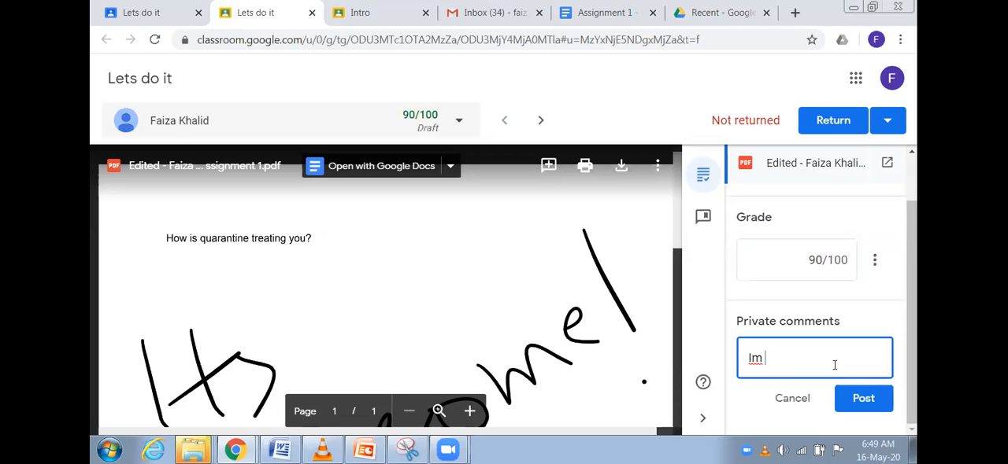
key(Backspace)
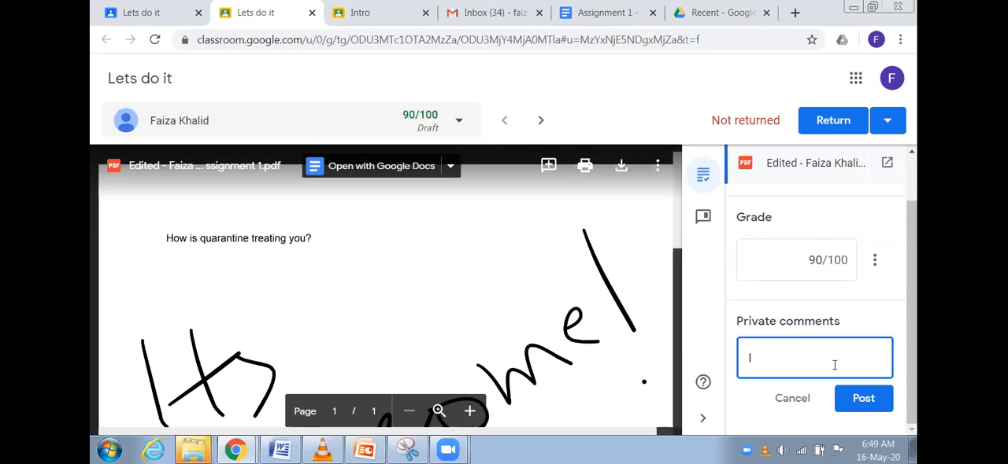
text('m)
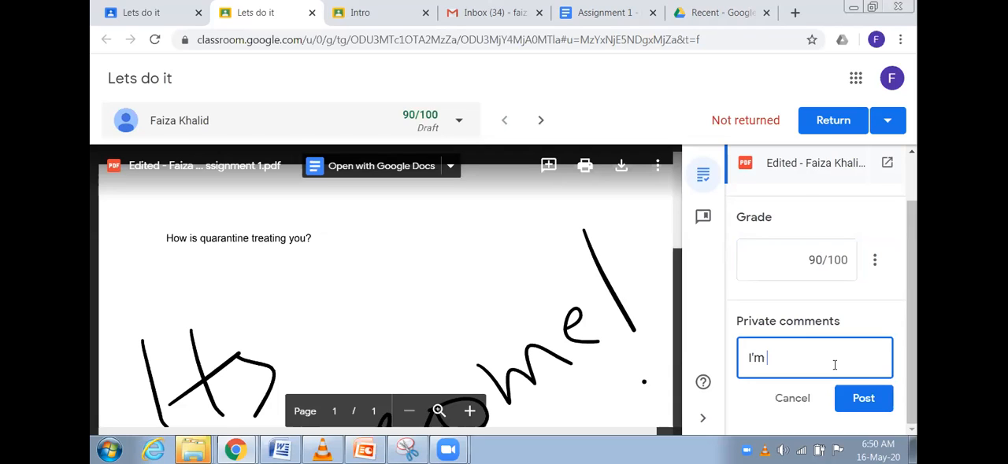
text(happy)
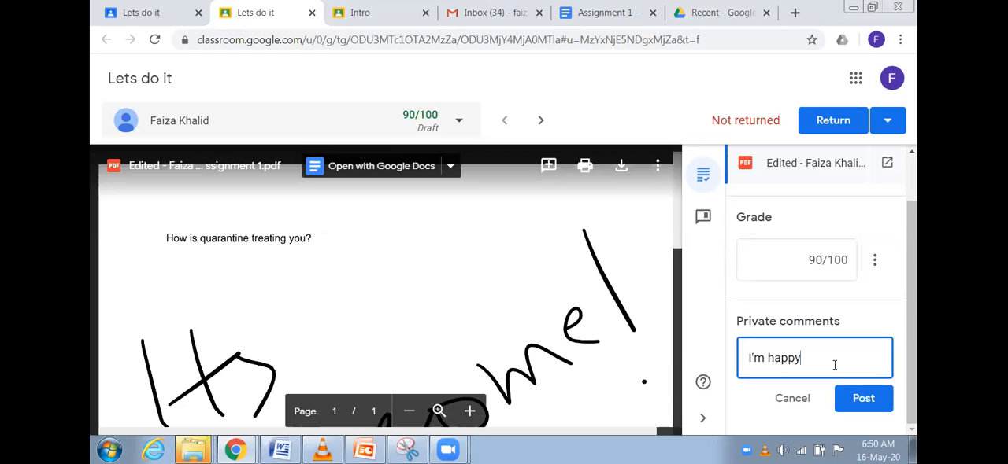
text(for)
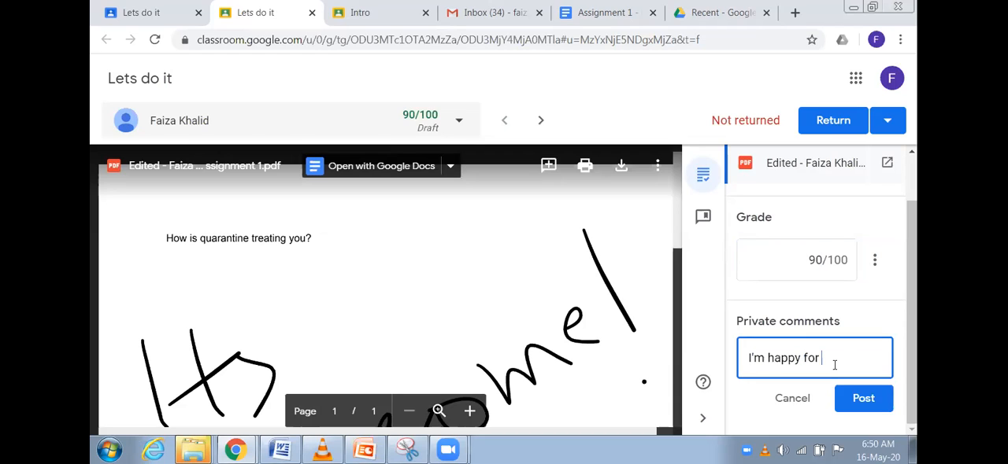
text(you)
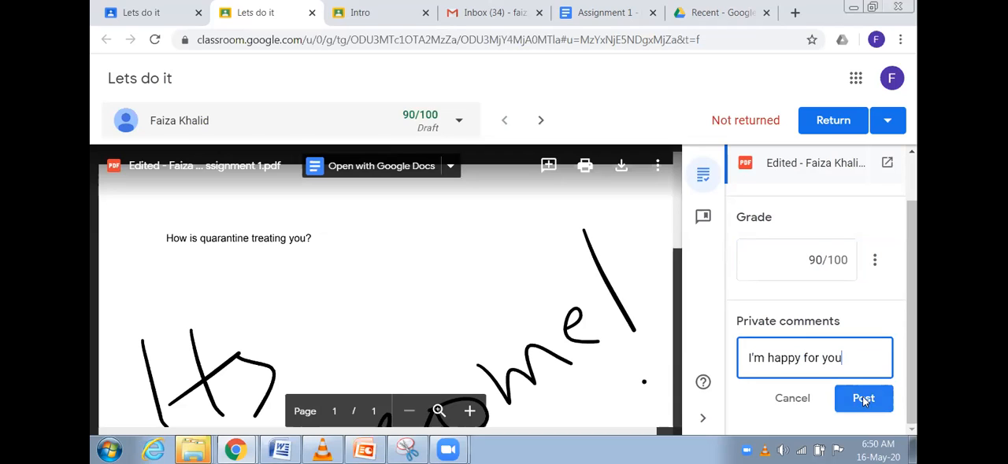
click(863, 399)
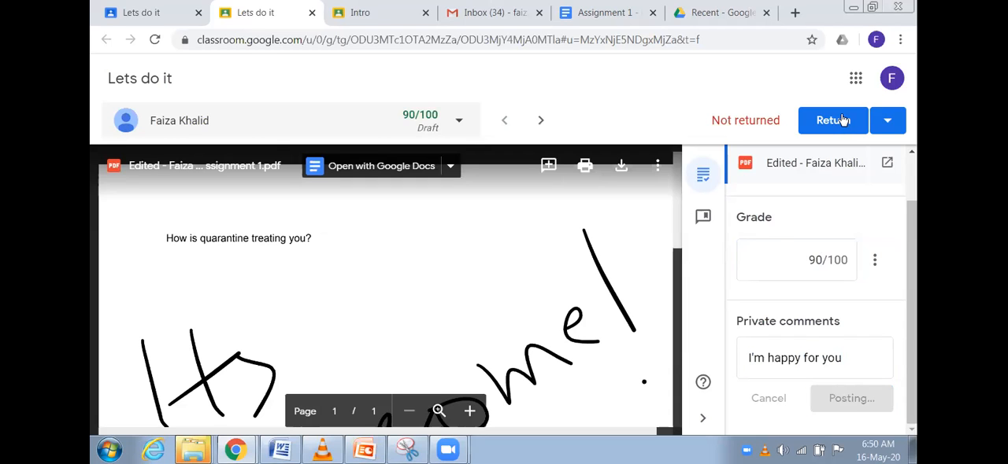
click(850, 398)
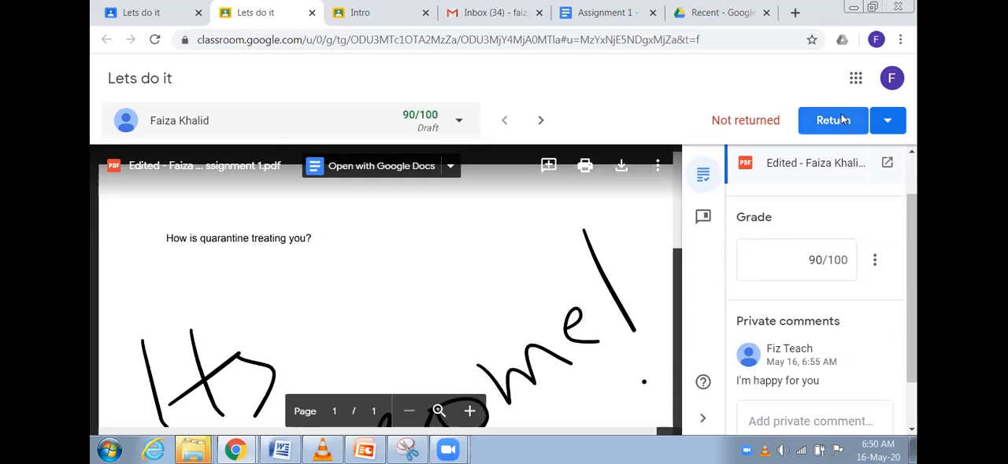
click(831, 119)
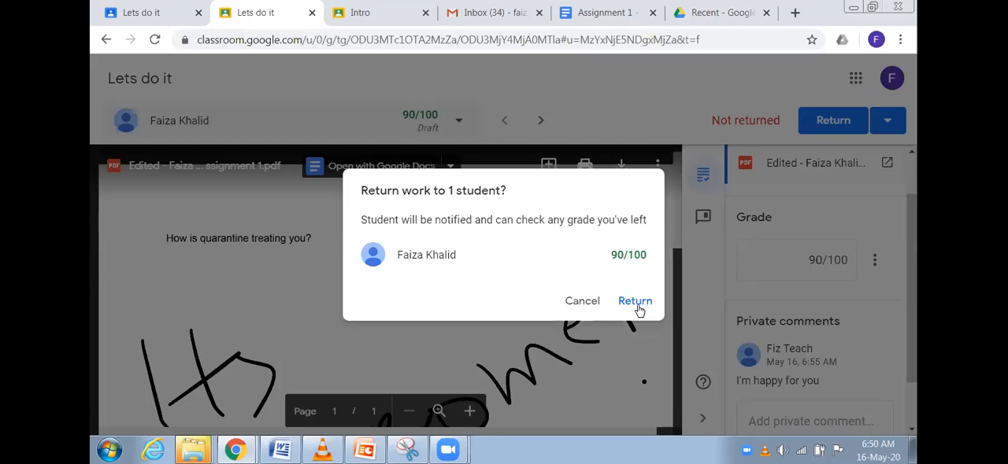
click(634, 301)
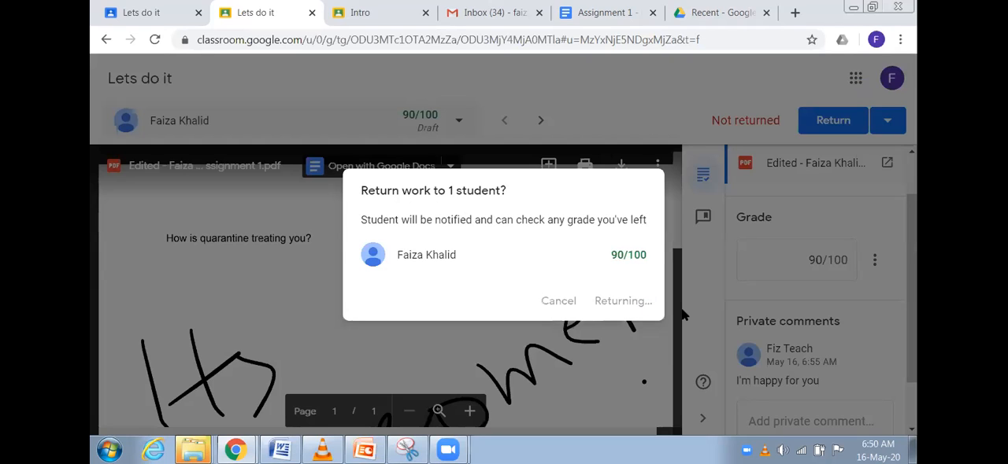
mouse_move(644, 260)
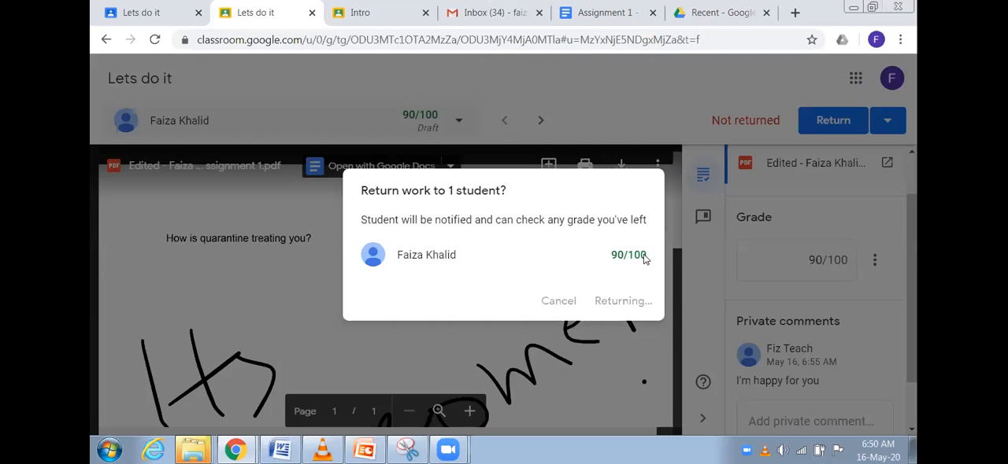
mouse_move(365, 71)
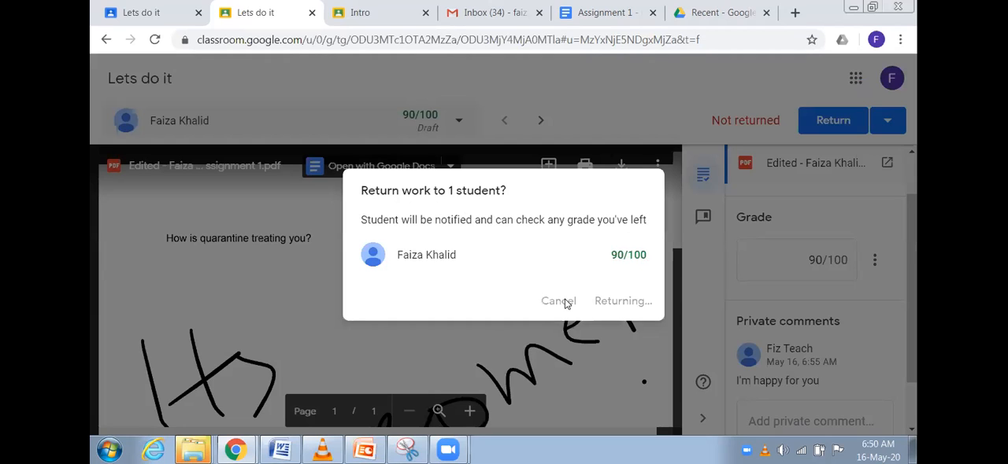
click(622, 301)
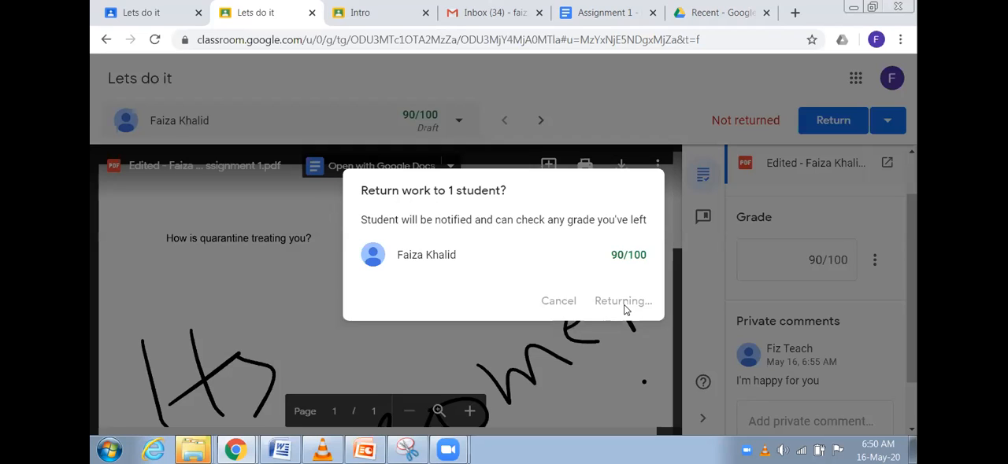
mouse_move(681, 317)
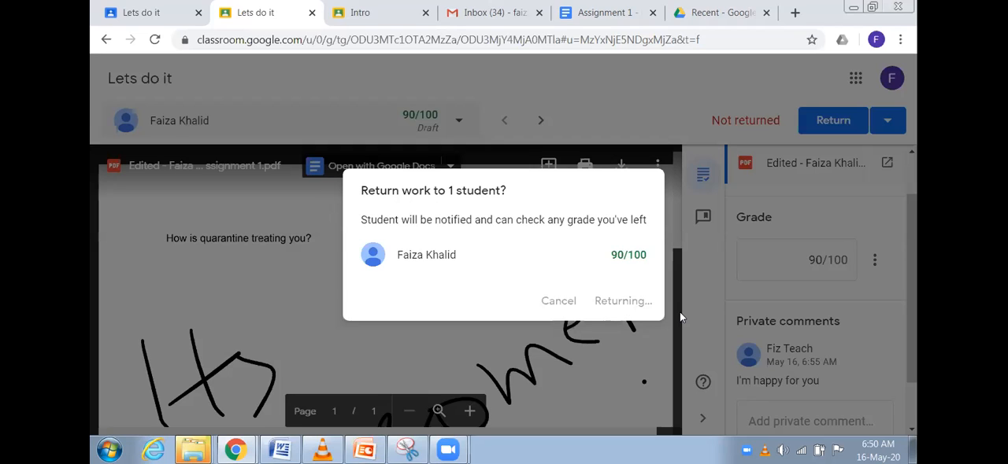
mouse_move(692, 321)
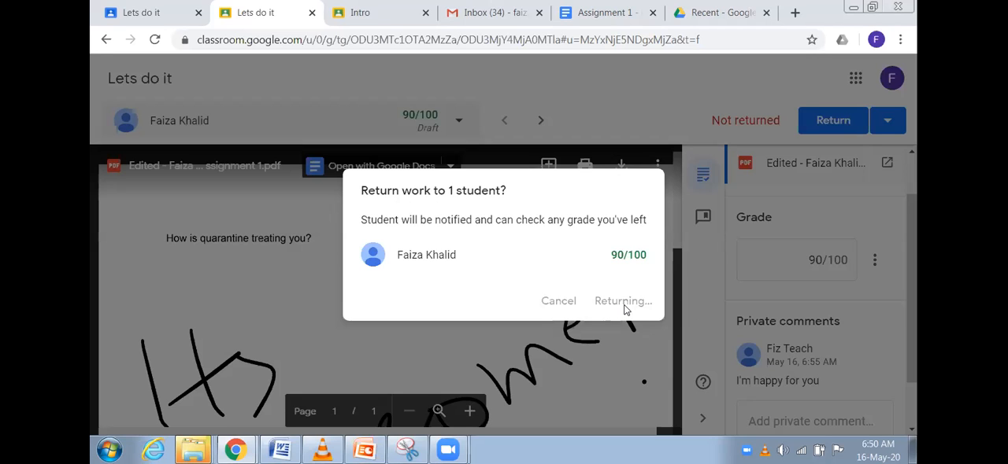
click(619, 301)
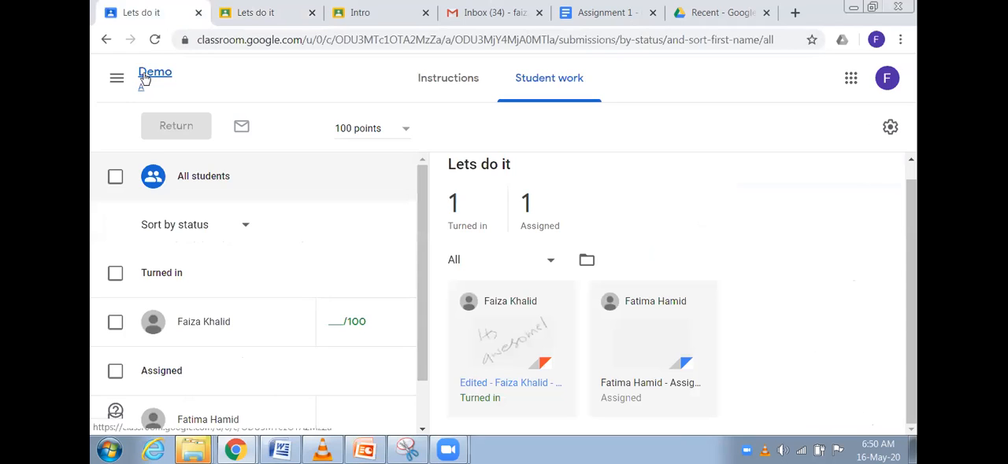
Step: Open the Demo A gradebook from the class page and dismiss its tips
click(155, 72)
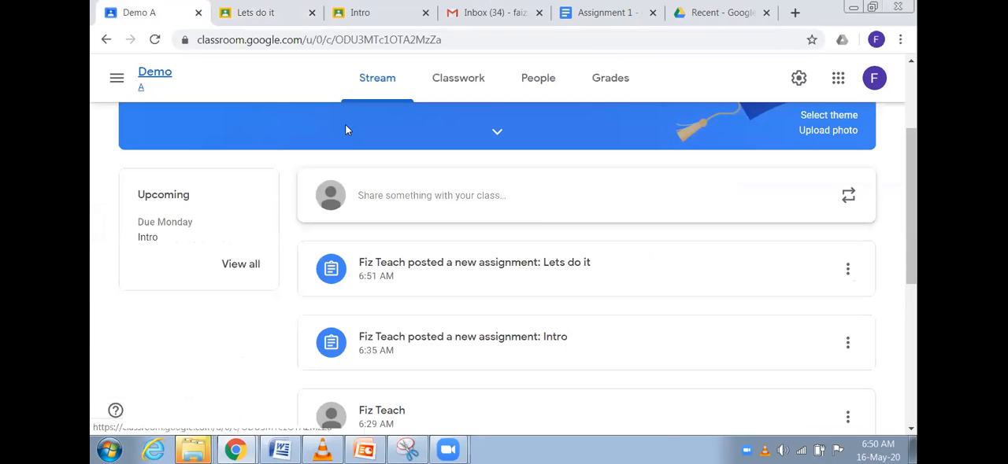
mouse_move(610, 78)
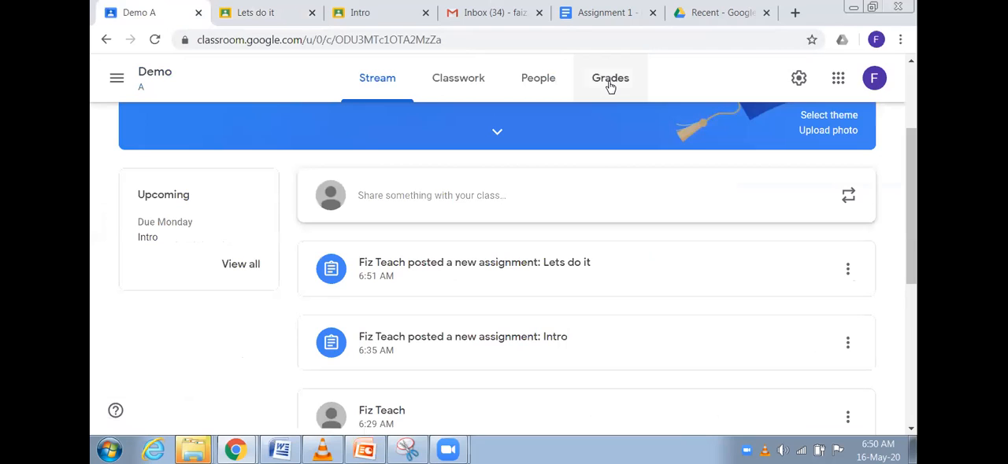
click(610, 78)
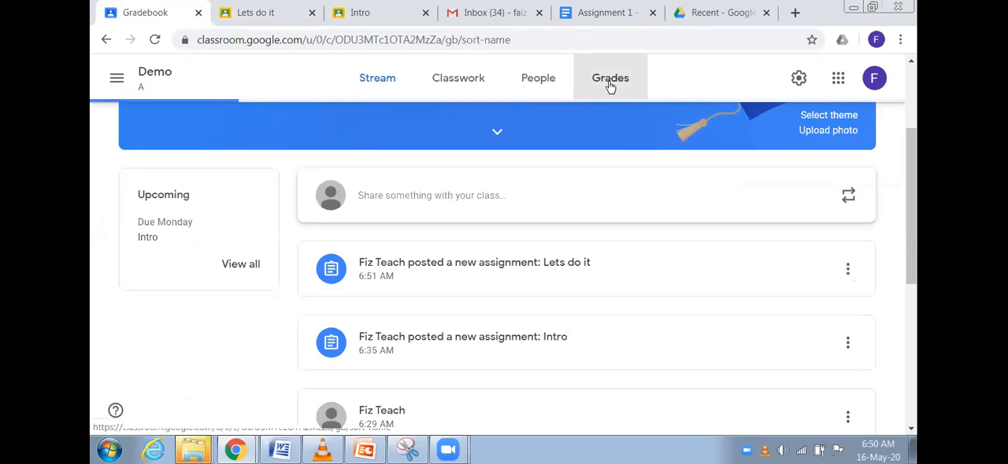
click(610, 78)
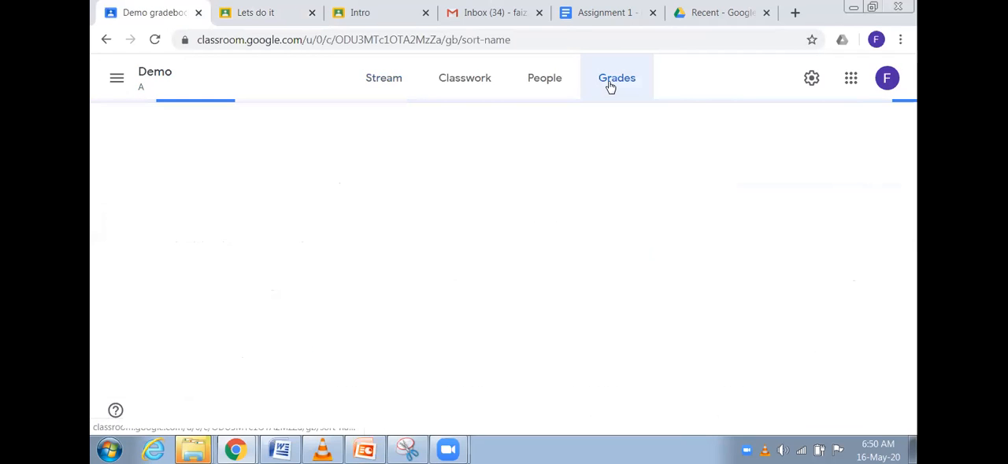
click(616, 78)
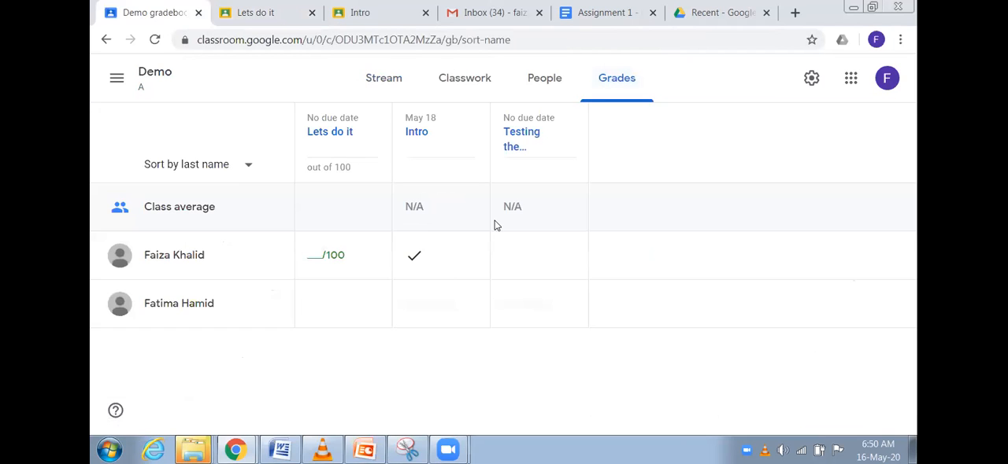
click(798, 78)
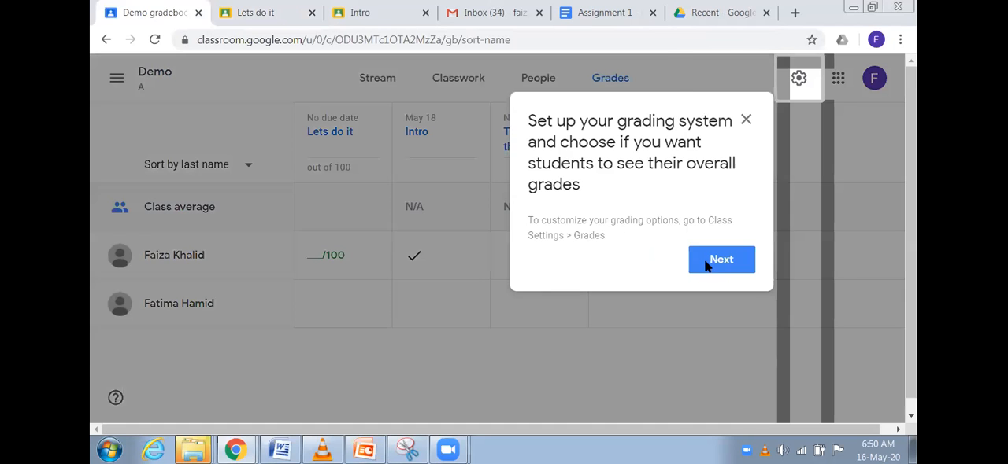
click(720, 259)
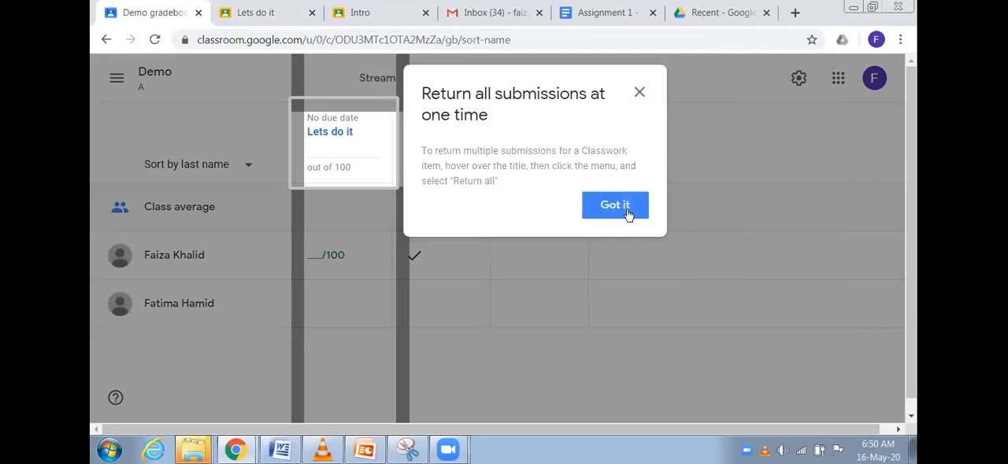
click(615, 205)
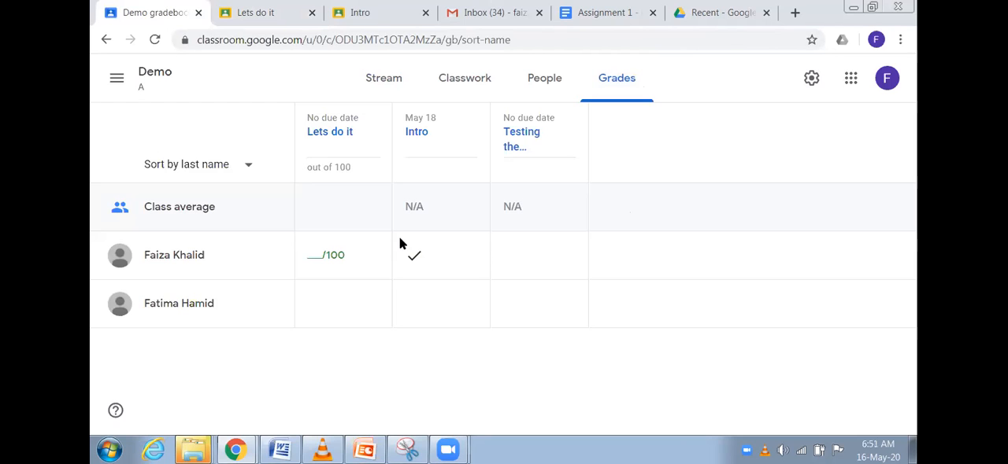
text(90)
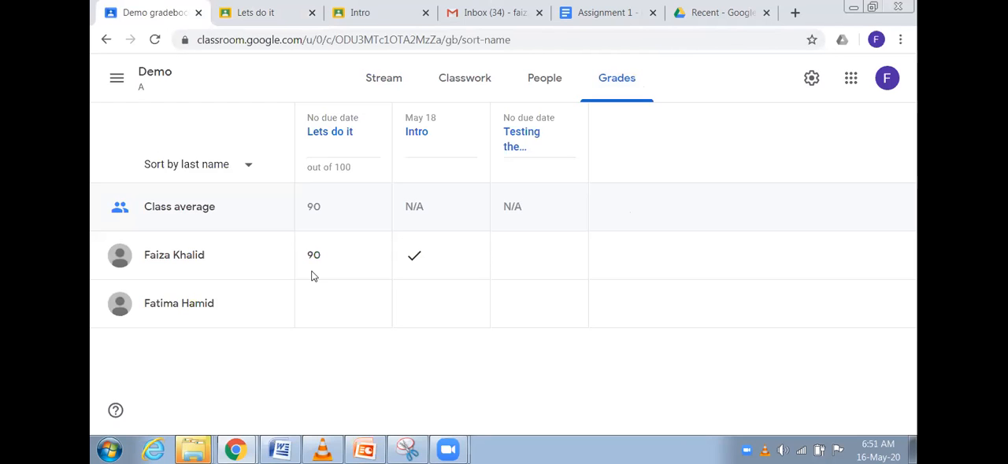
click(314, 256)
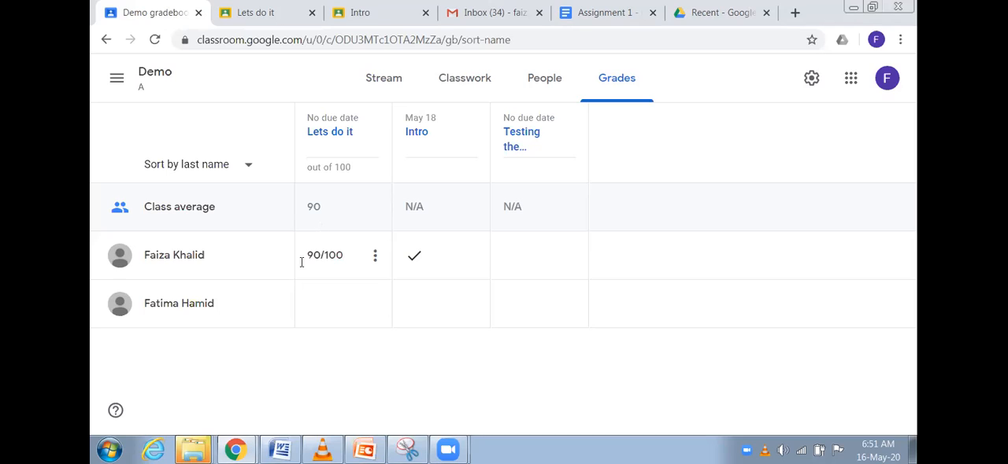
mouse_move(312, 262)
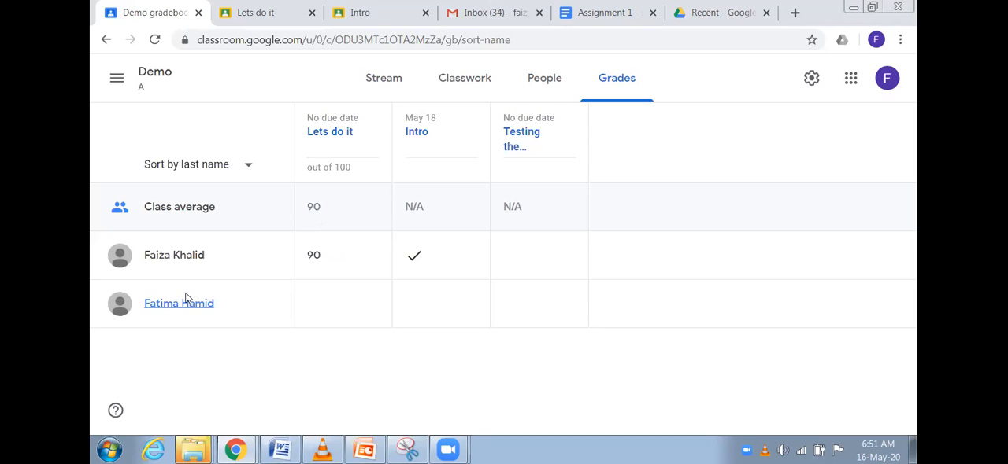
click(329, 303)
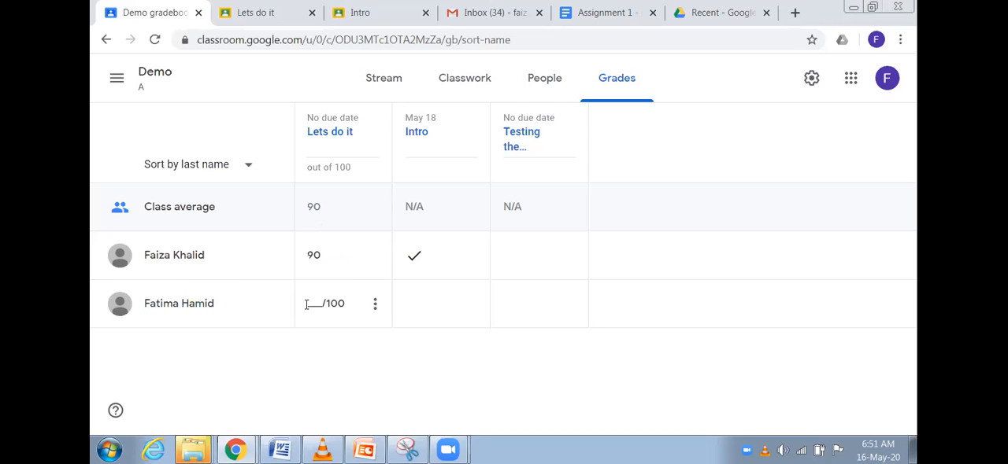
mouse_move(375, 307)
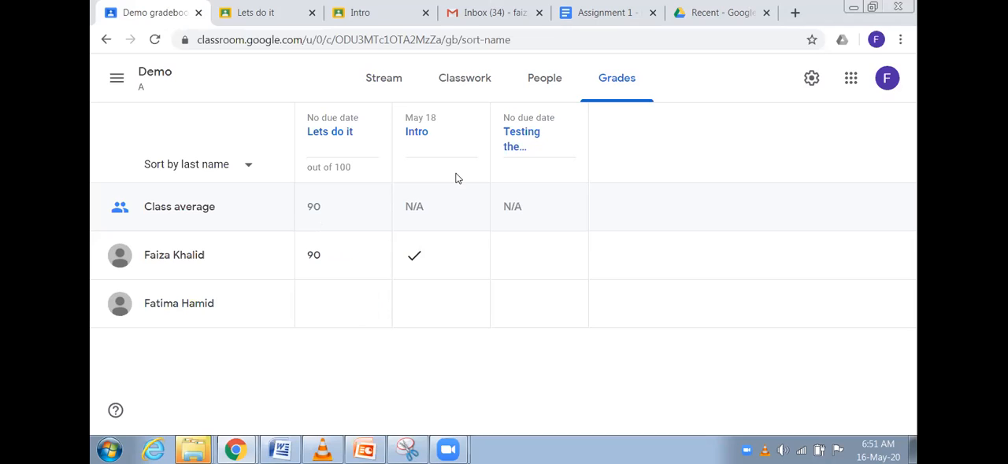
click(325, 303)
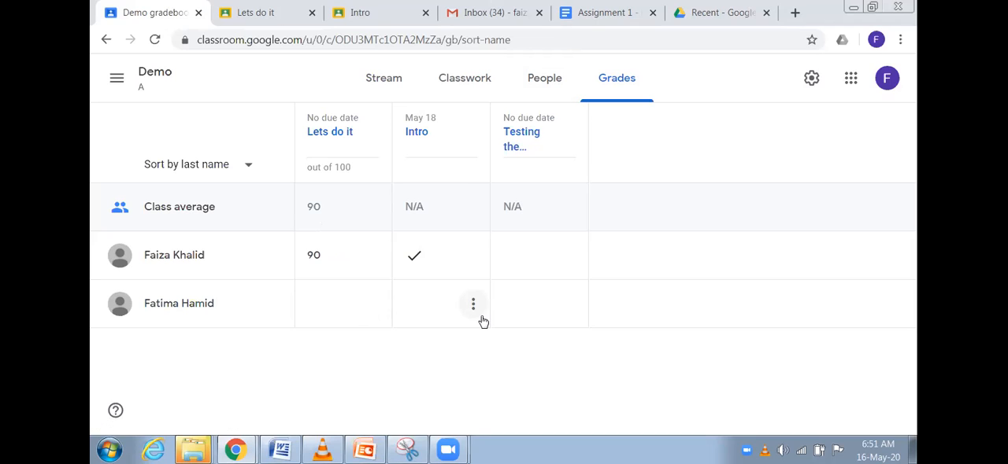
click(544, 78)
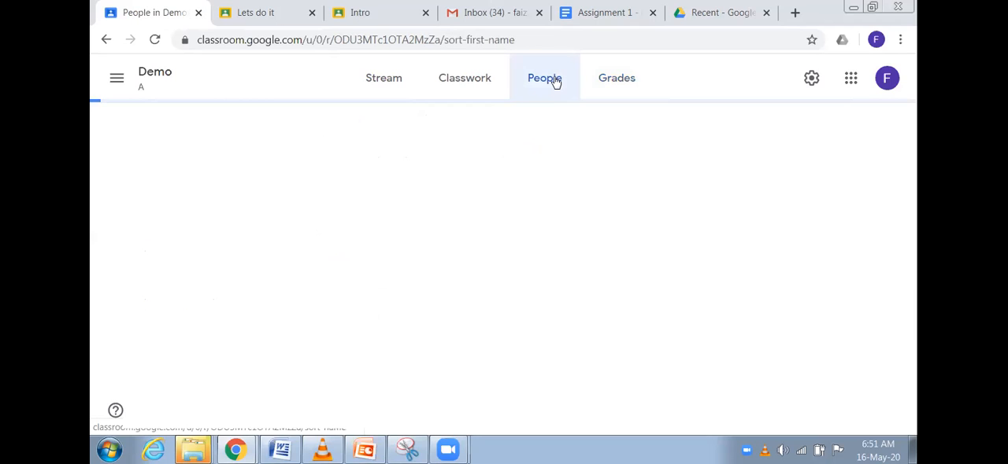
click(538, 78)
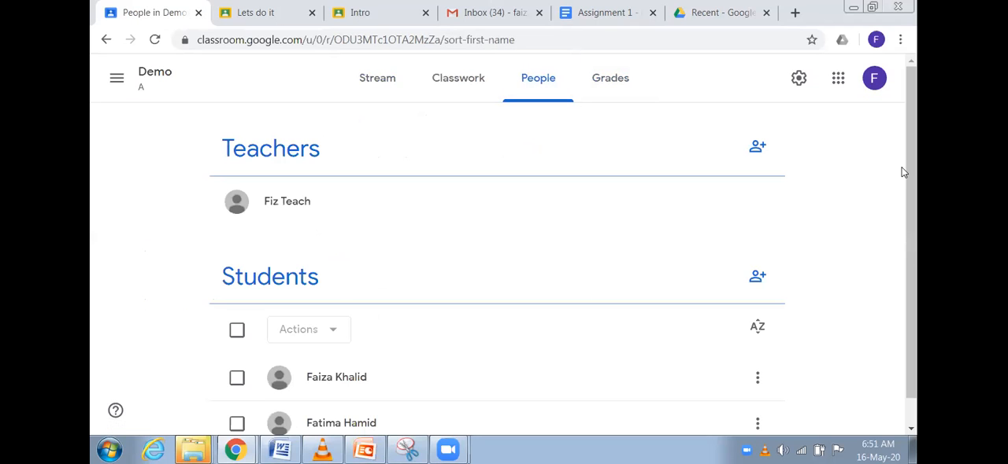
scroll(down, 3)
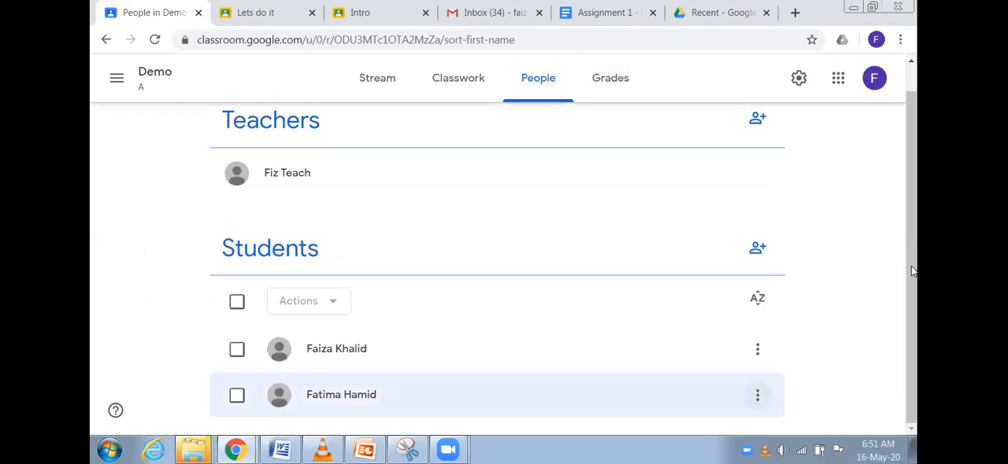
click(757, 395)
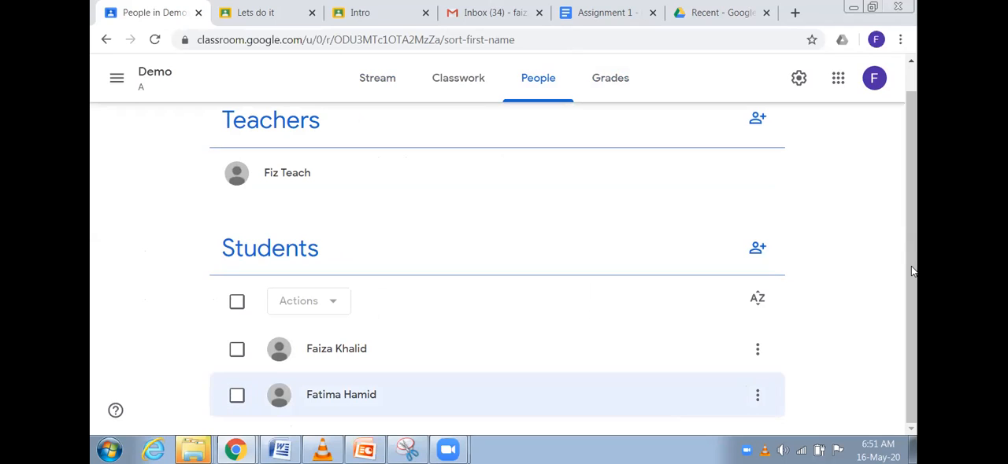
click(237, 395)
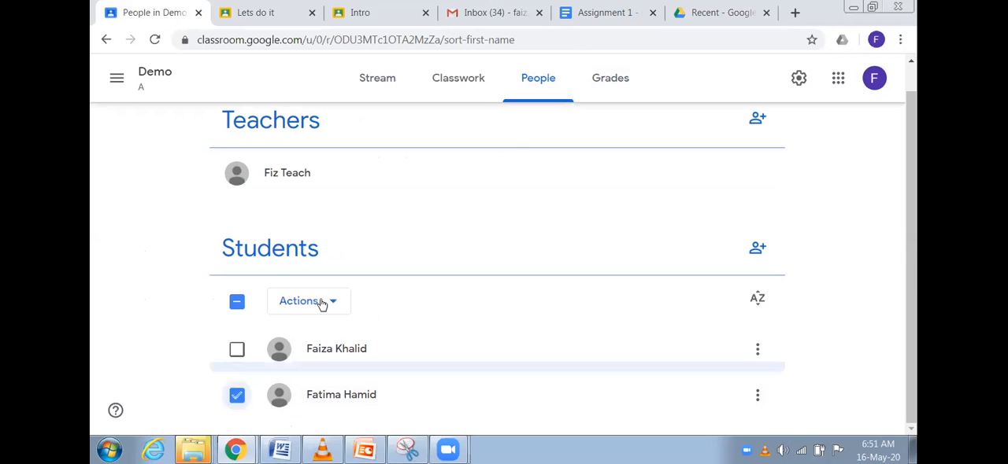
click(303, 301)
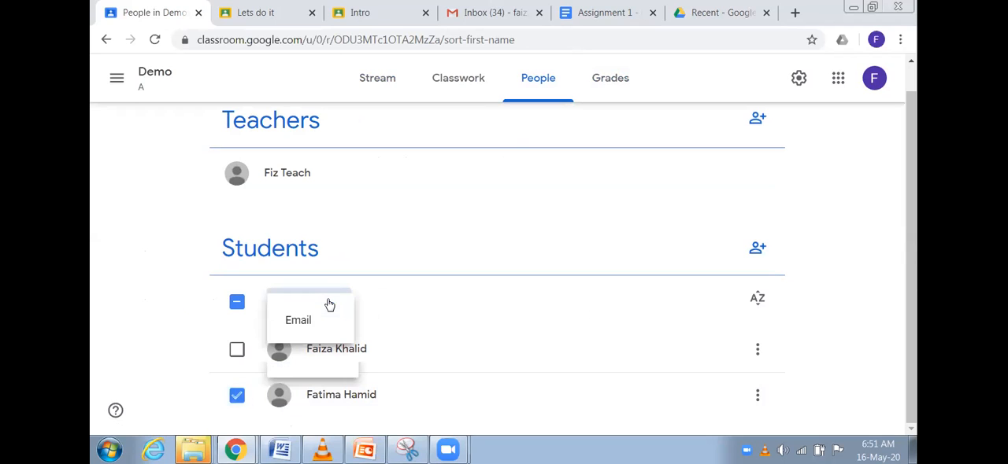
click(307, 302)
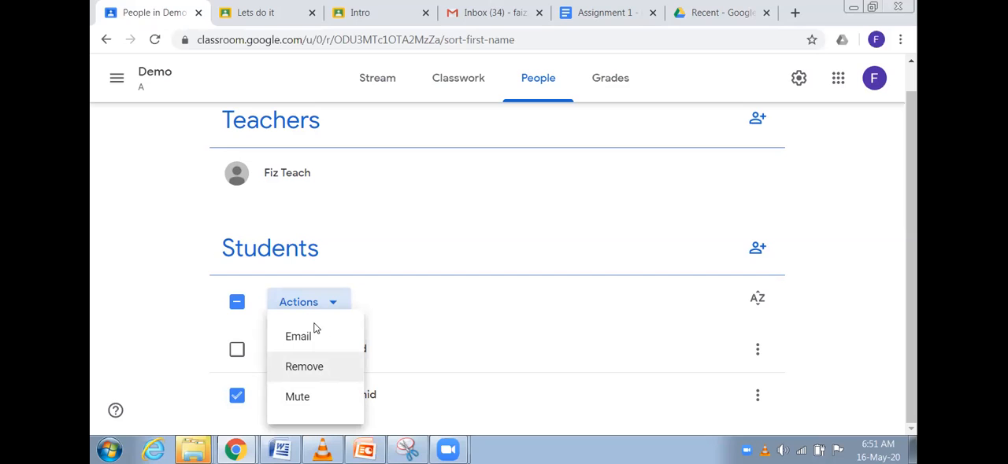
mouse_move(298, 397)
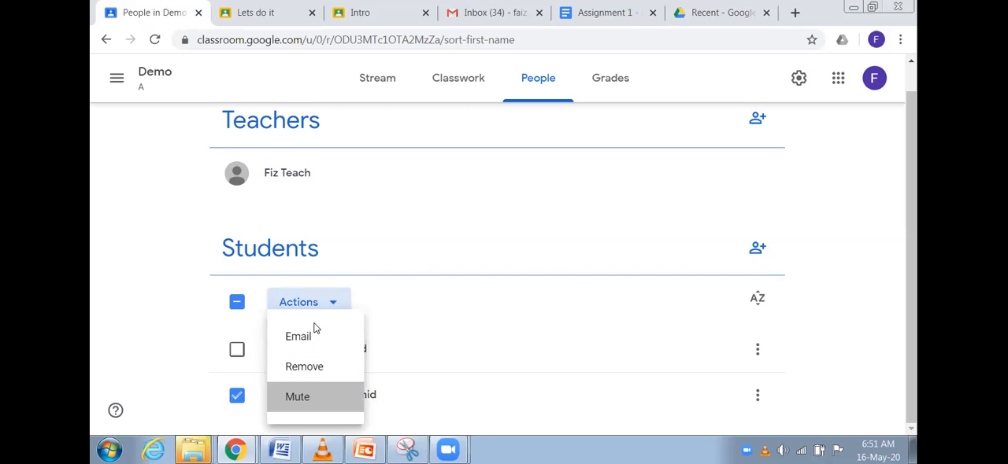
click(297, 397)
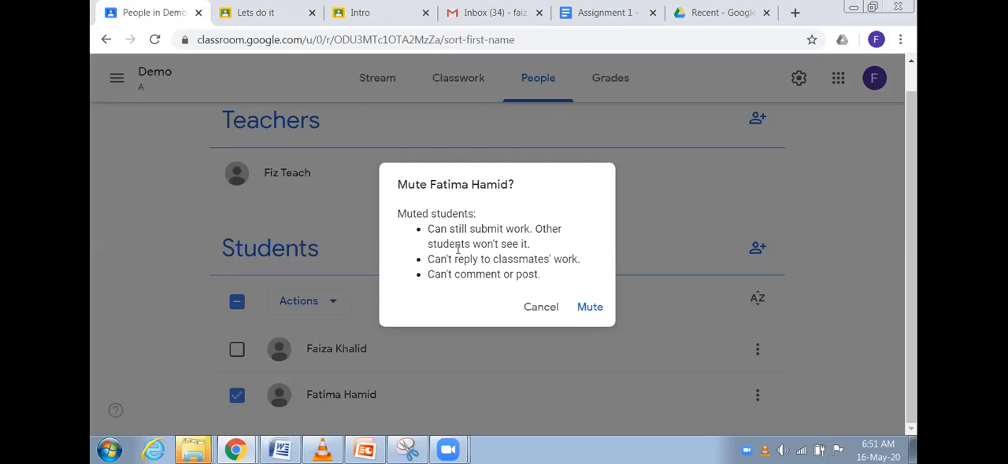
mouse_move(494, 240)
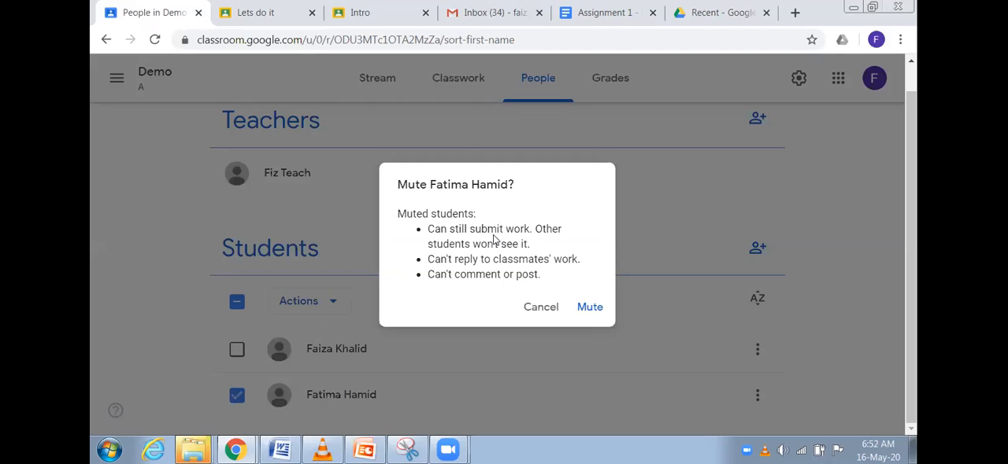
mouse_move(525, 234)
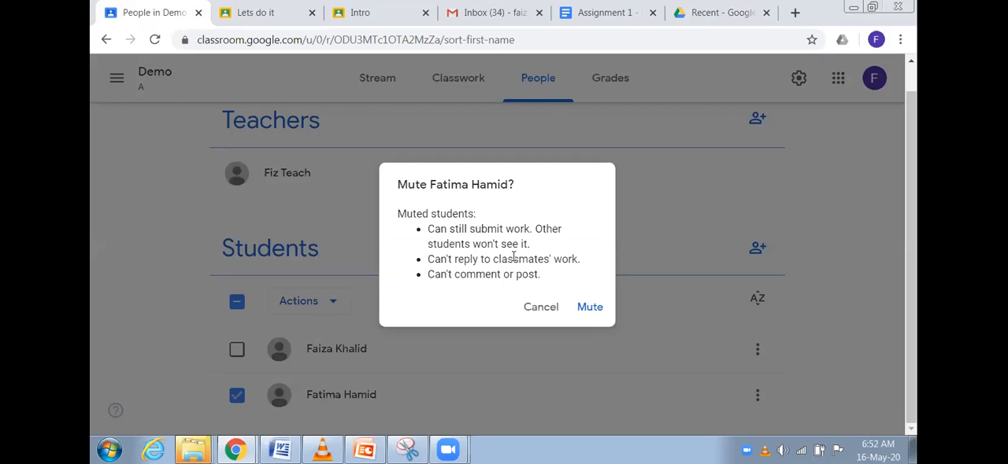
mouse_move(518, 267)
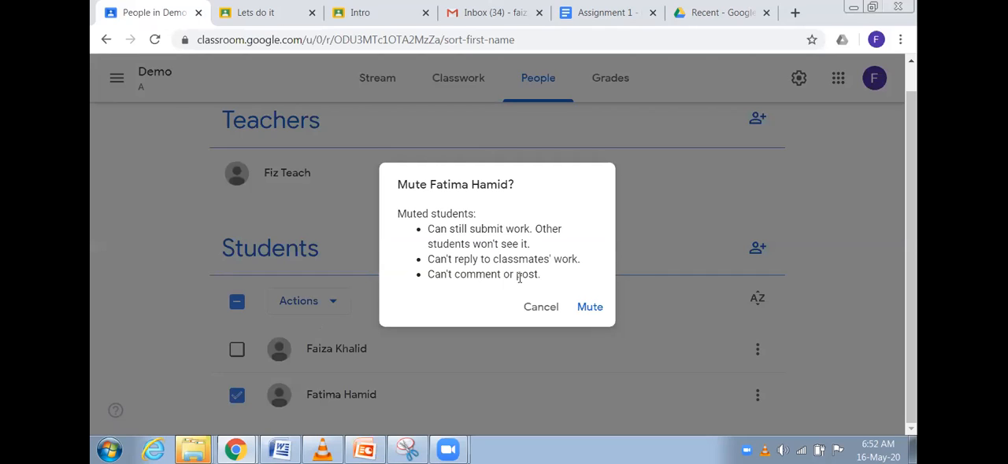
mouse_move(520, 289)
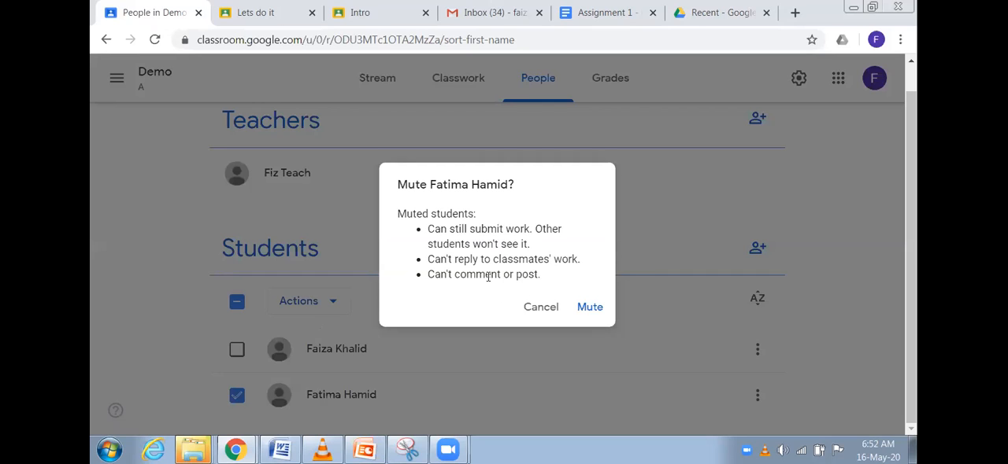
mouse_move(590, 307)
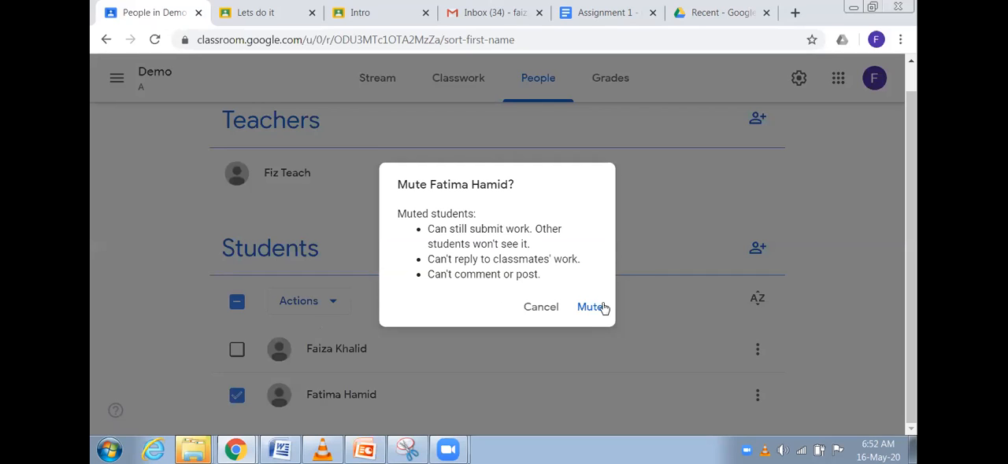
mouse_move(590, 310)
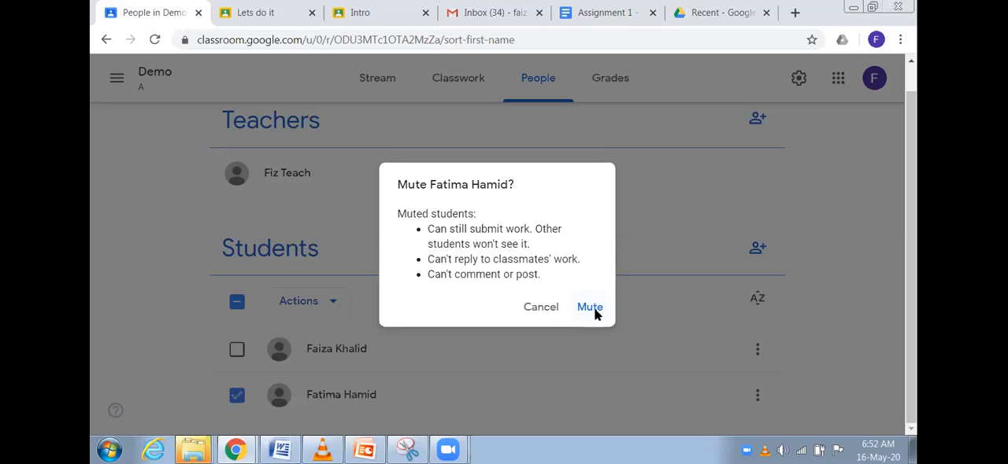
click(589, 307)
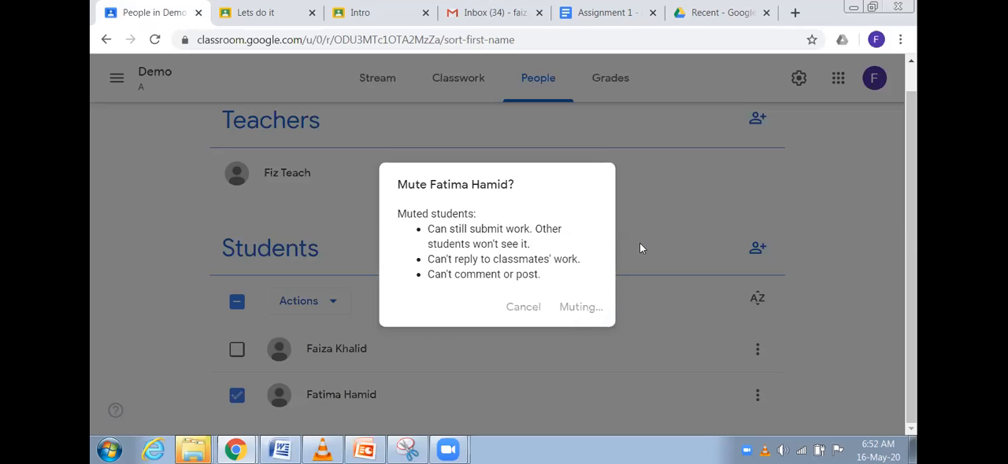
click(581, 307)
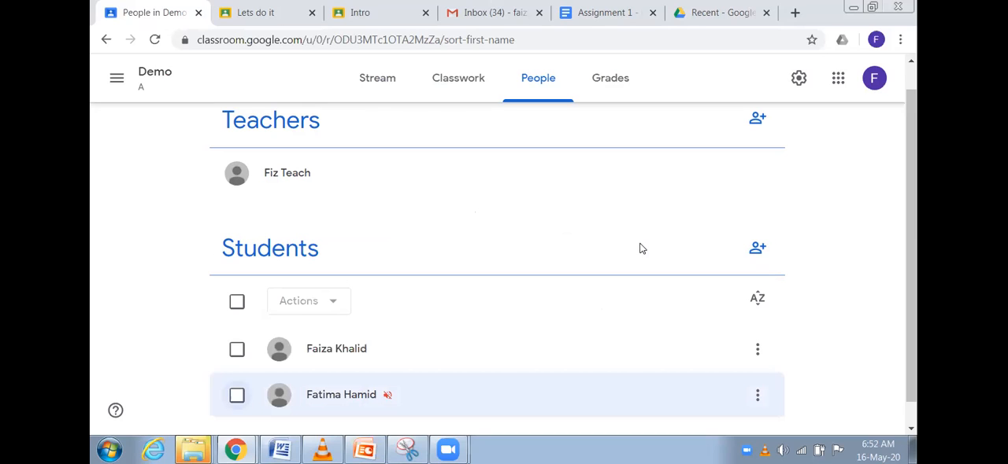
click(237, 396)
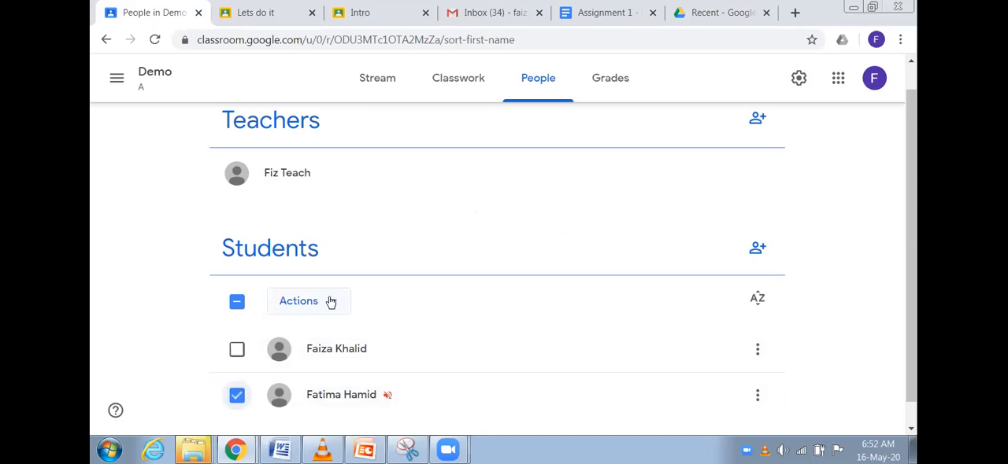
click(298, 301)
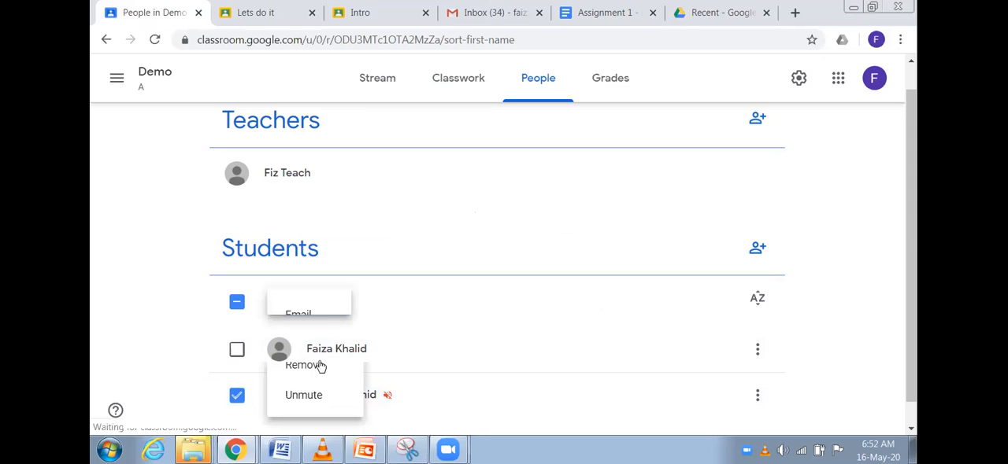
click(308, 302)
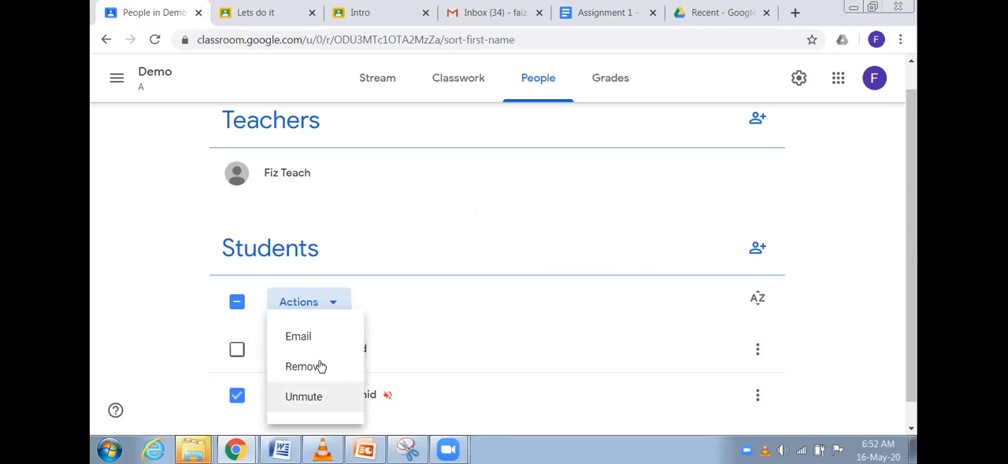
click(303, 397)
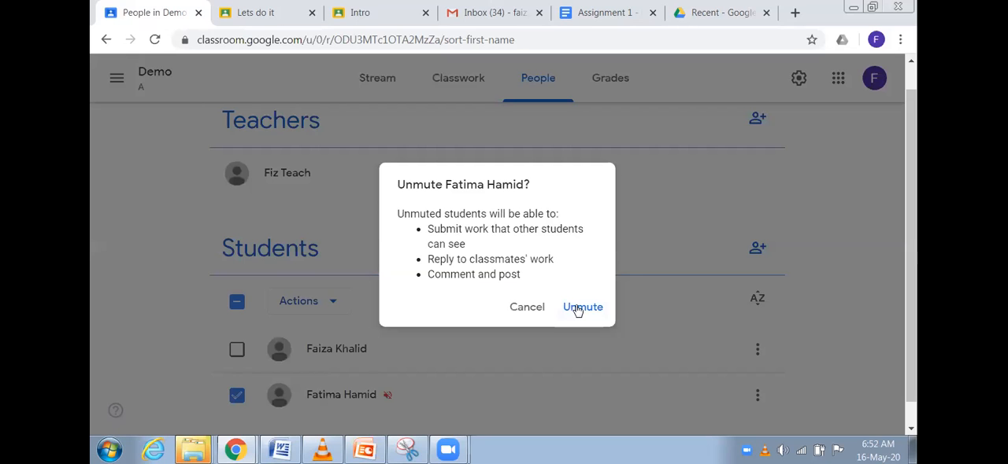
click(583, 307)
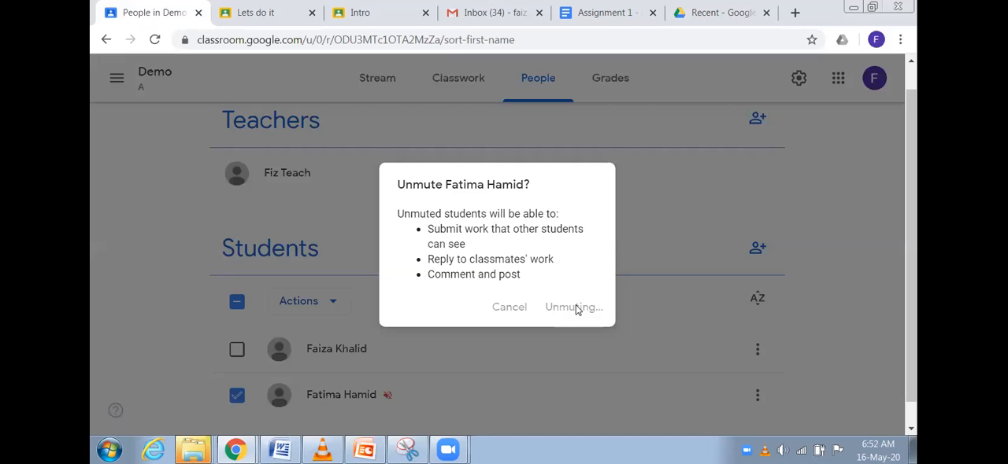
click(573, 307)
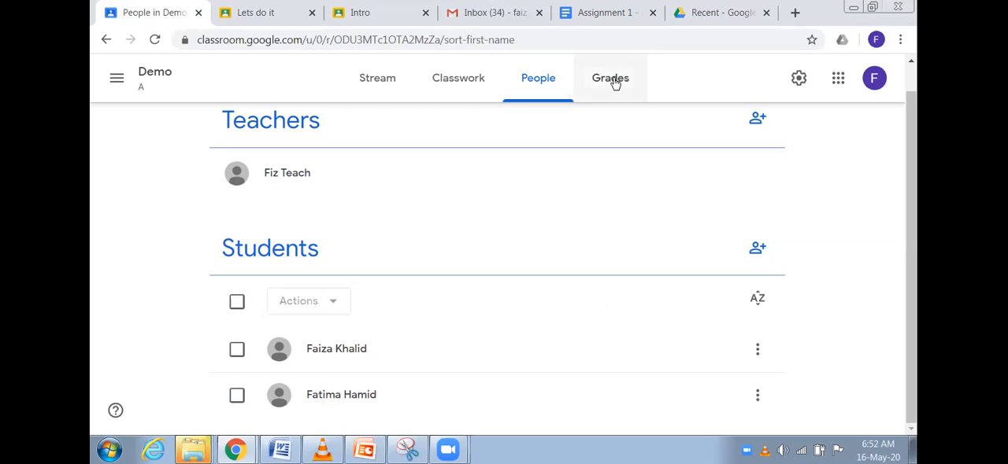
Step: Open the Grades tab for Demo A again
click(610, 78)
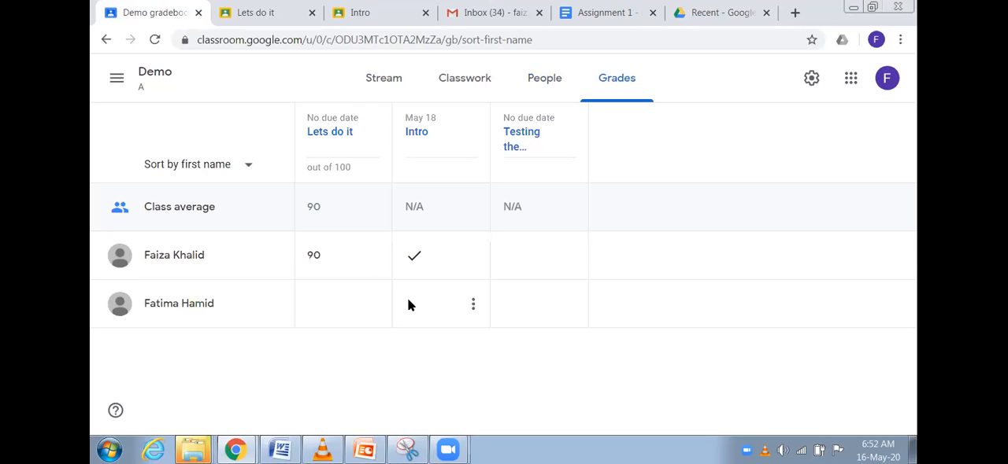
mouse_move(400, 280)
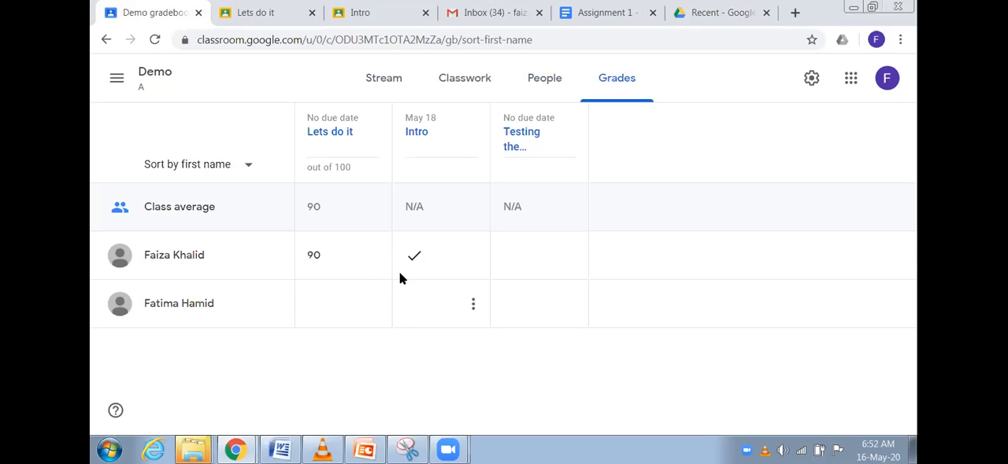
mouse_move(451, 217)
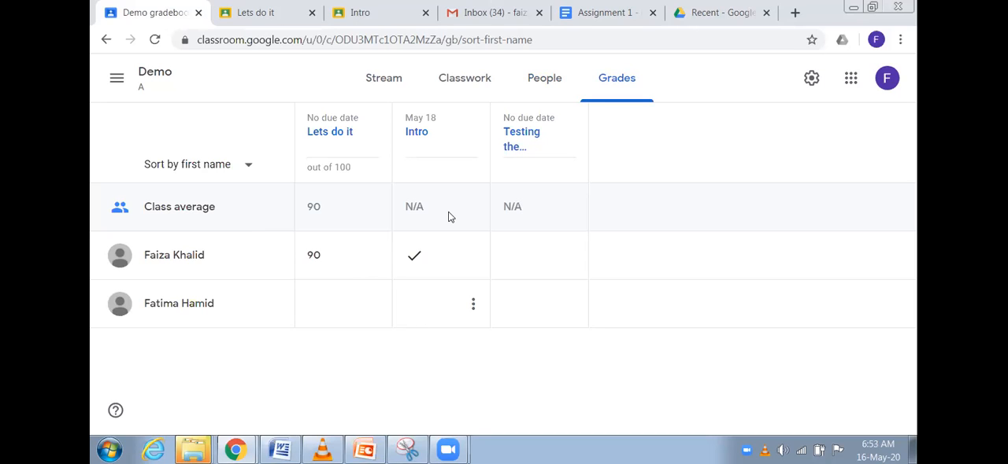